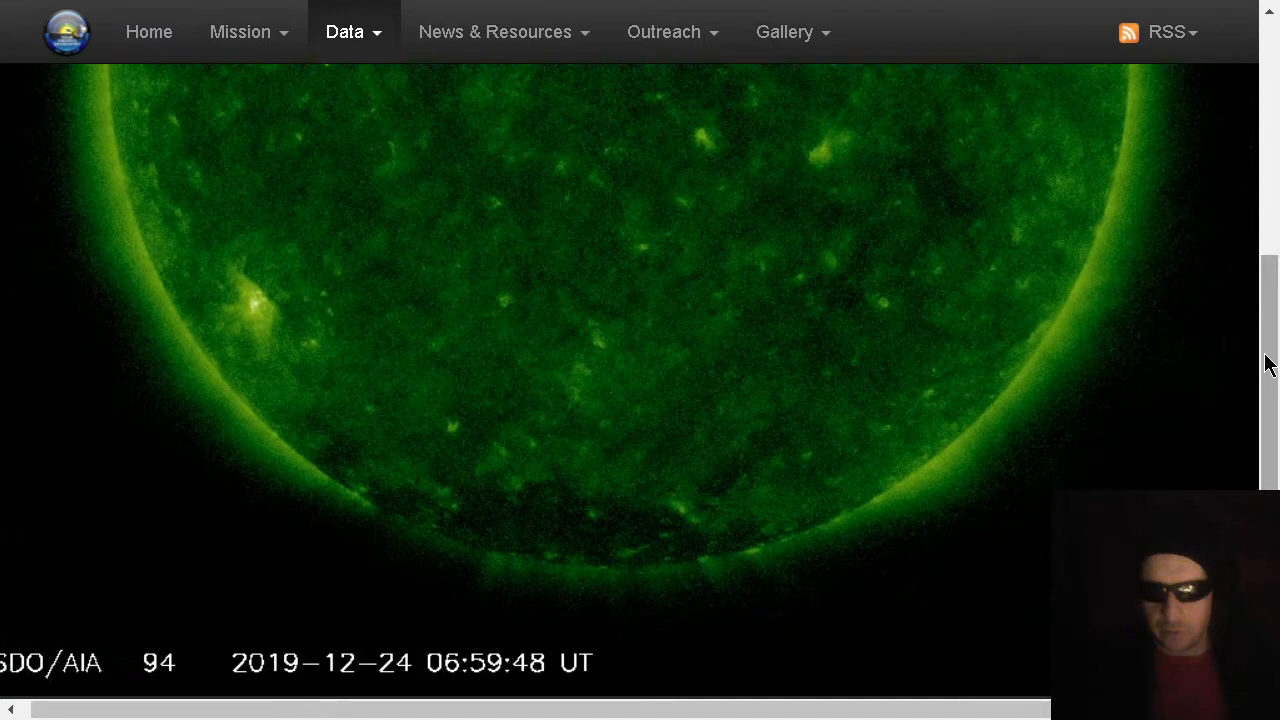
Scrub the SUVI animation timeline to around the 05:25 UTC frame of 2019-12-24
scroll(up, 3)
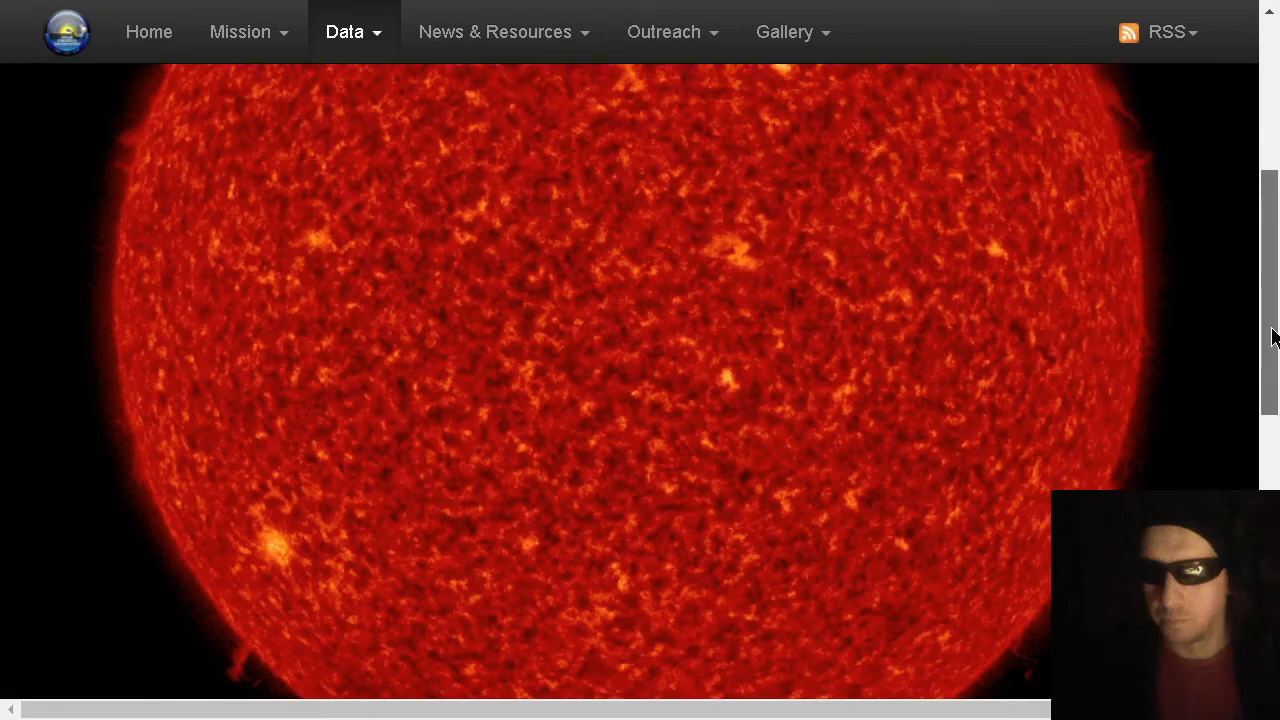
scroll(down, 3)
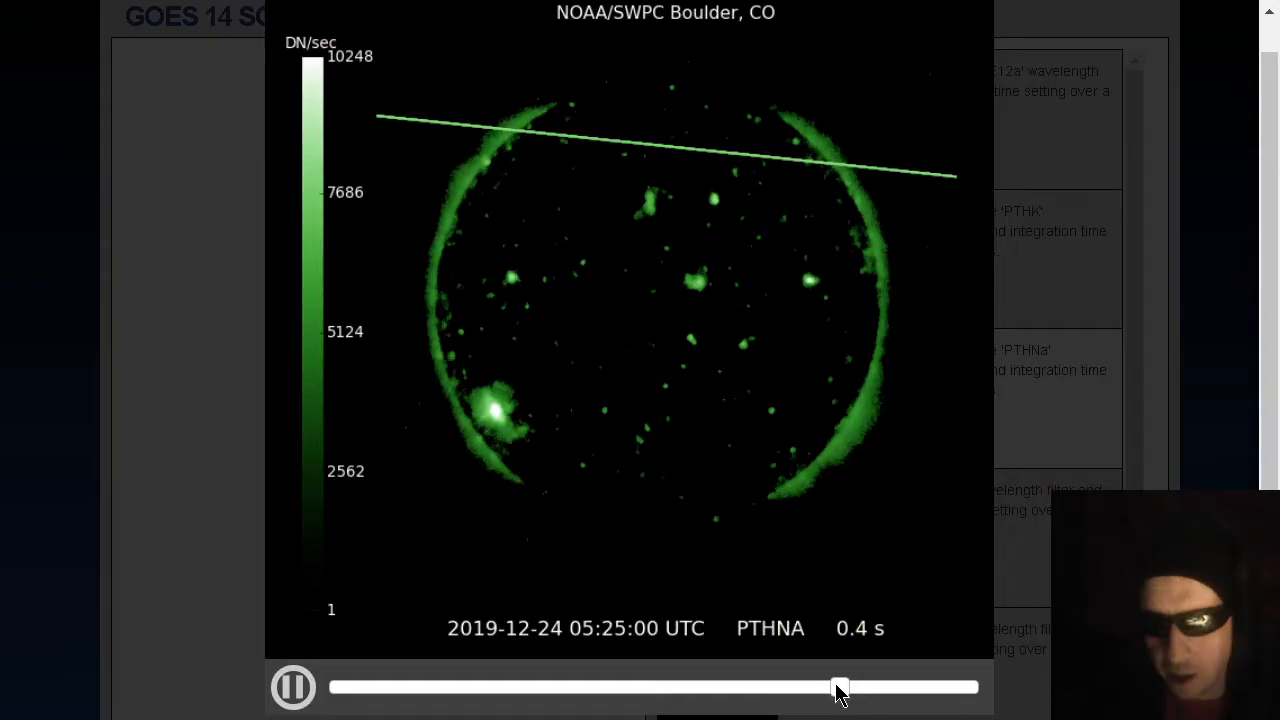
drag(840, 688, 656, 688)
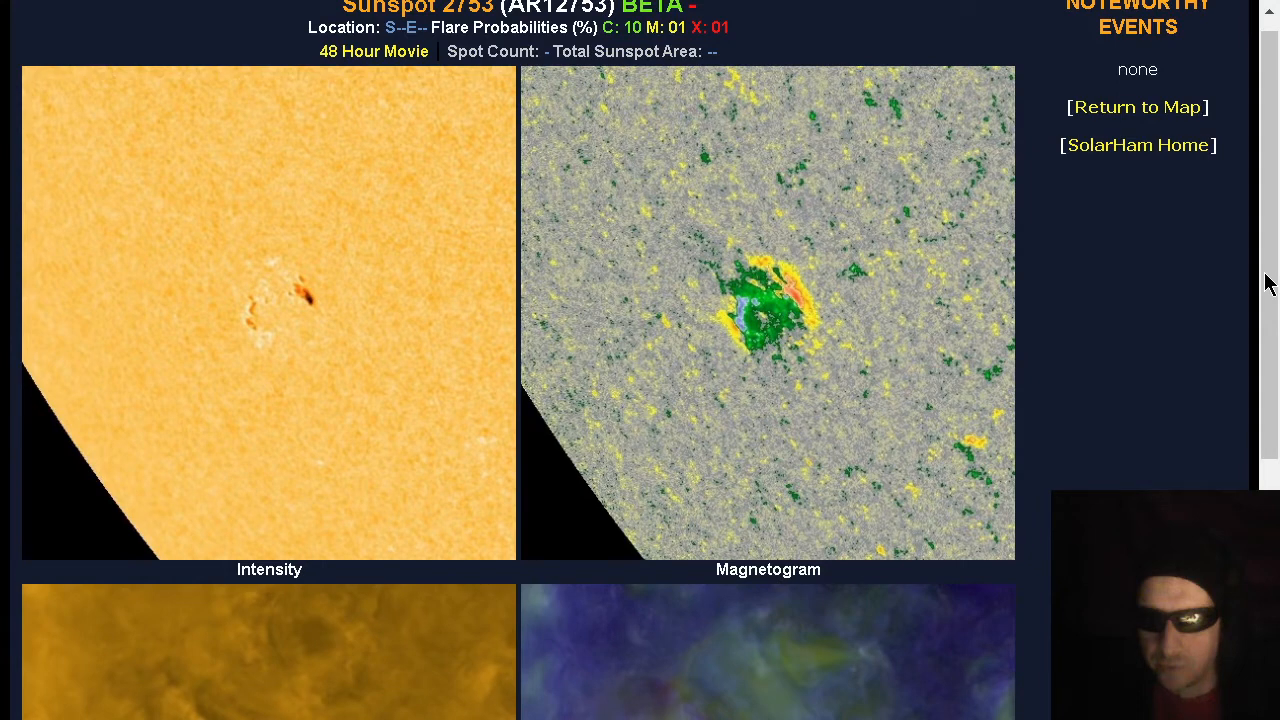
scroll(down, 3)
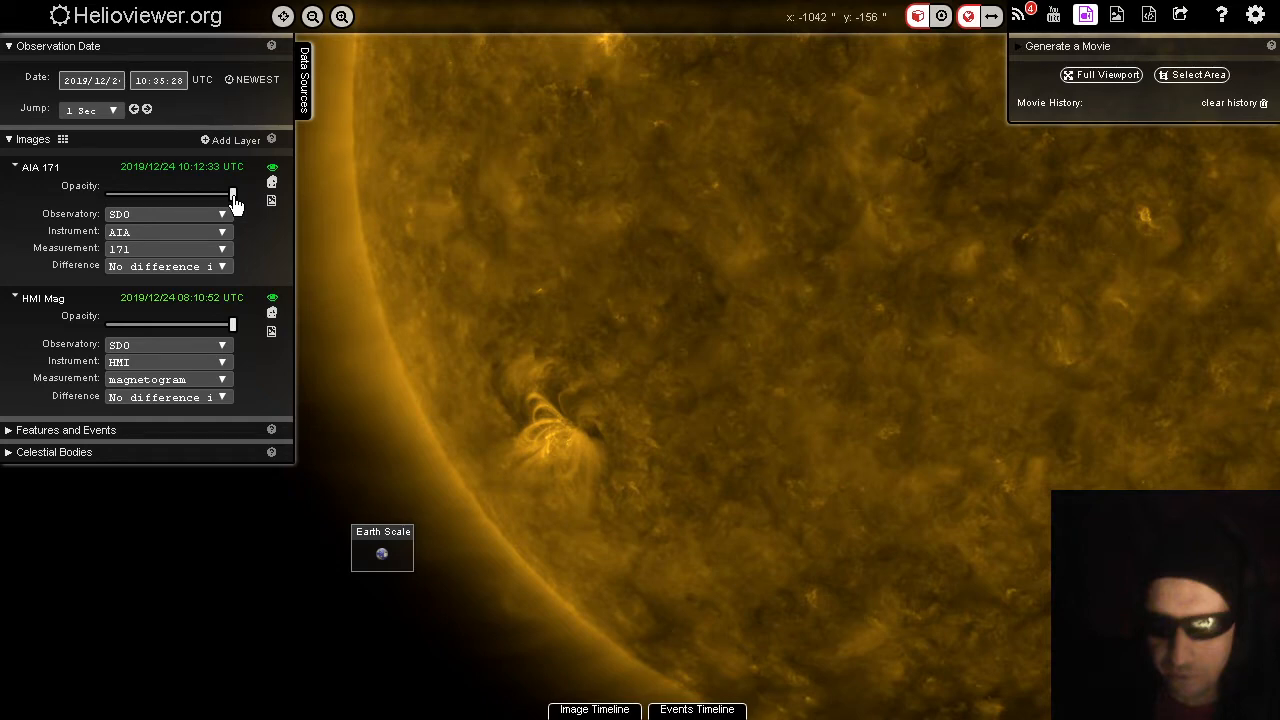
Blend the AIA 171 layer's opacity so the HMI magnetogram shows through the active region
drag(232, 194, 150, 194)
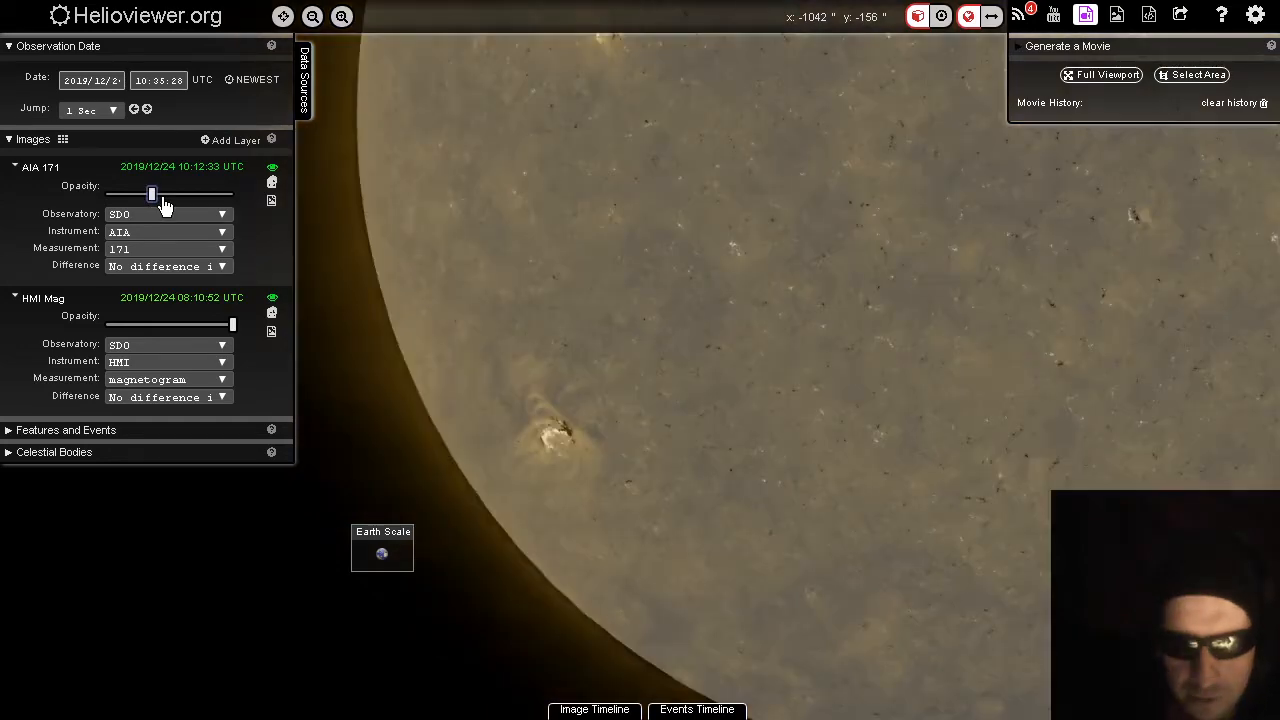
drag(152, 192, 170, 192)
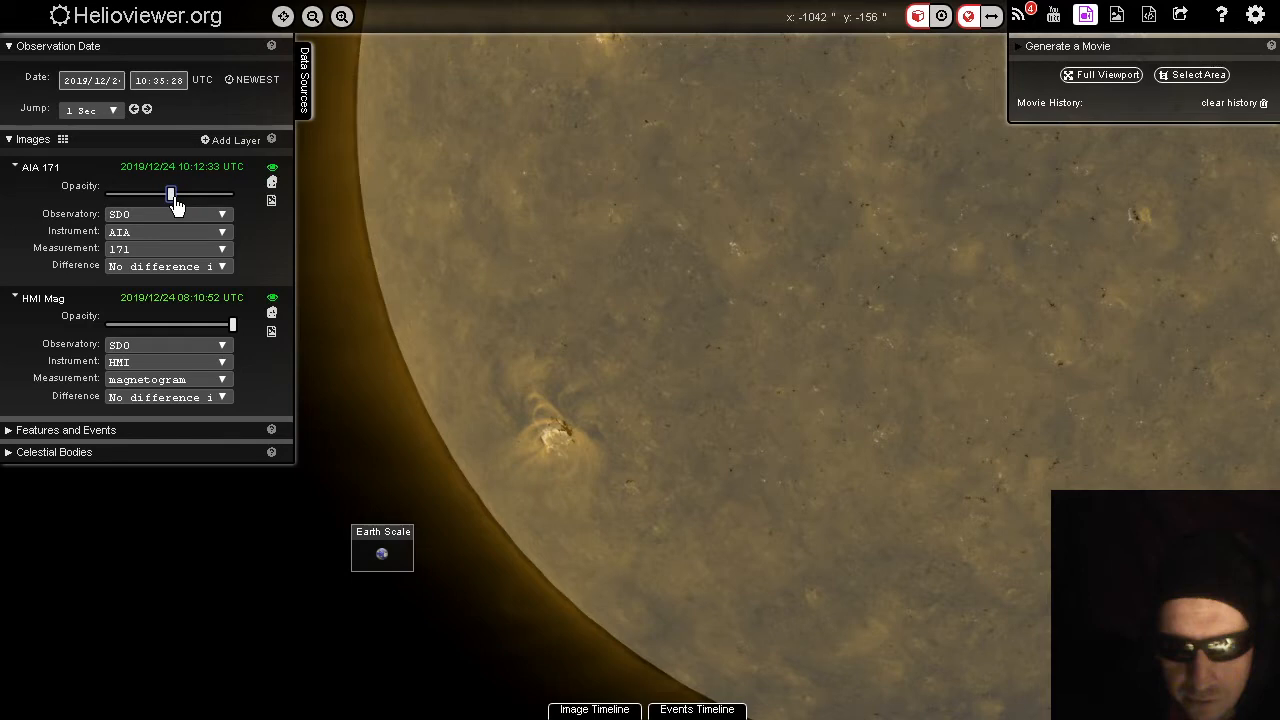
drag(170, 192, 230, 192)
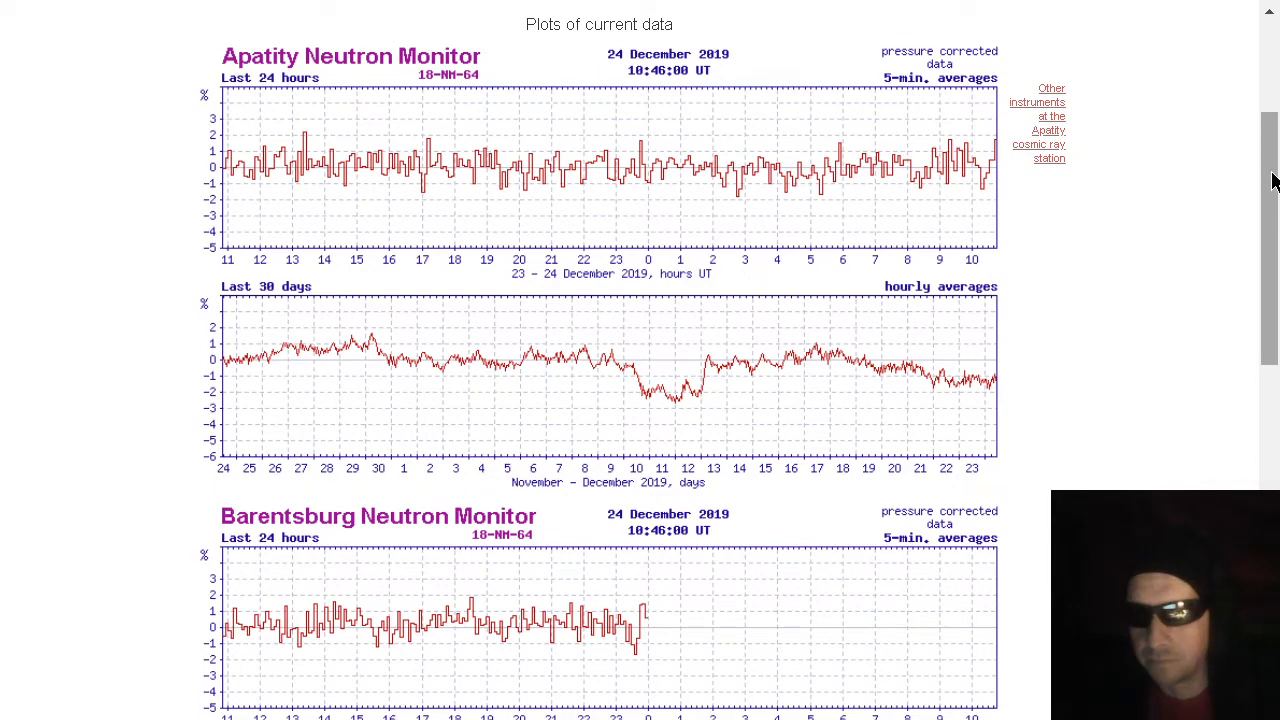
View the Athens neutron monitor station's November–December 2019 chart from the station list
scroll(down, 3)
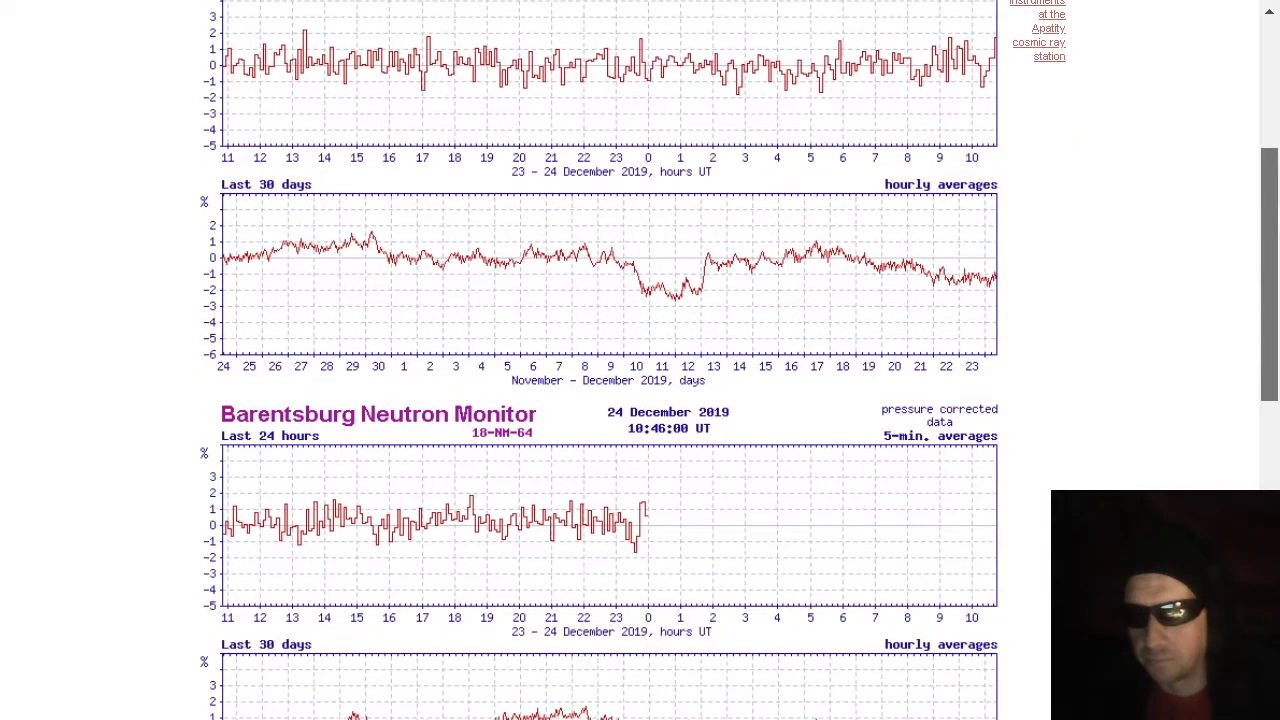
scroll(down, 3)
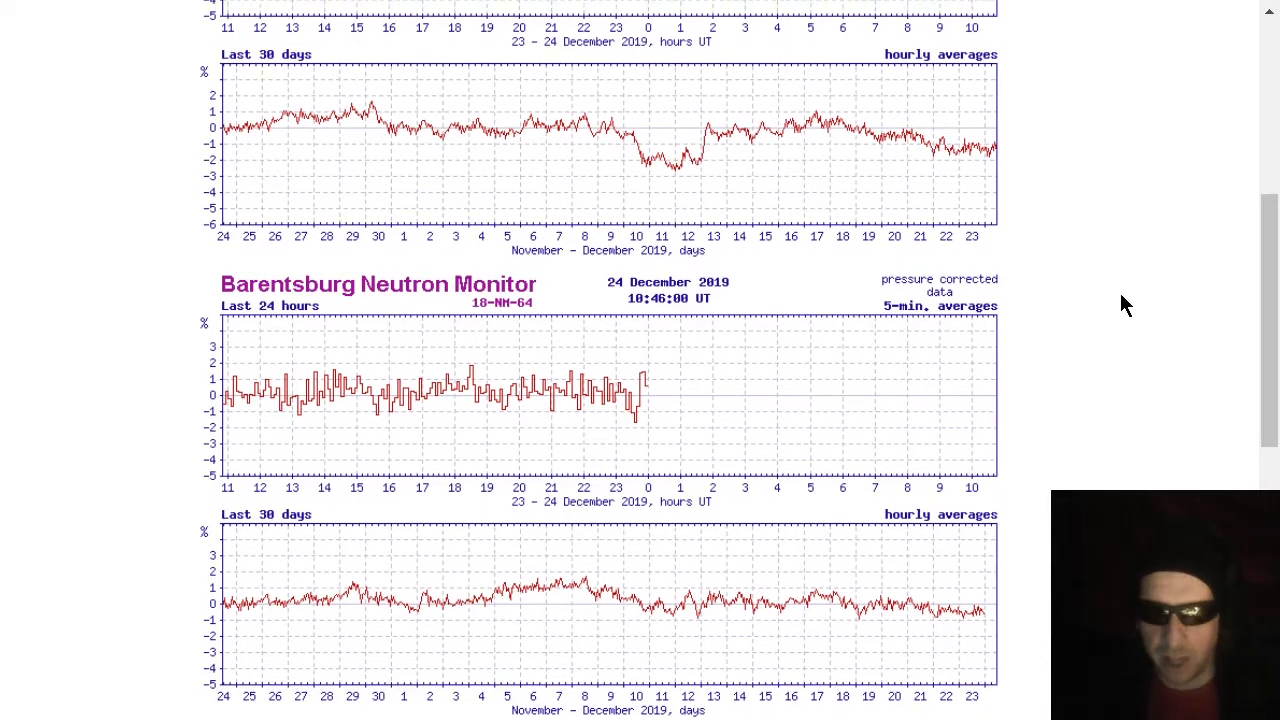
mouse_move(472, 328)
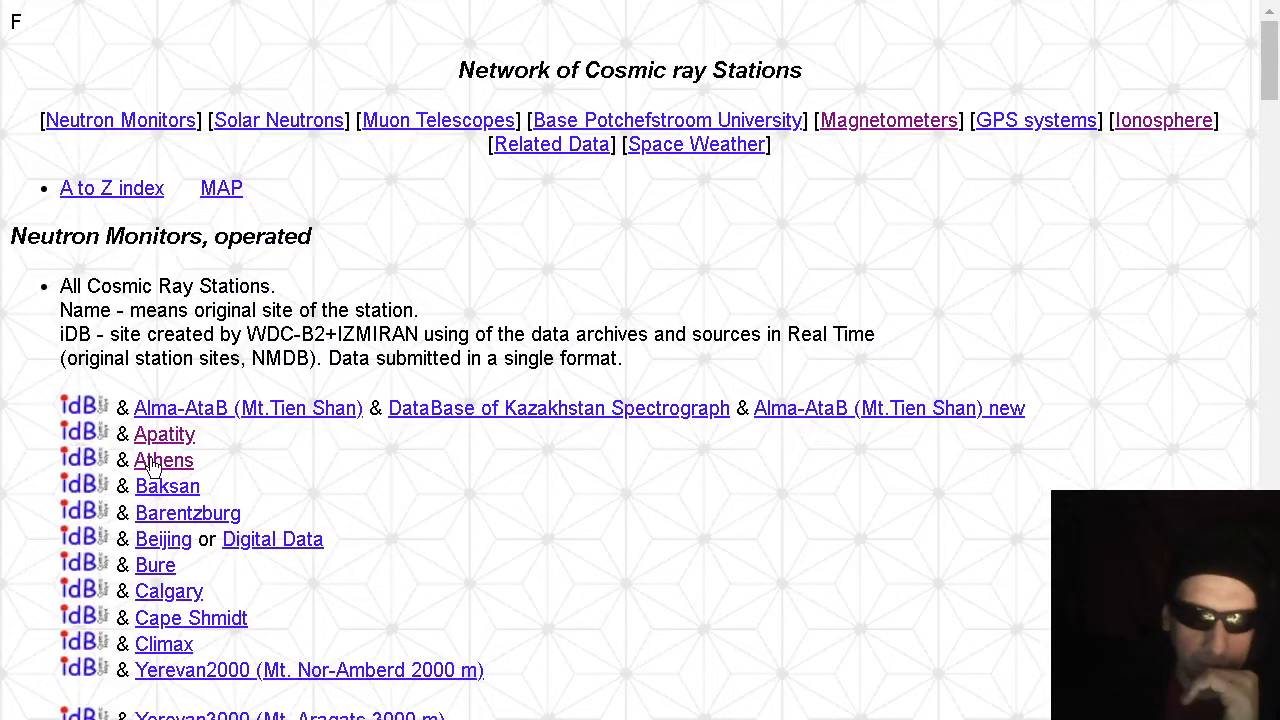
click(164, 460)
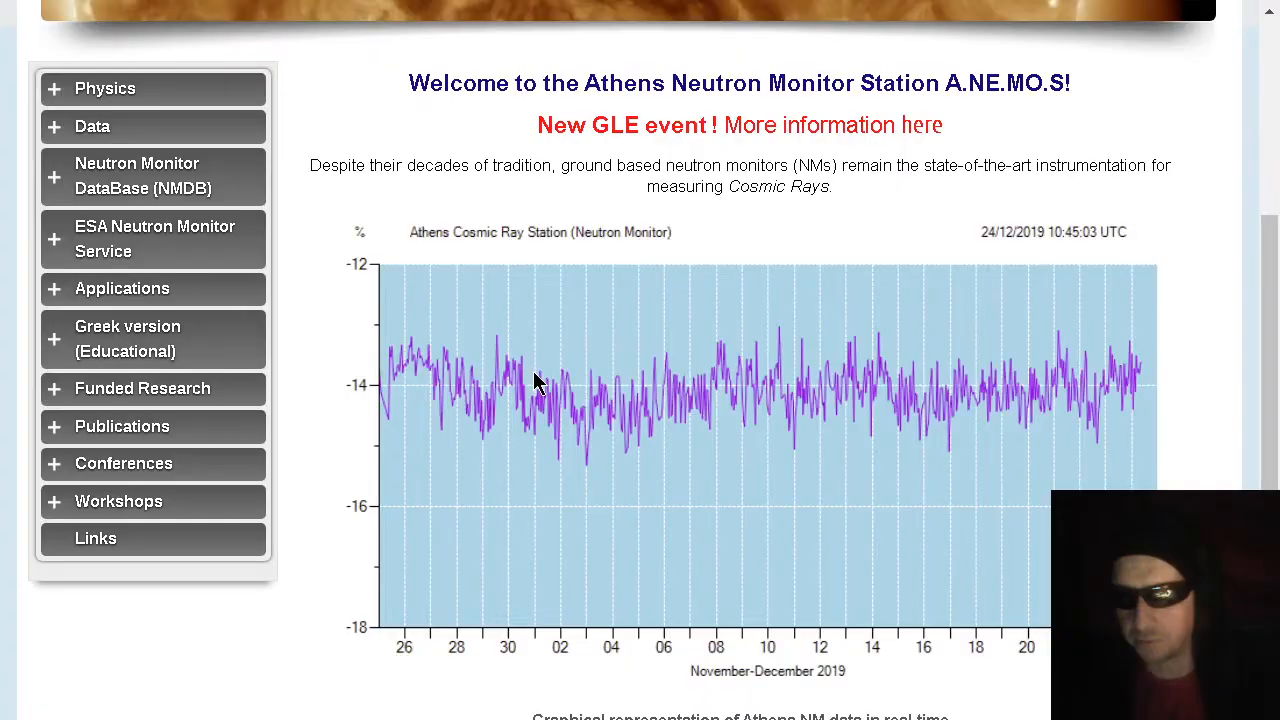
scroll(down, 3)
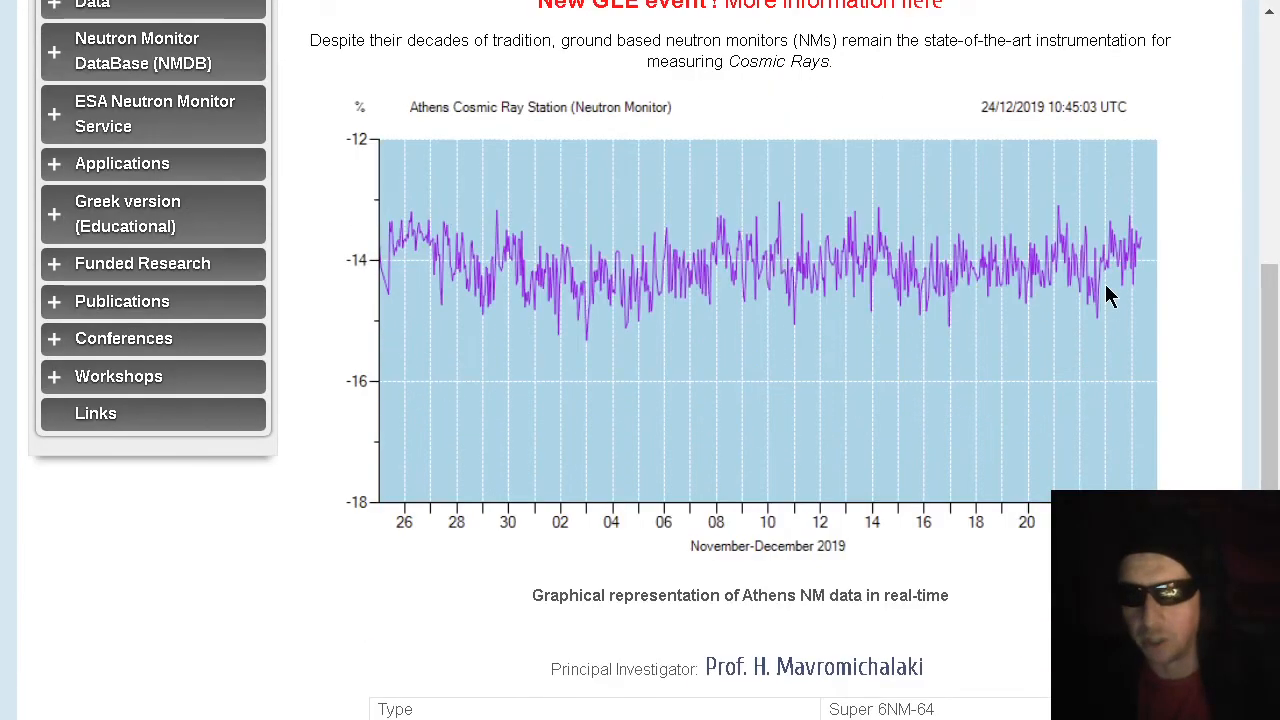
scroll(down, 3)
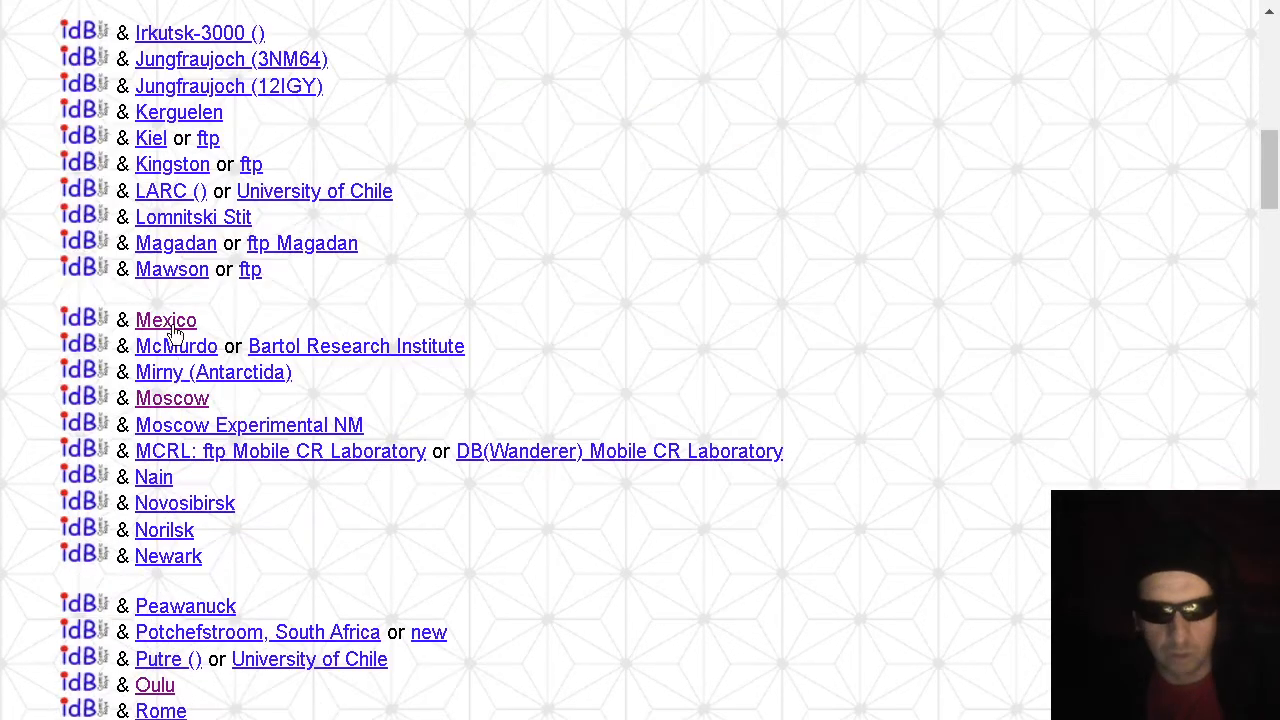
click(164, 320)
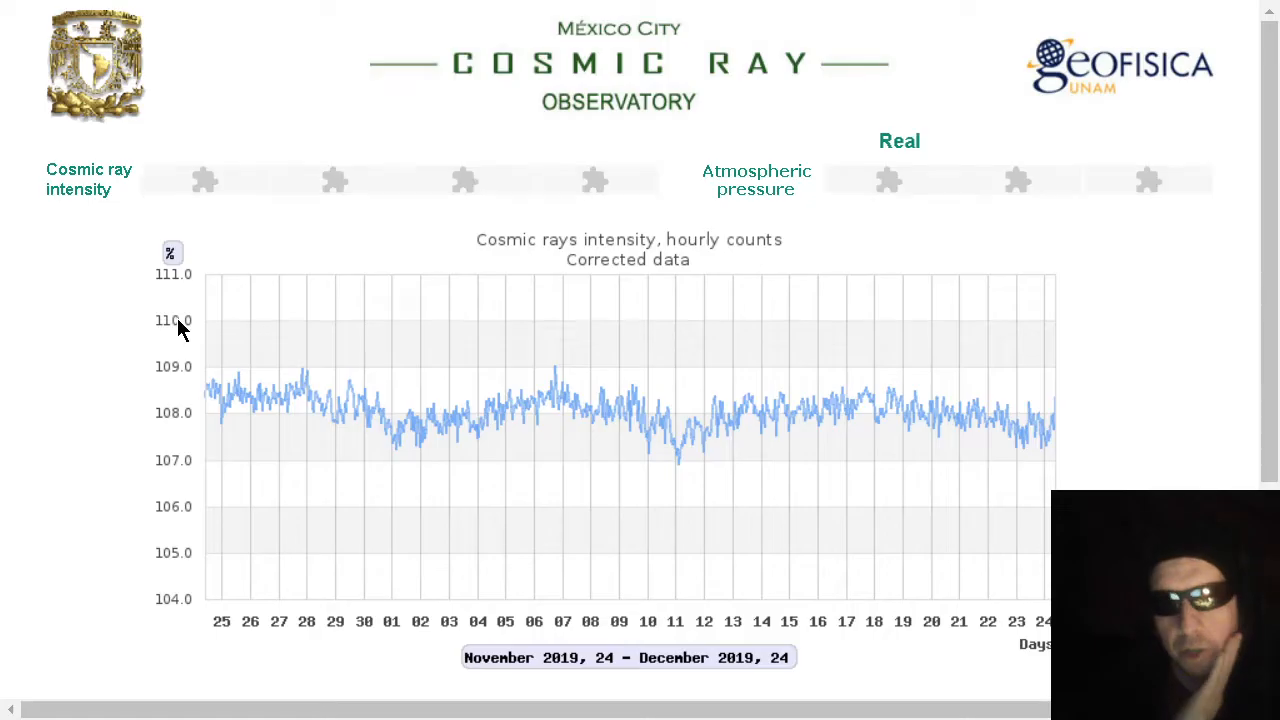
scroll(down, 3)
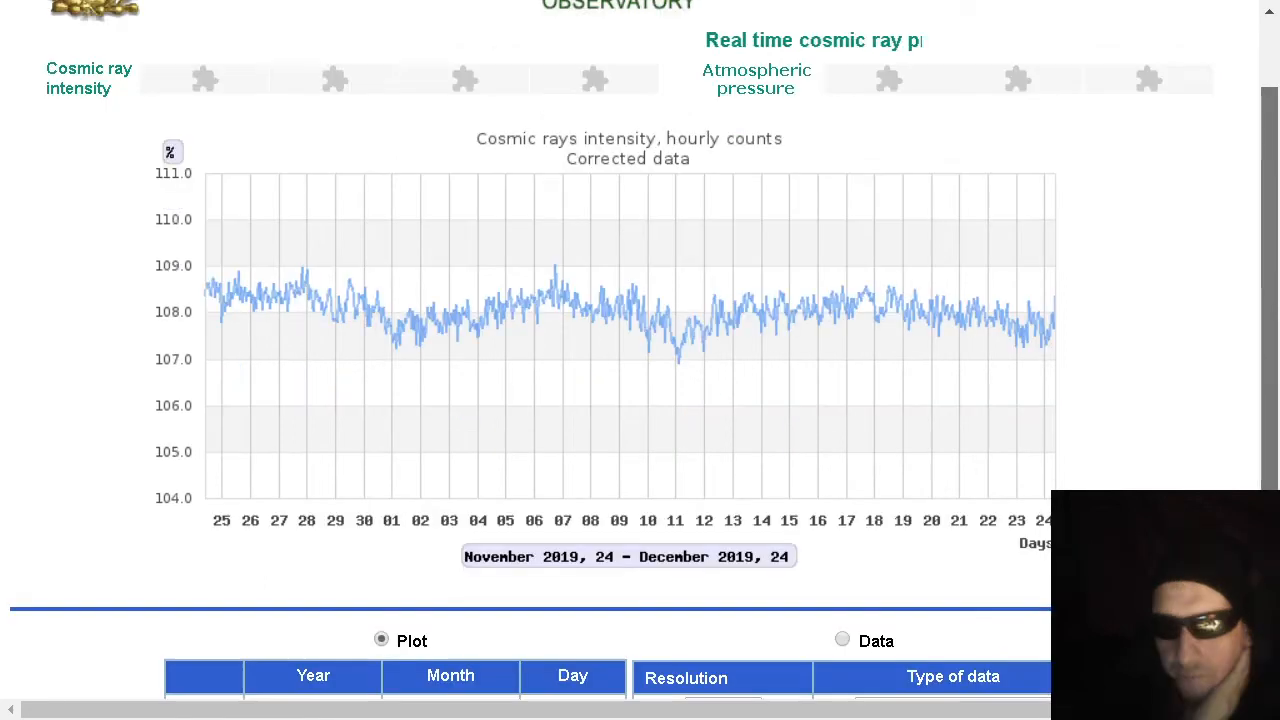
scroll(down, 3)
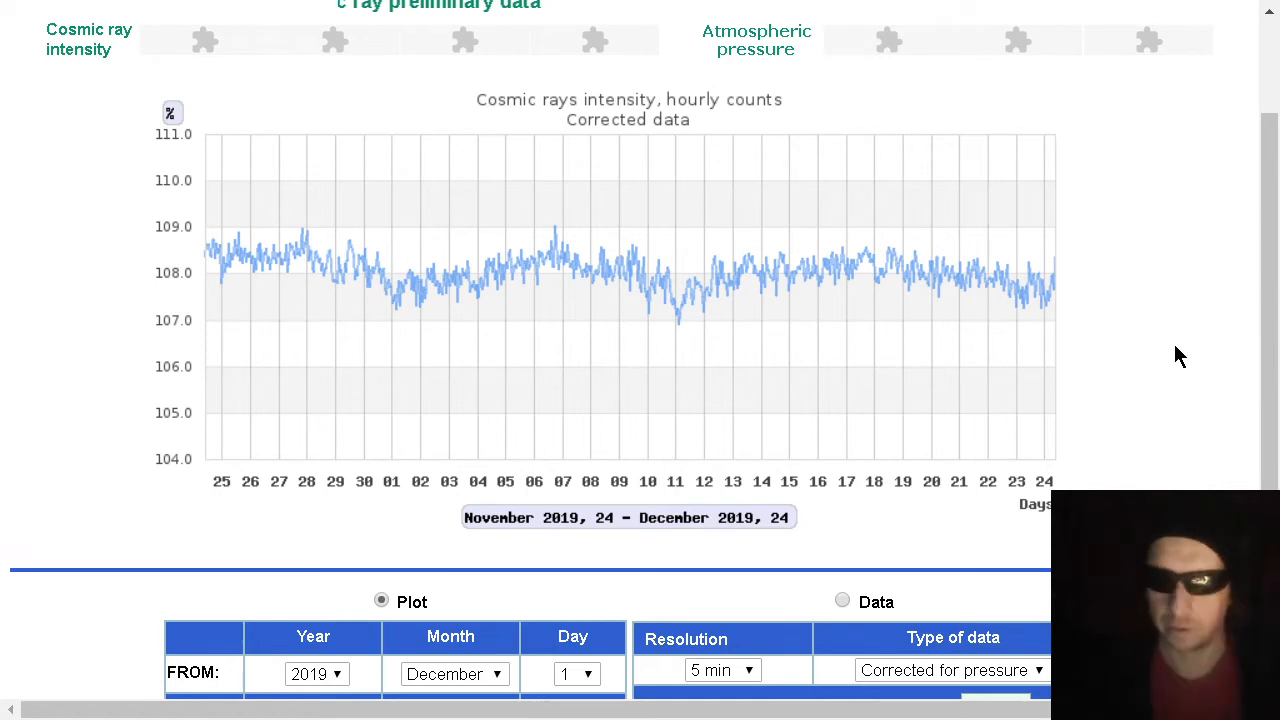
click(316, 672)
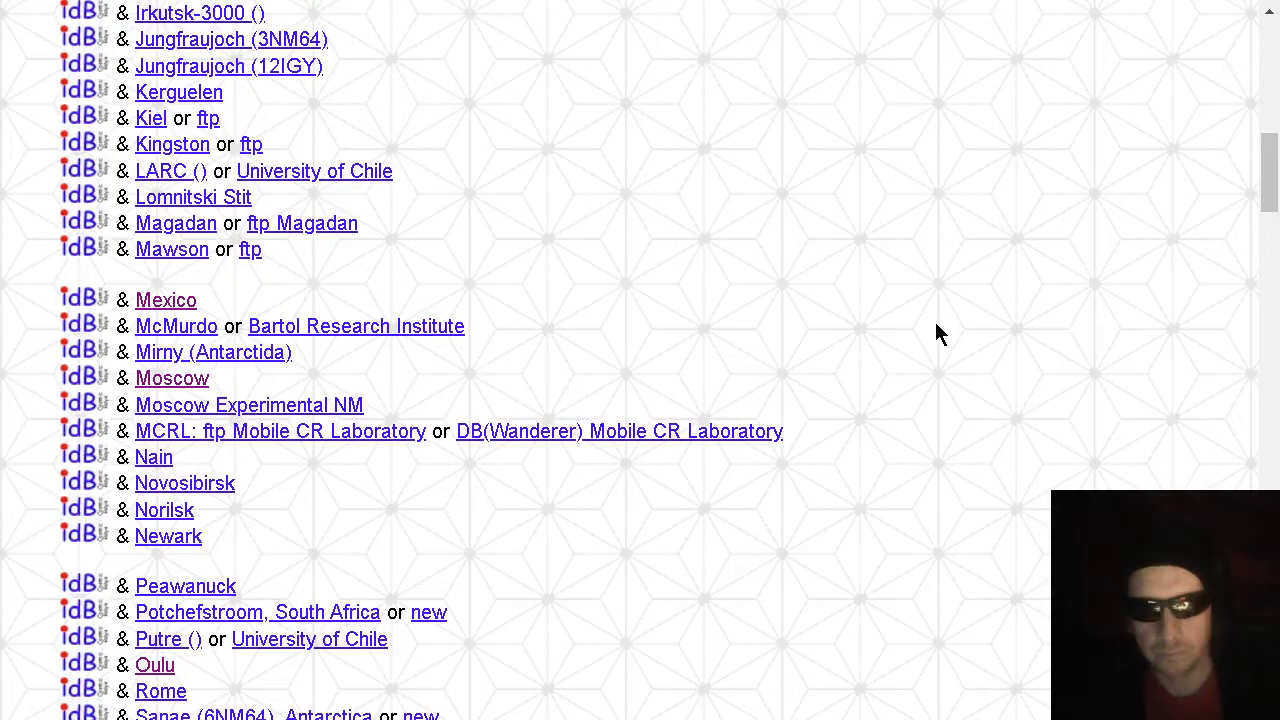
mouse_move(648, 352)
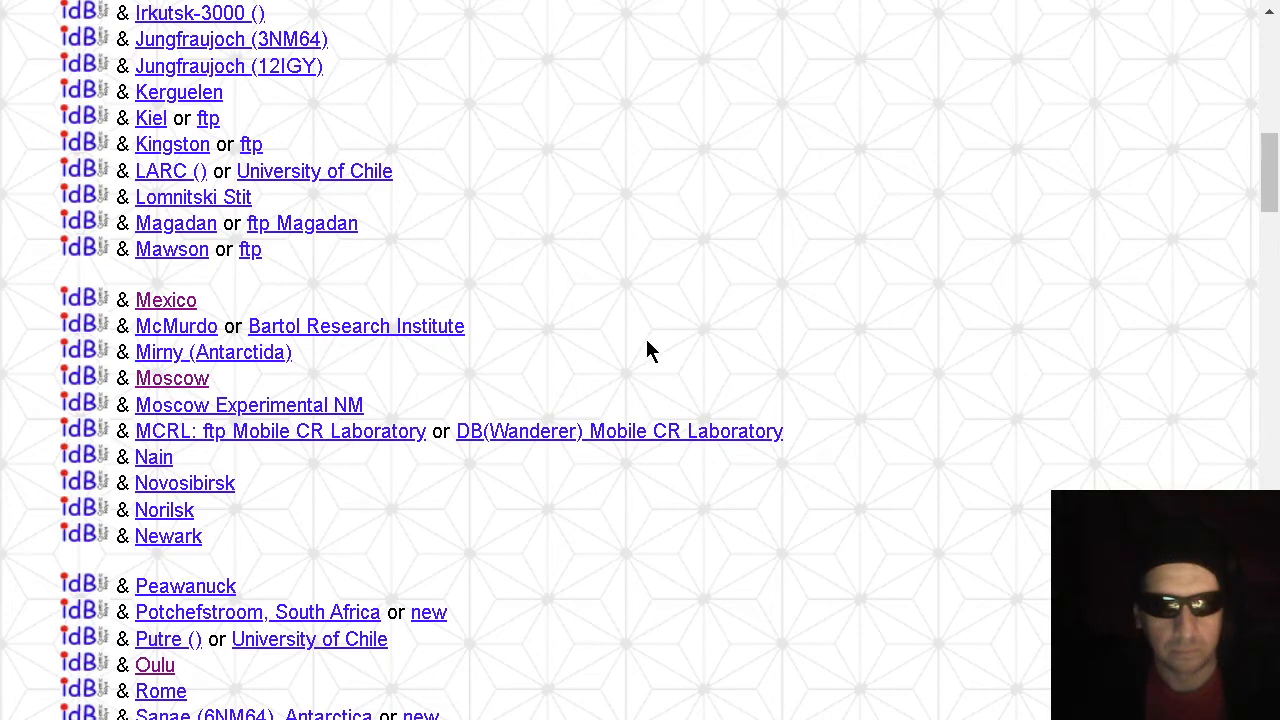
mouse_move(620, 356)
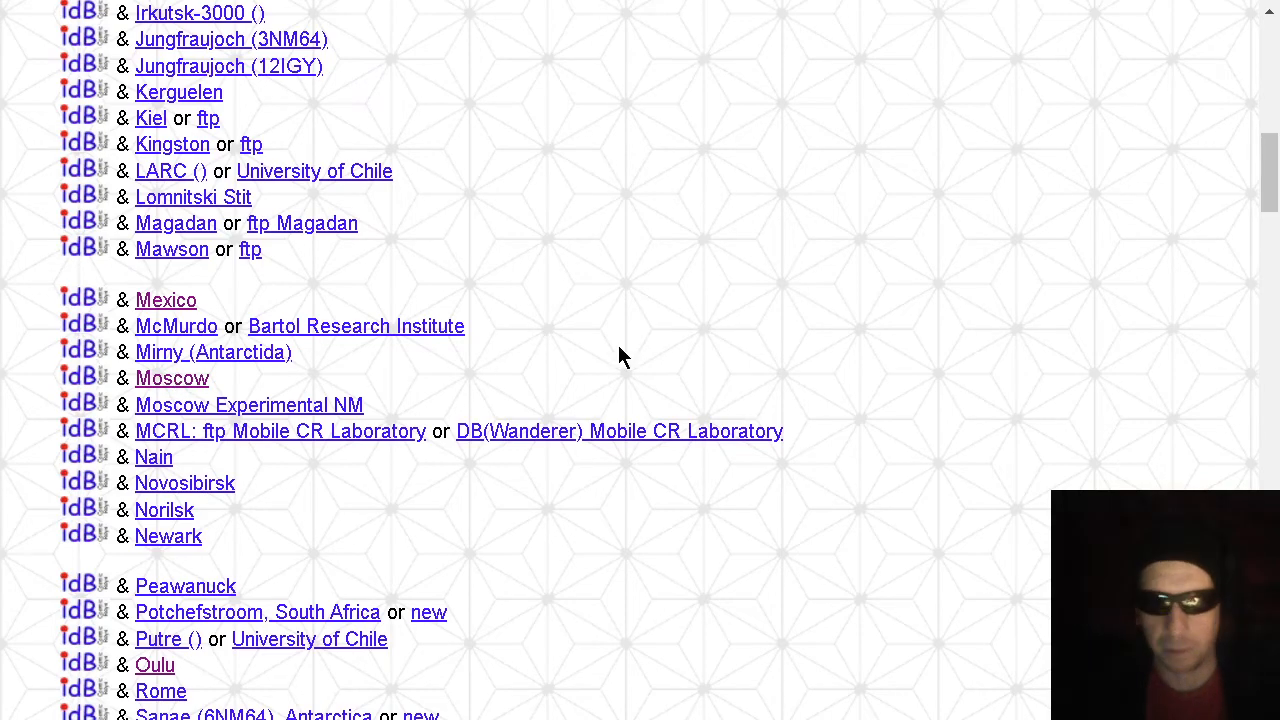
click(172, 378)
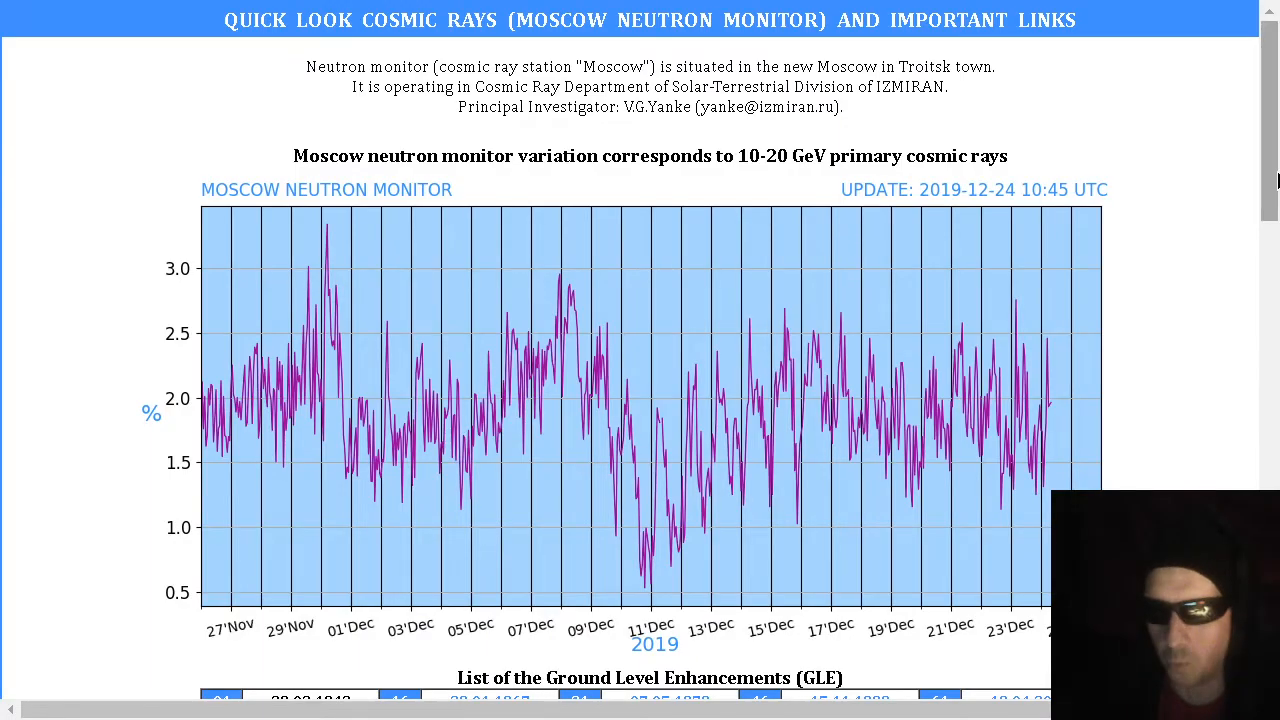
scroll(down, 3)
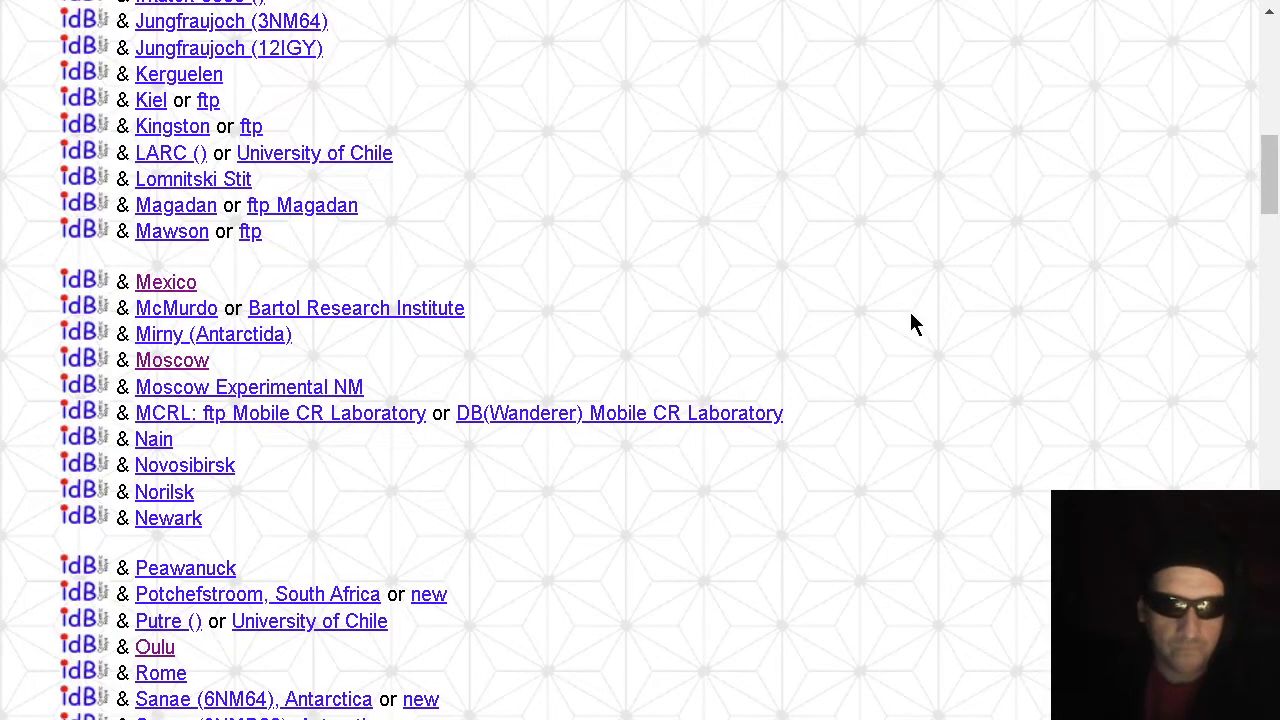
scroll(down, 3)
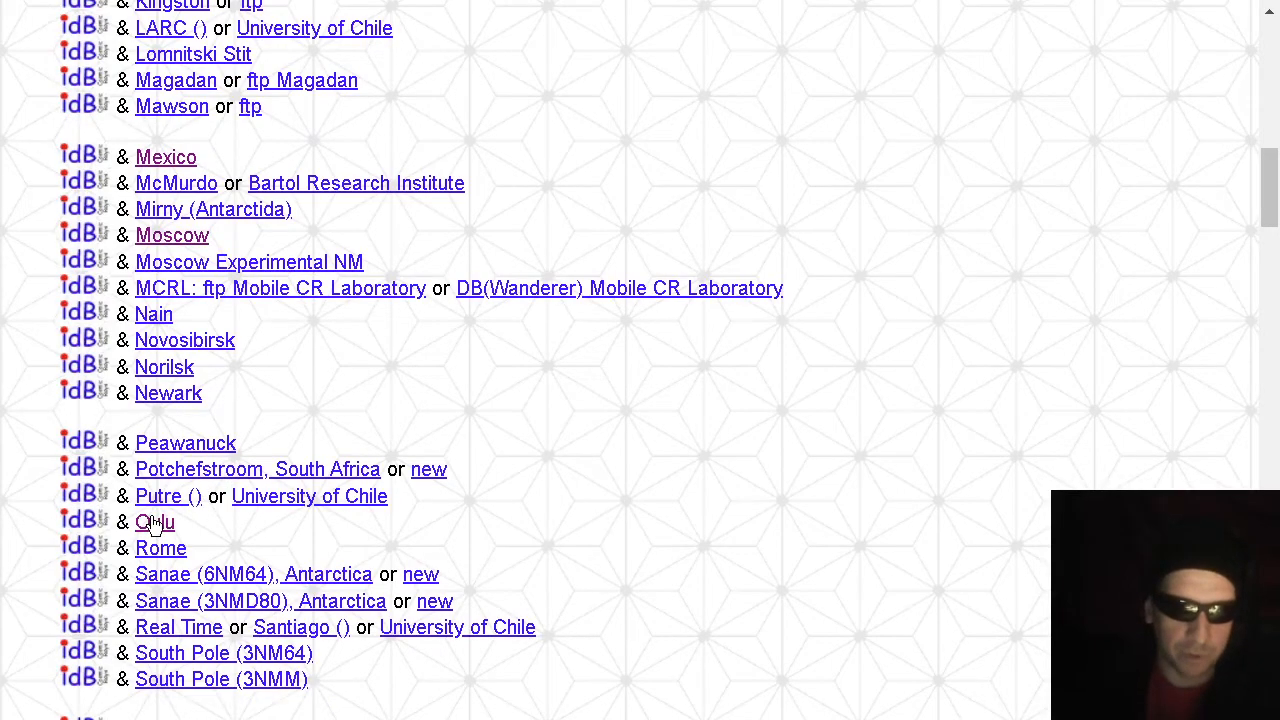
On the Oulu station site, check the Oulu, DOMC Antarctica and DOMB Antarctica neutron monitor plots
click(156, 522)
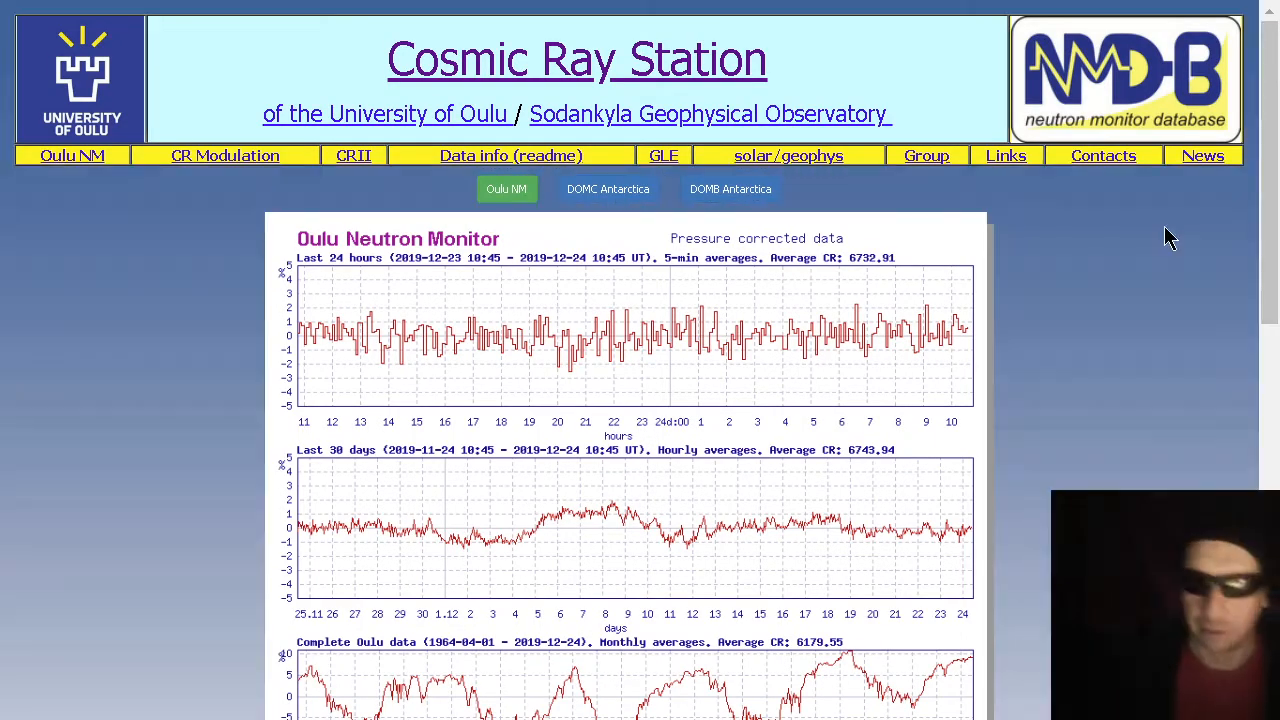
scroll(down, 3)
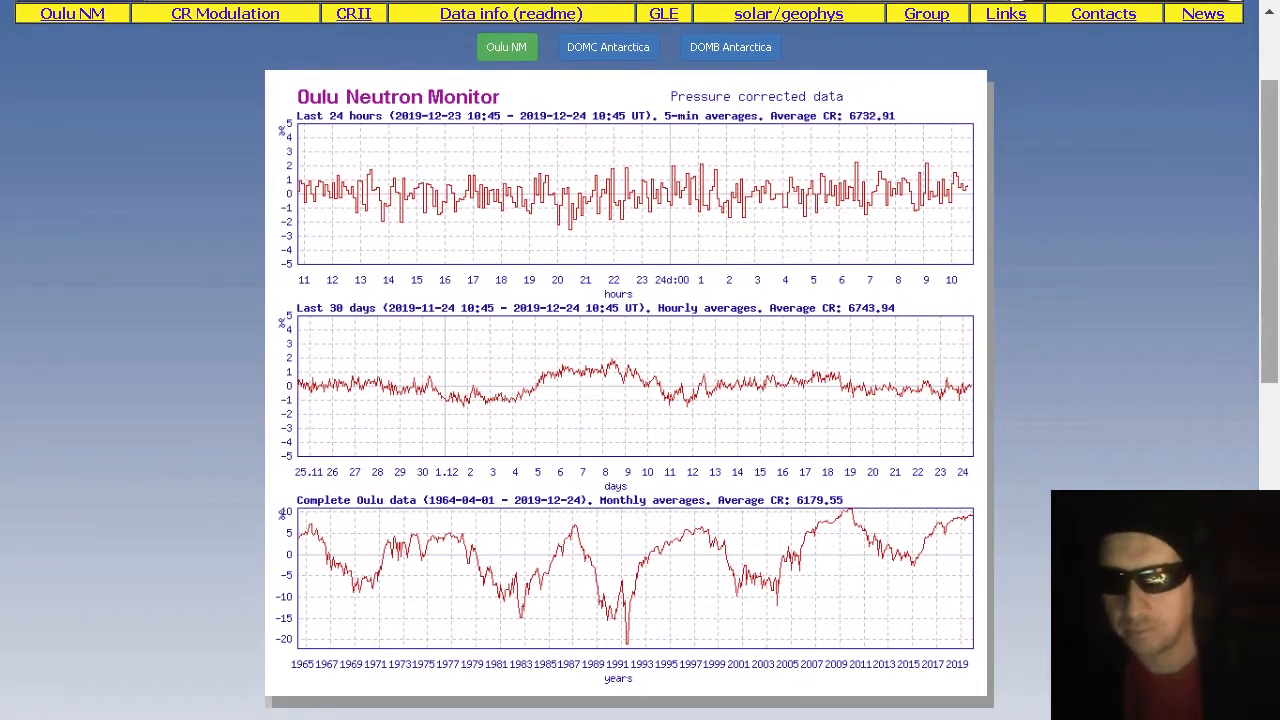
mouse_move(608, 48)
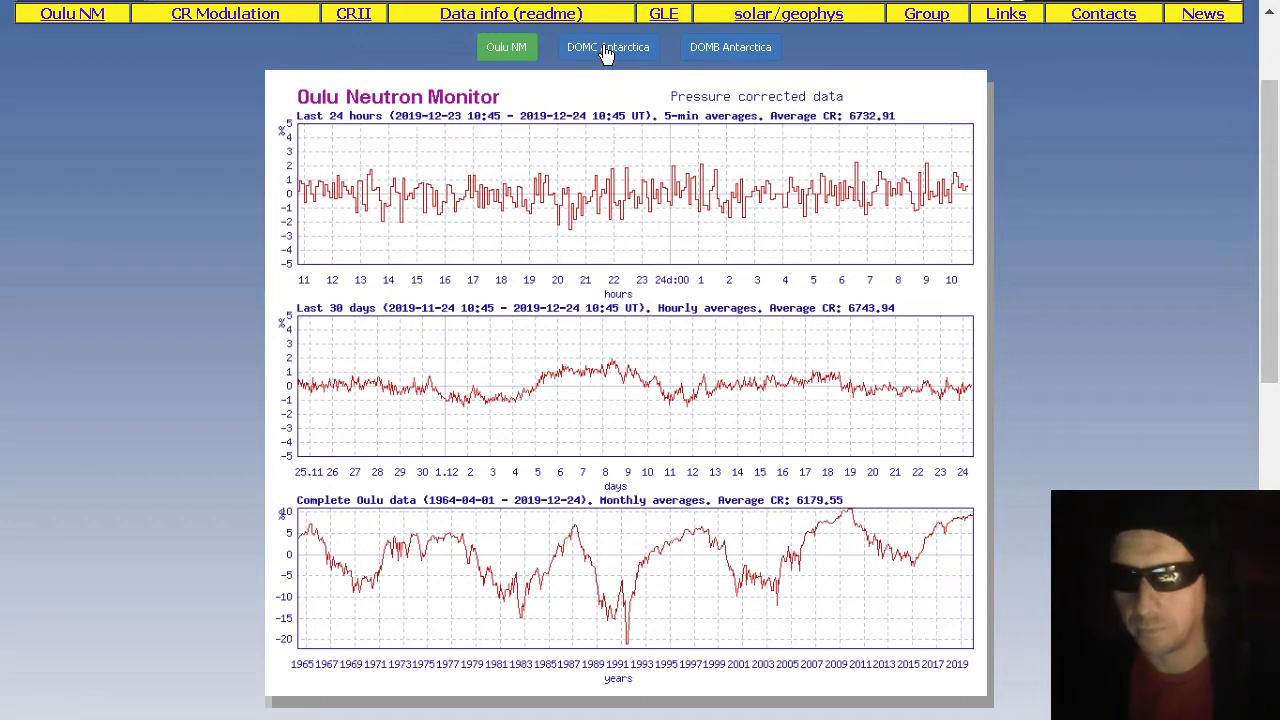
click(608, 48)
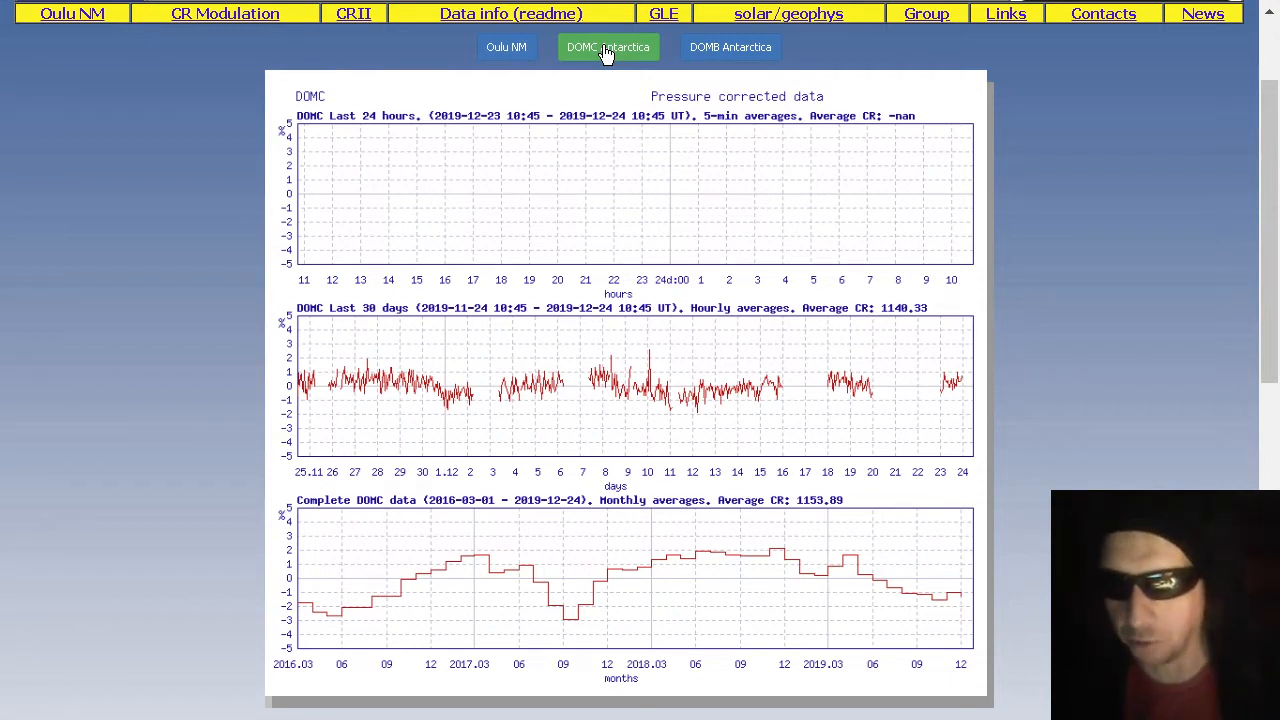
mouse_move(730, 56)
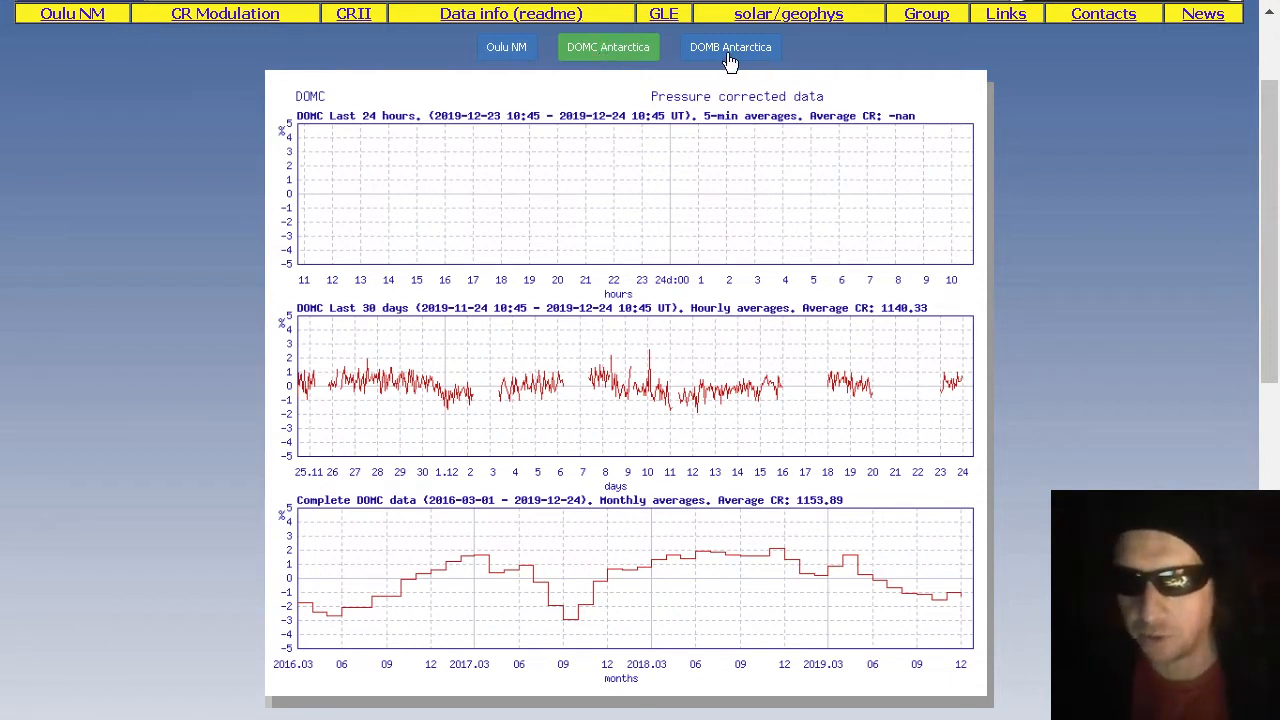
click(730, 48)
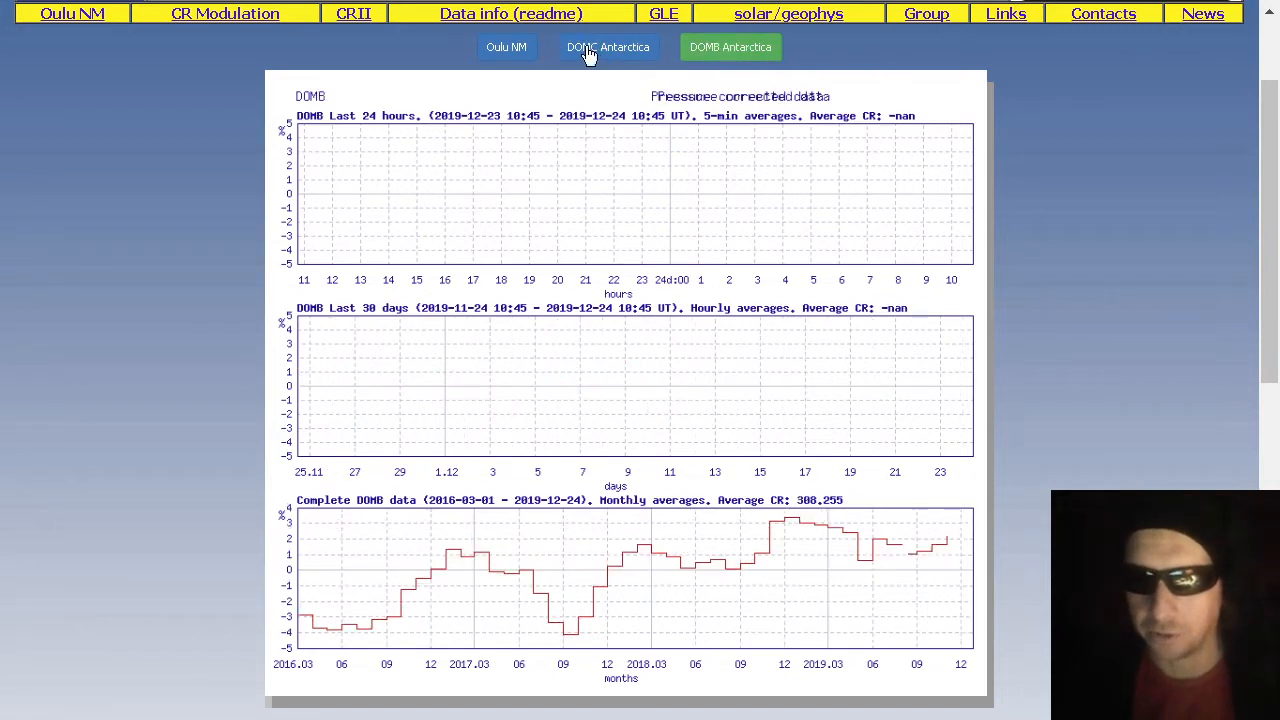
click(506, 48)
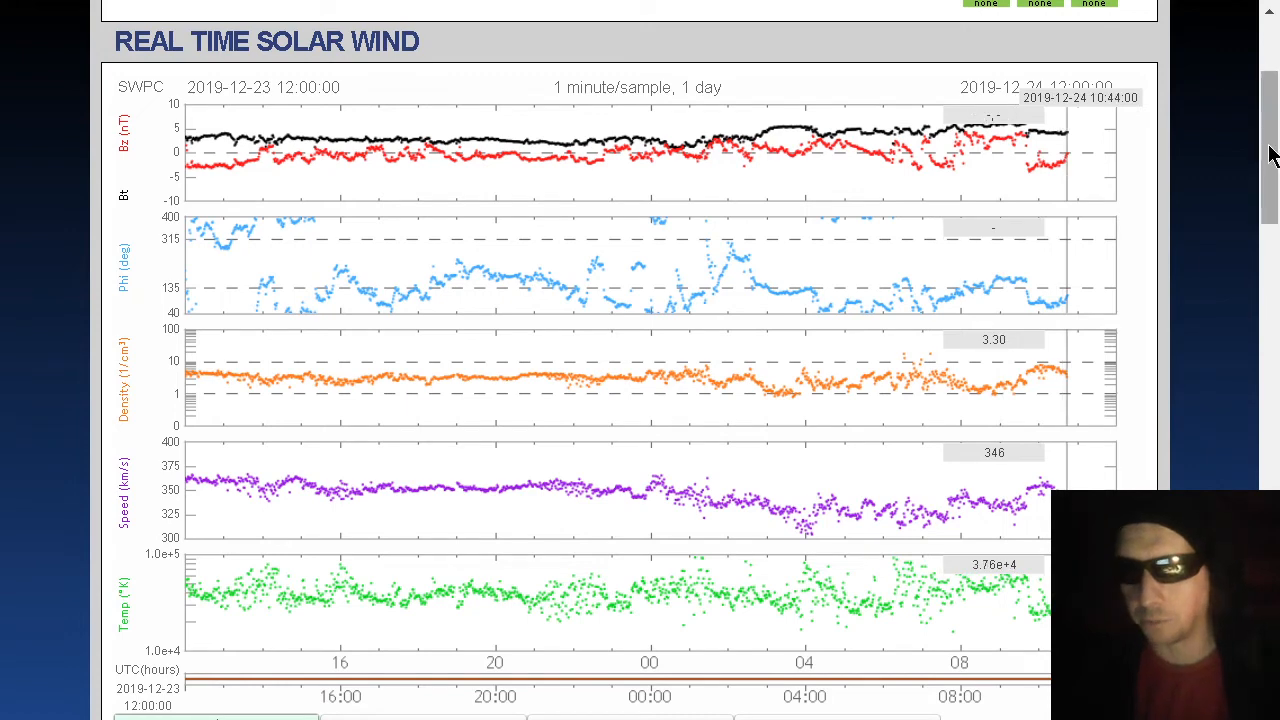
scroll(down, 3)
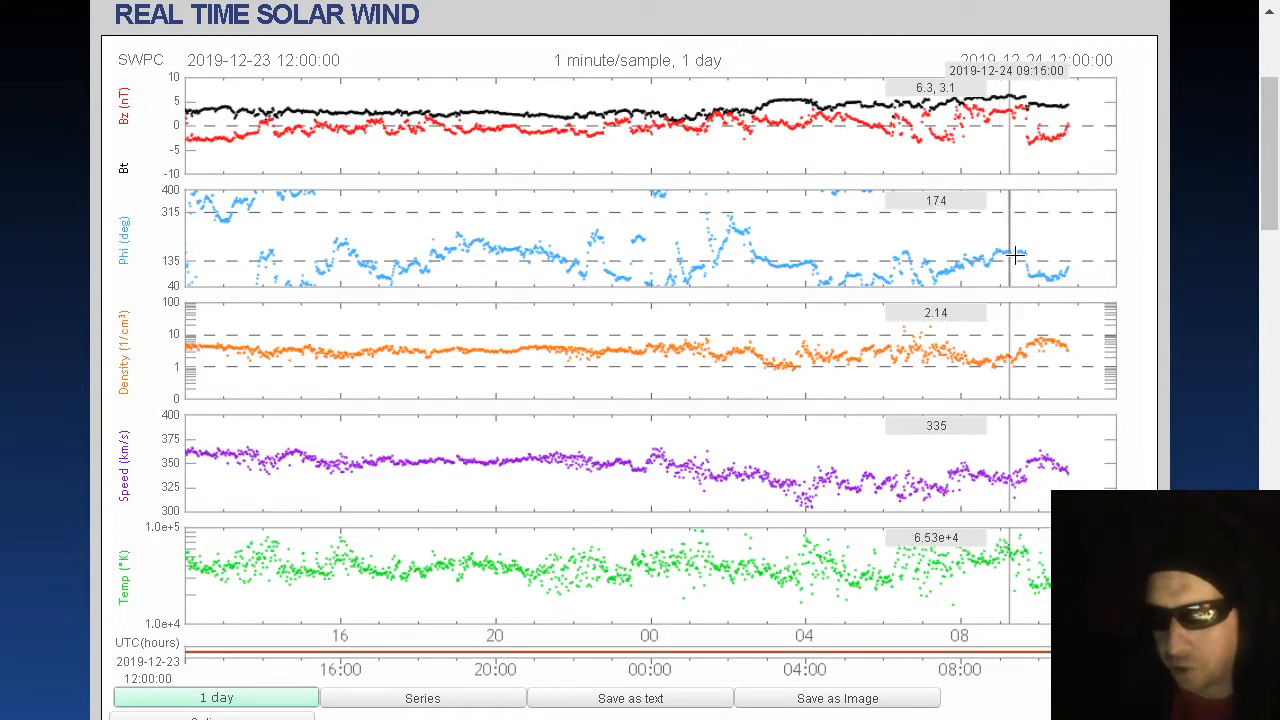
mouse_move(848, 268)
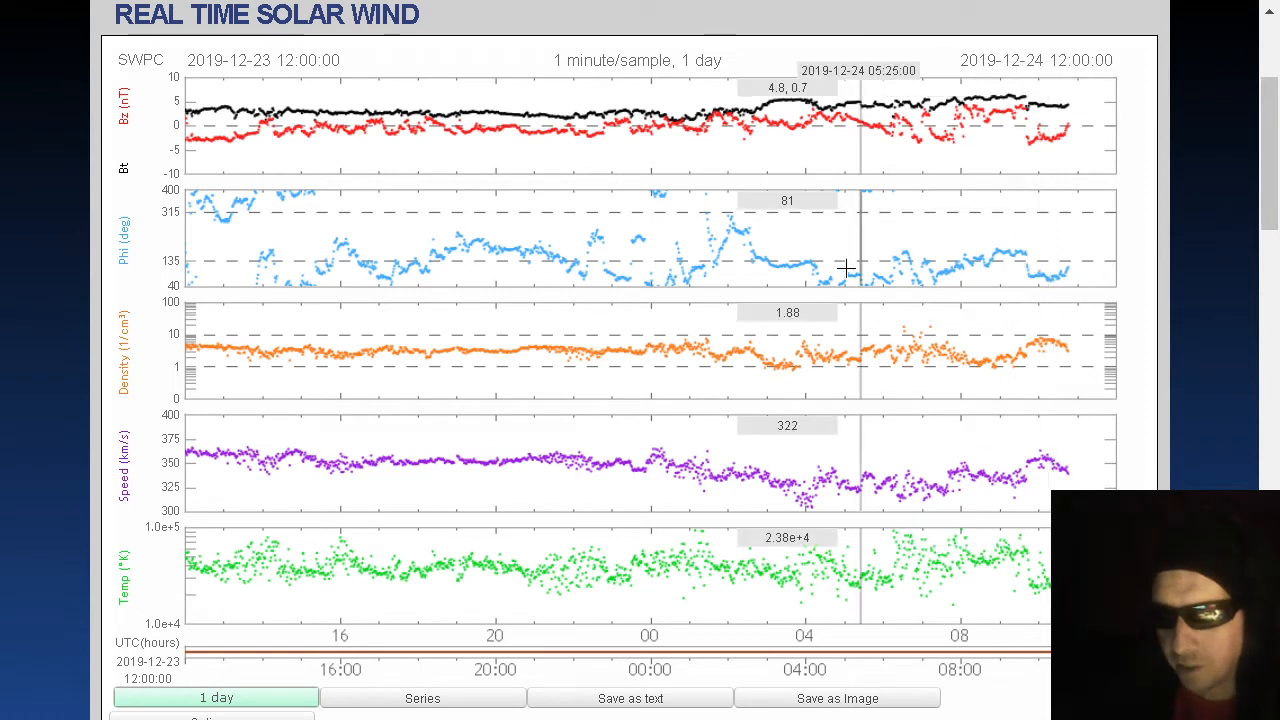
mouse_move(1064, 262)
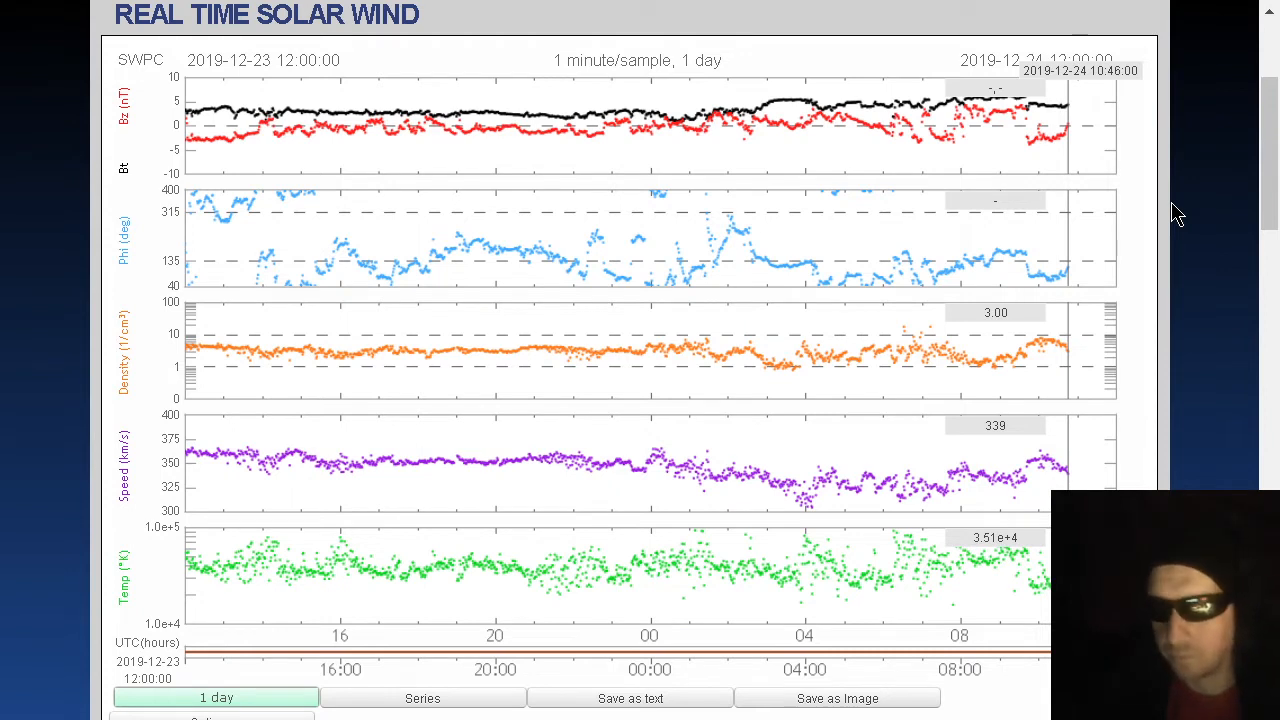
mouse_move(1064, 270)
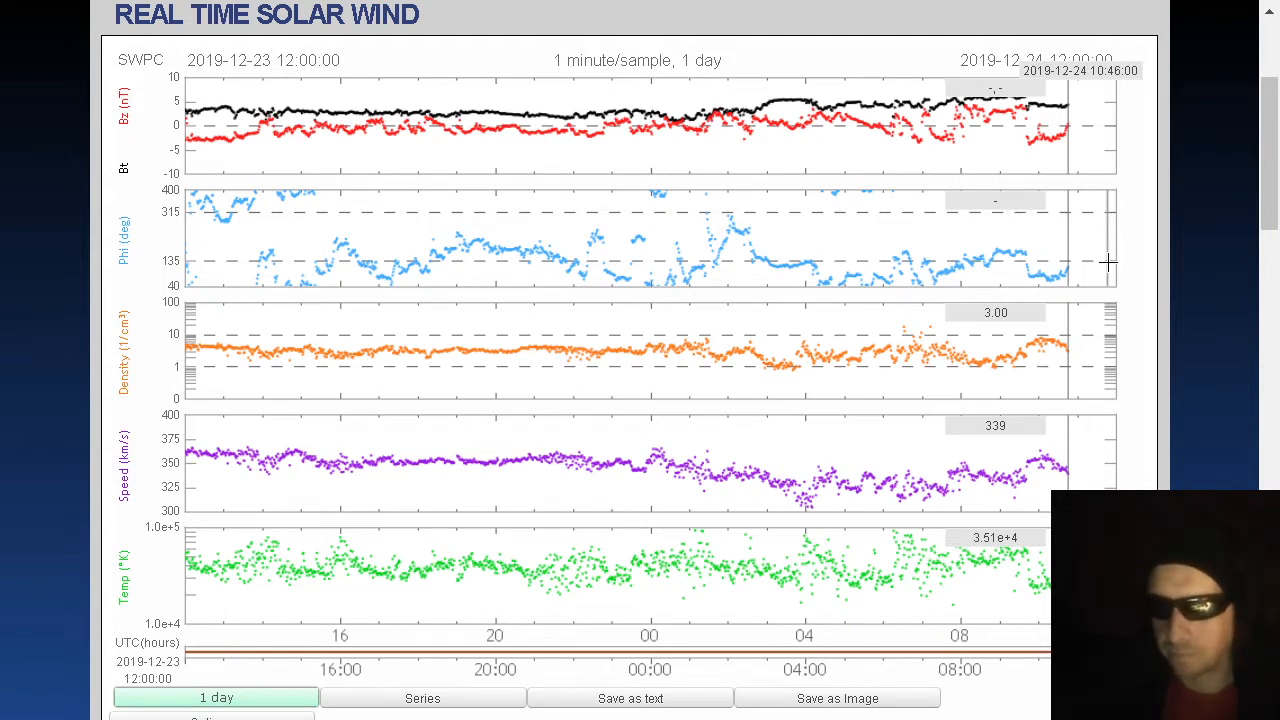
mouse_move(1072, 350)
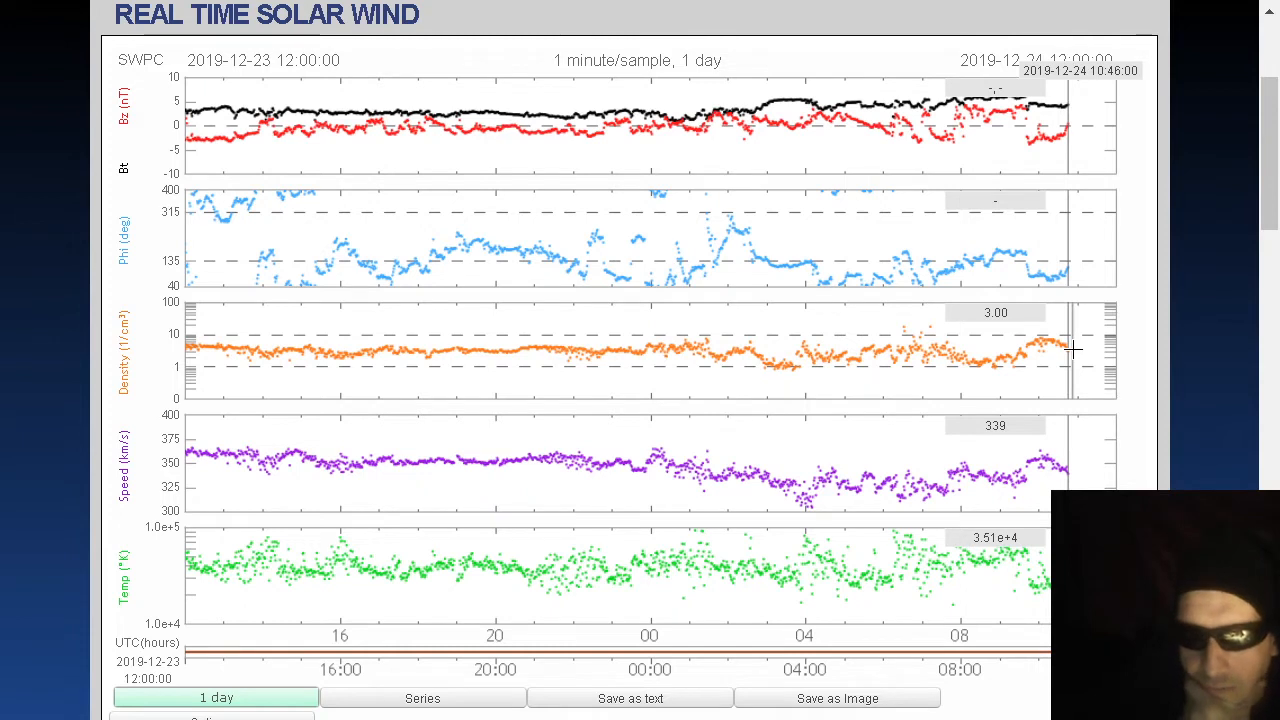
mouse_move(1232, 322)
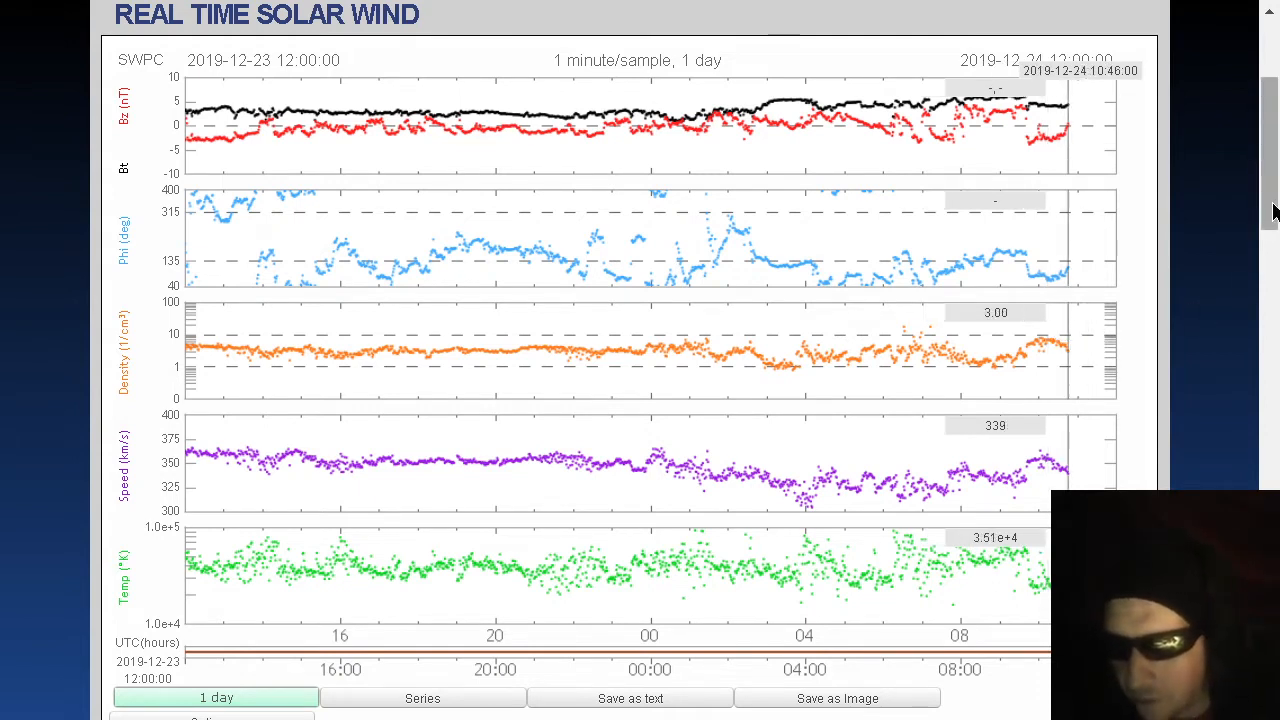
mouse_move(1064, 464)
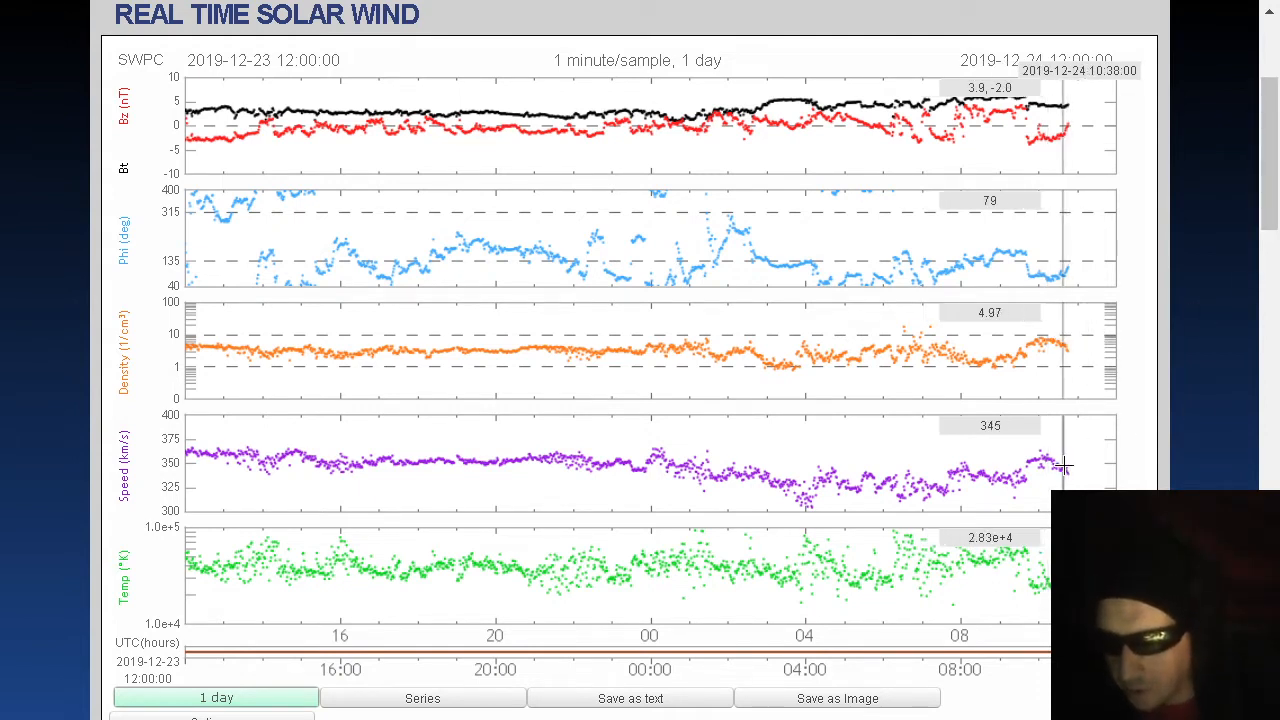
mouse_move(1124, 464)
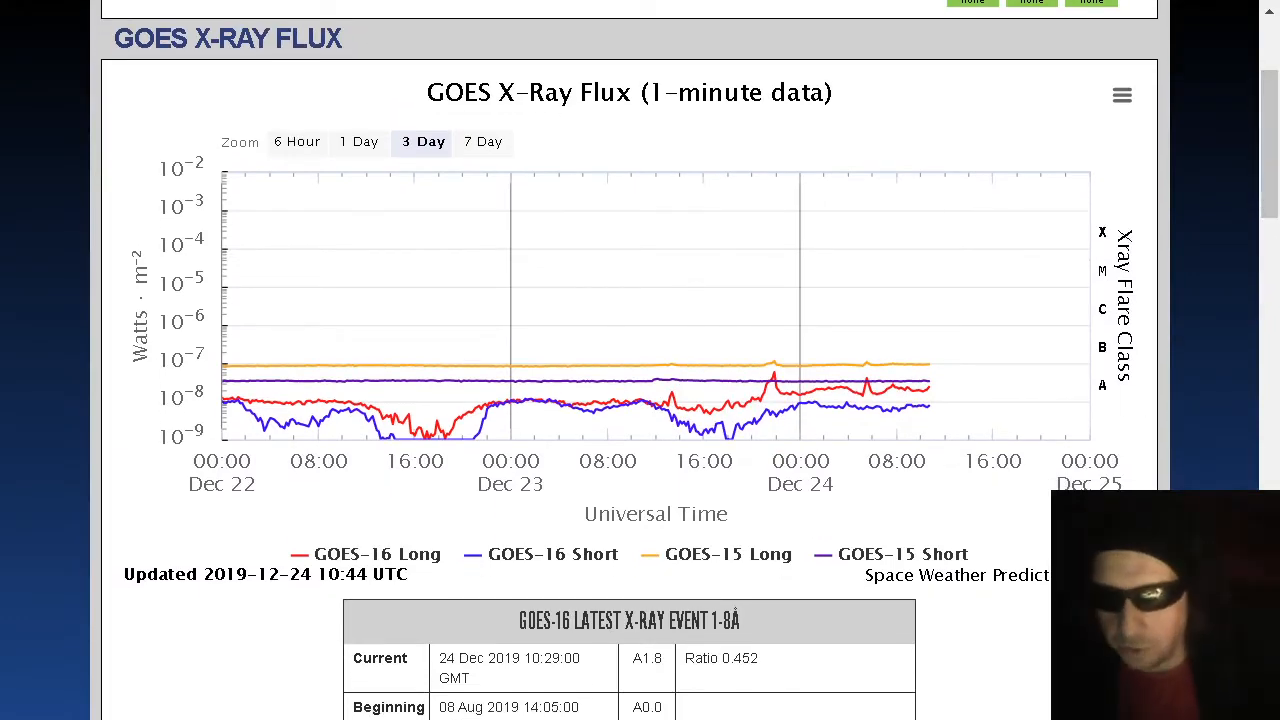
mouse_move(800, 376)
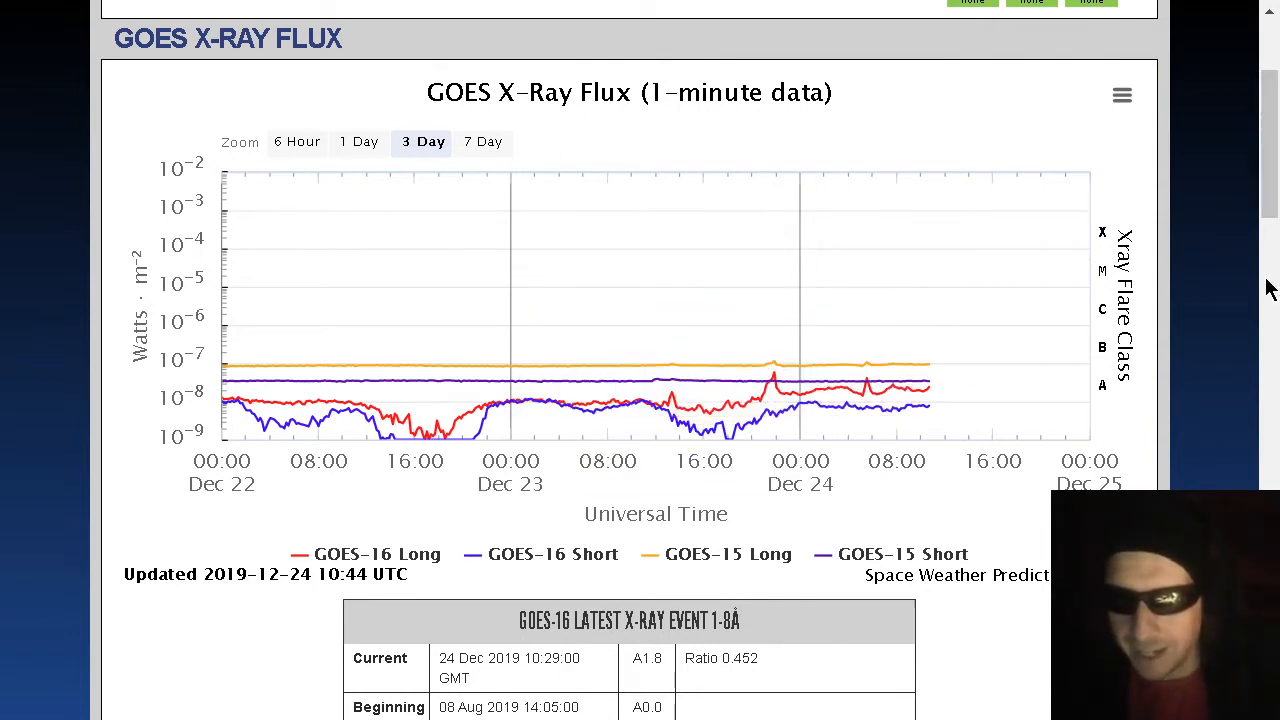
mouse_move(1212, 436)
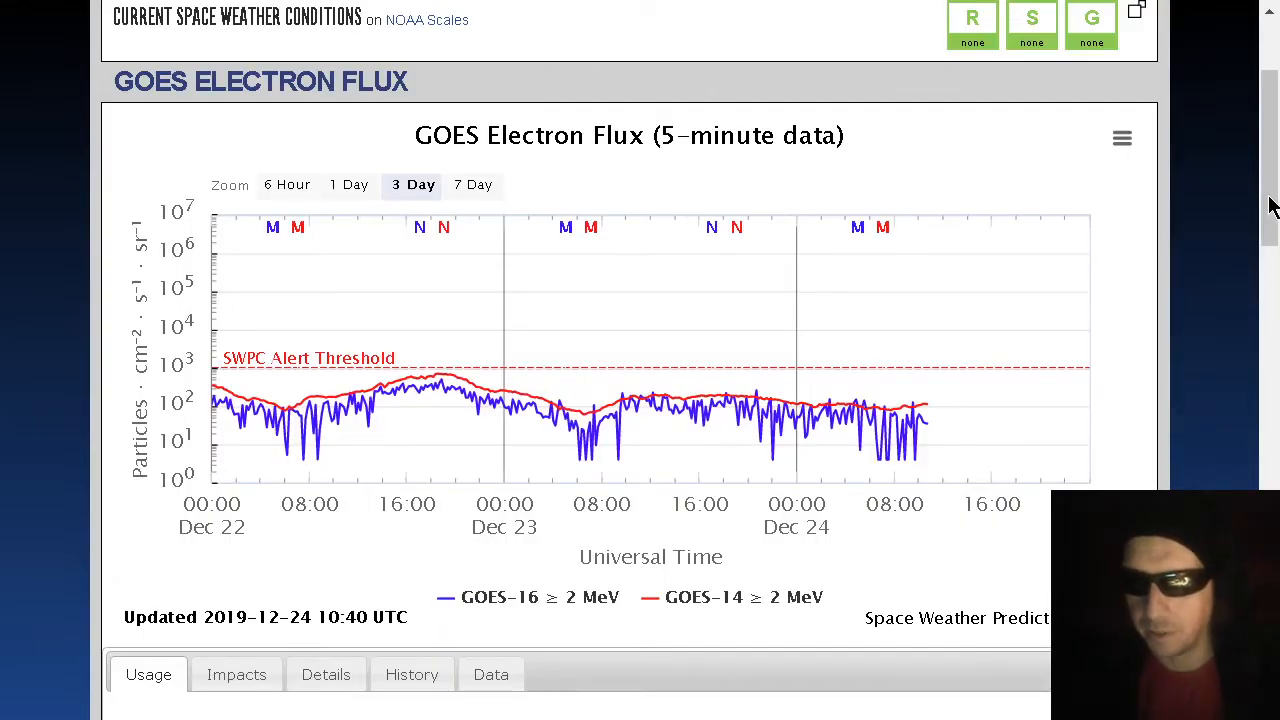
Scroll from the GOES X-Ray Flux chart down to the GOES Electron Flux chart
scroll(down, 3)
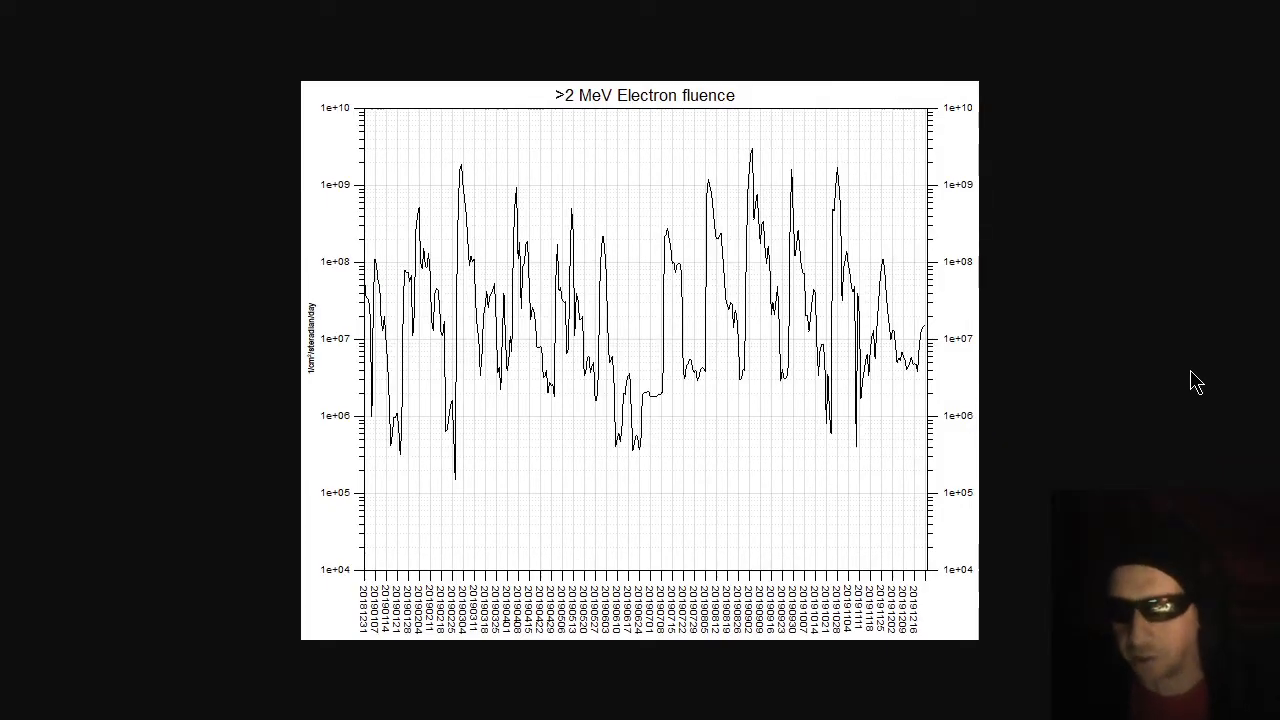
mouse_move(1104, 398)
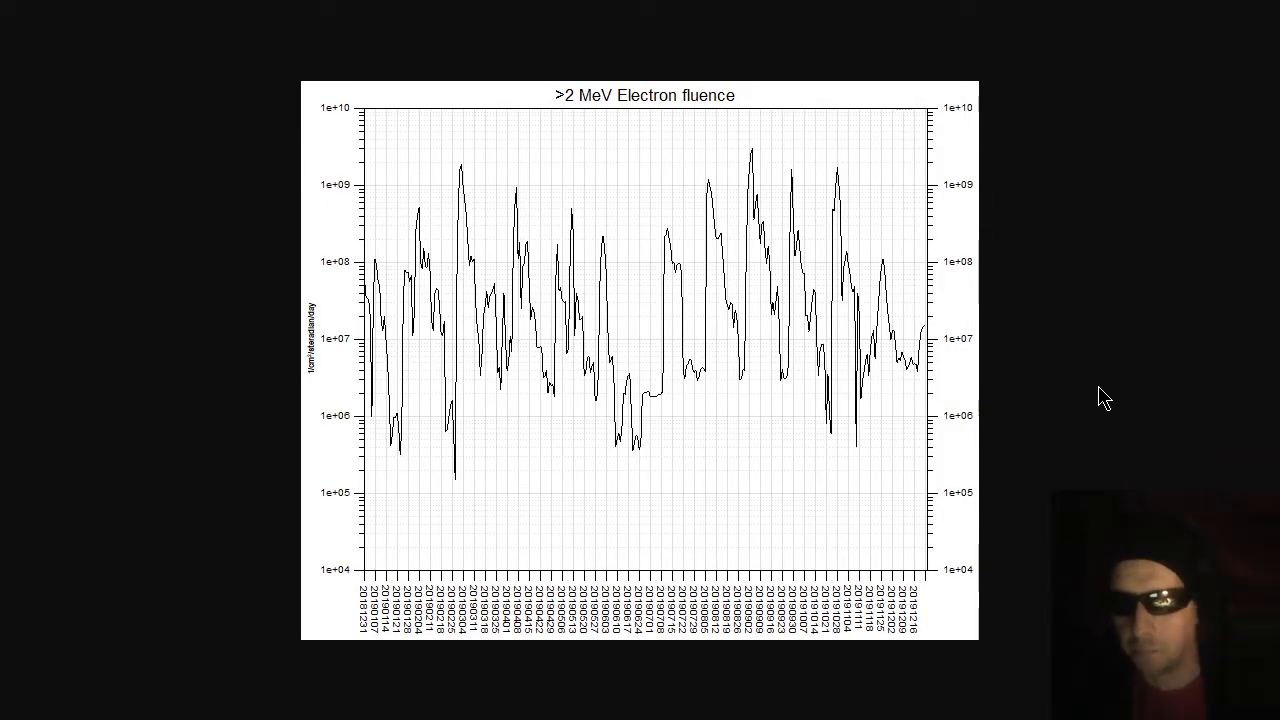
mouse_move(1276, 438)
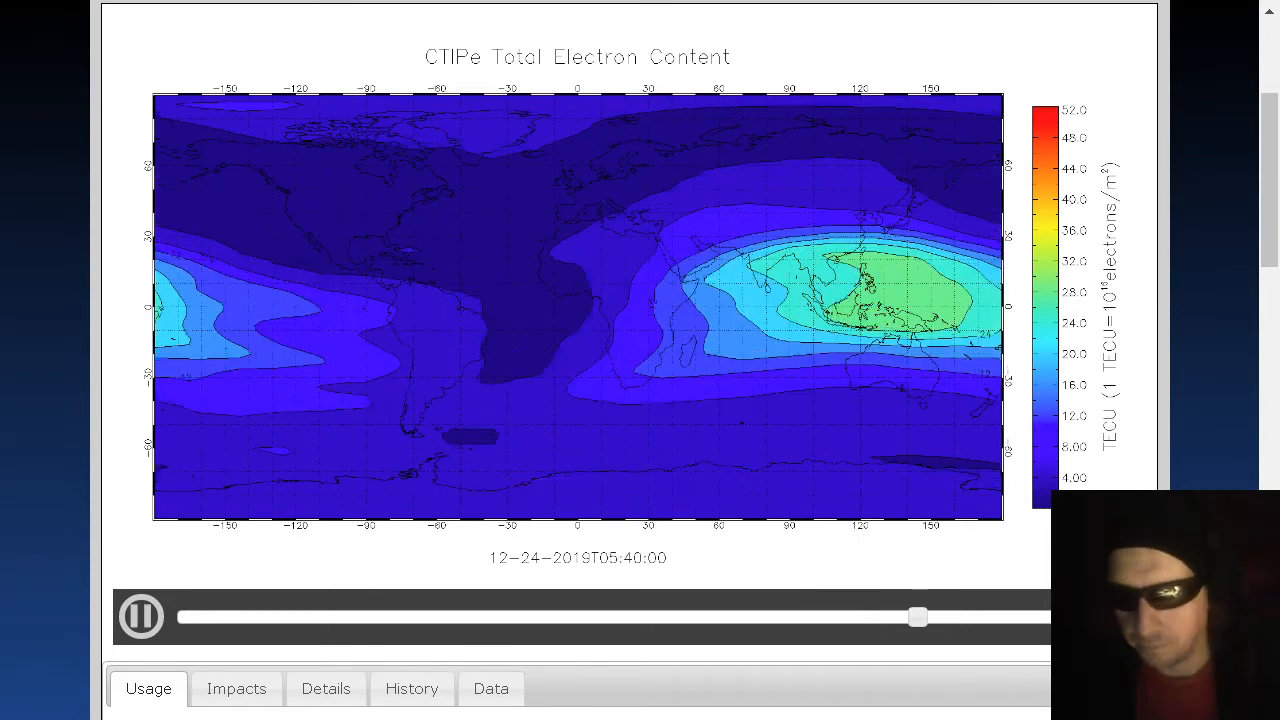
Move the CTIPe Total Electron Content animation slider to another time
drag(918, 616, 990, 616)
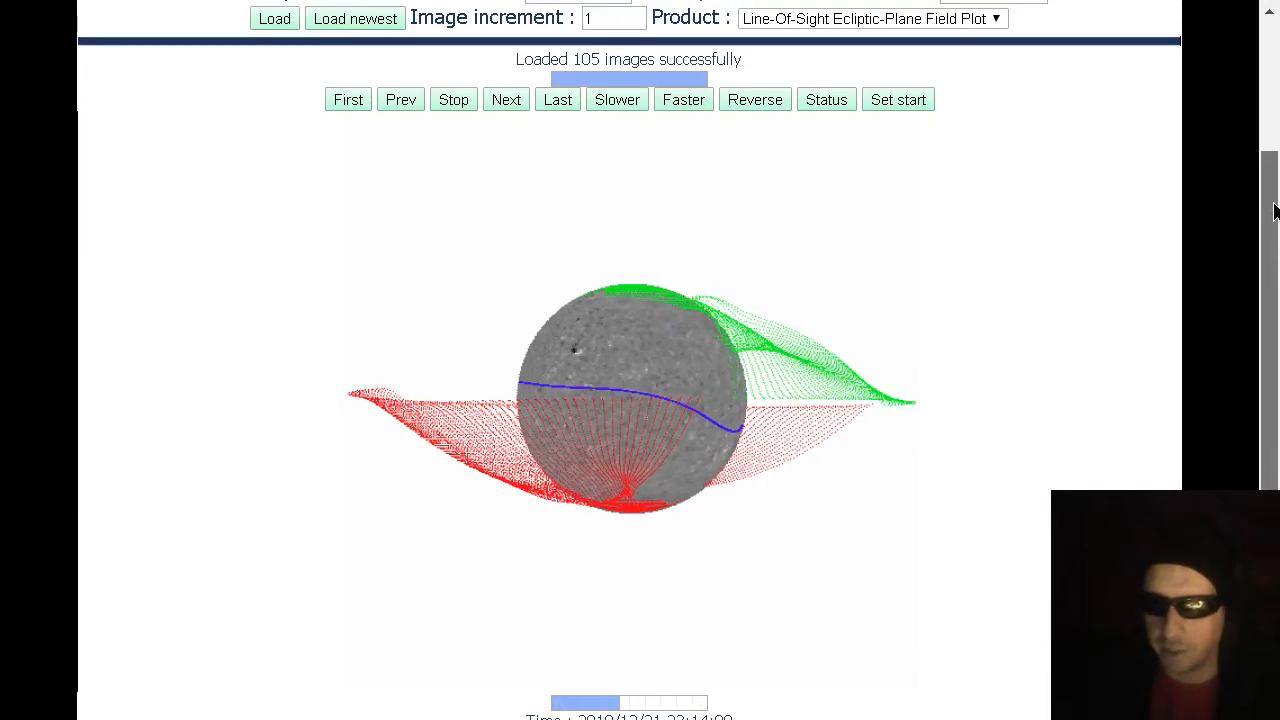
Jump the line-of-sight ecliptic-plane field plot animation to its latest frame
scroll(down, 3)
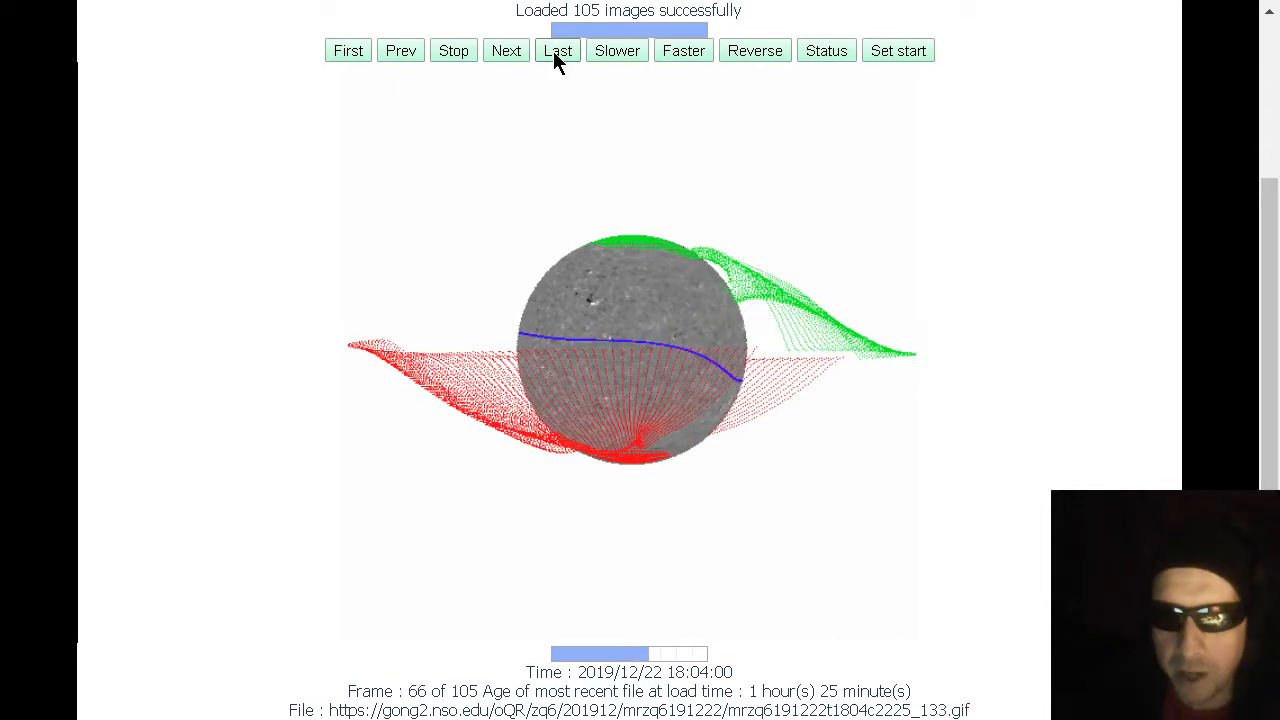
click(556, 50)
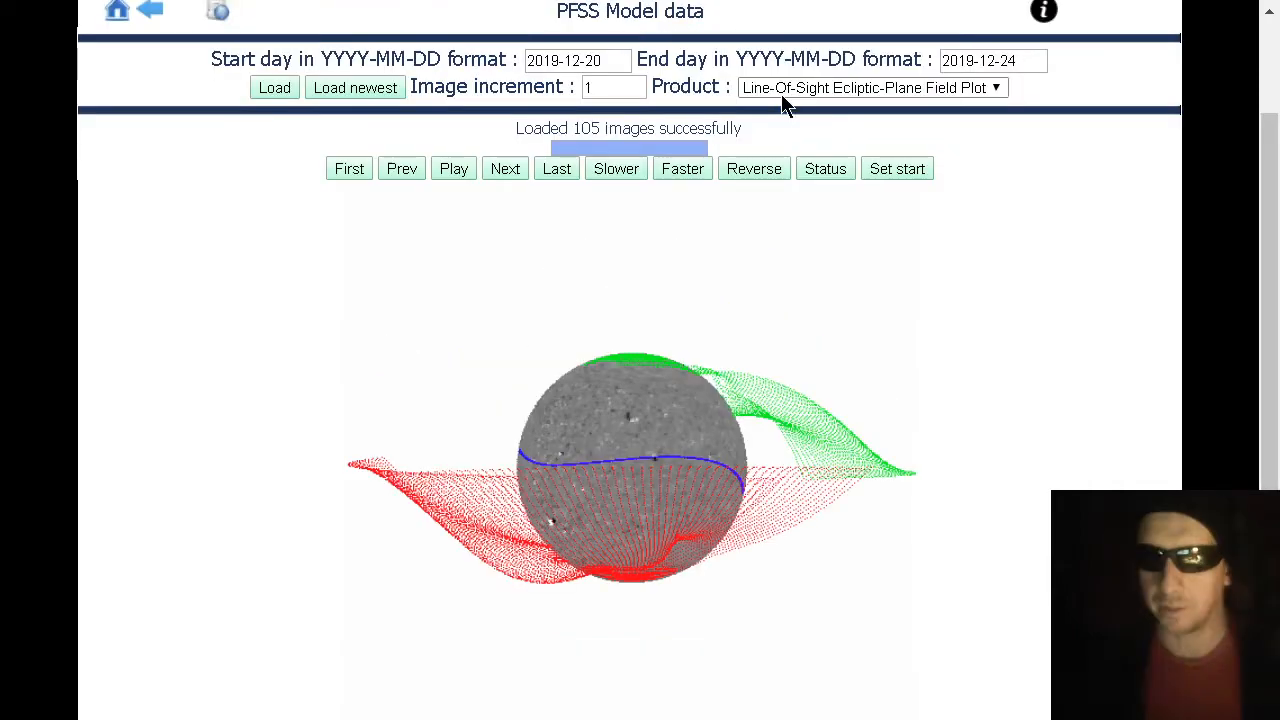
Switch the PFSS product to Top View Ecliptic-Plane Field Plot and start it animating
click(870, 88)
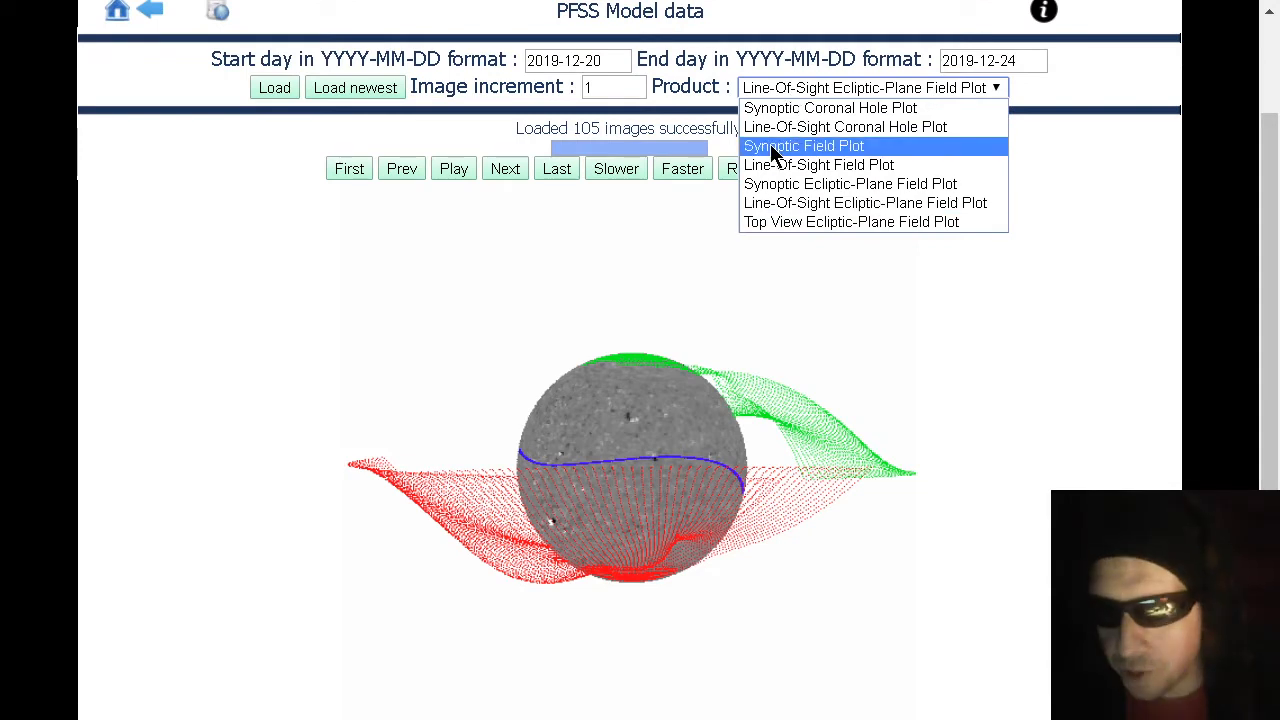
click(852, 220)
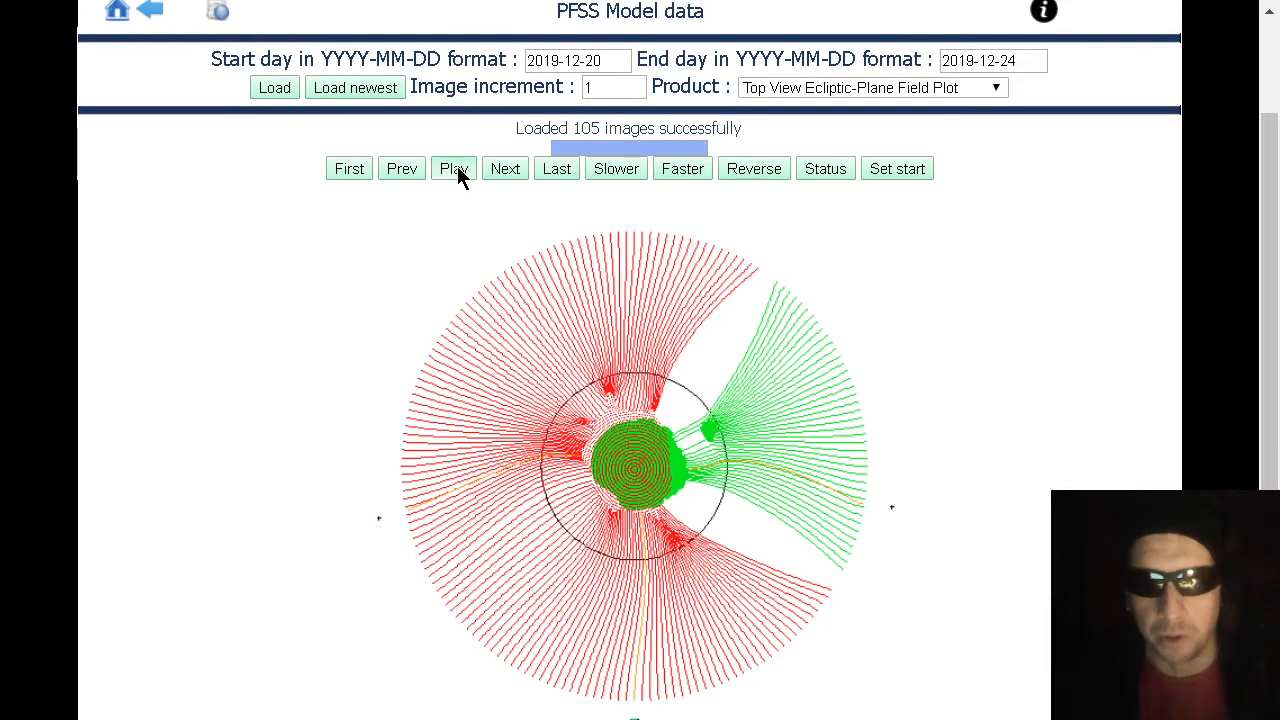
click(452, 168)
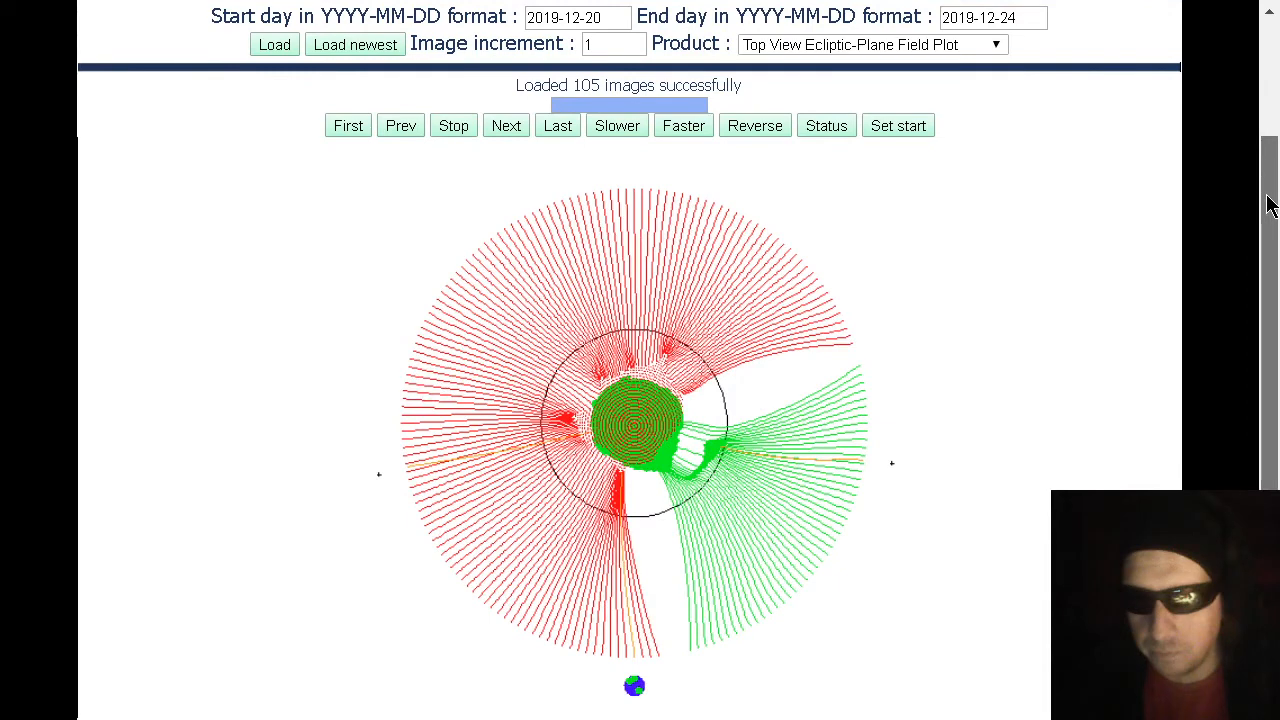
scroll(down, 3)
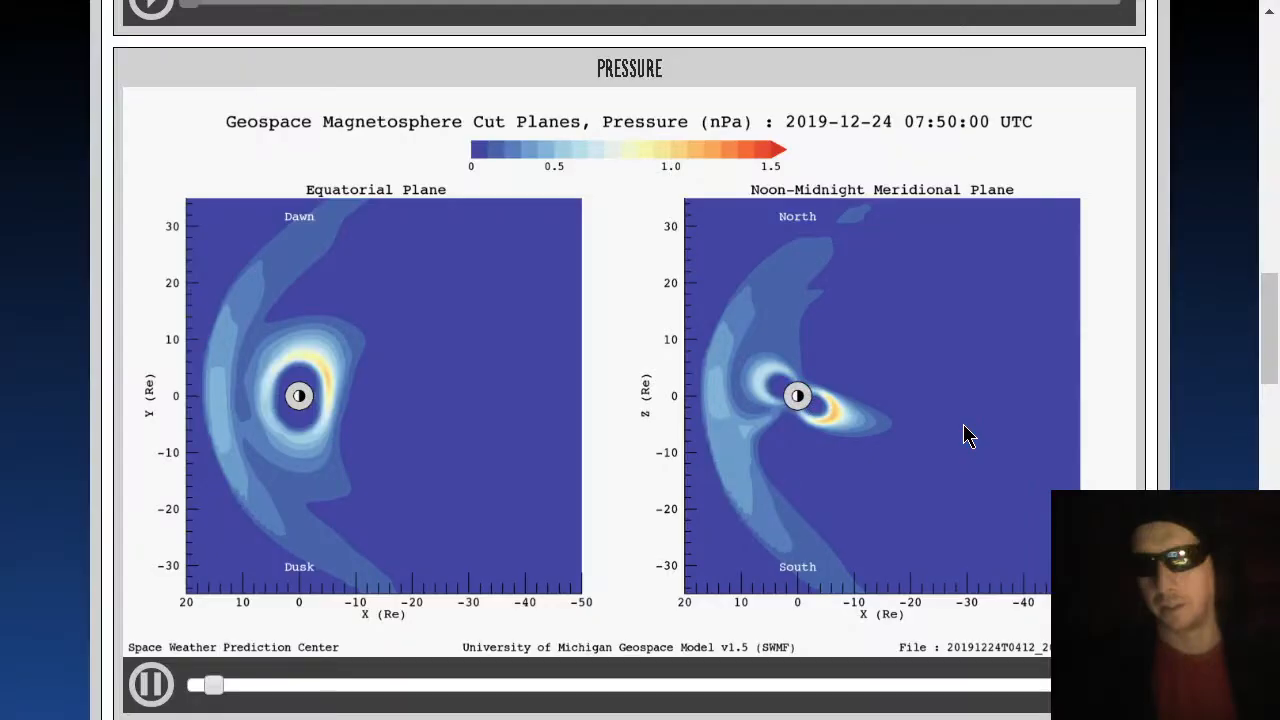
Step the Geospace Magnetosphere Pressure animation to its latest time and back to an earlier one
scroll(down, 3)
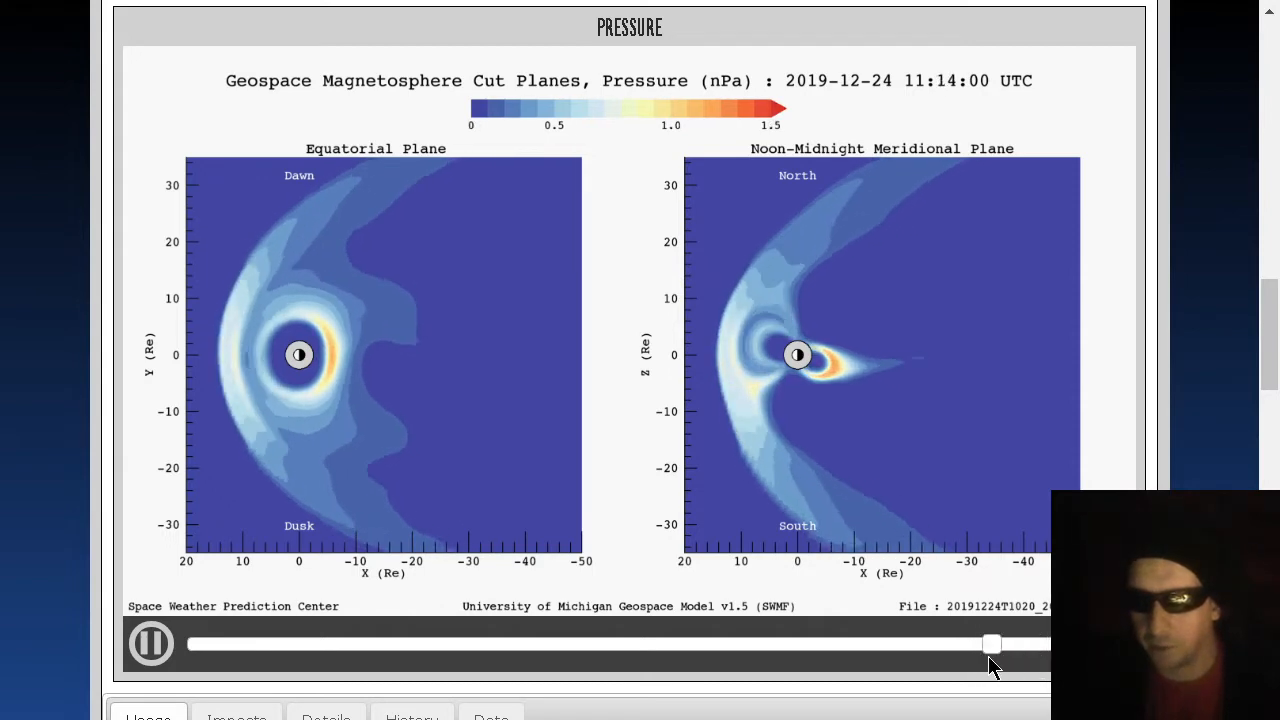
drag(990, 644, 1044, 644)
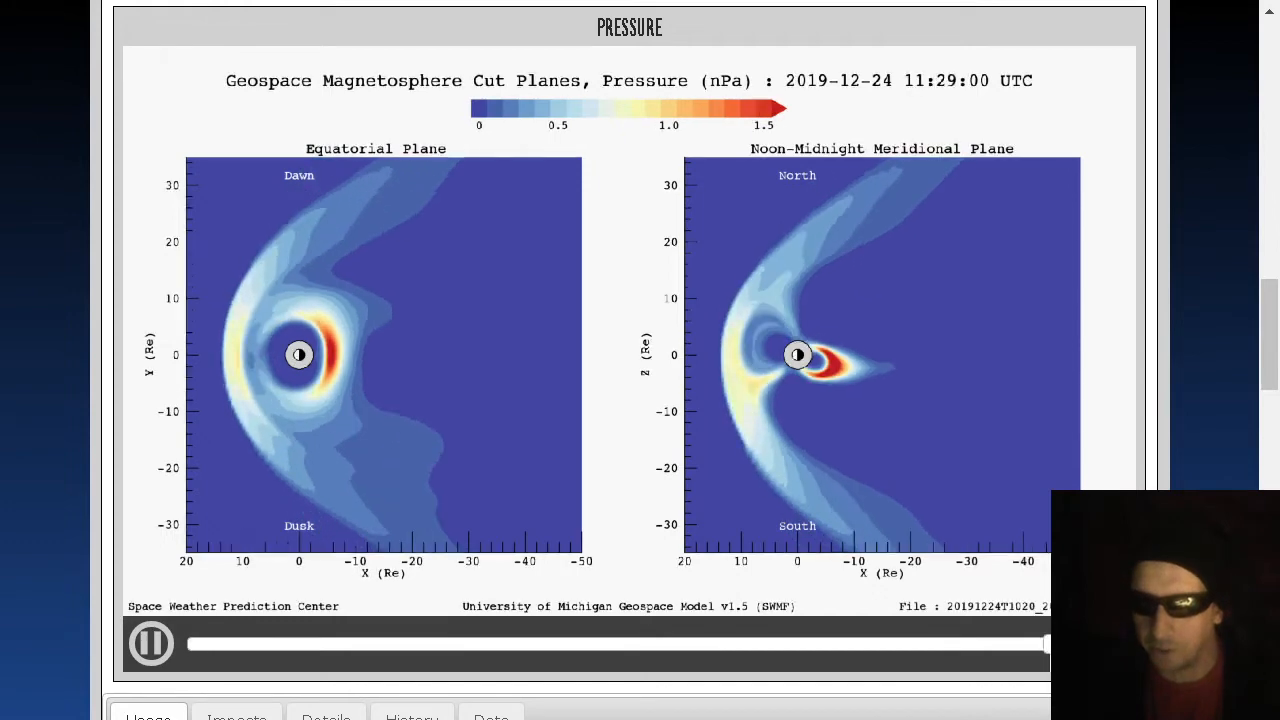
drag(1044, 644, 892, 644)
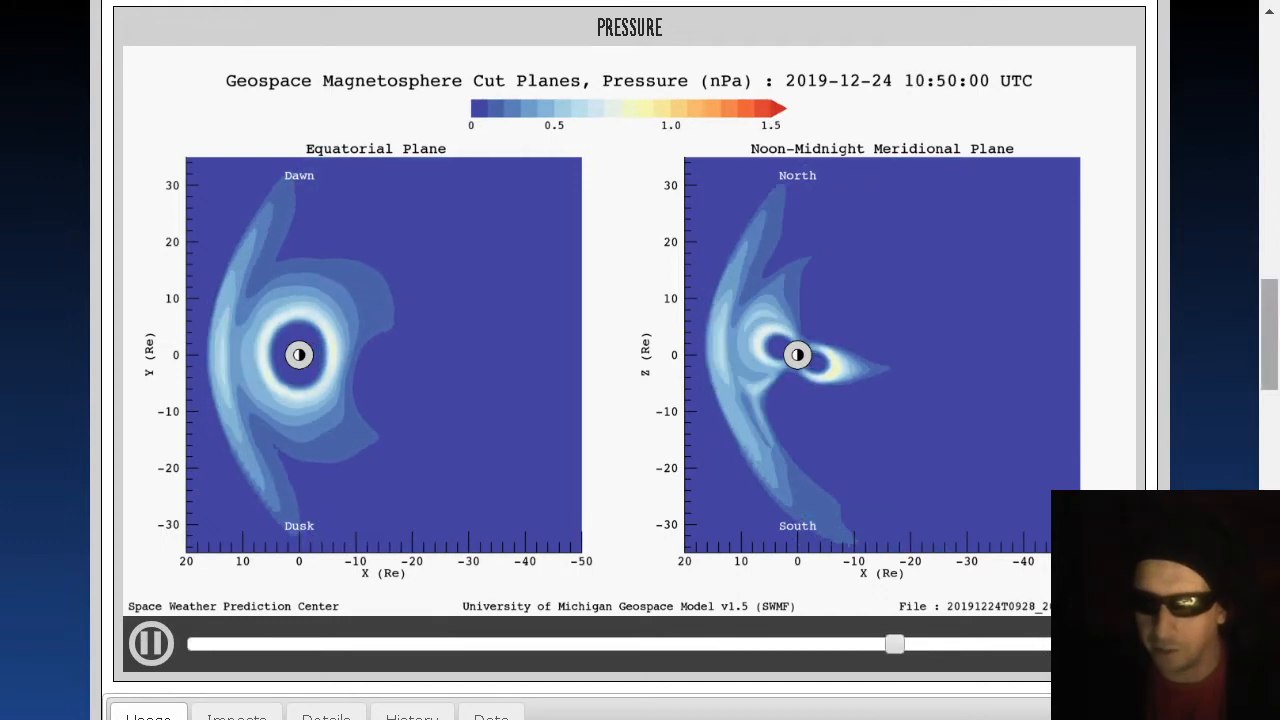
scroll(down, 3)
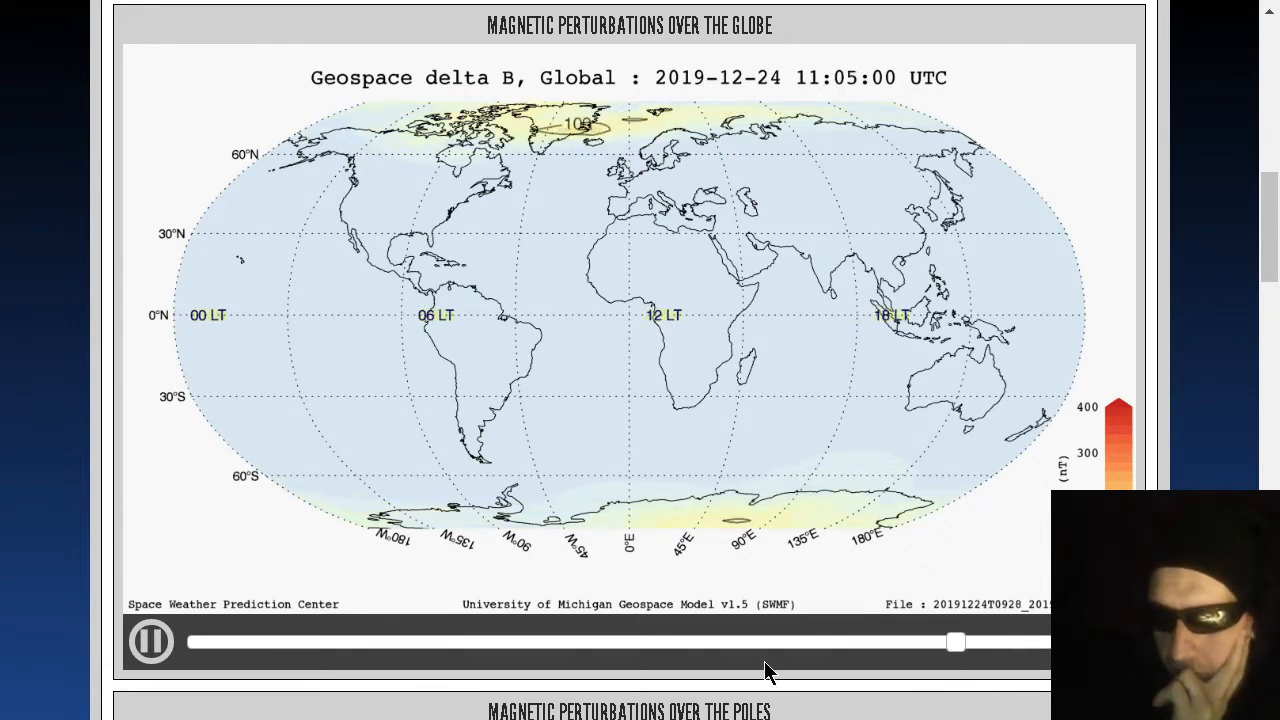
Rewind the global magnetic perturbation map through 11:08 and 09:26 UTC back to early morning, then go to The Planets Today
drag(956, 642, 904, 642)
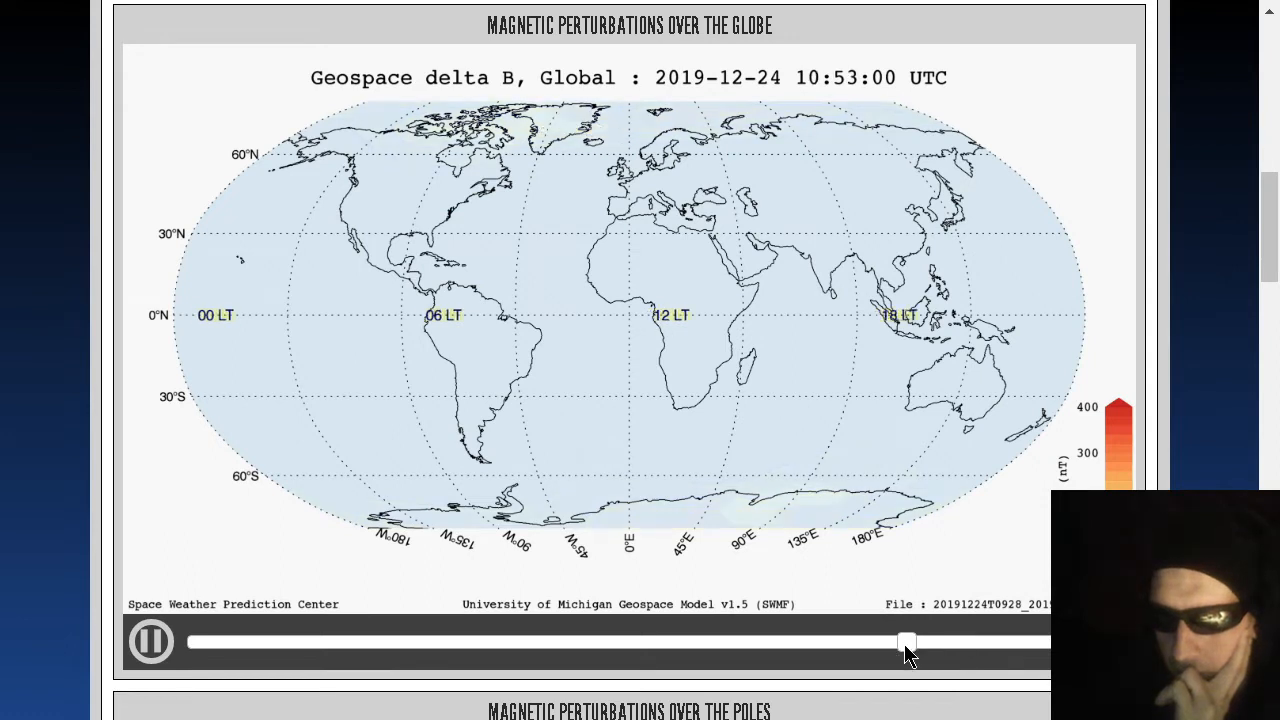
drag(904, 644, 868, 644)
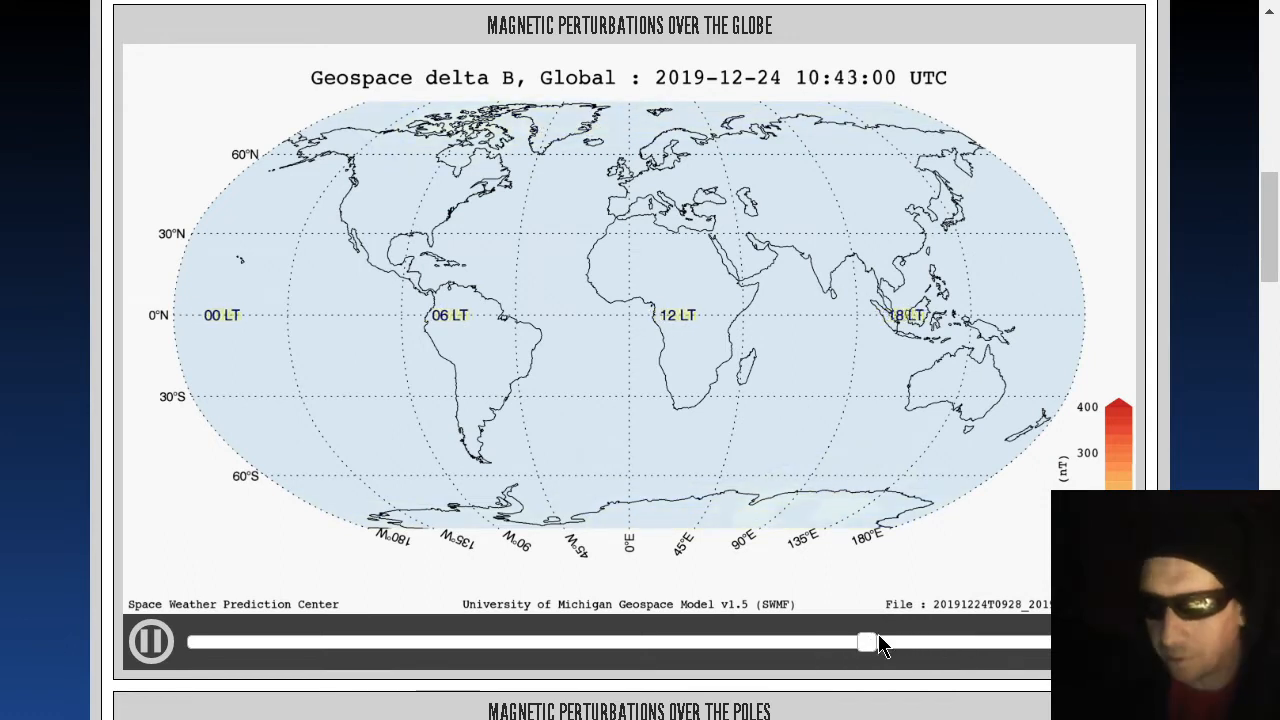
drag(864, 642, 1016, 642)
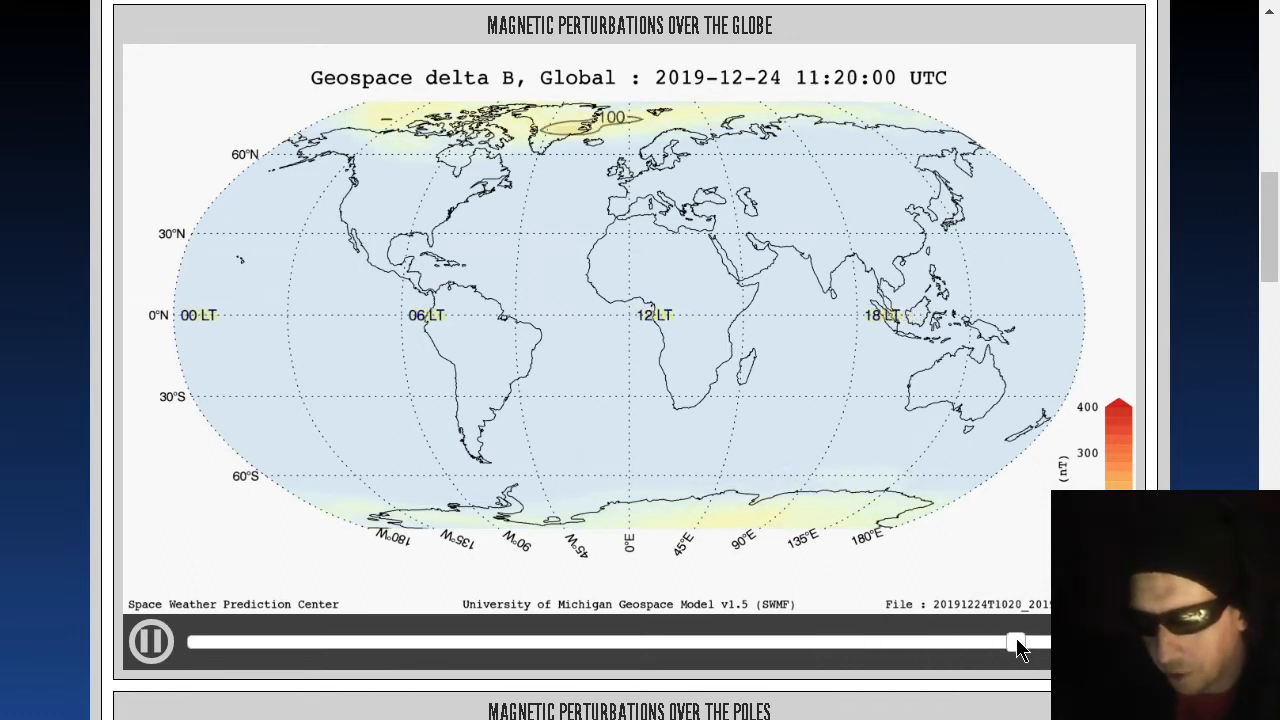
drag(1016, 644, 924, 644)
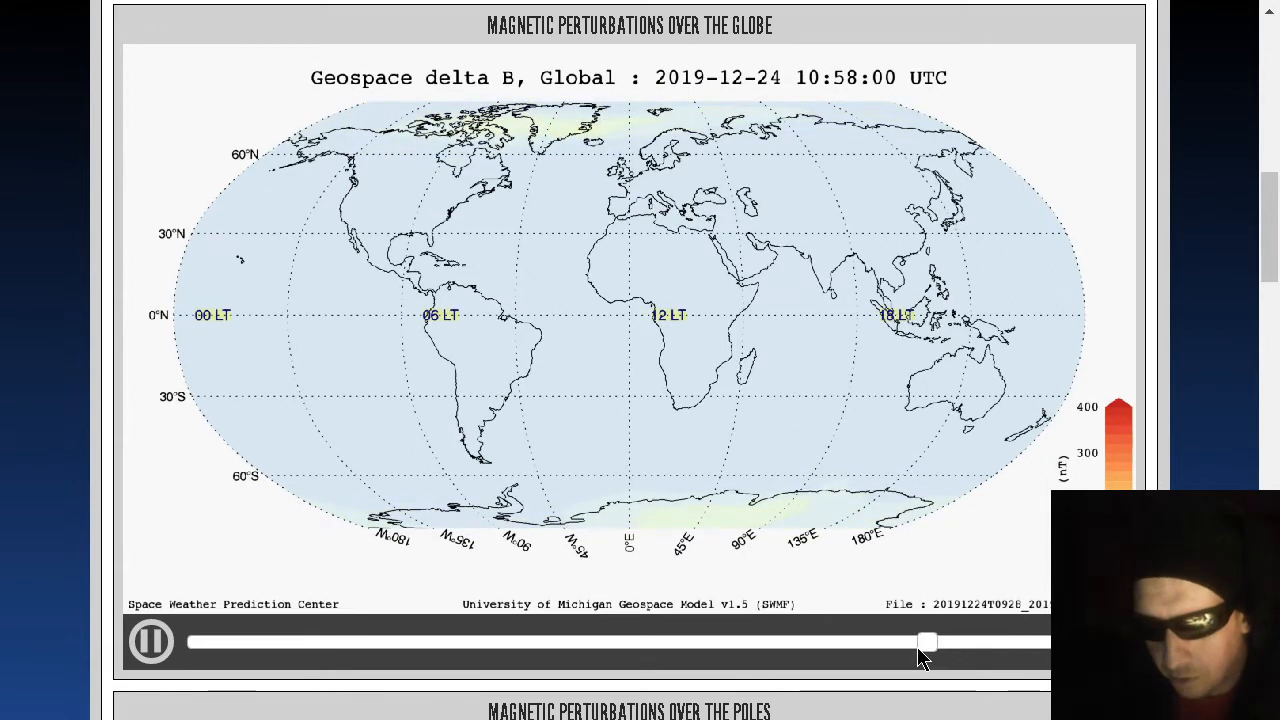
drag(928, 642, 968, 642)
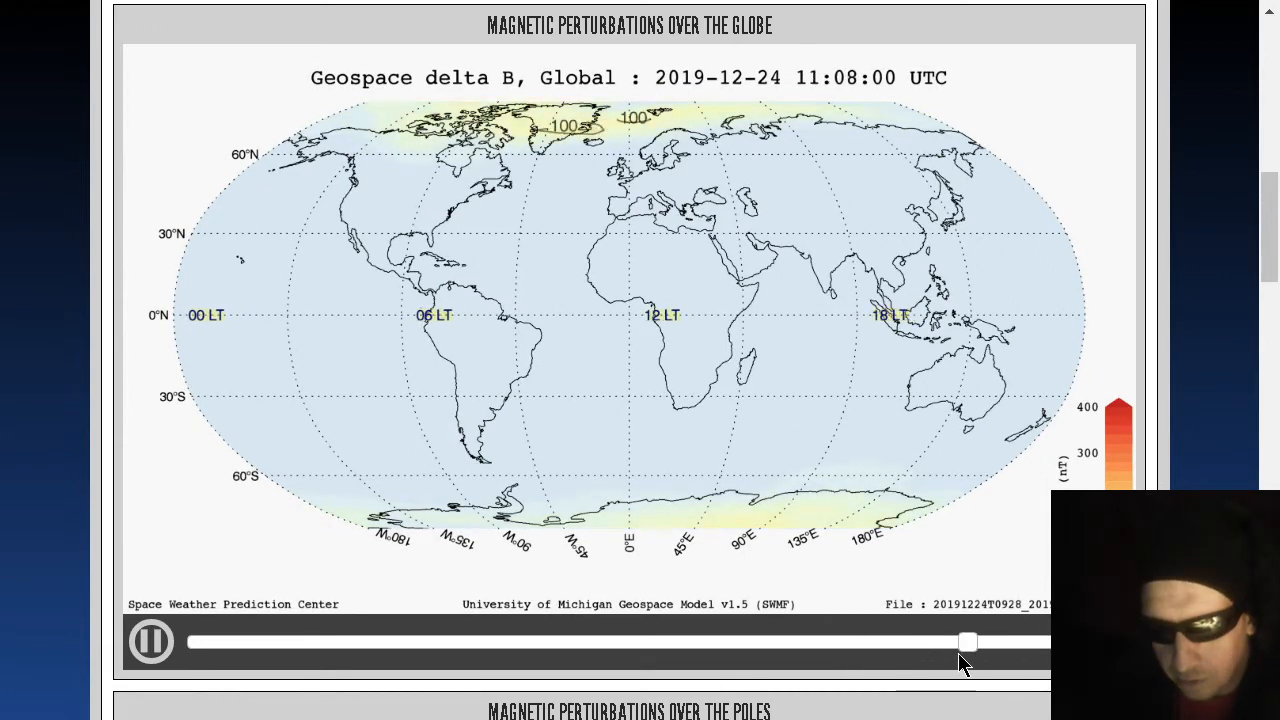
drag(968, 642, 868, 642)
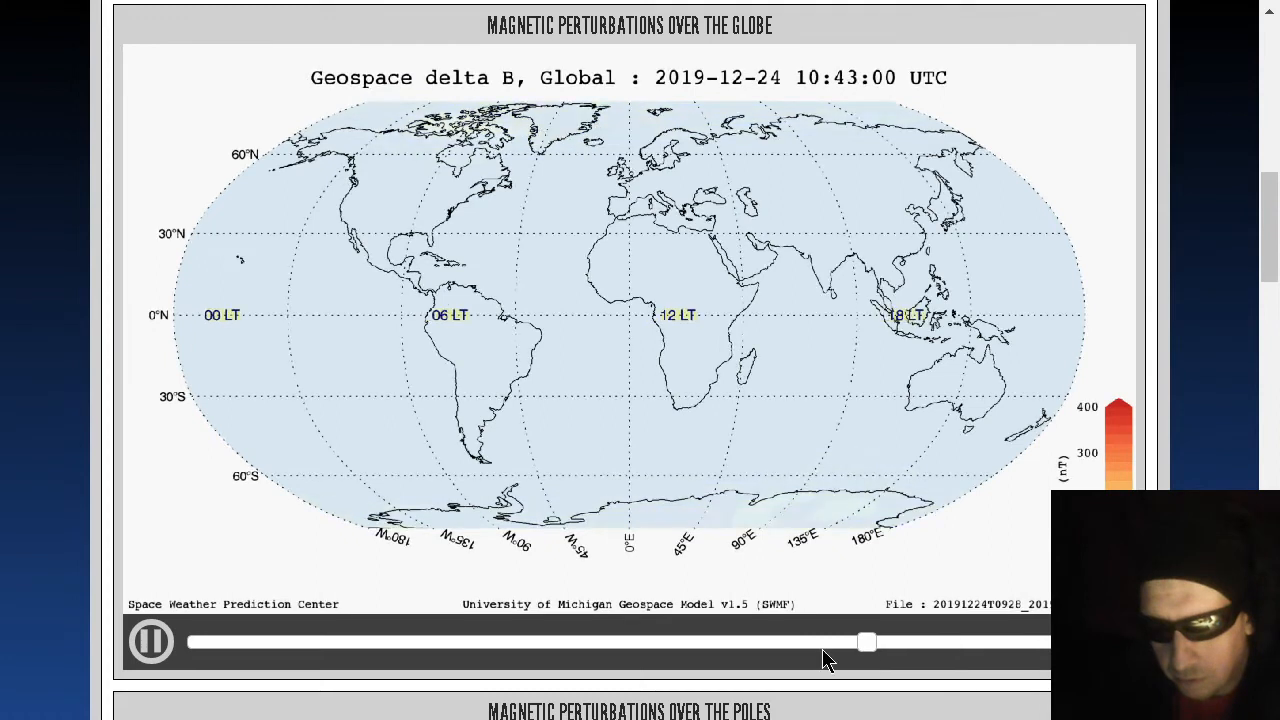
drag(868, 642, 556, 642)
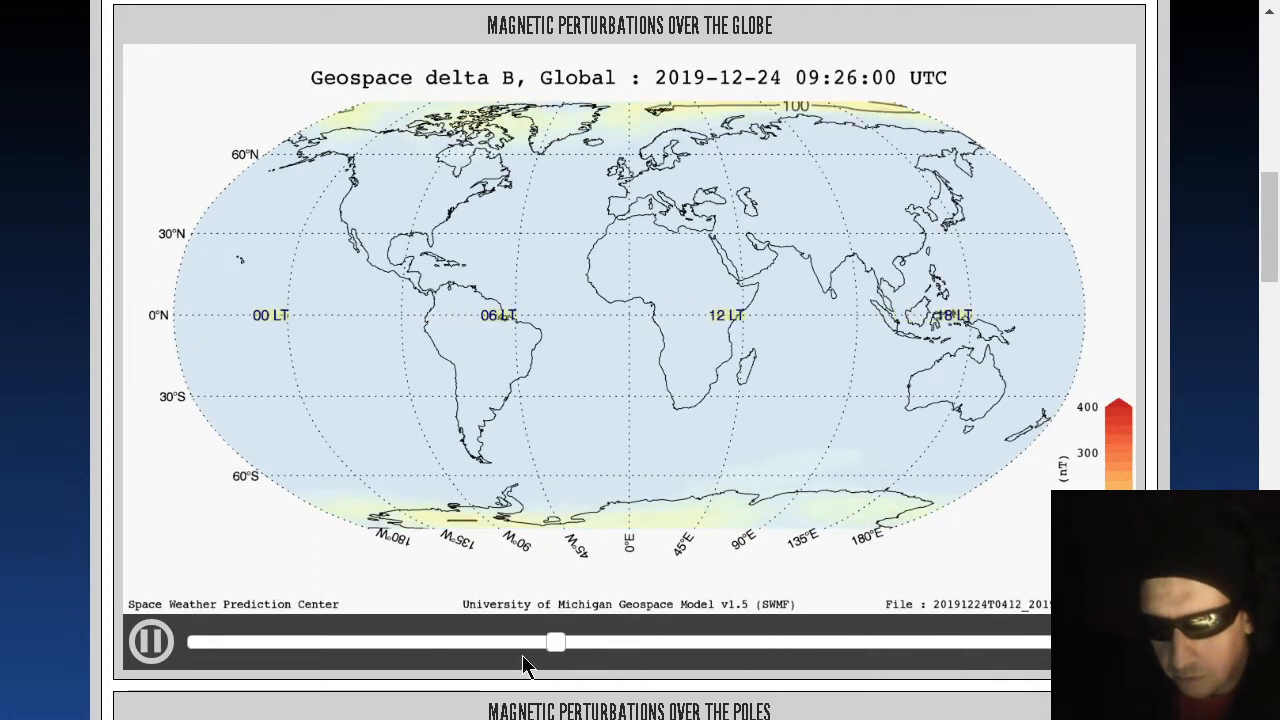
drag(556, 642, 190, 642)
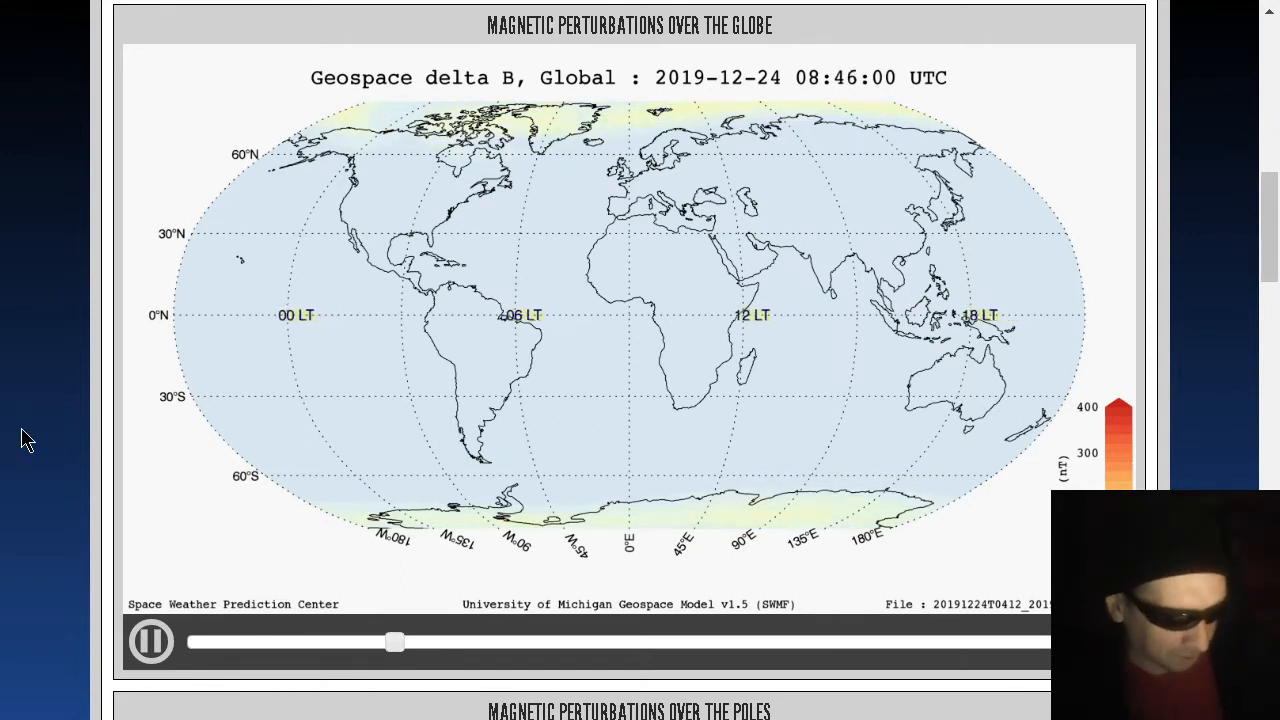
click(150, 640)
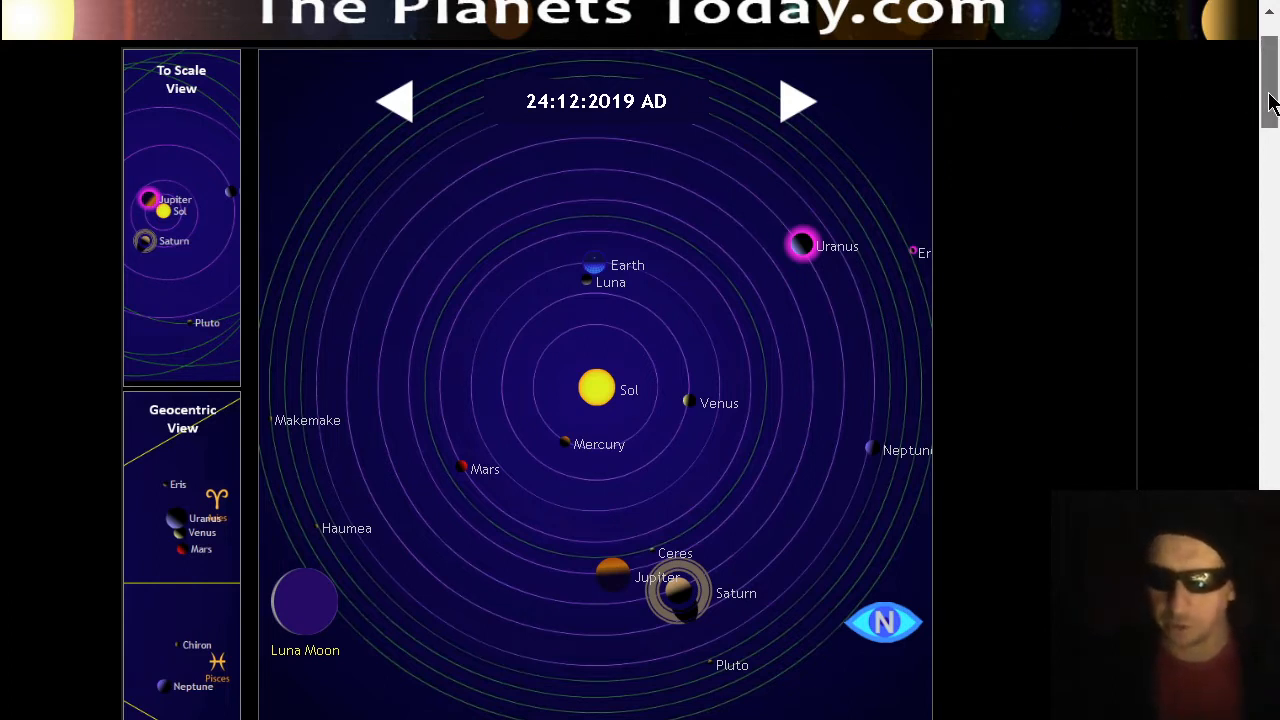
Return to full screen and step the planet view forward to 30:12:2019
scroll(down, 3)
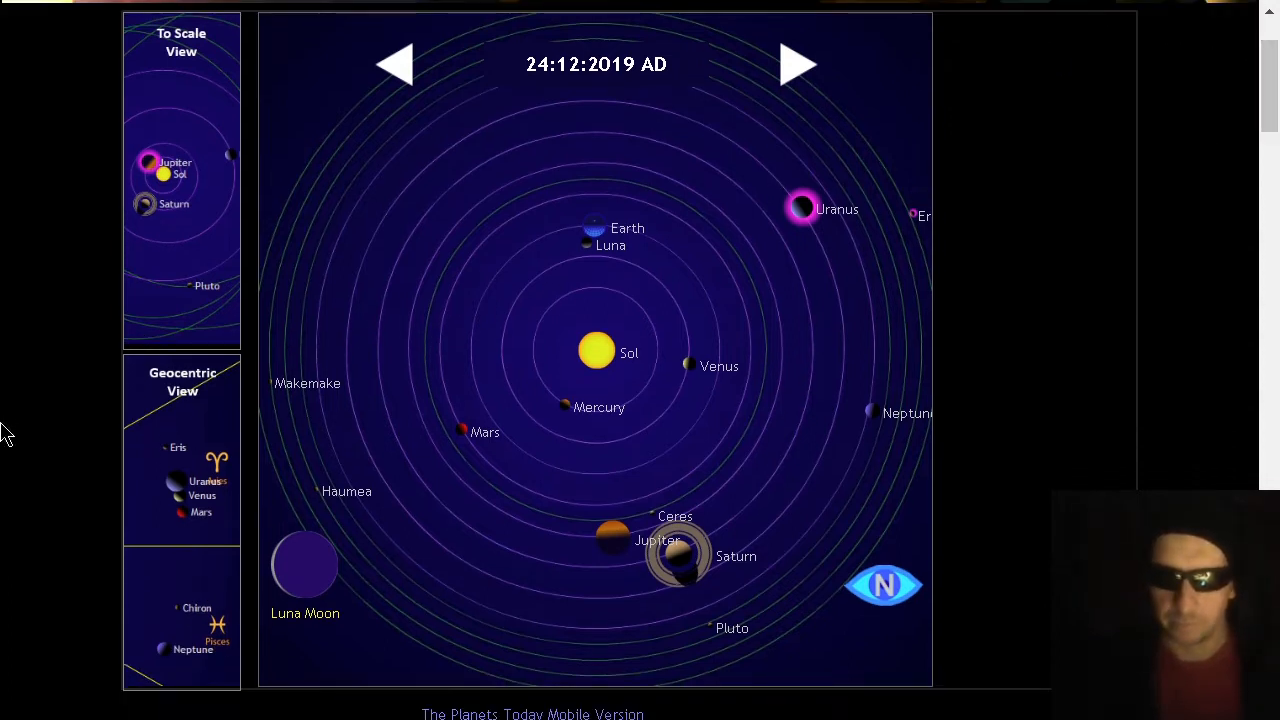
mouse_move(1088, 284)
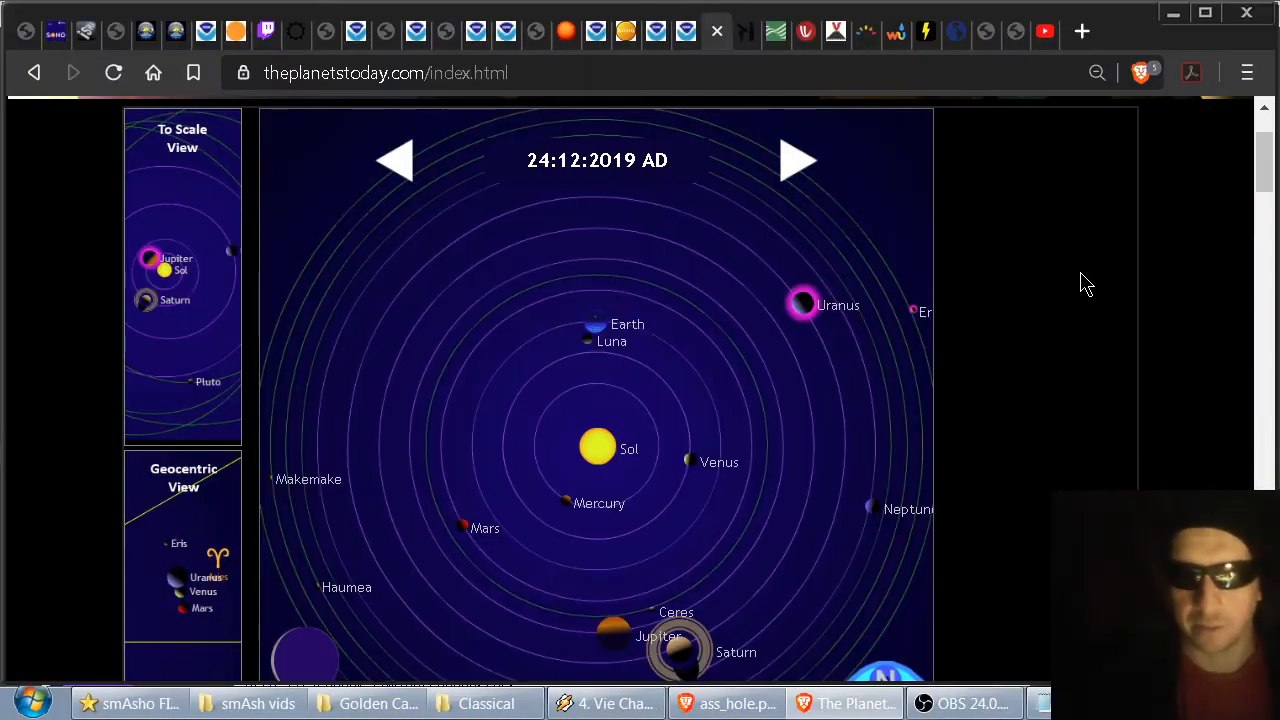
key(f11)
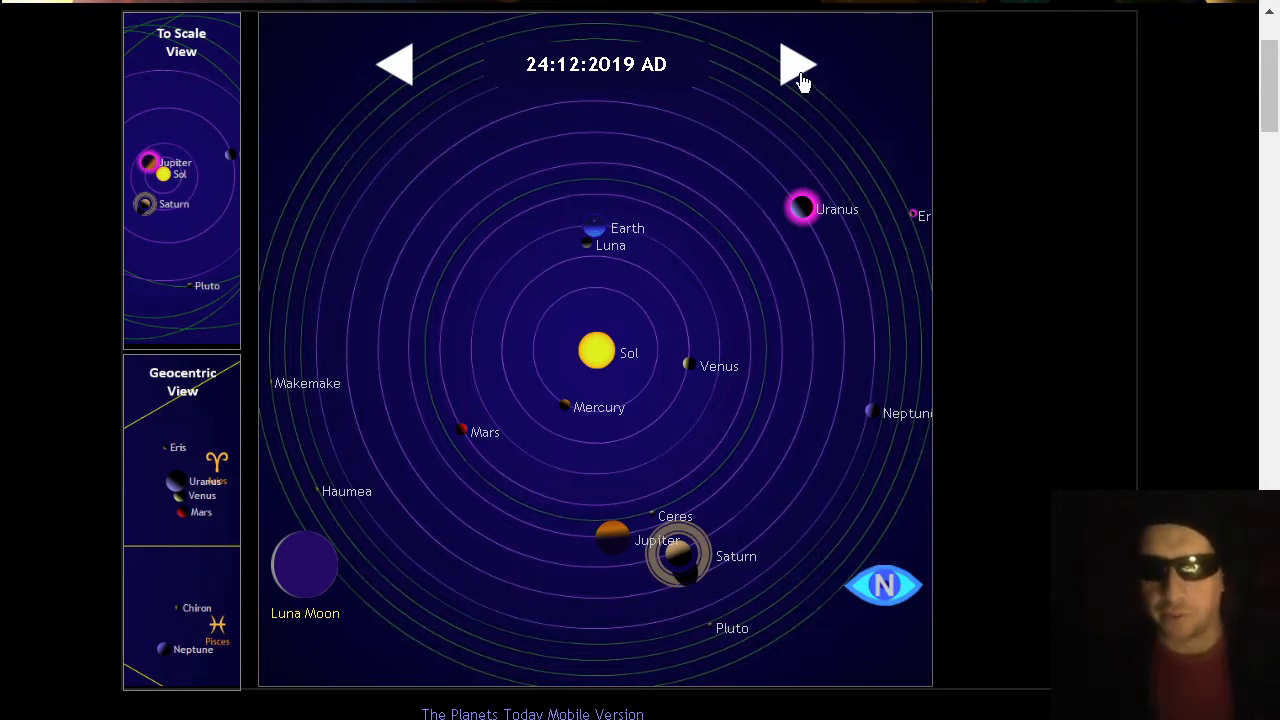
mouse_move(788, 76)
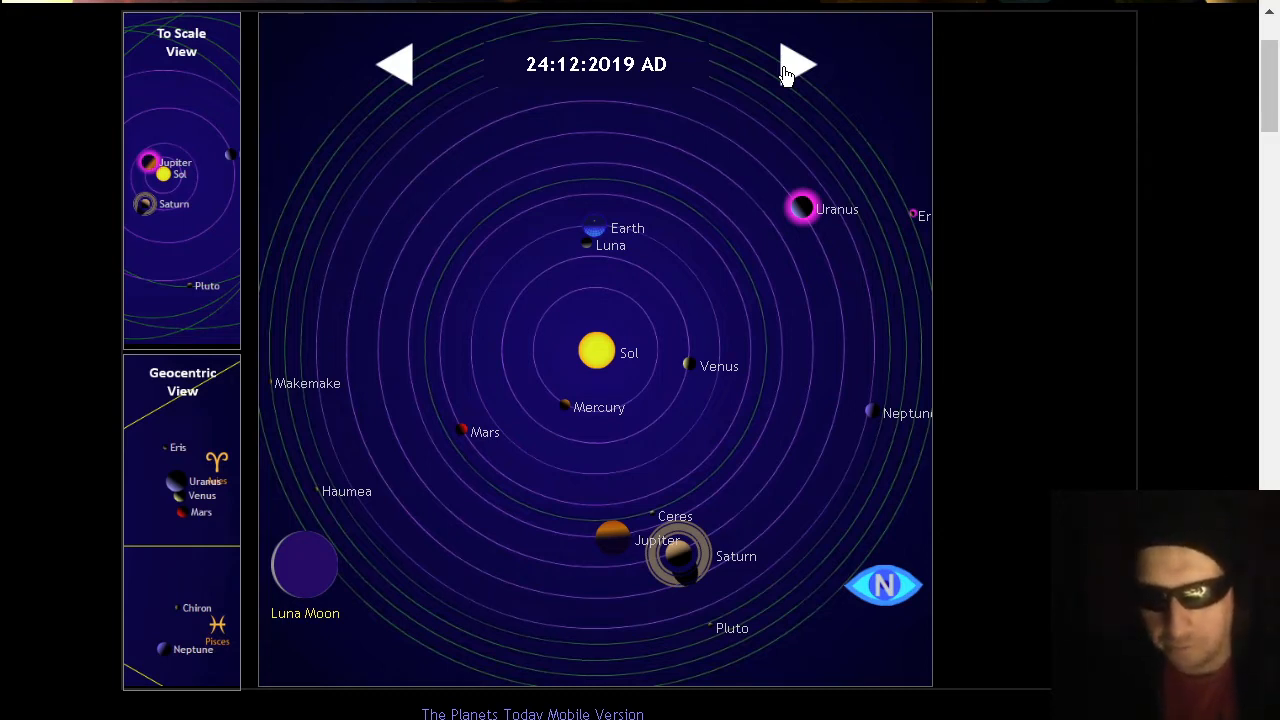
click(798, 64)
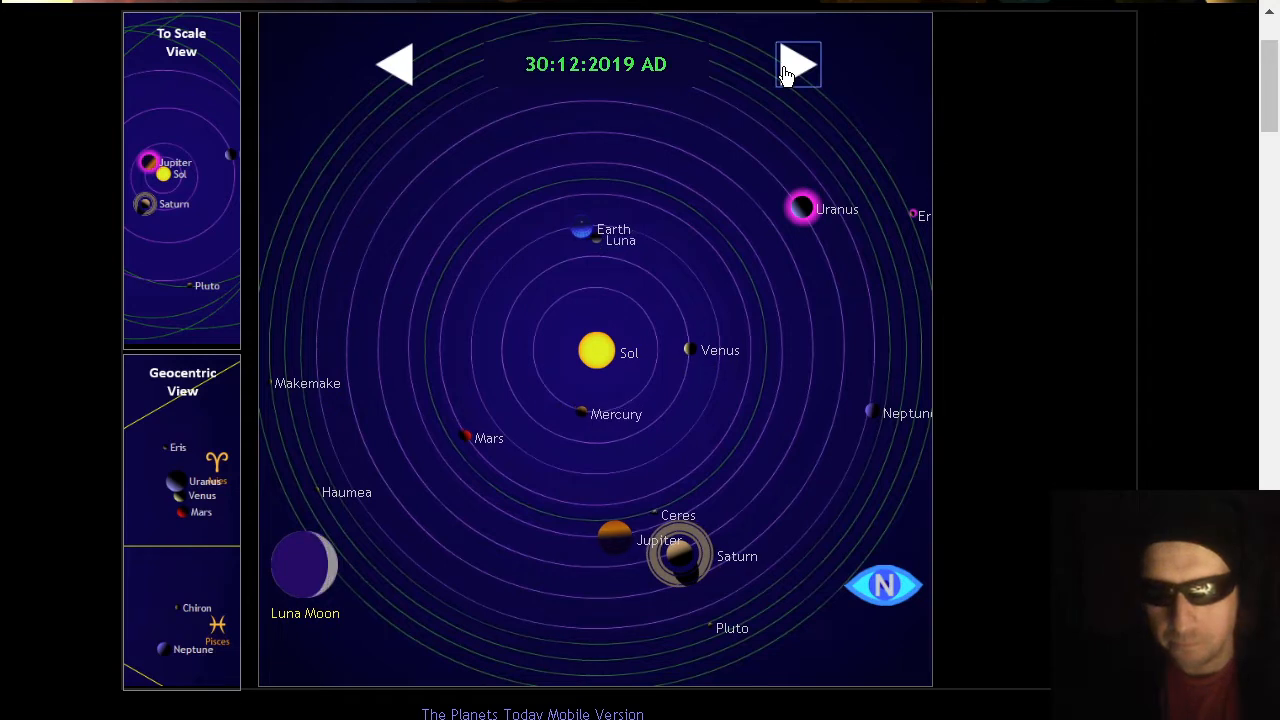
click(798, 64)
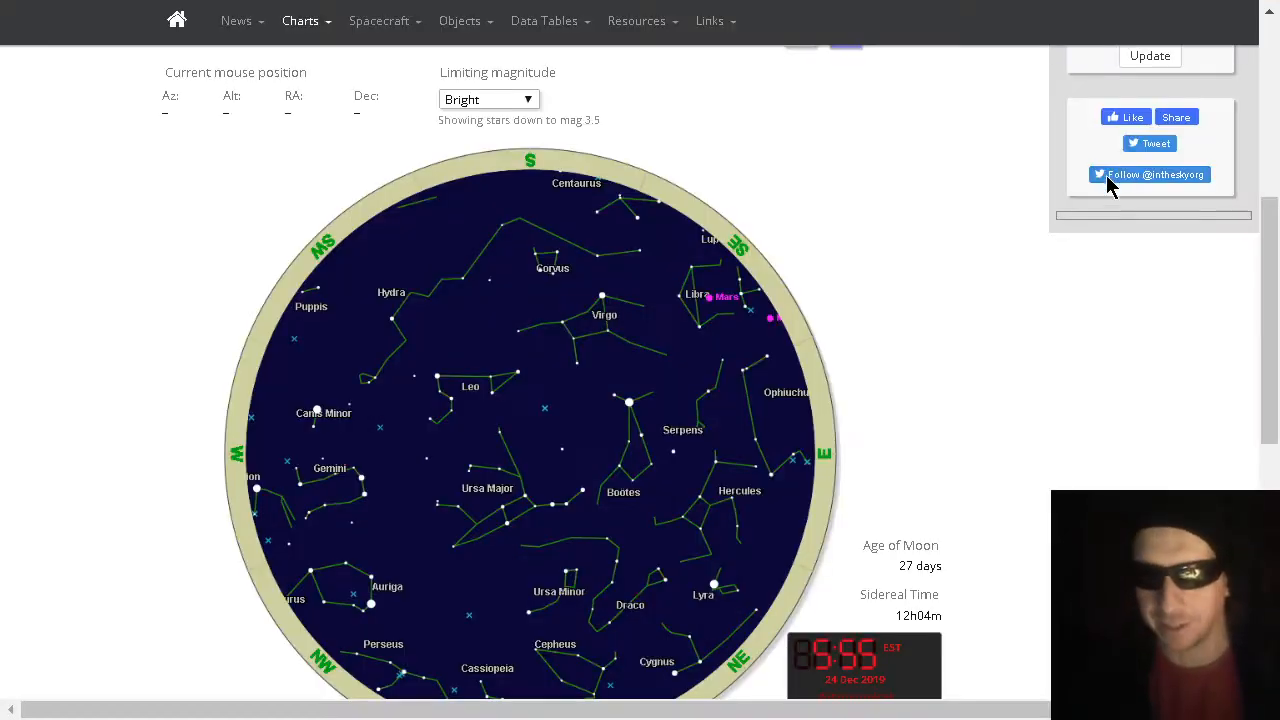
Animate the sky chart forward, pause it, and check the Sun's info popup
scroll(down, 3)
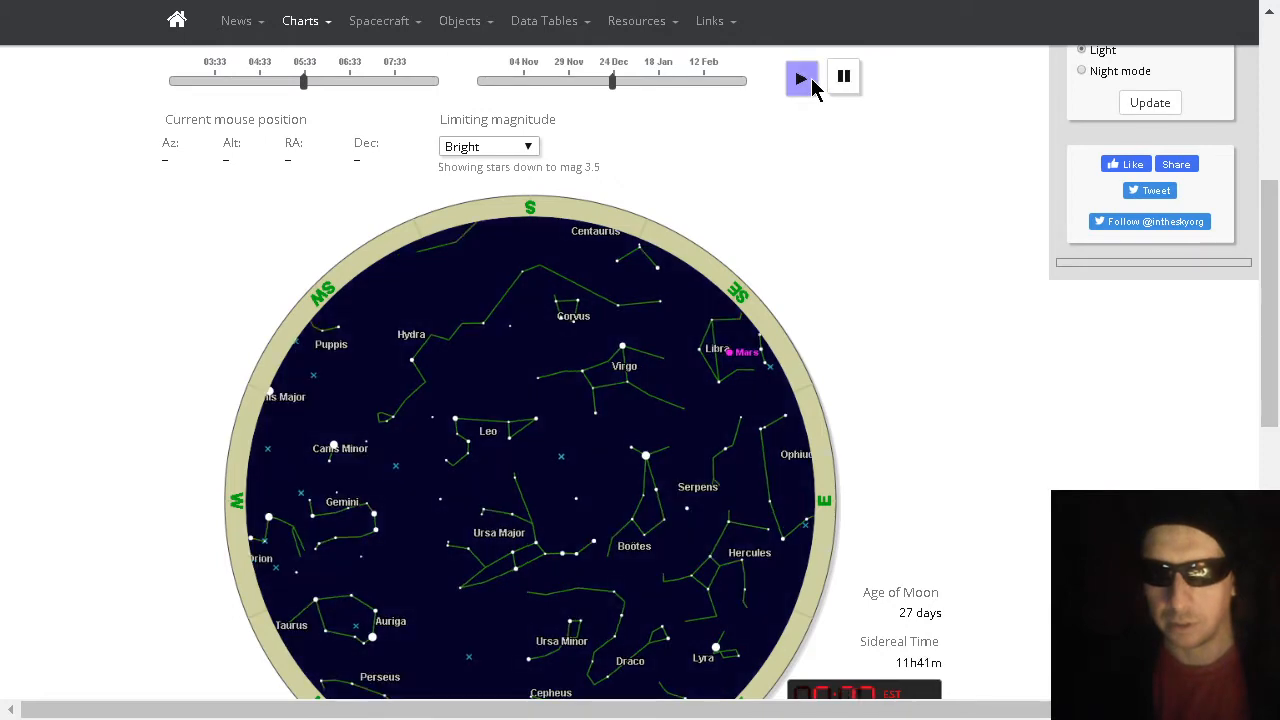
click(800, 76)
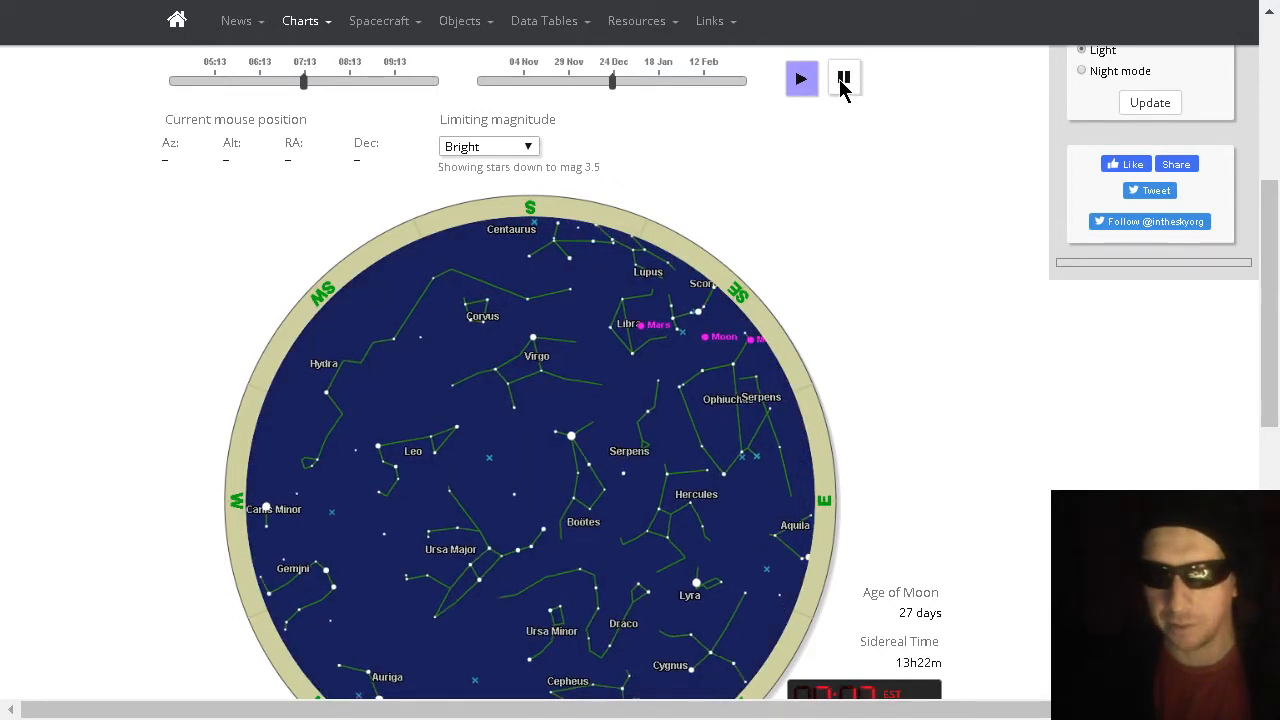
click(800, 80)
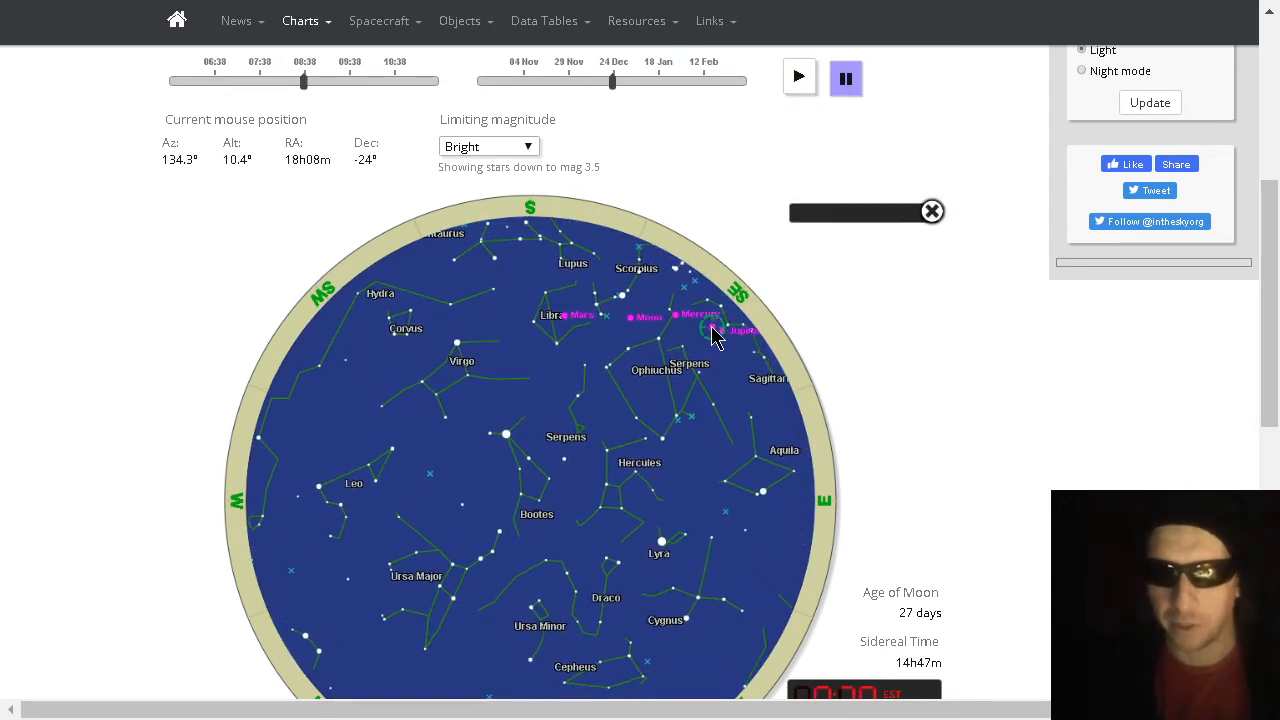
click(712, 328)
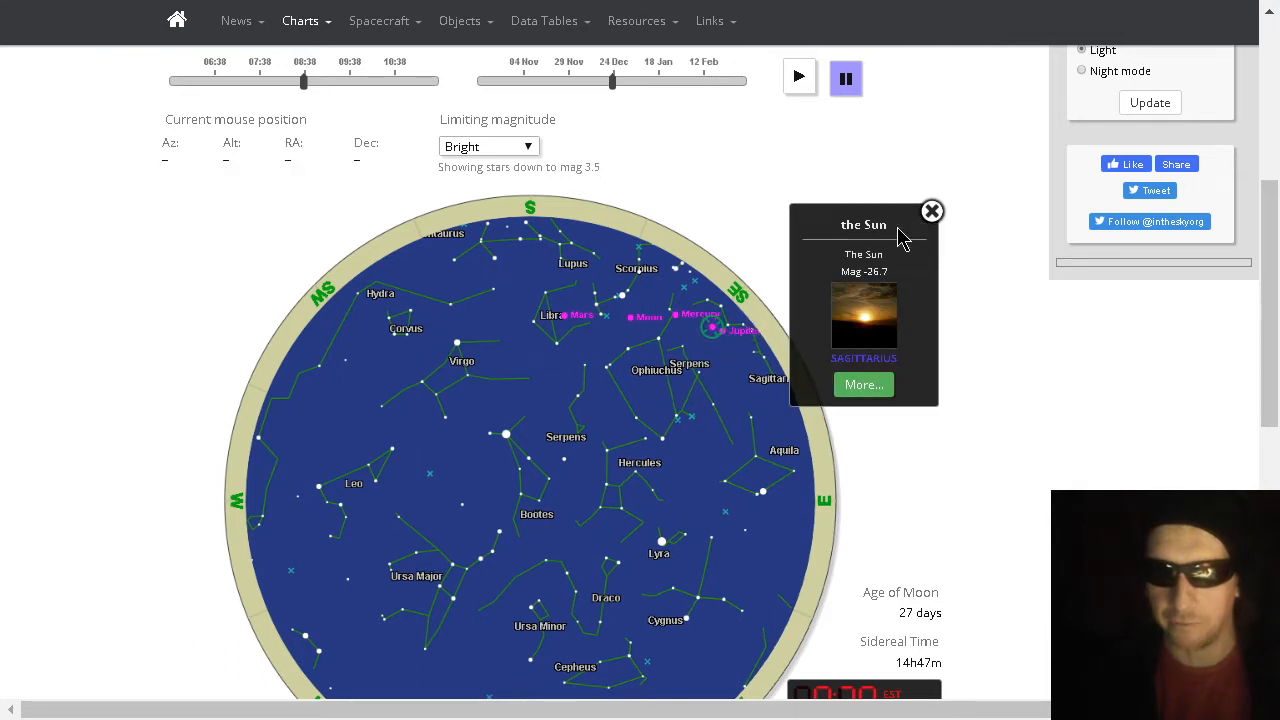
click(932, 212)
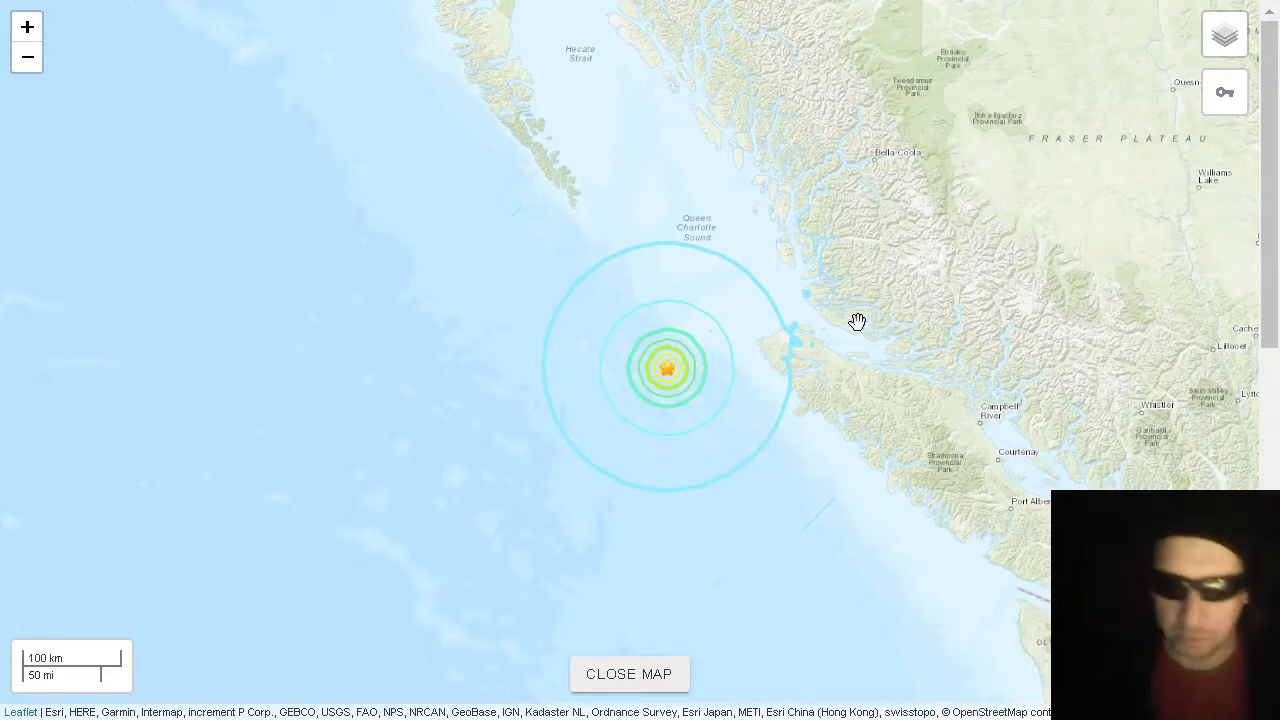
mouse_move(440, 444)
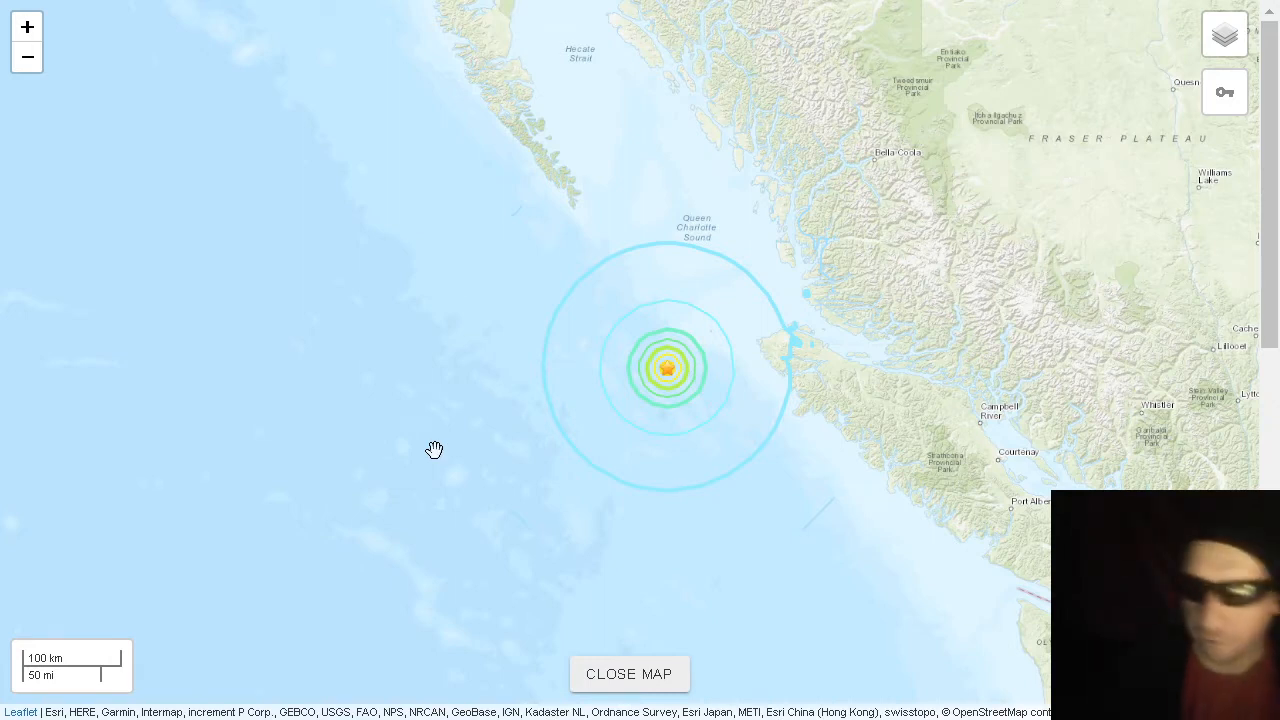
mouse_move(484, 428)
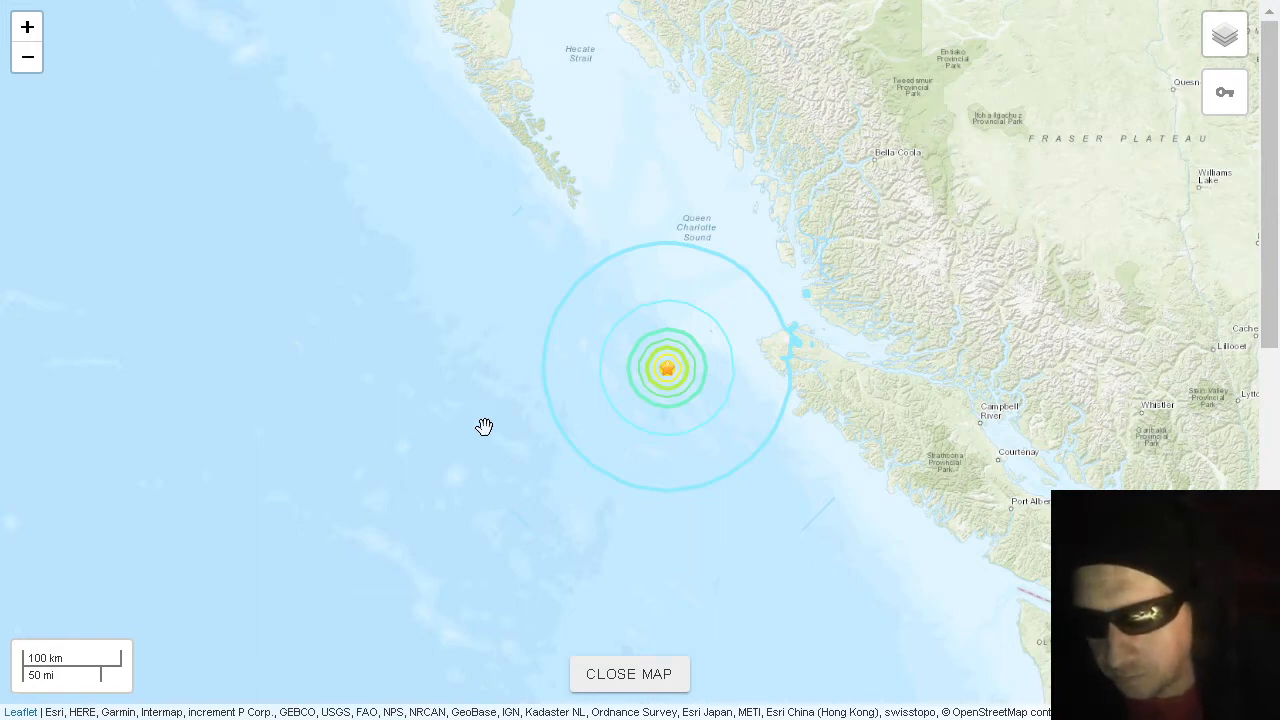
Zoom out on the Queen Charlotte Sound quake map and close it to the earthquake list
scroll(down, 3)
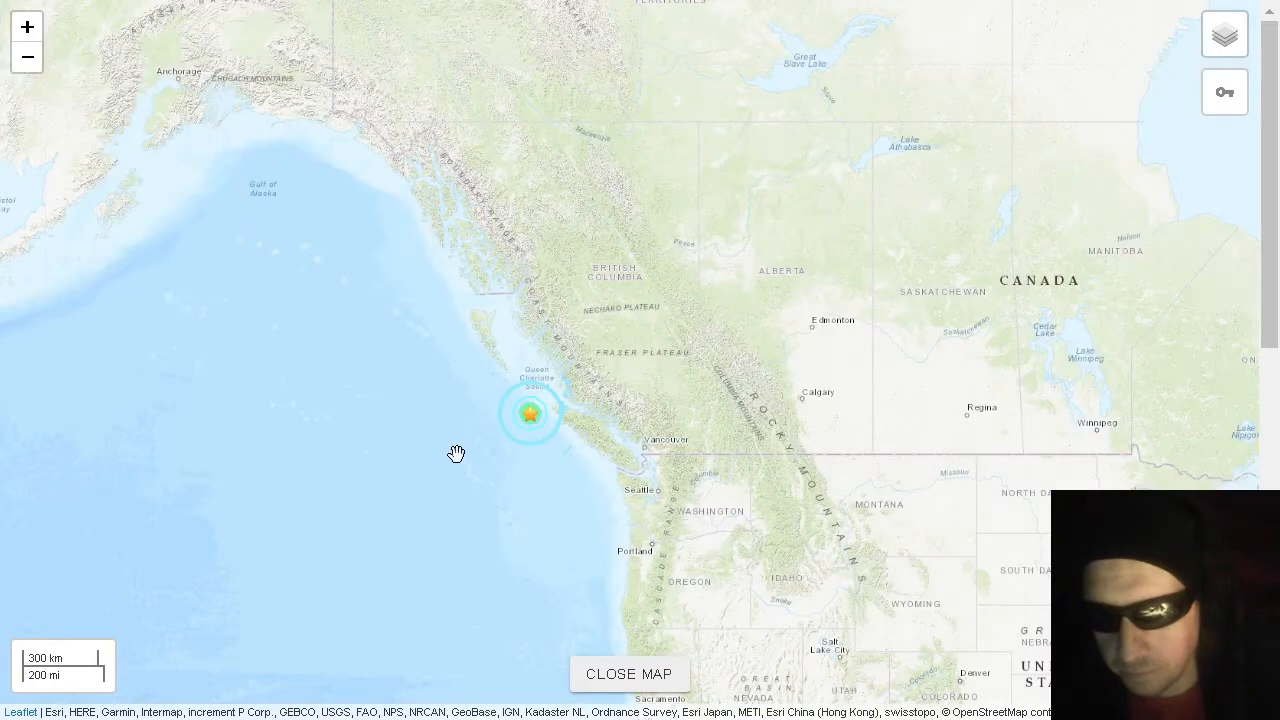
scroll(down, 3)
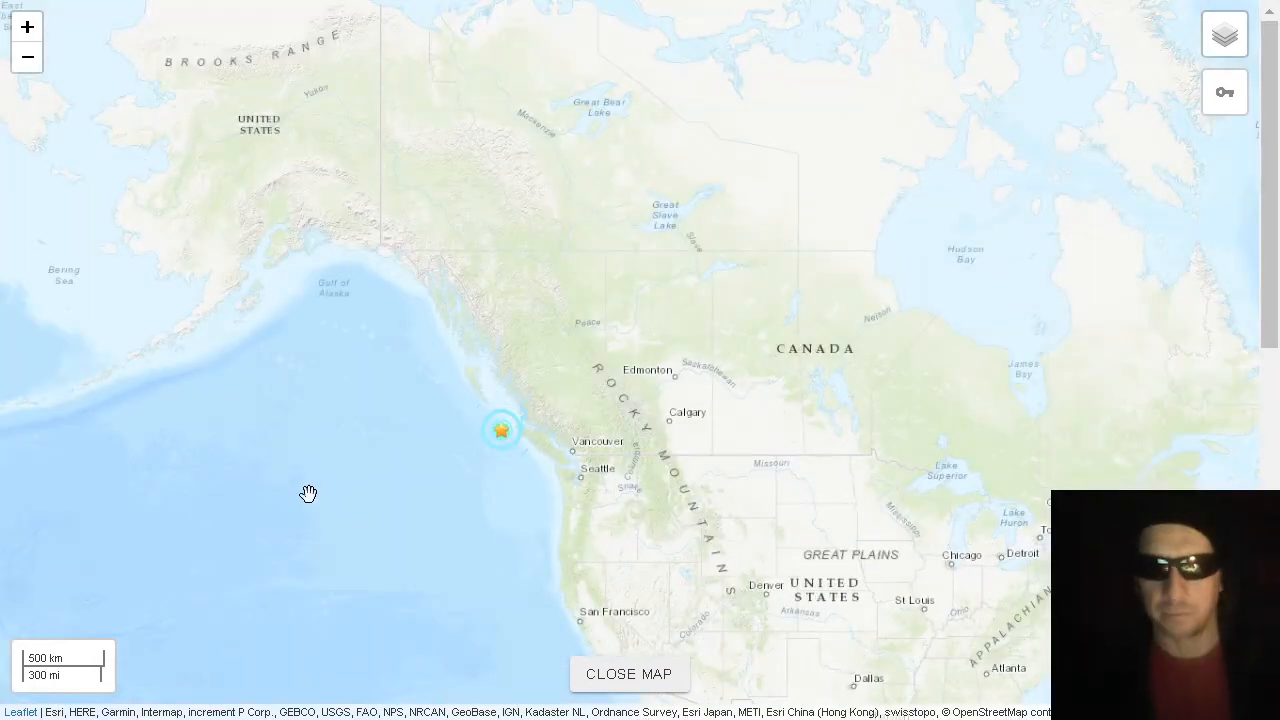
click(628, 672)
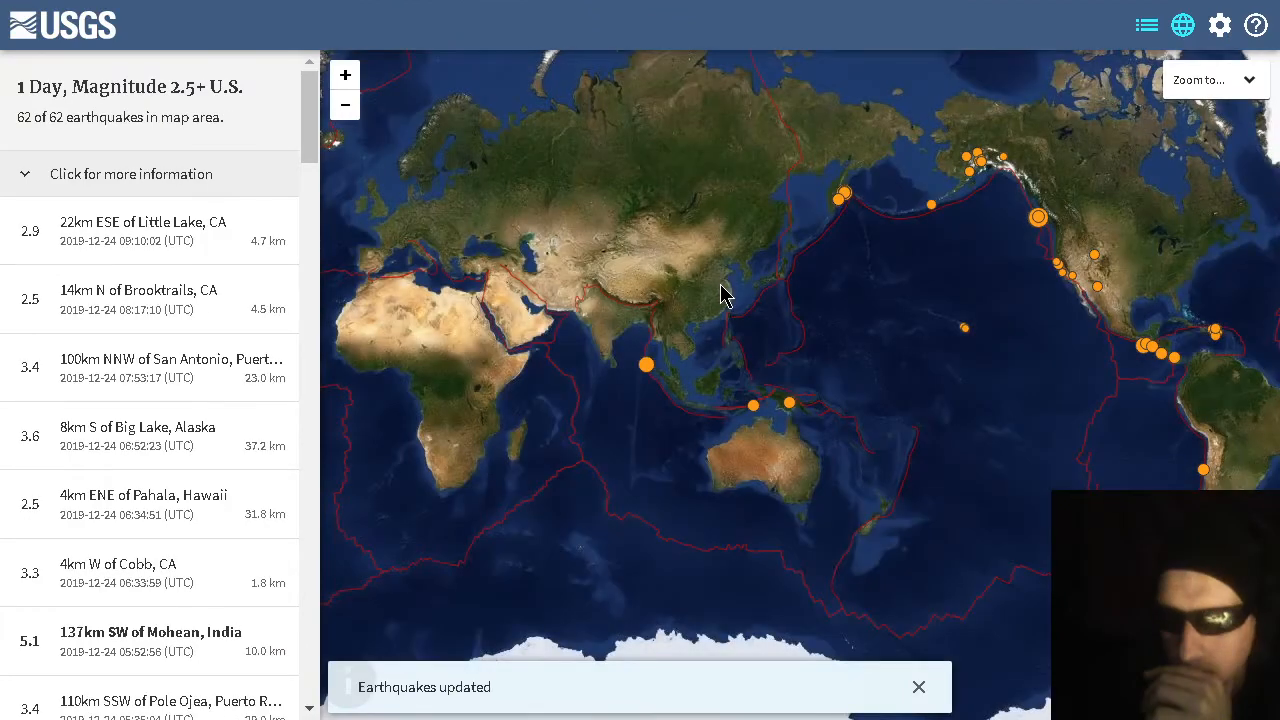
Check the Talkeetna quake, then show the M3.6 quake 48km ESE of Old Iliamna, Alaska
scroll(down, 3)
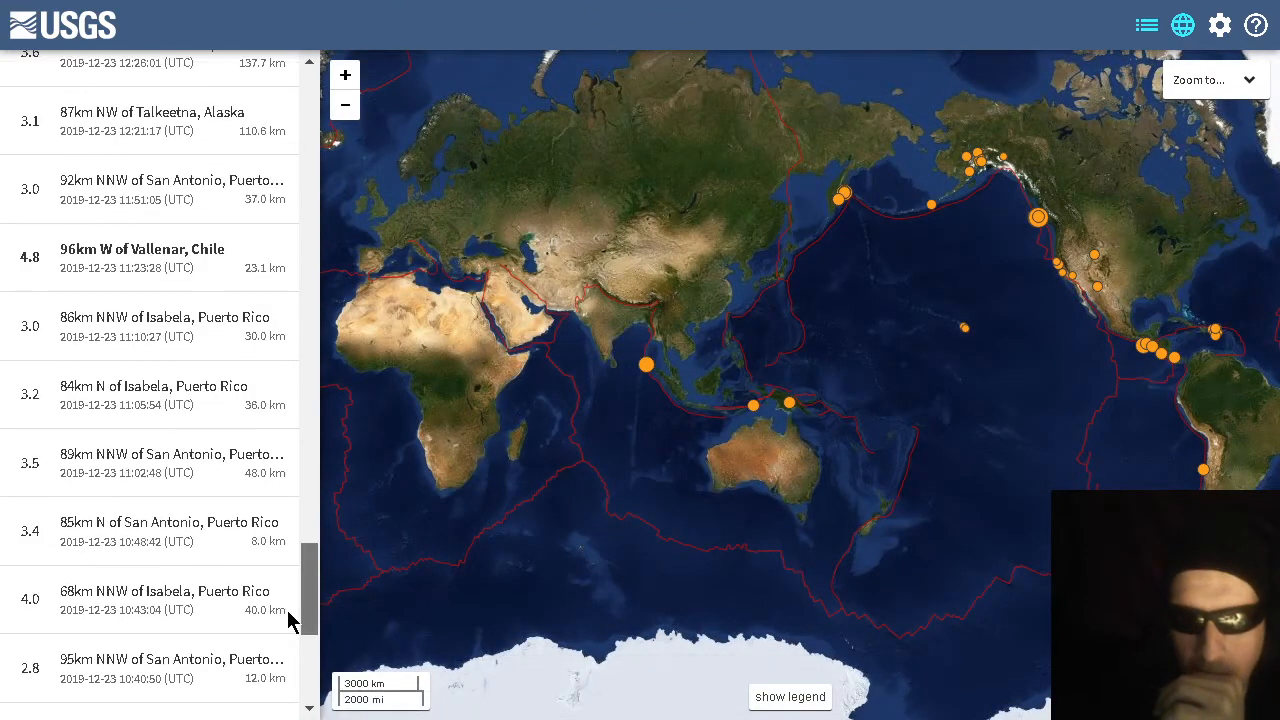
scroll(down, 3)
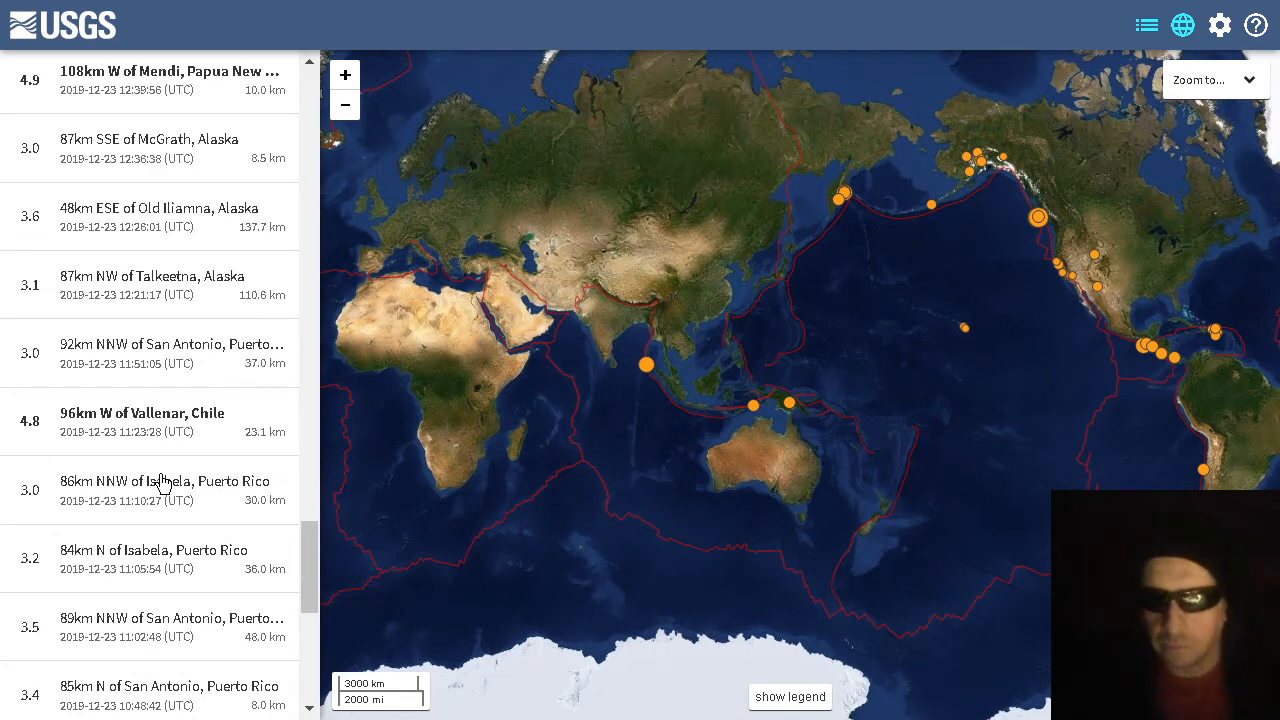
click(150, 284)
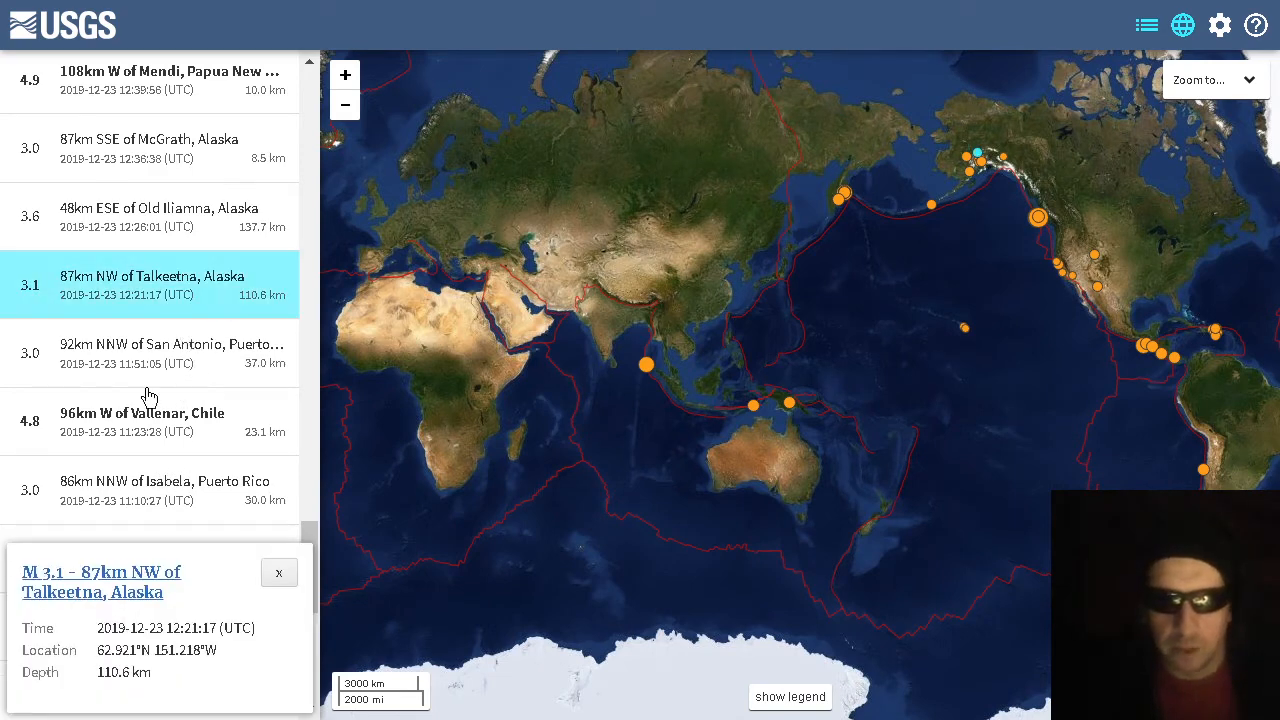
mouse_move(156, 448)
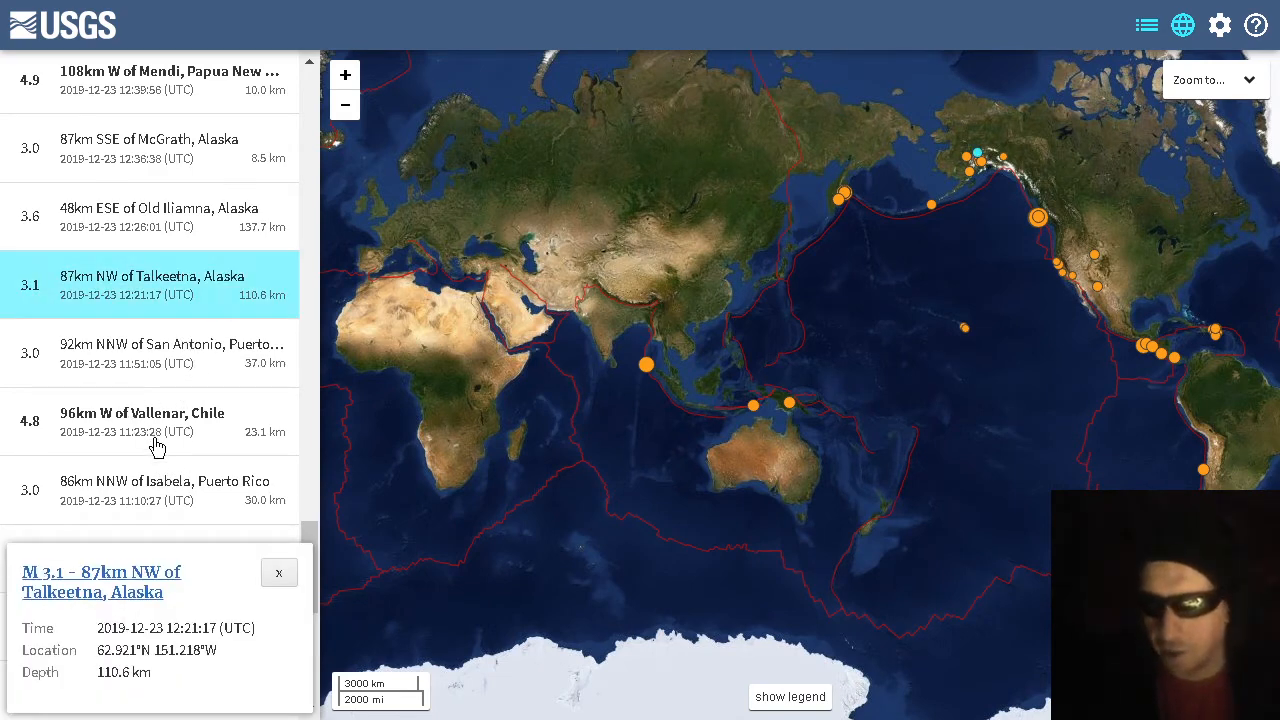
click(150, 352)
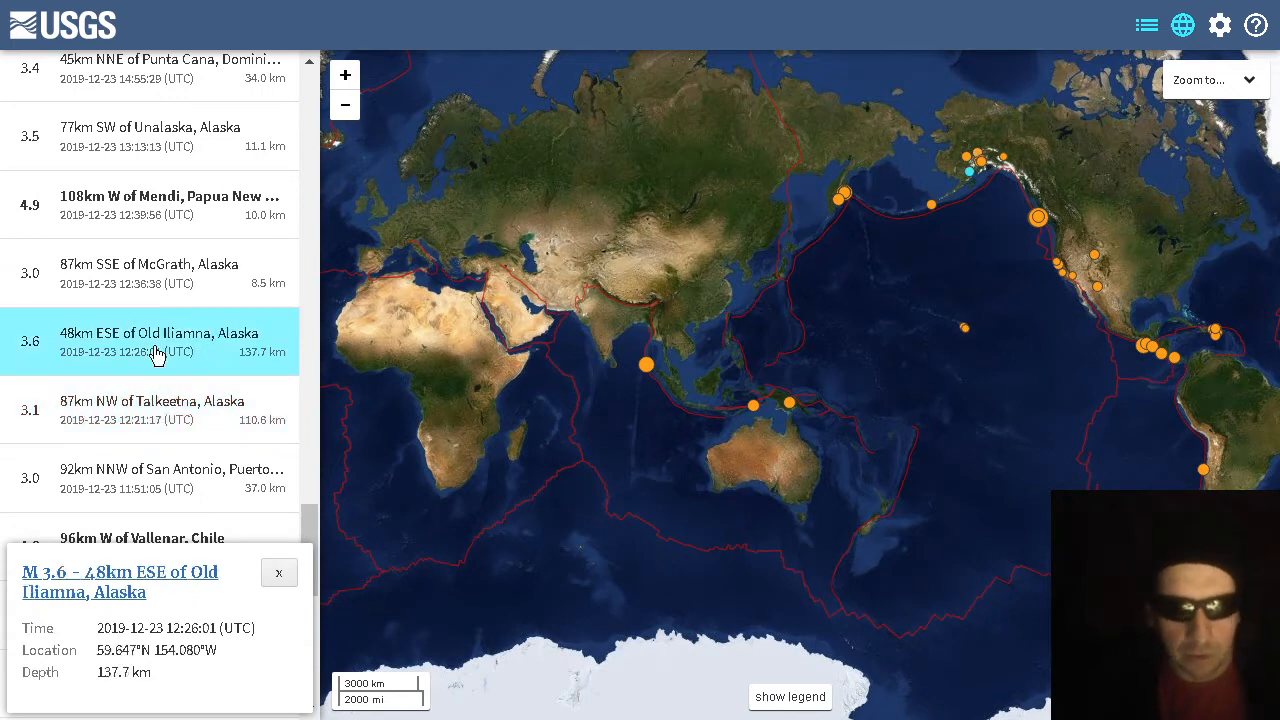
mouse_move(212, 428)
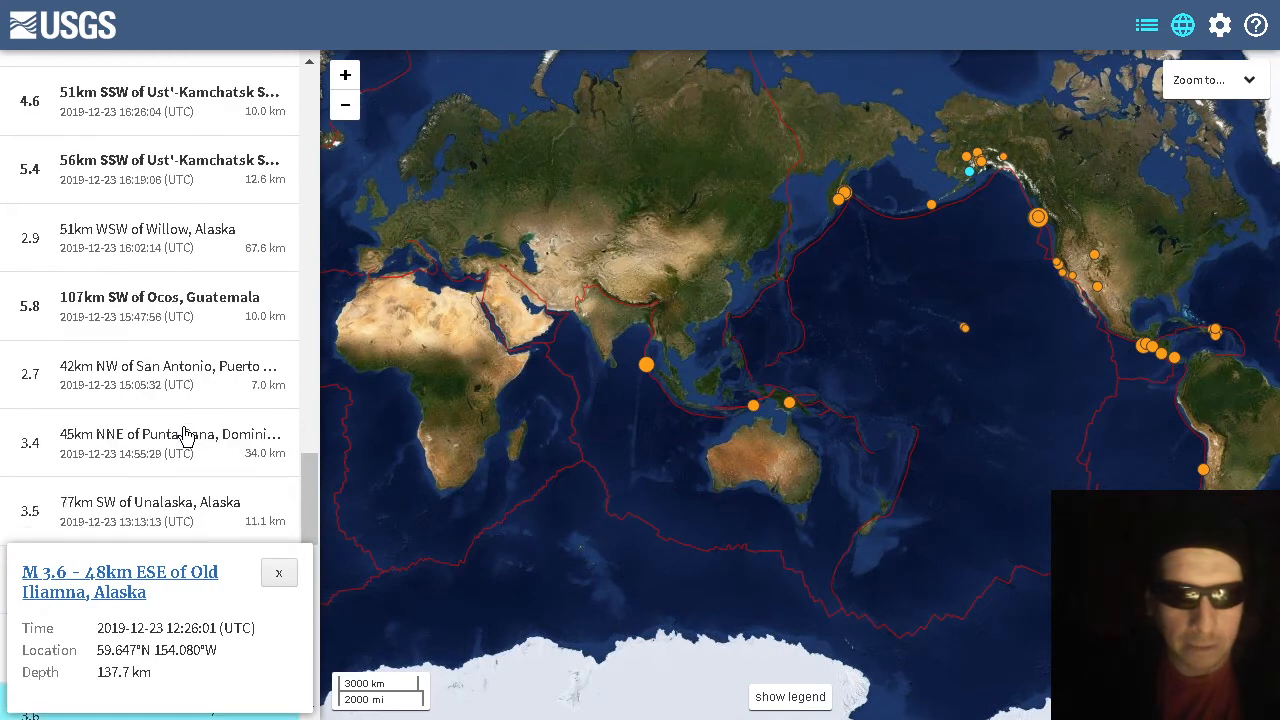
scroll(down, 3)
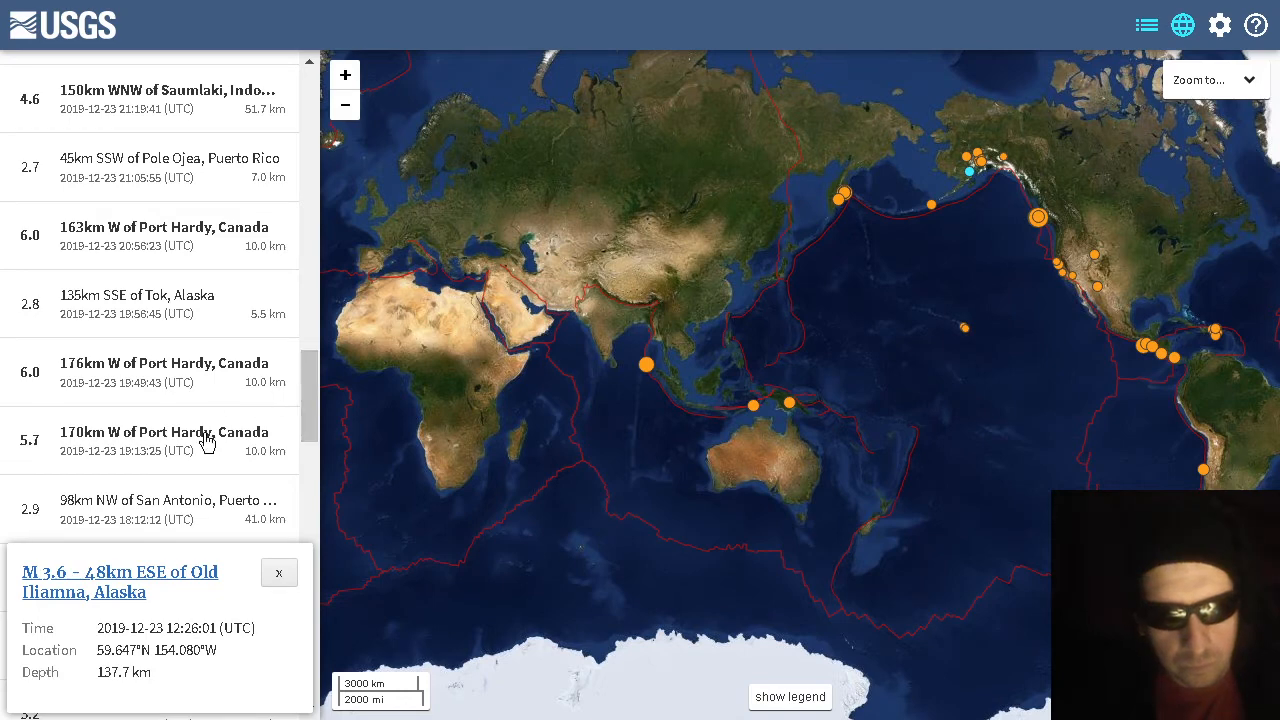
Review the quakes 170km, 176km and 163km W of Port Hardy, Canada, in turn
click(164, 440)
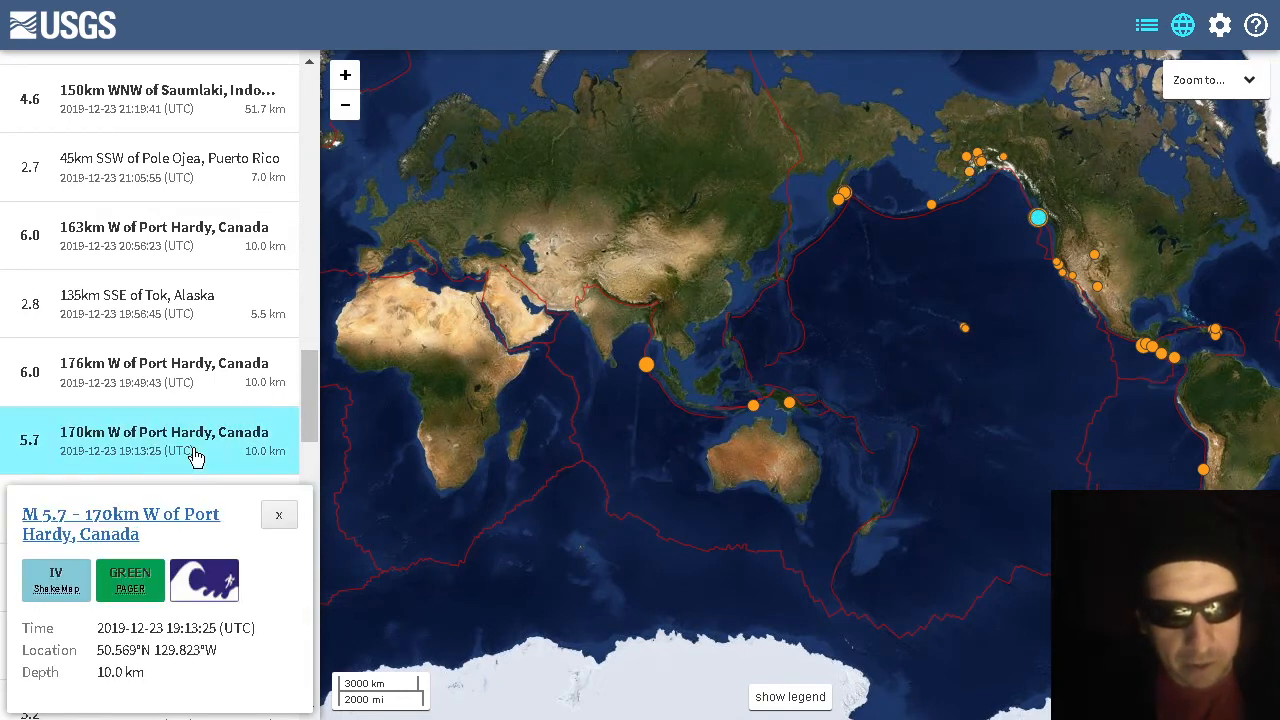
scroll(down, 3)
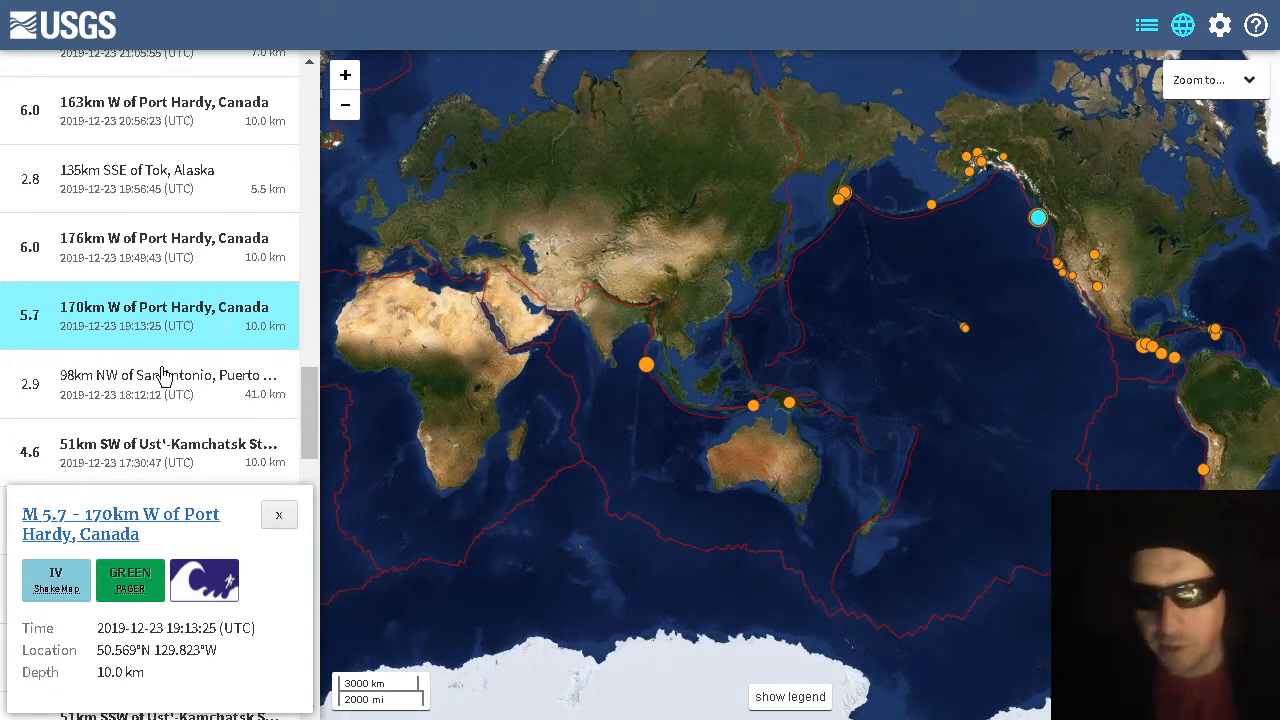
scroll(down, 3)
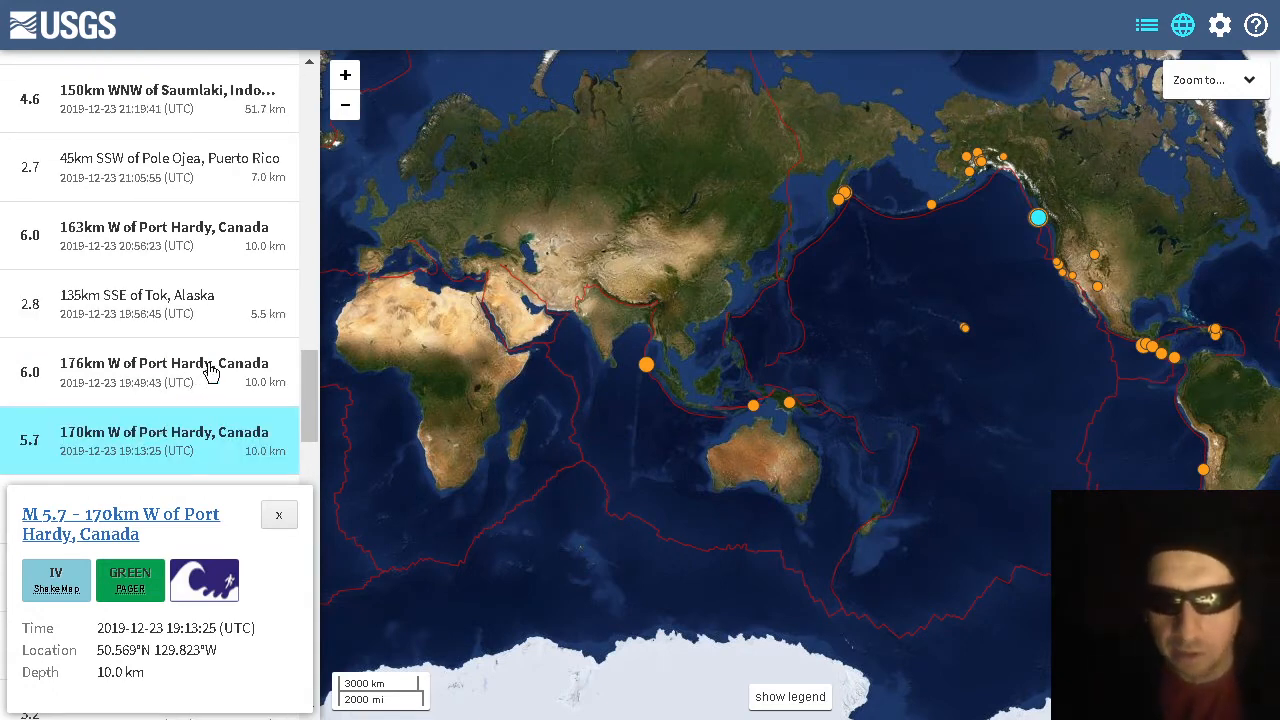
click(164, 372)
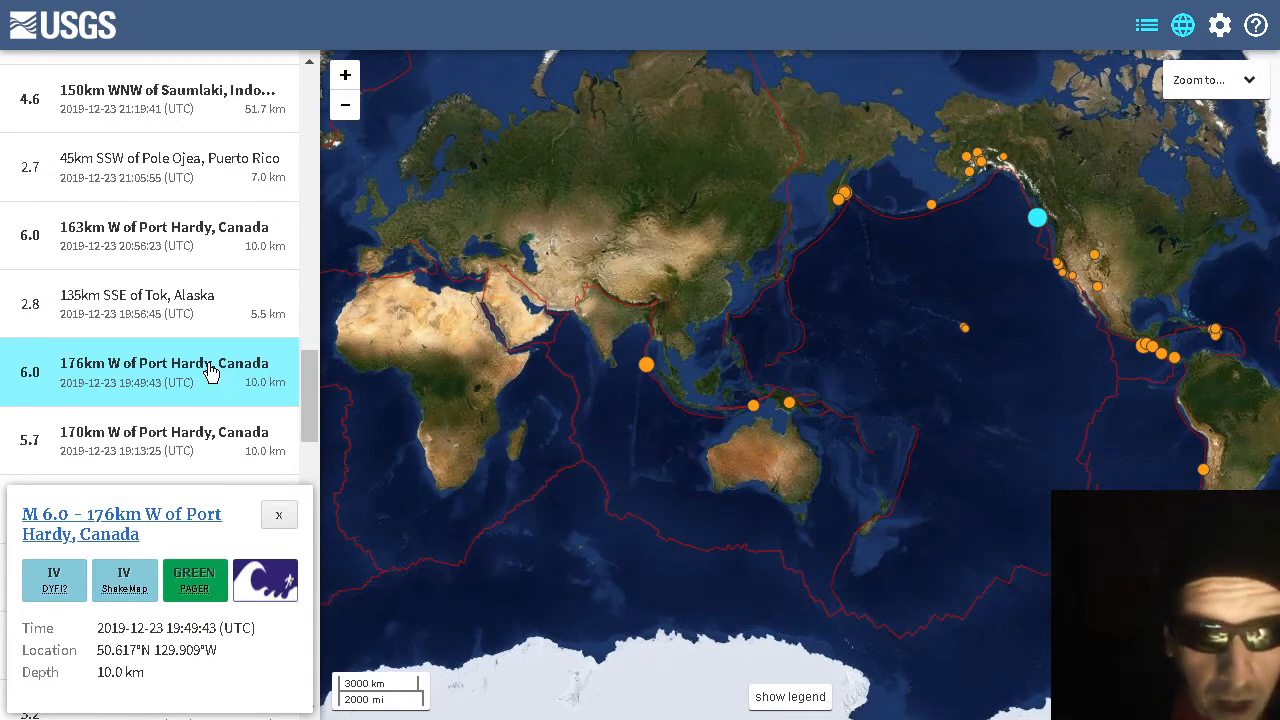
click(164, 236)
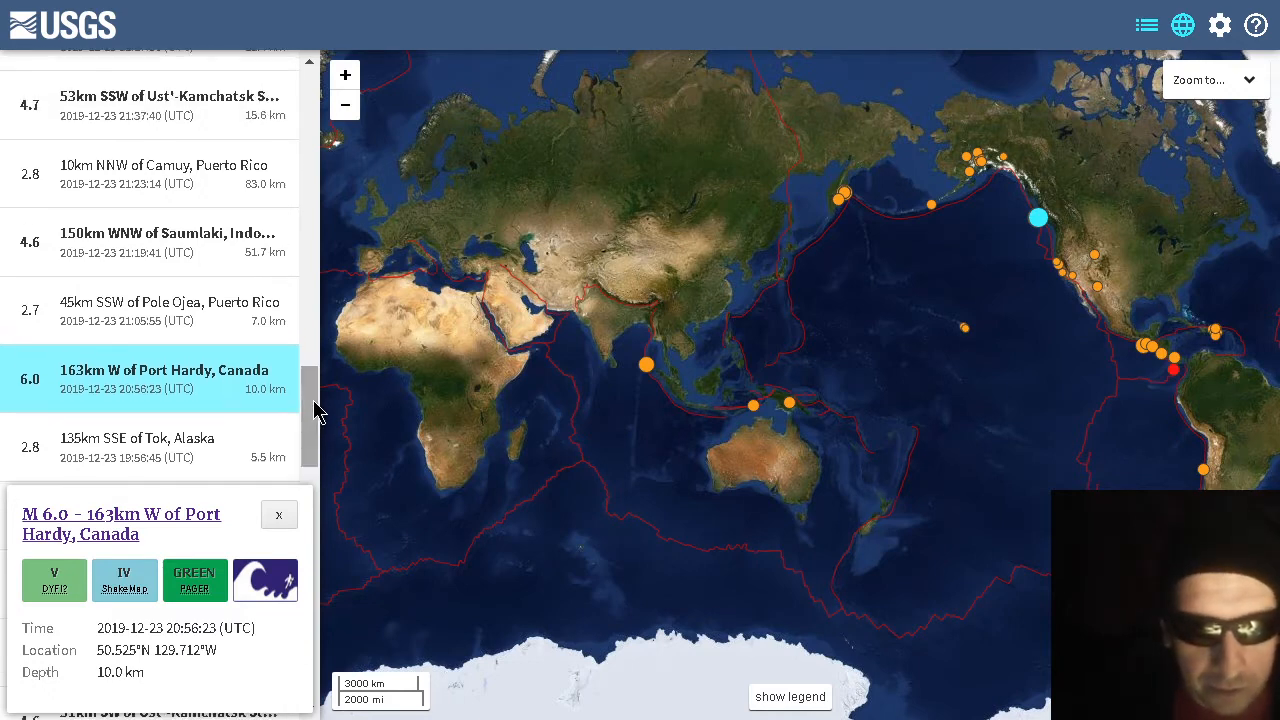
scroll(down, 3)
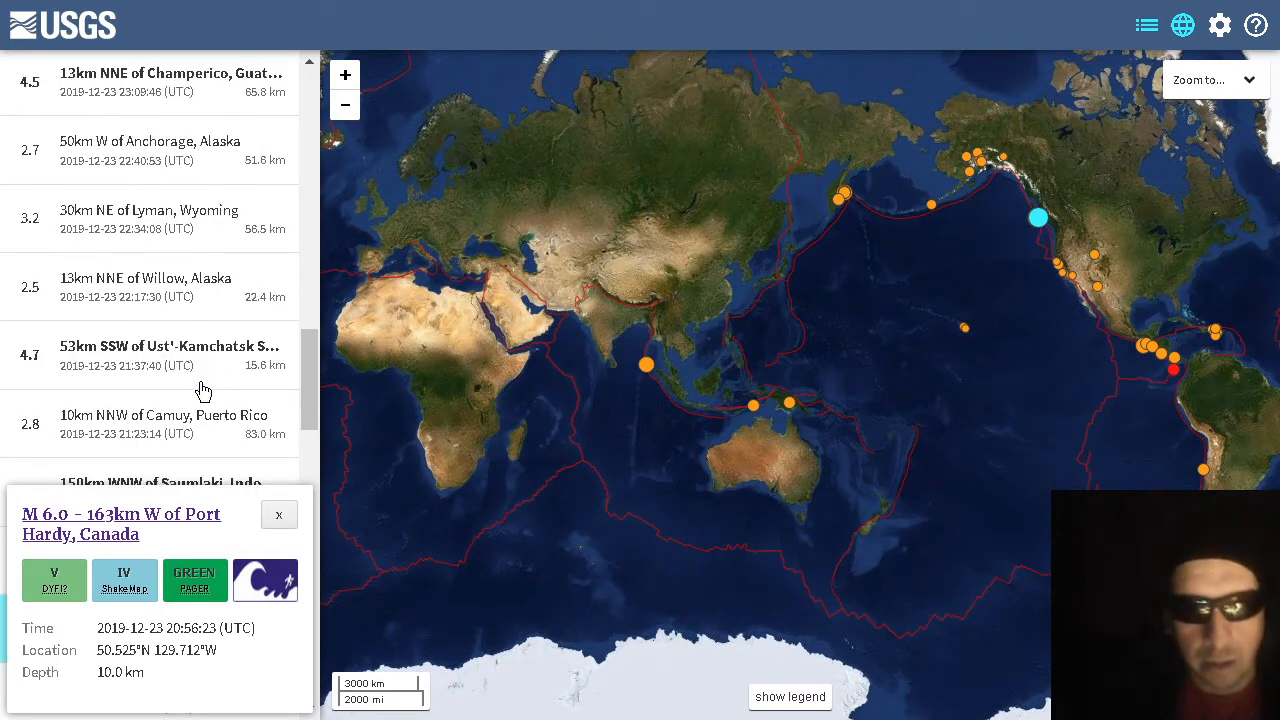
mouse_move(304, 396)
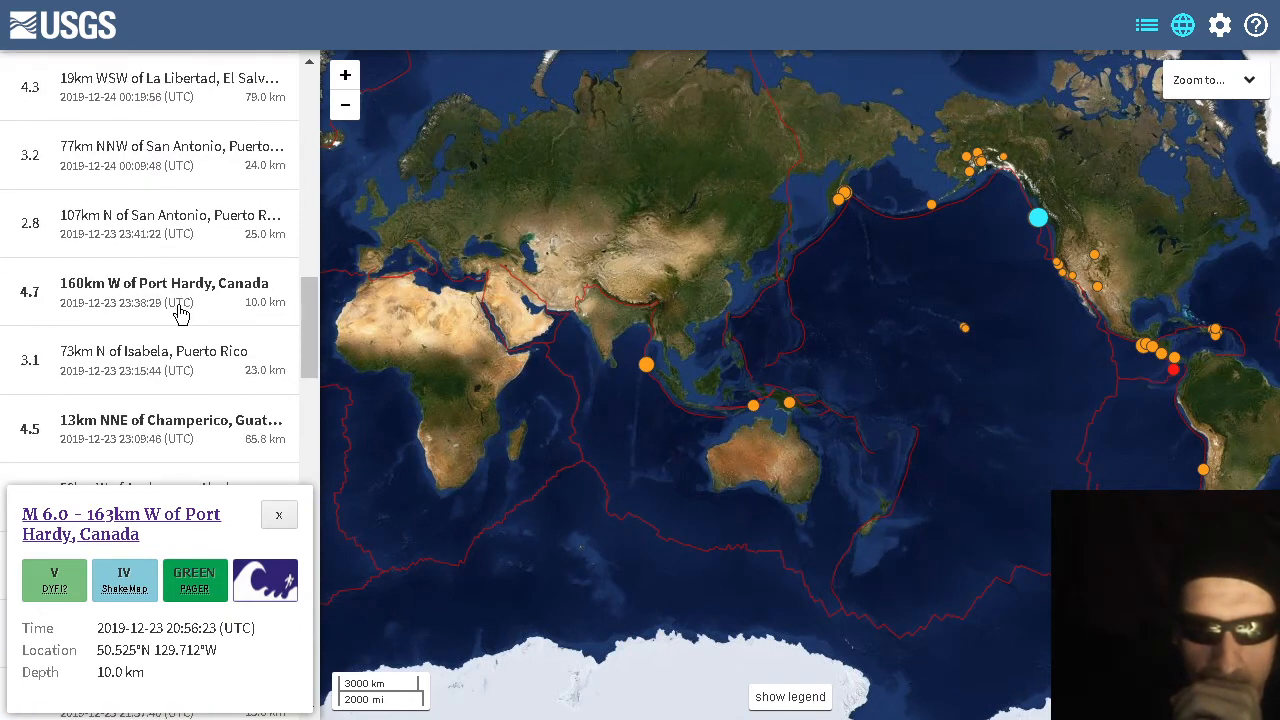
scroll(up, 3)
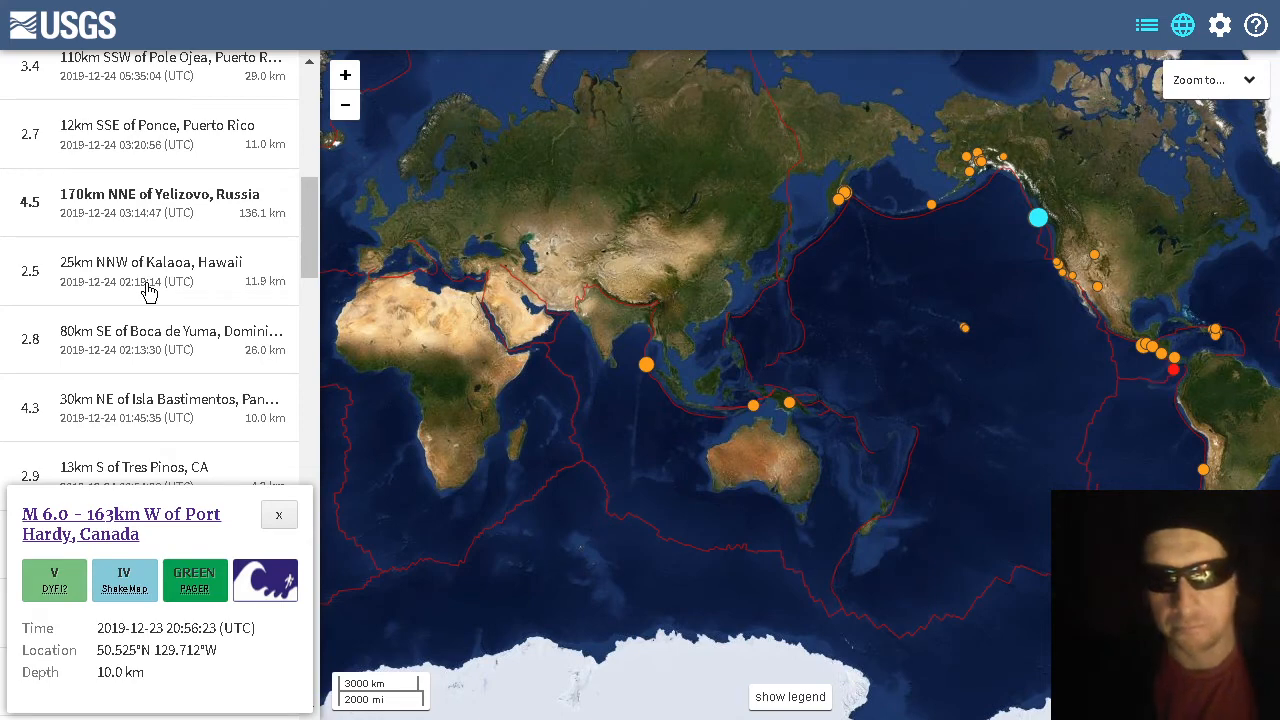
Check the Kalaoa, Hawaii and Yelizovo, Russia quakes, ending on M5.1 near Mohean, India
click(150, 270)
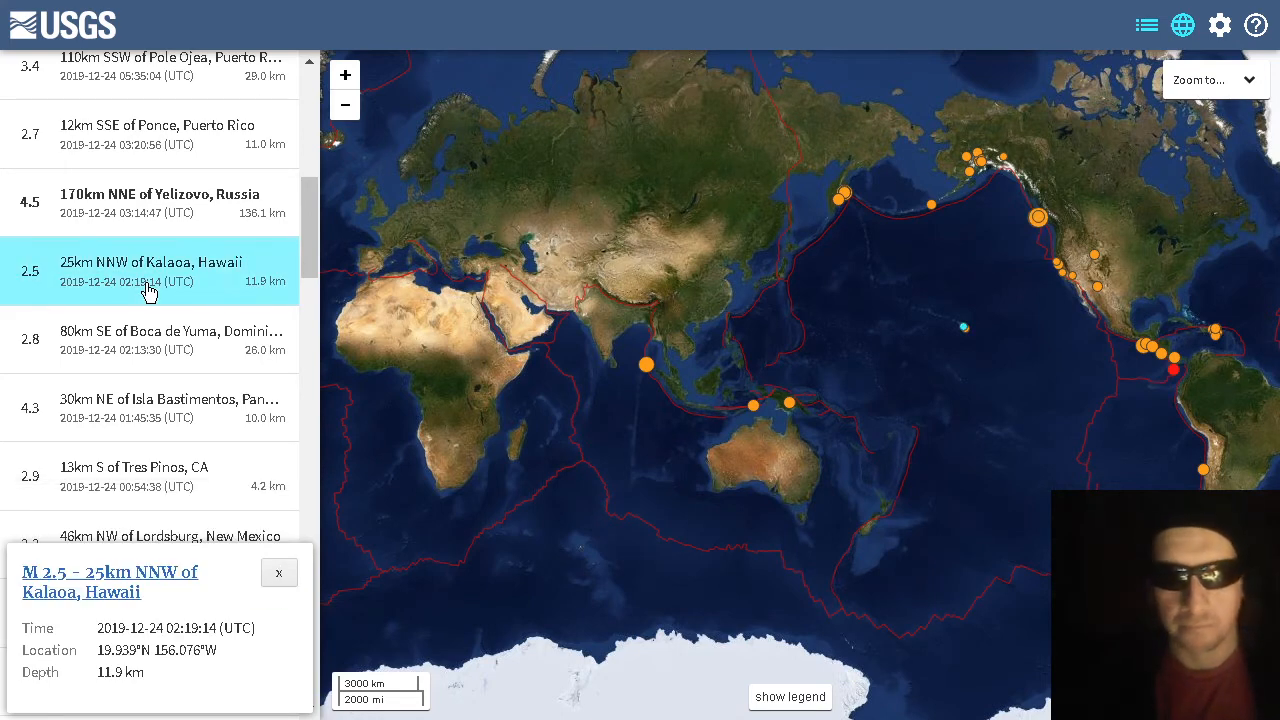
scroll(down, 3)
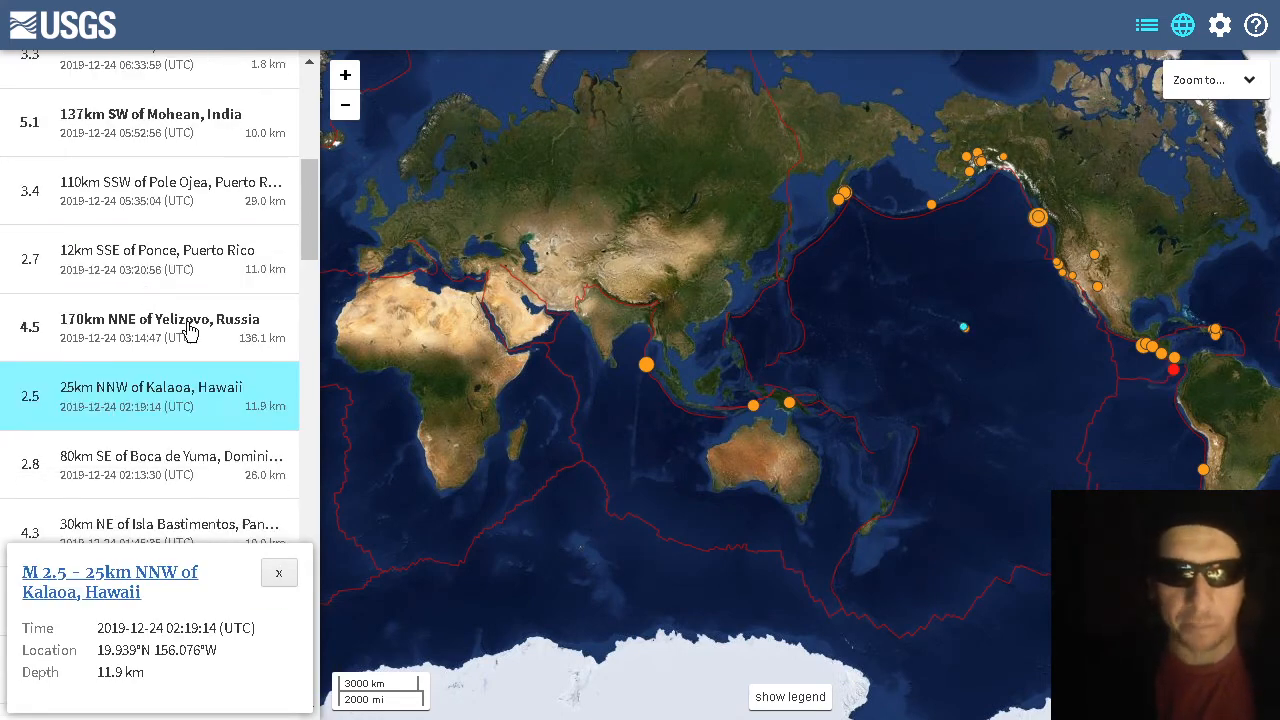
click(160, 326)
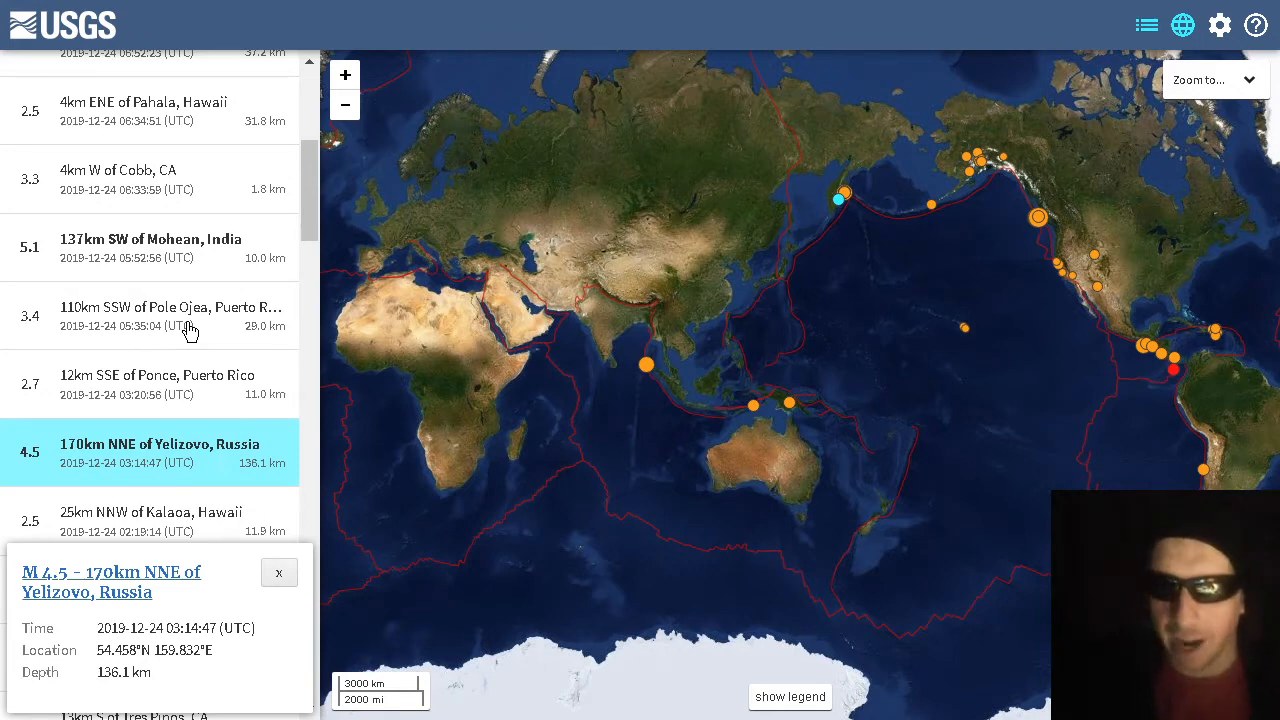
mouse_move(136, 400)
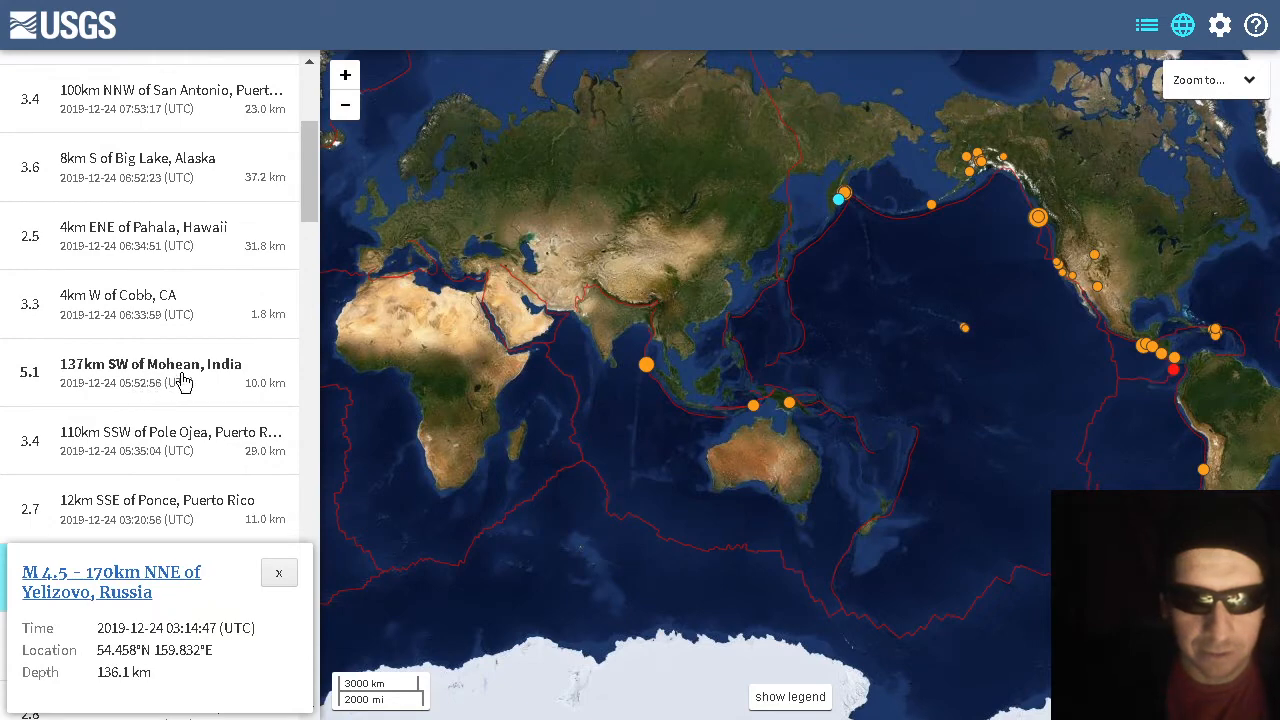
click(150, 372)
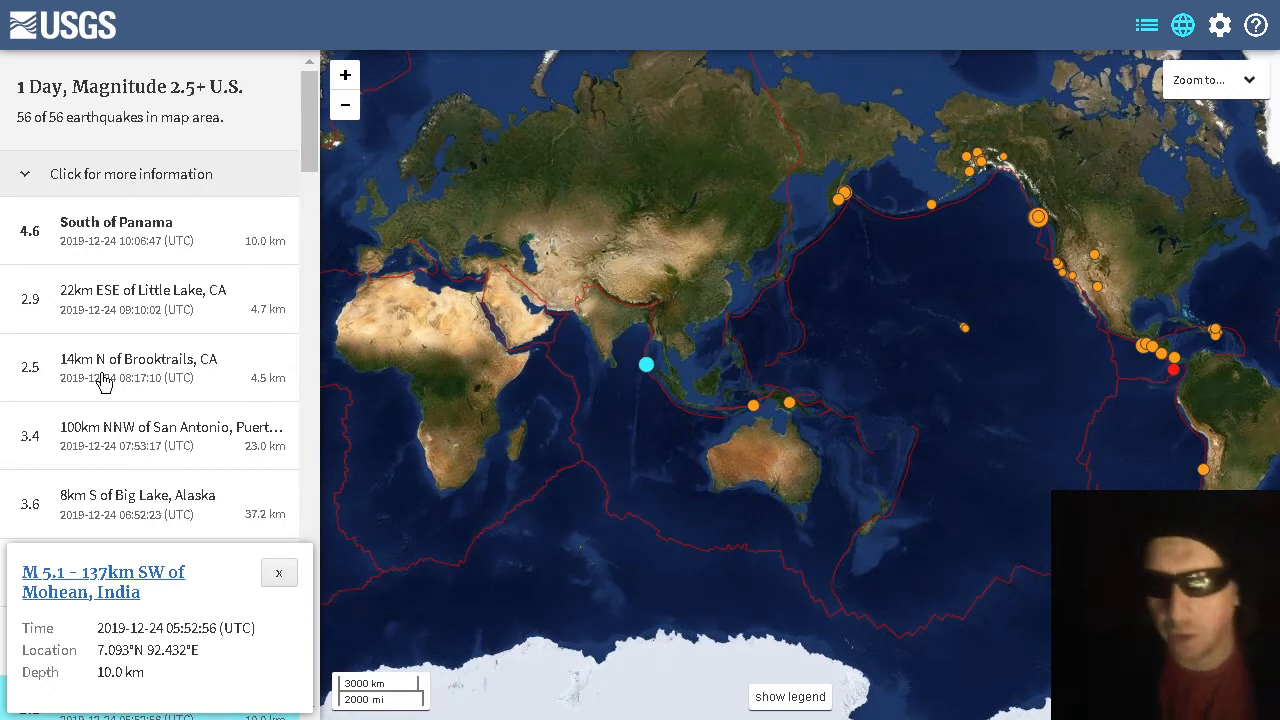
mouse_move(360, 256)
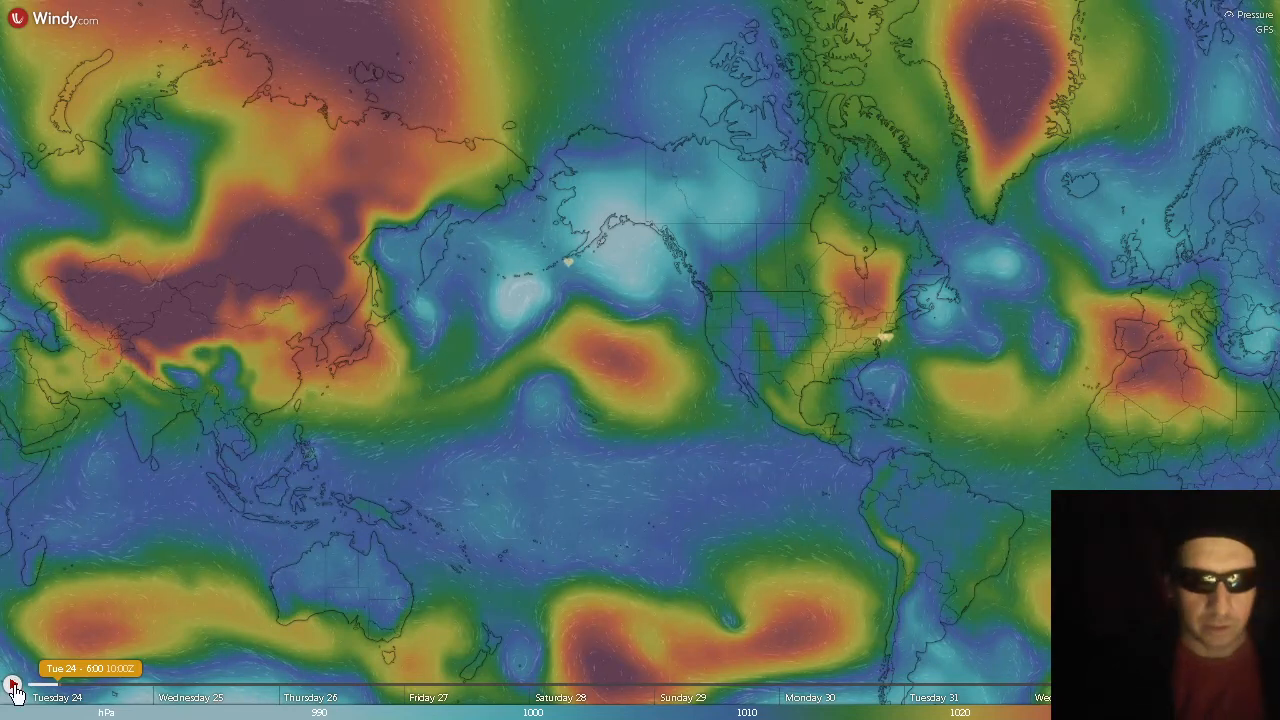
Animate the Windy pressure forecast through Tuesday the 24th, then pause it
click(12, 692)
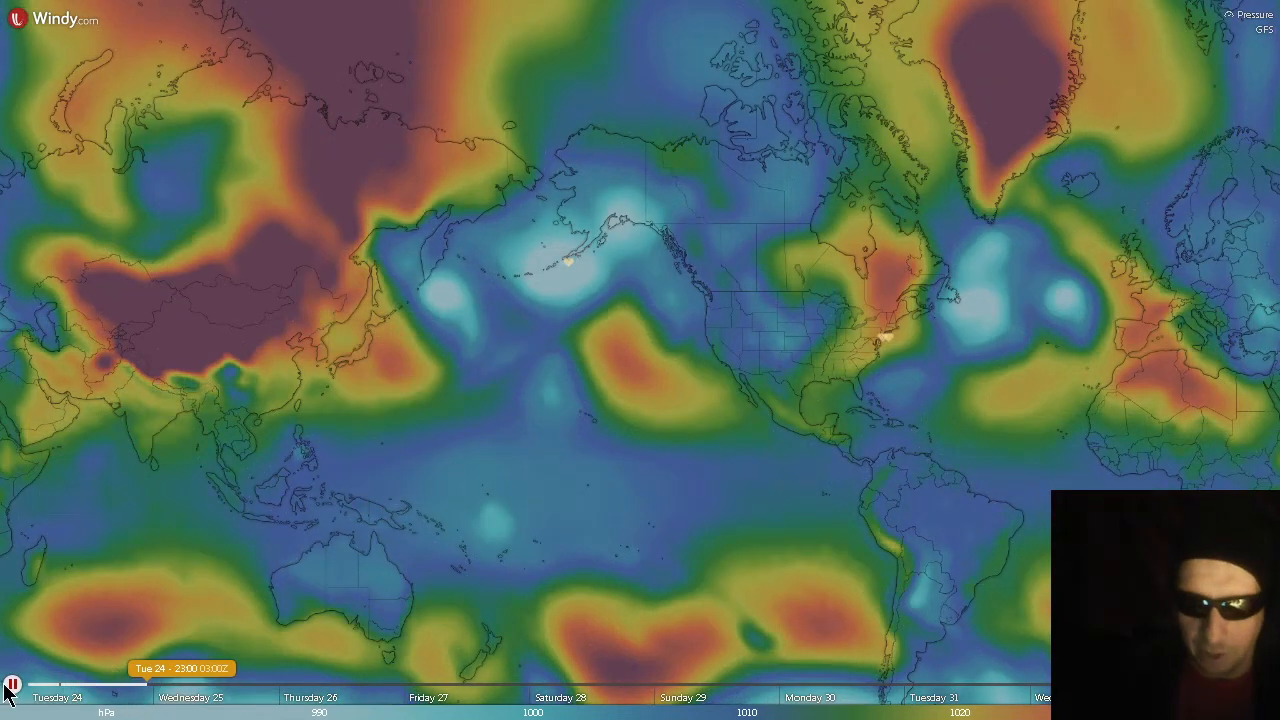
click(12, 686)
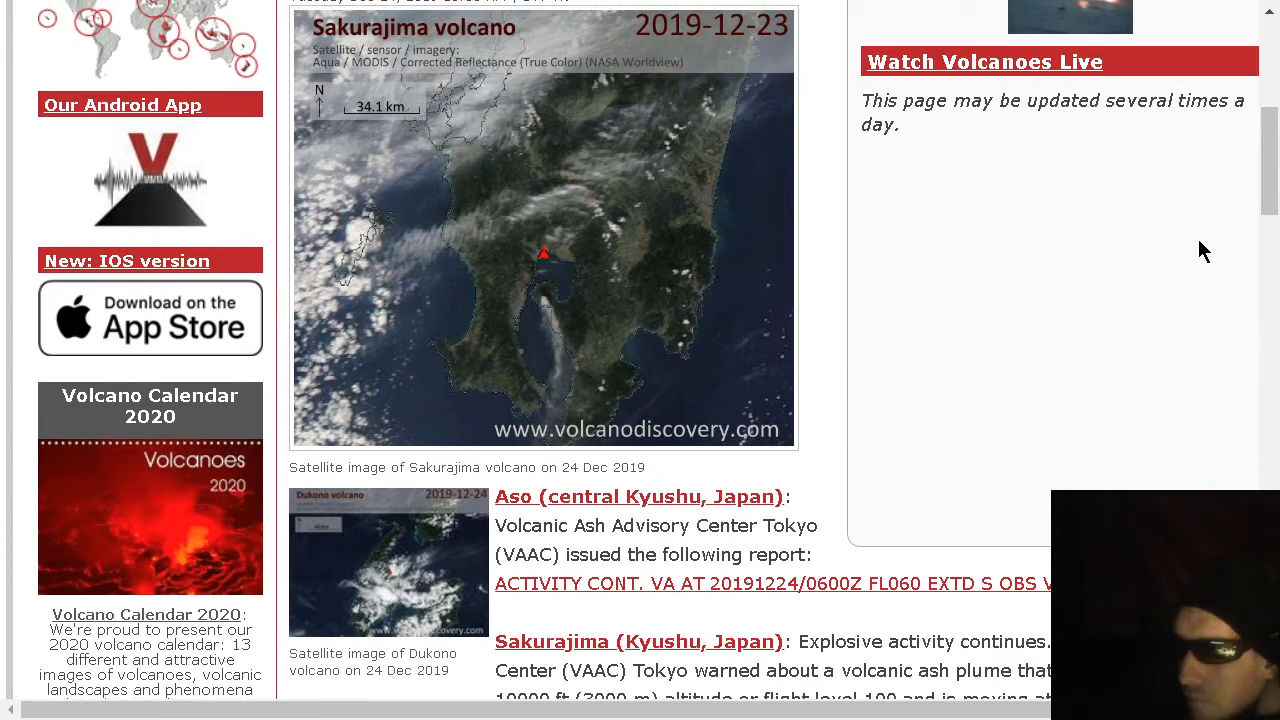
Scroll through the Aso, Sakurajima, Dukono, Reventador and Sabancaya ash reports
scroll(down, 3)
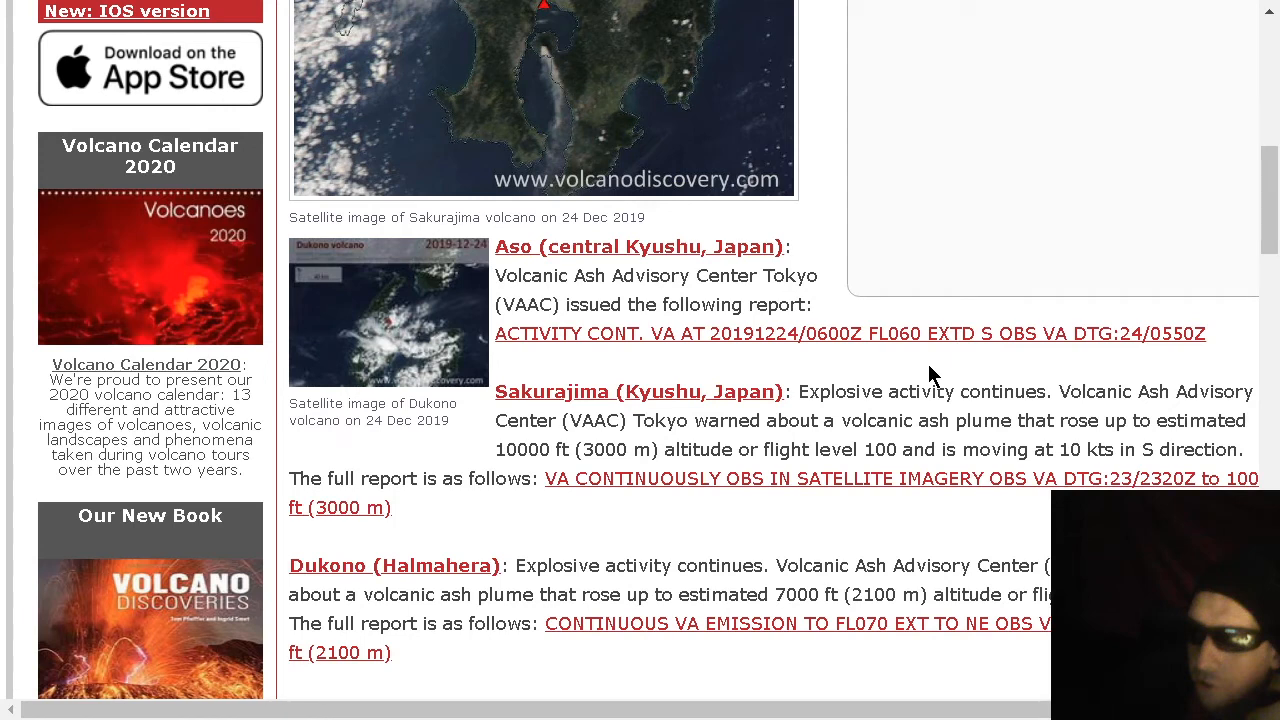
scroll(down, 3)
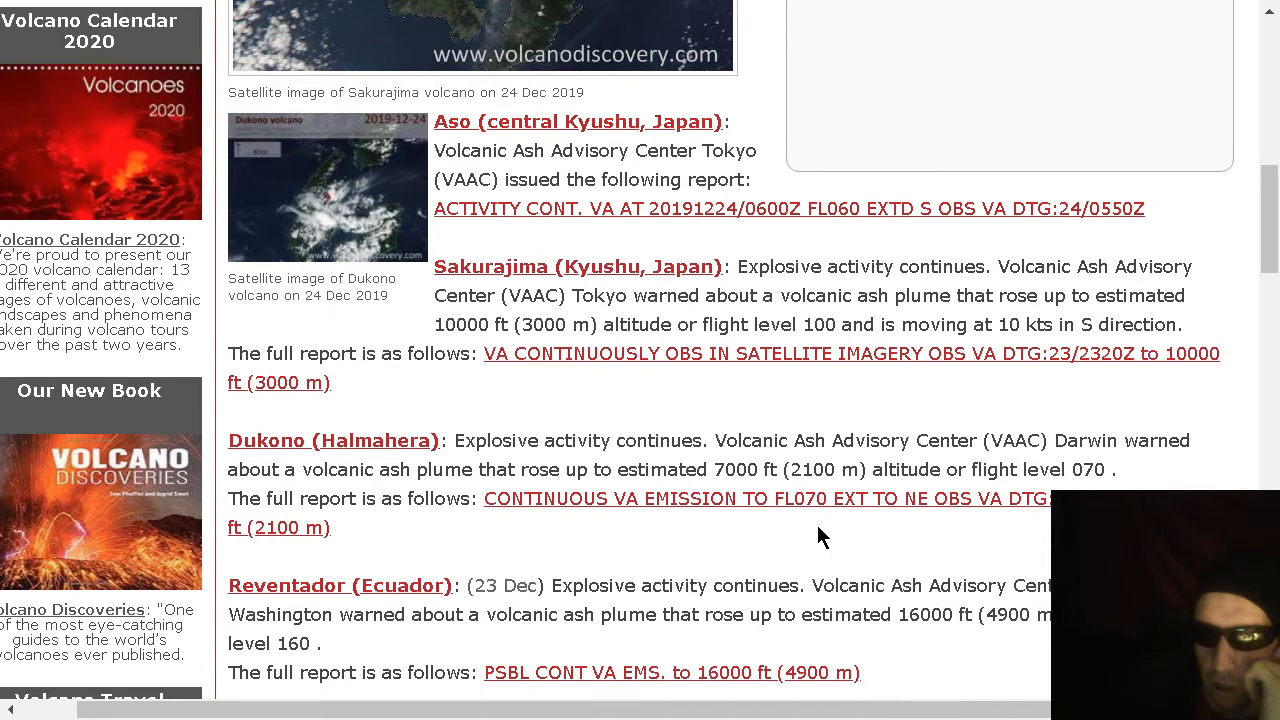
scroll(down, 3)
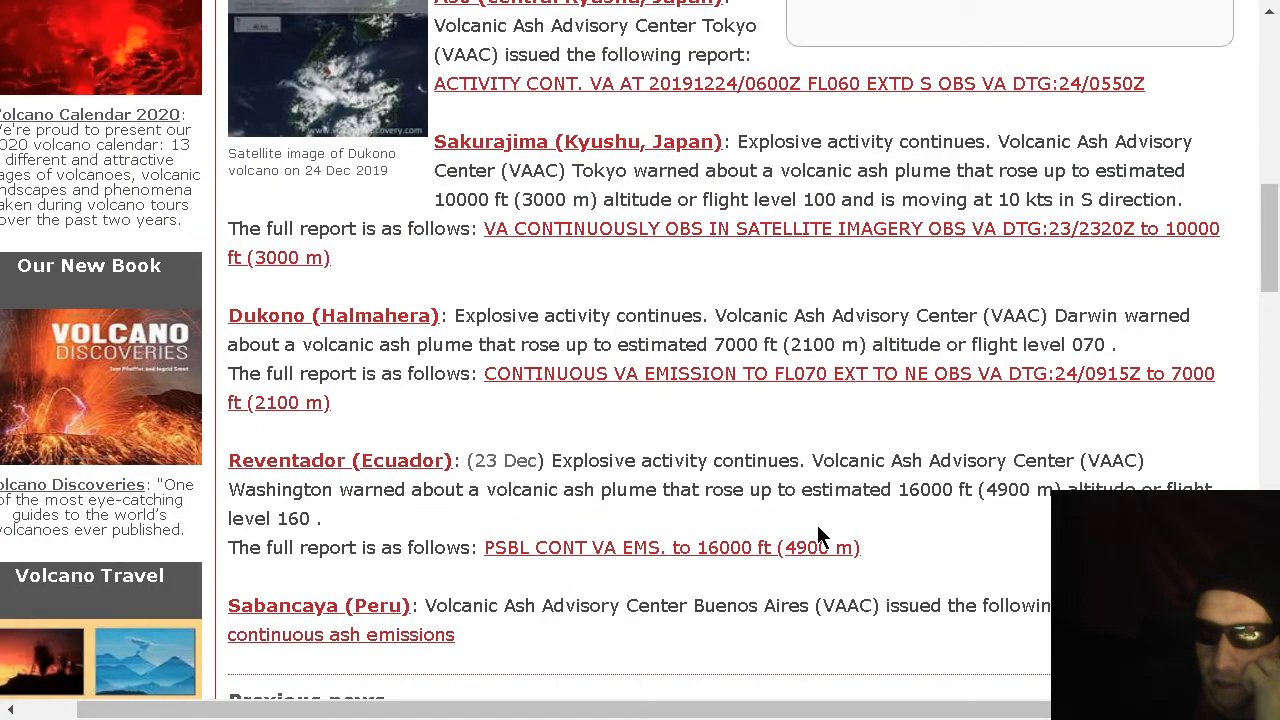
mouse_move(944, 536)
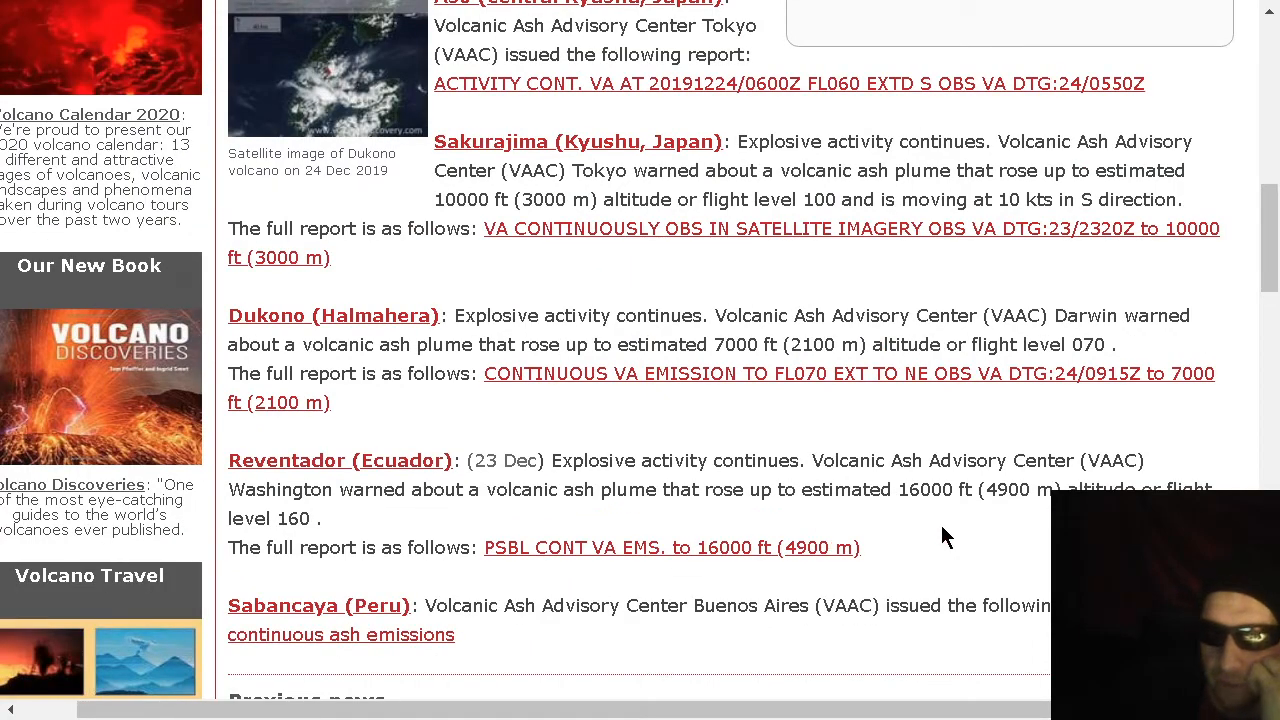
scroll(down, 3)
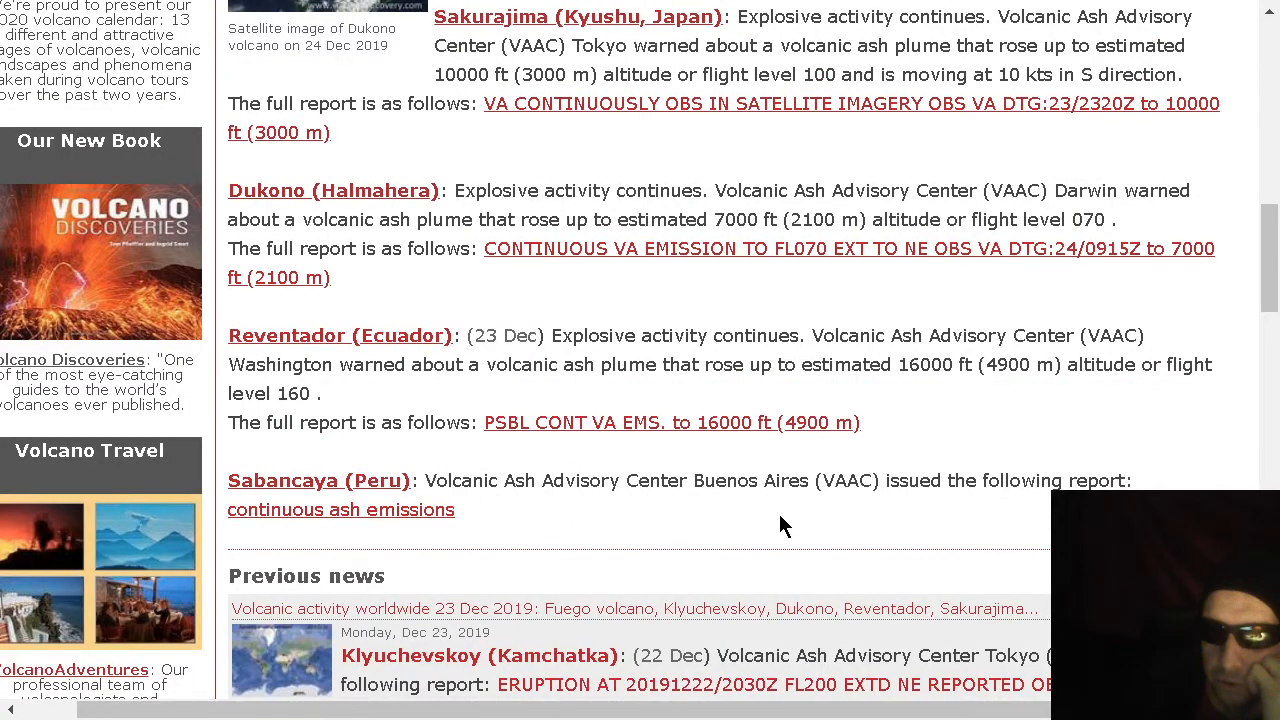
mouse_move(980, 444)
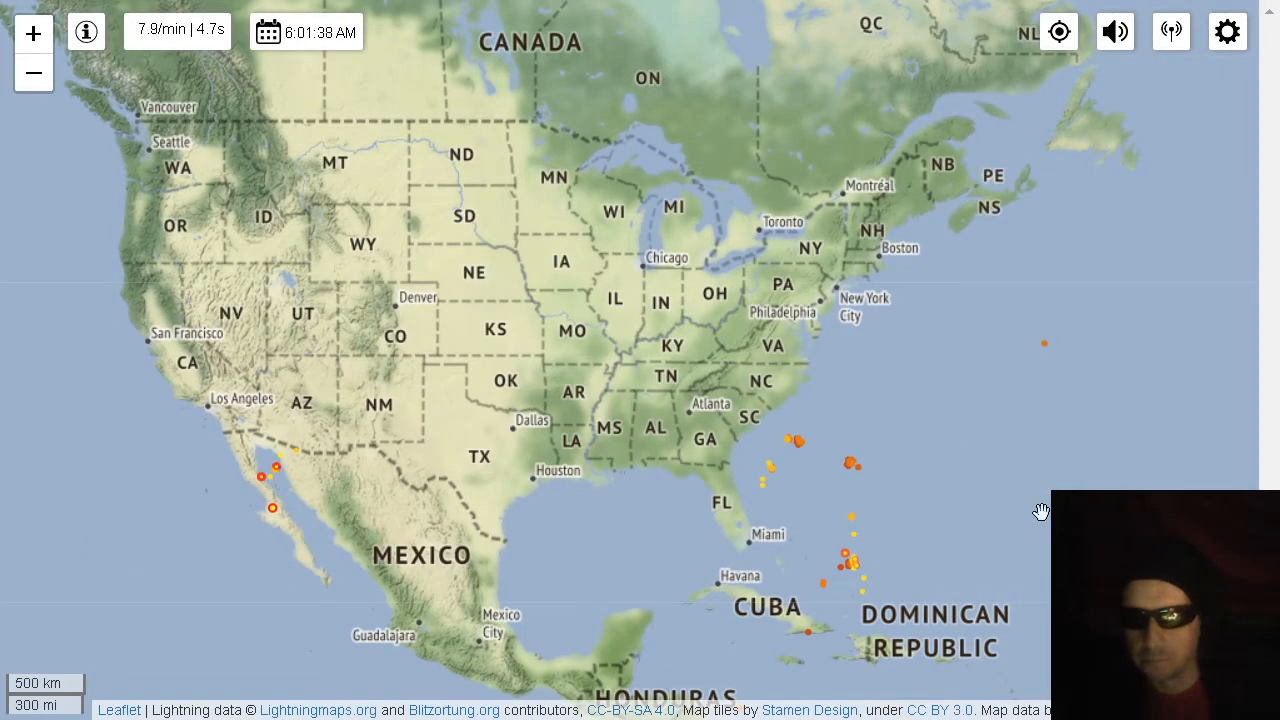
mouse_move(48, 548)
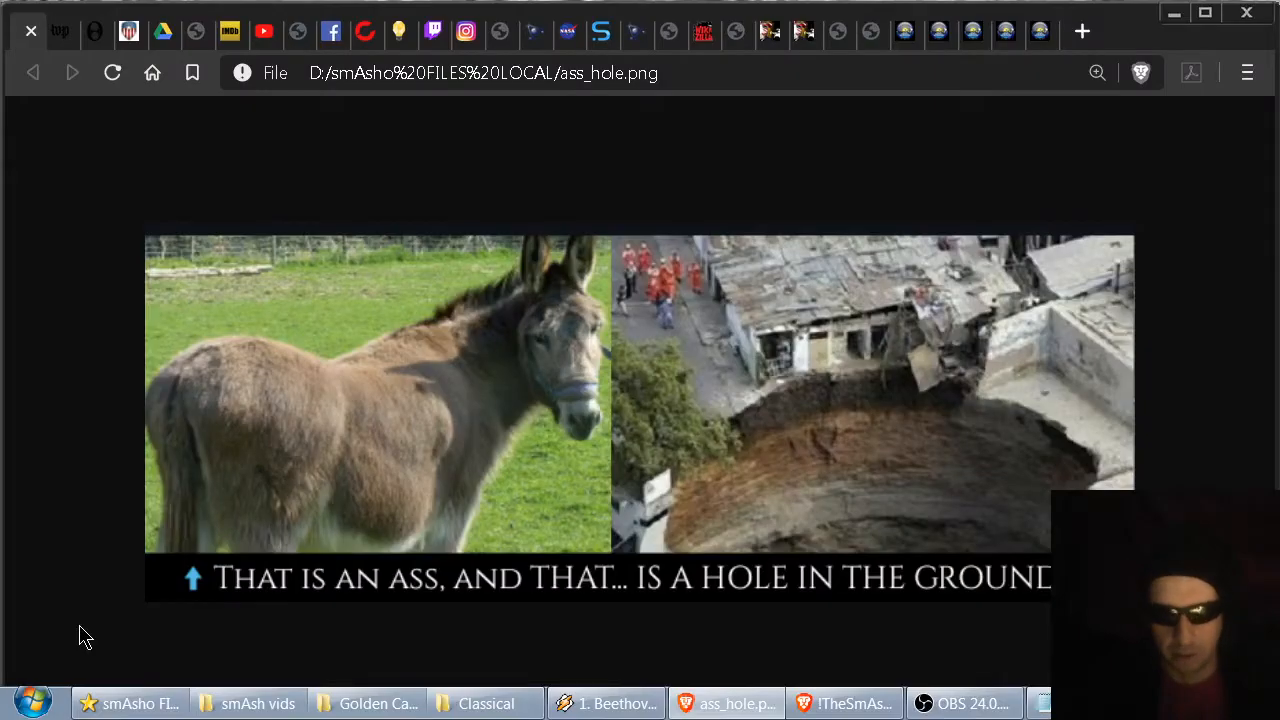
key(f11)
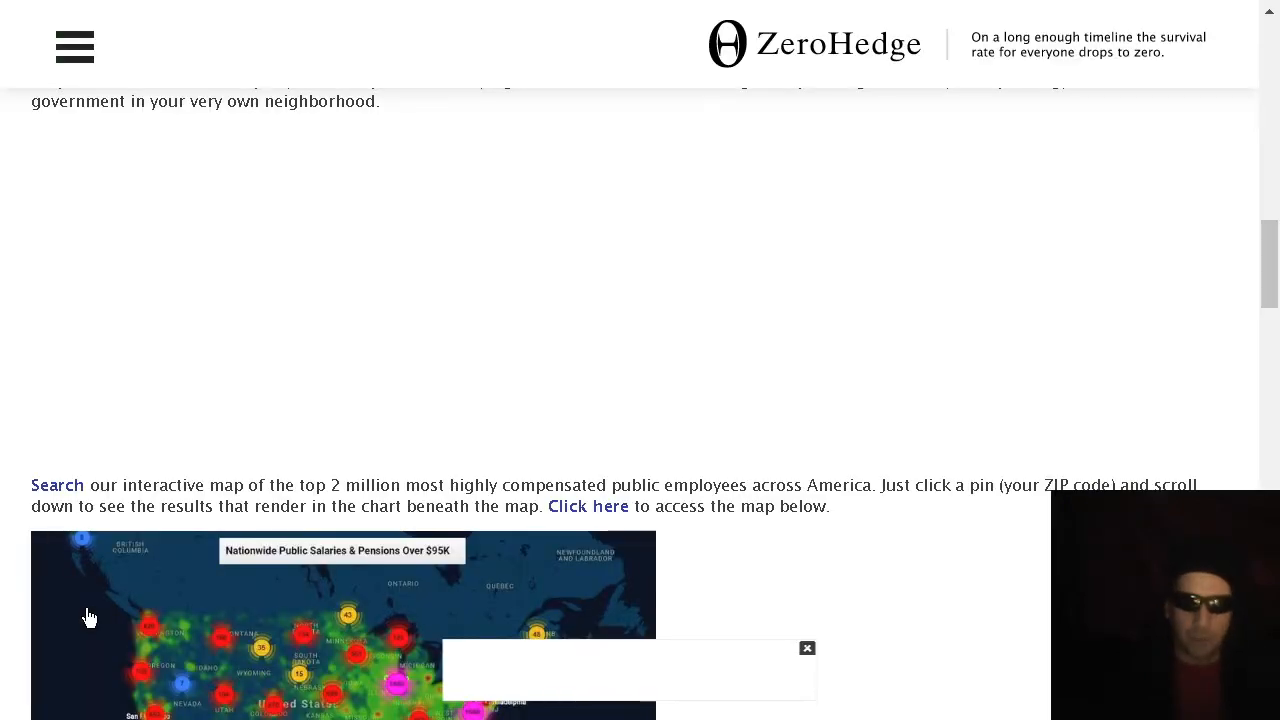
Scroll the ZeroHedge article down to the embedded public salaries map
scroll(down, 3)
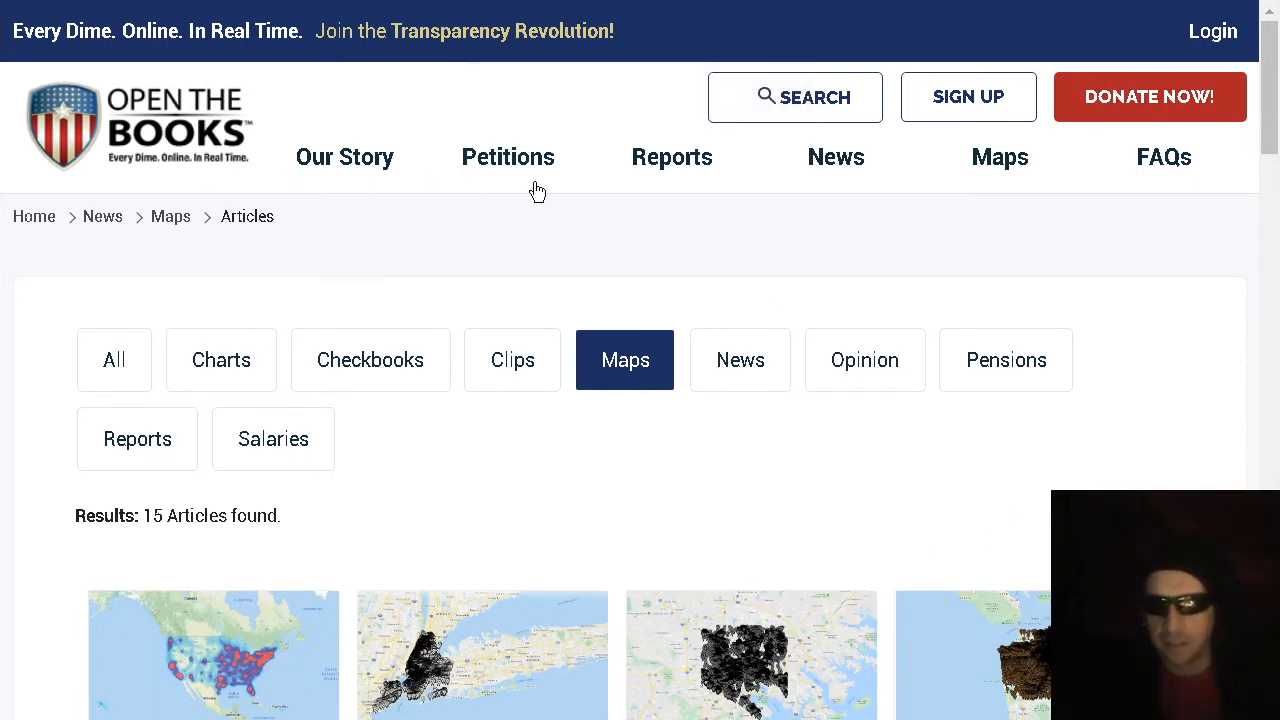
scroll(down, 3)
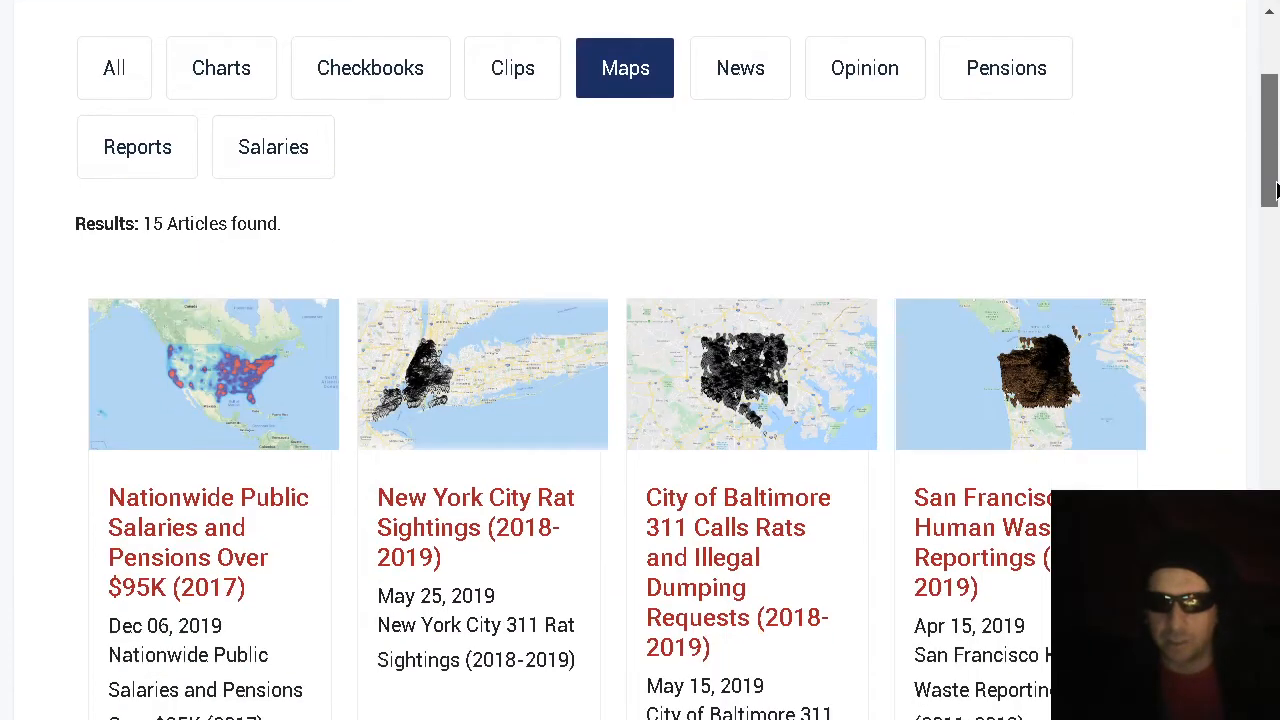
scroll(down, 3)
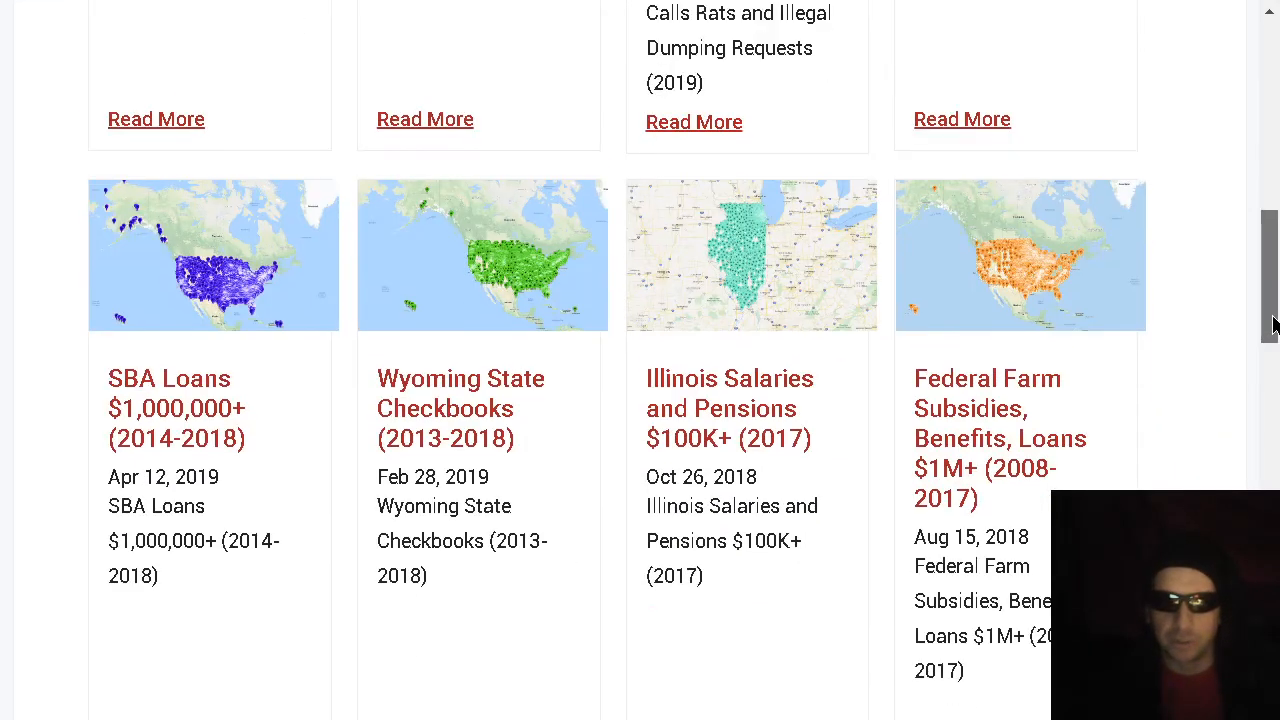
scroll(down, 3)
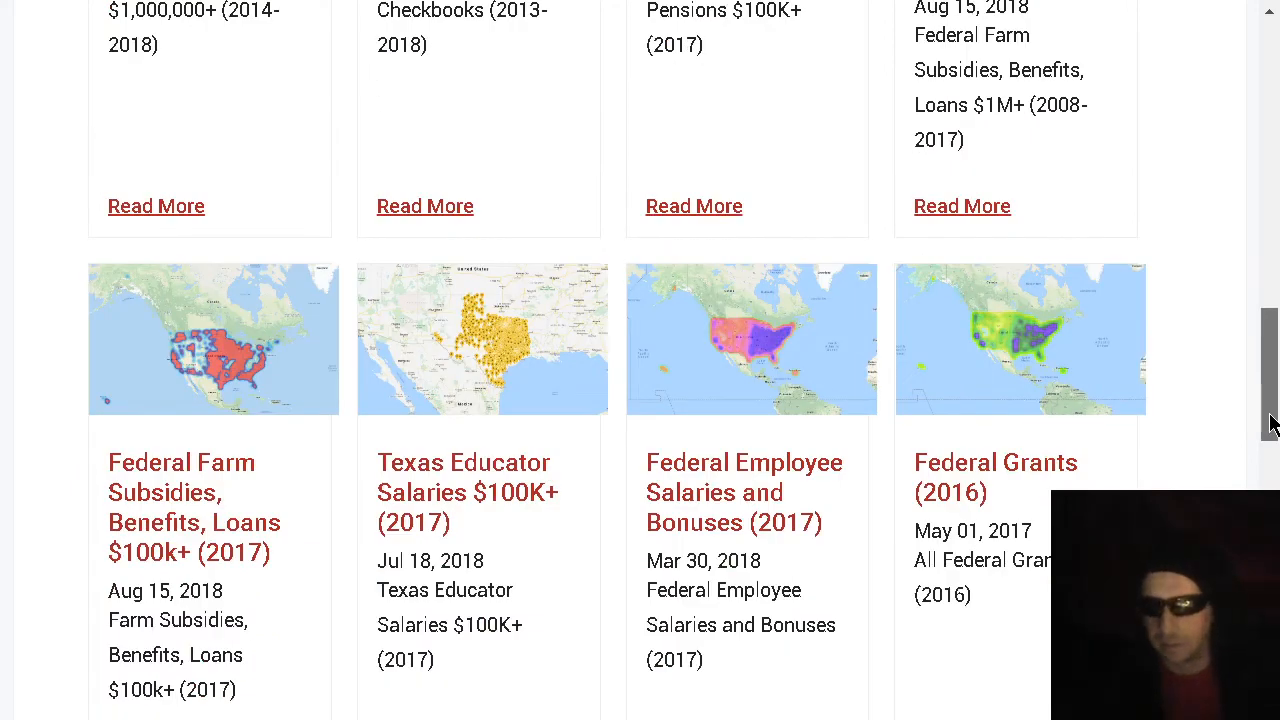
scroll(down, 3)
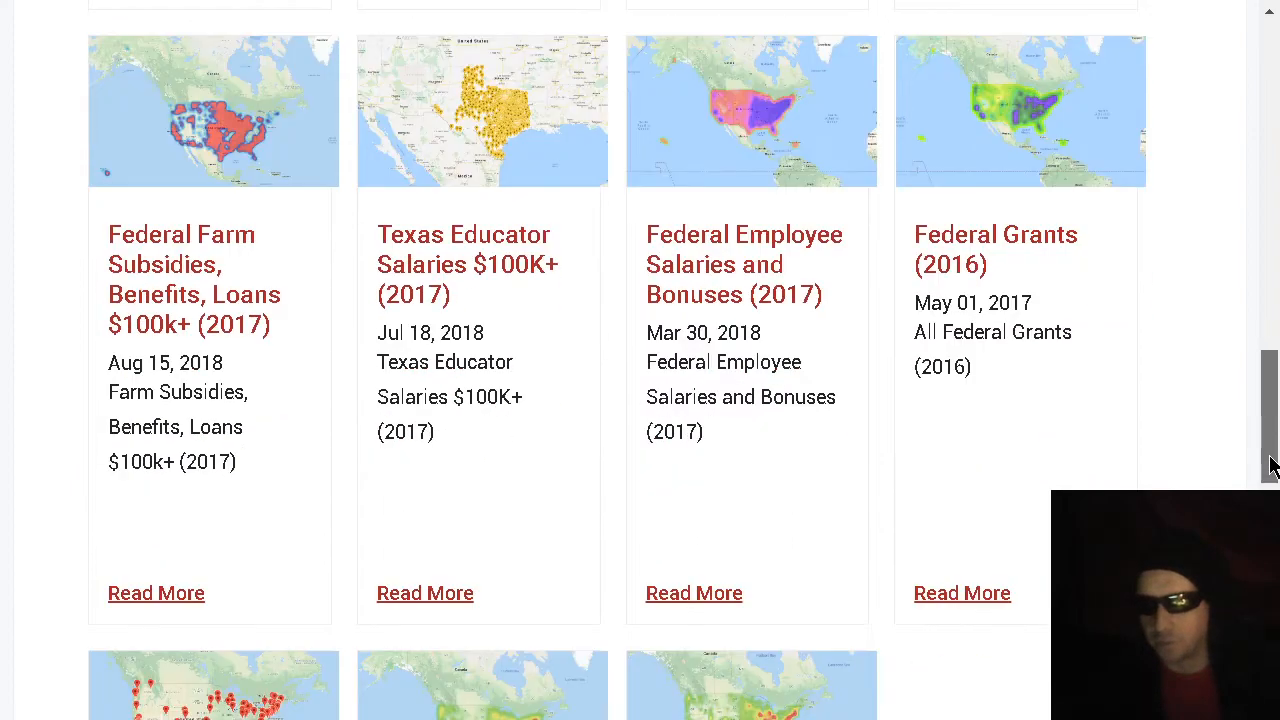
scroll(down, 3)
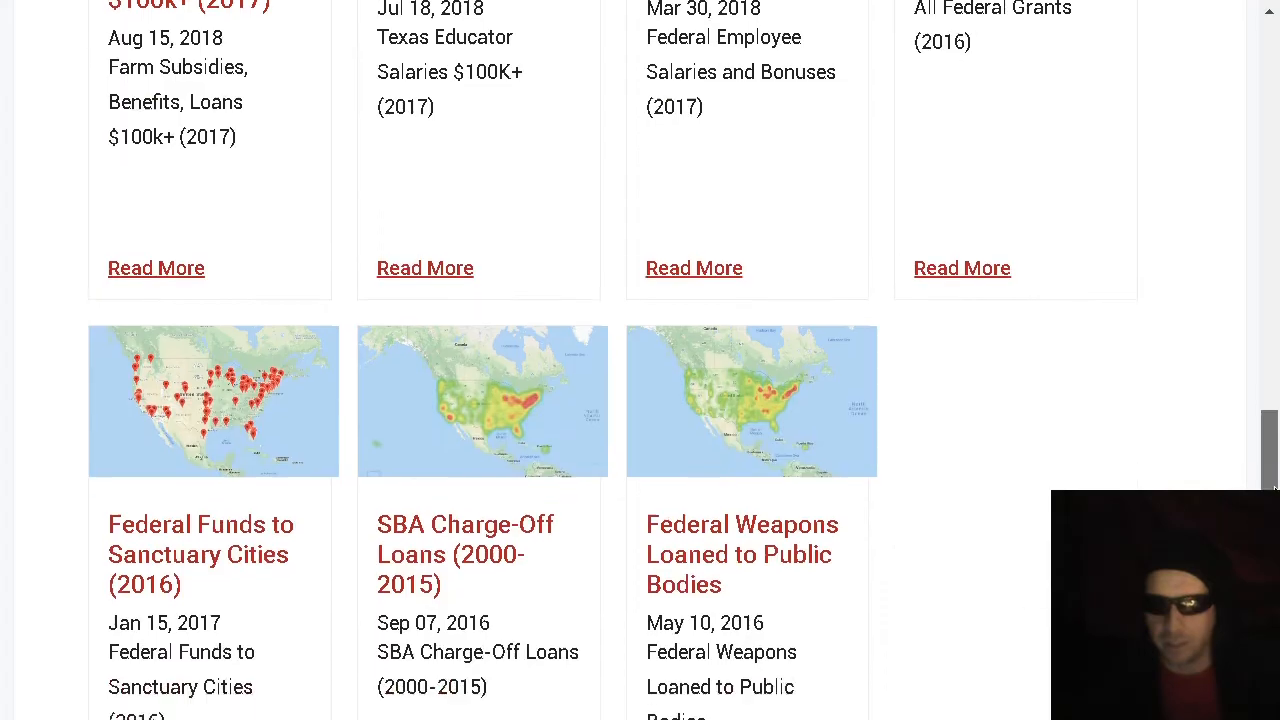
scroll(down, 3)
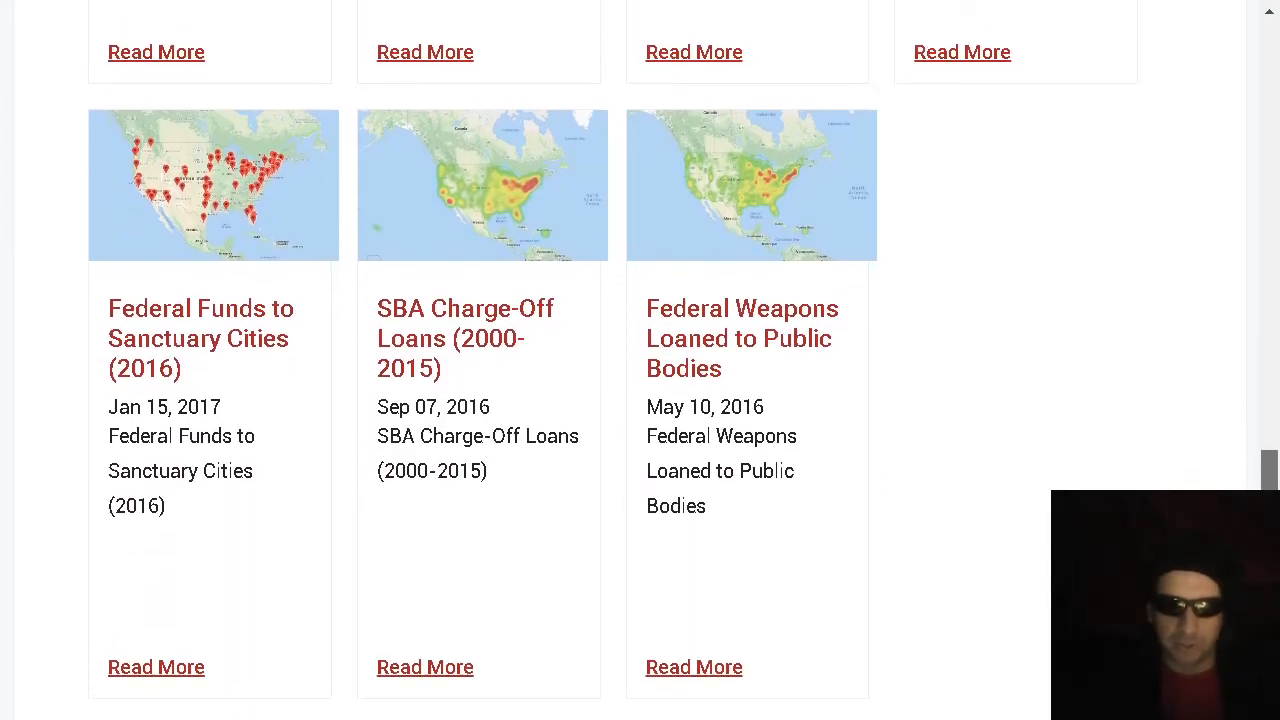
scroll(down, 3)
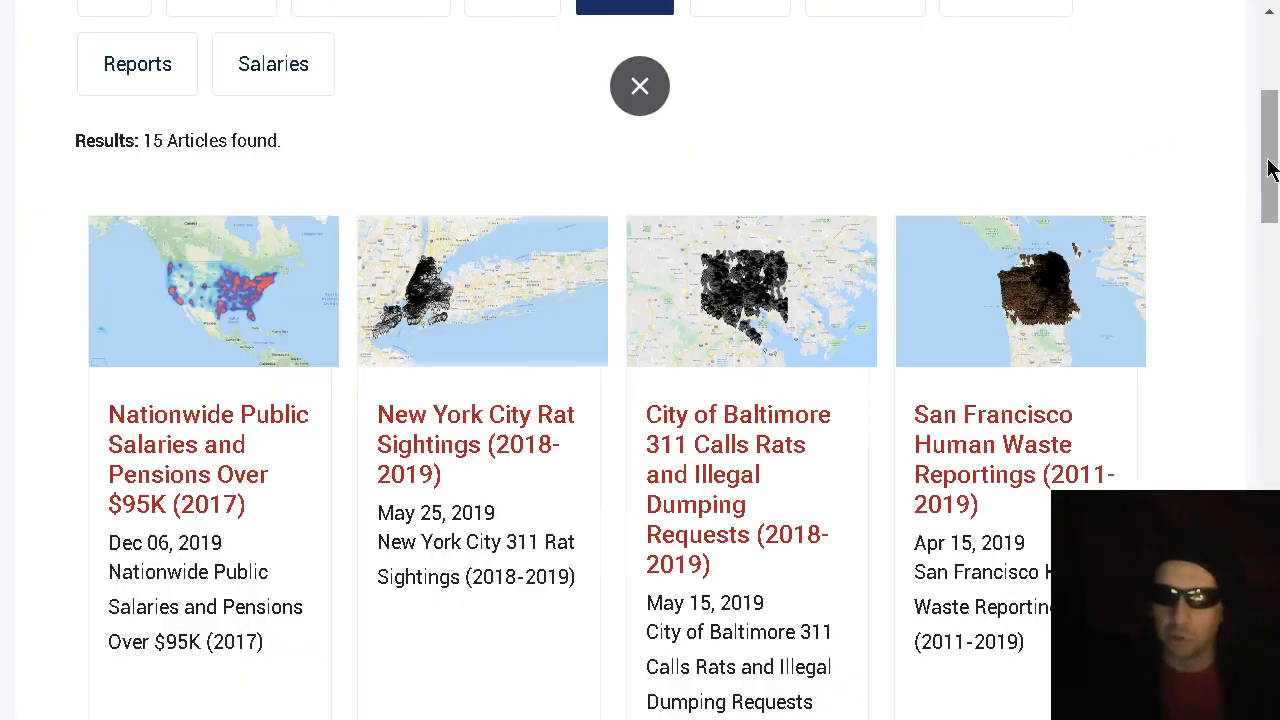
scroll(down, 3)
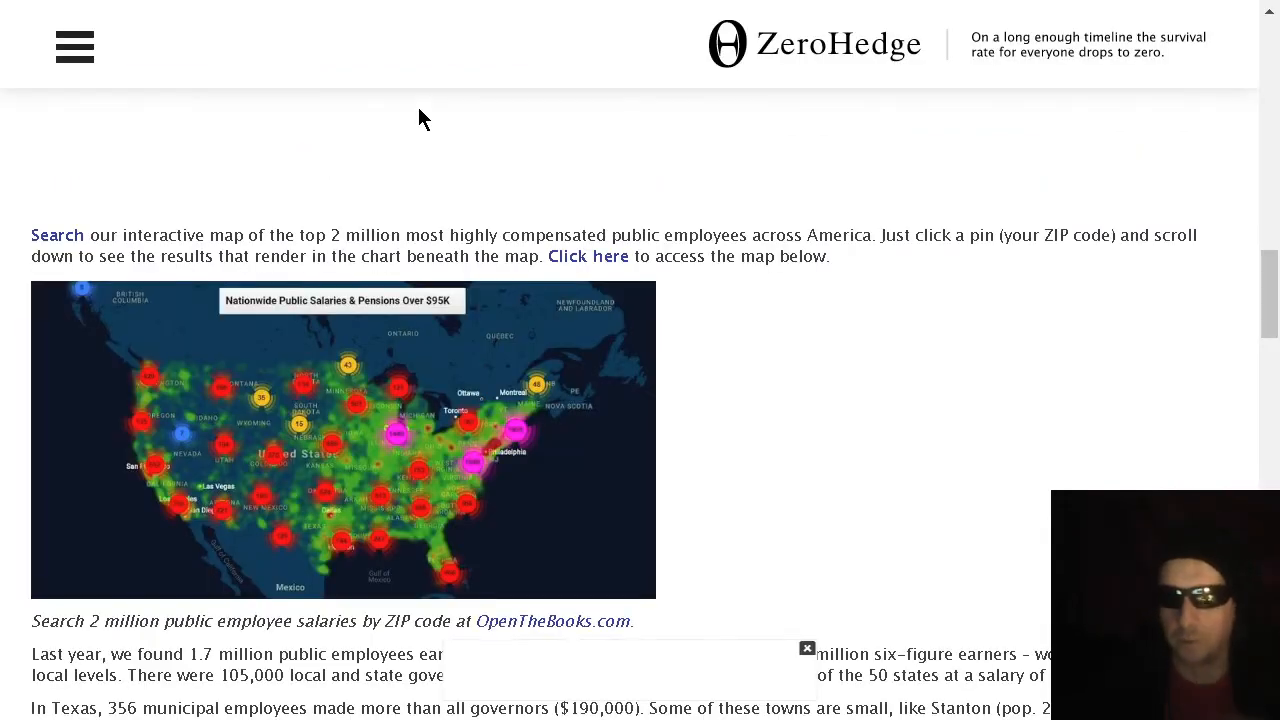
Read the public-employee pay article from its title down to the $420,000 superintendent examples
scroll(down, 3)
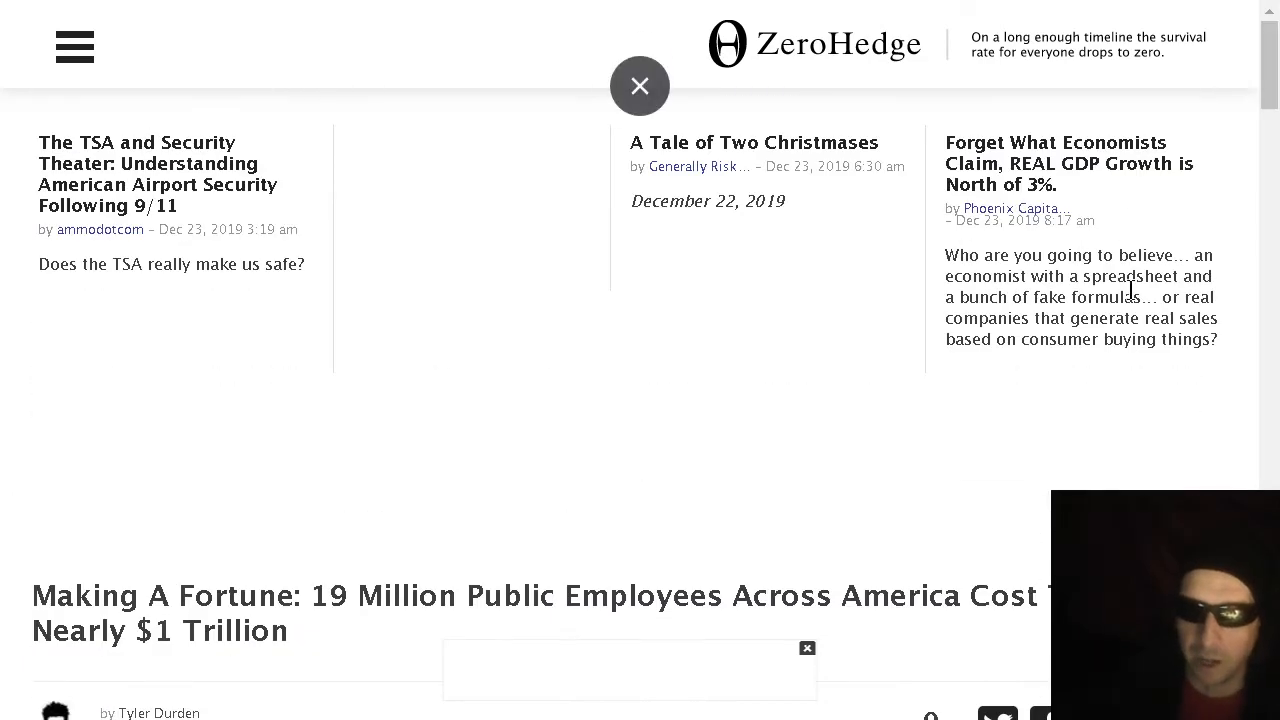
scroll(down, 3)
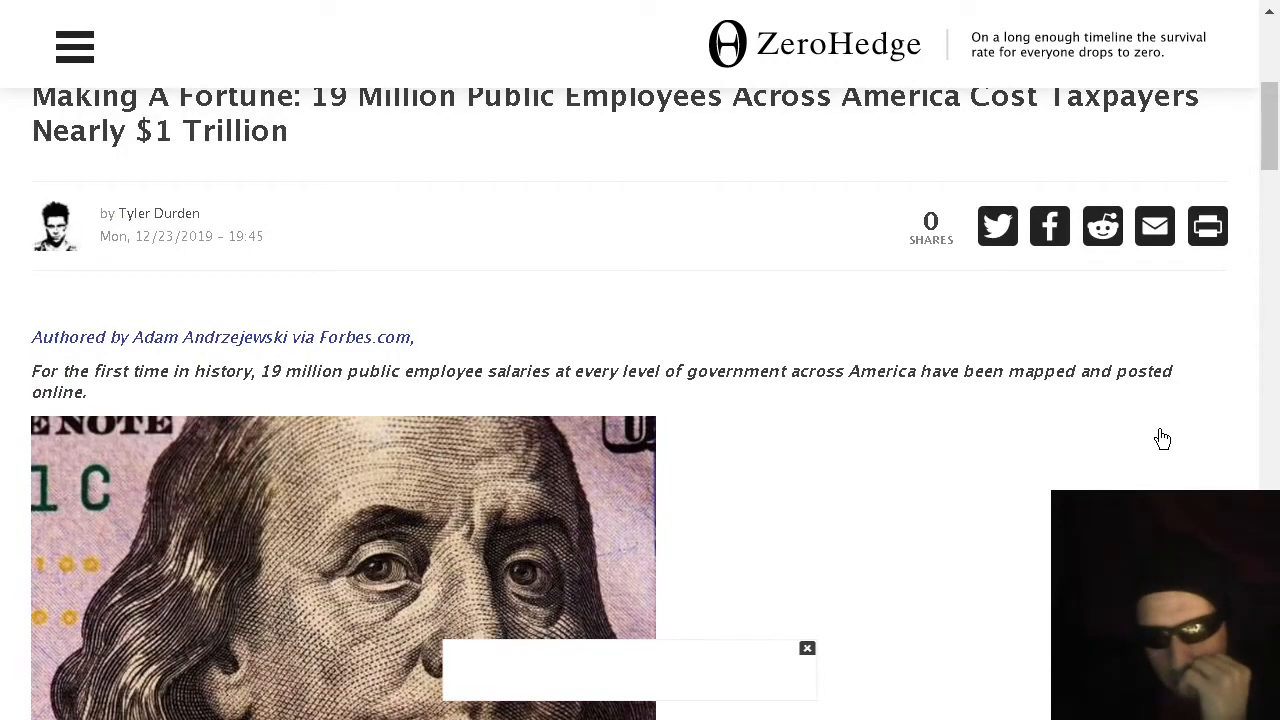
scroll(up, 3)
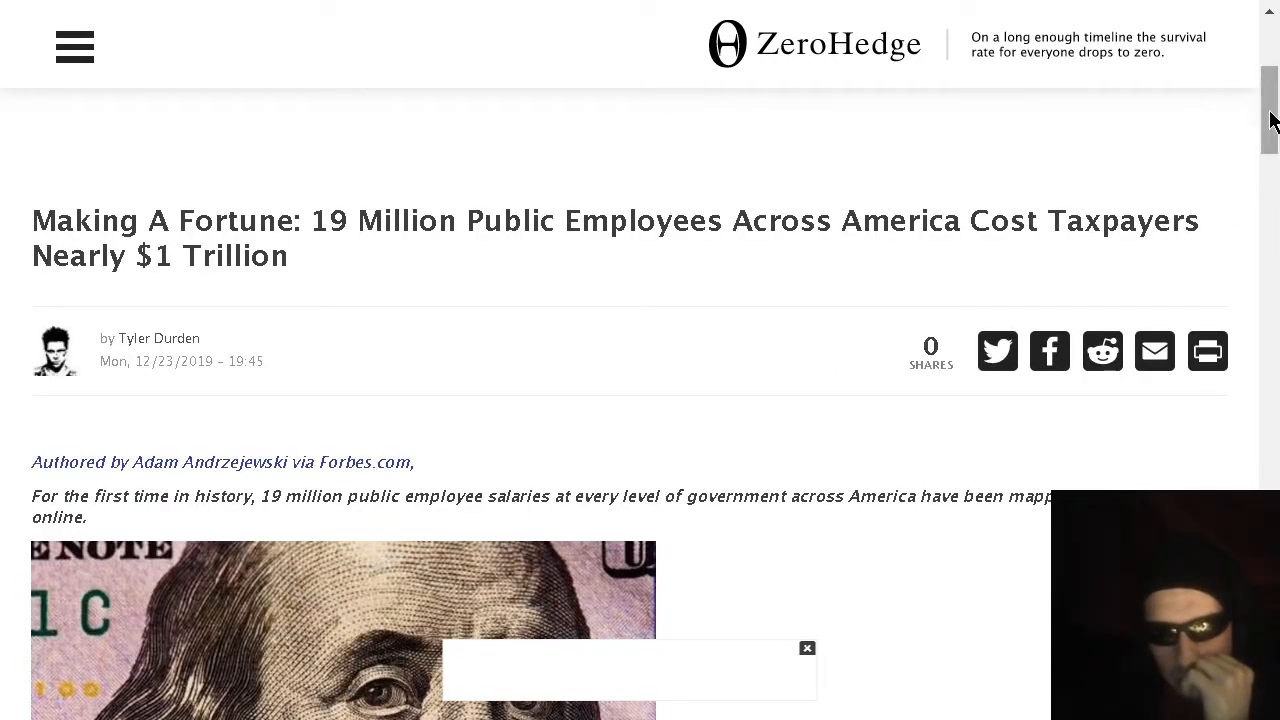
scroll(down, 3)
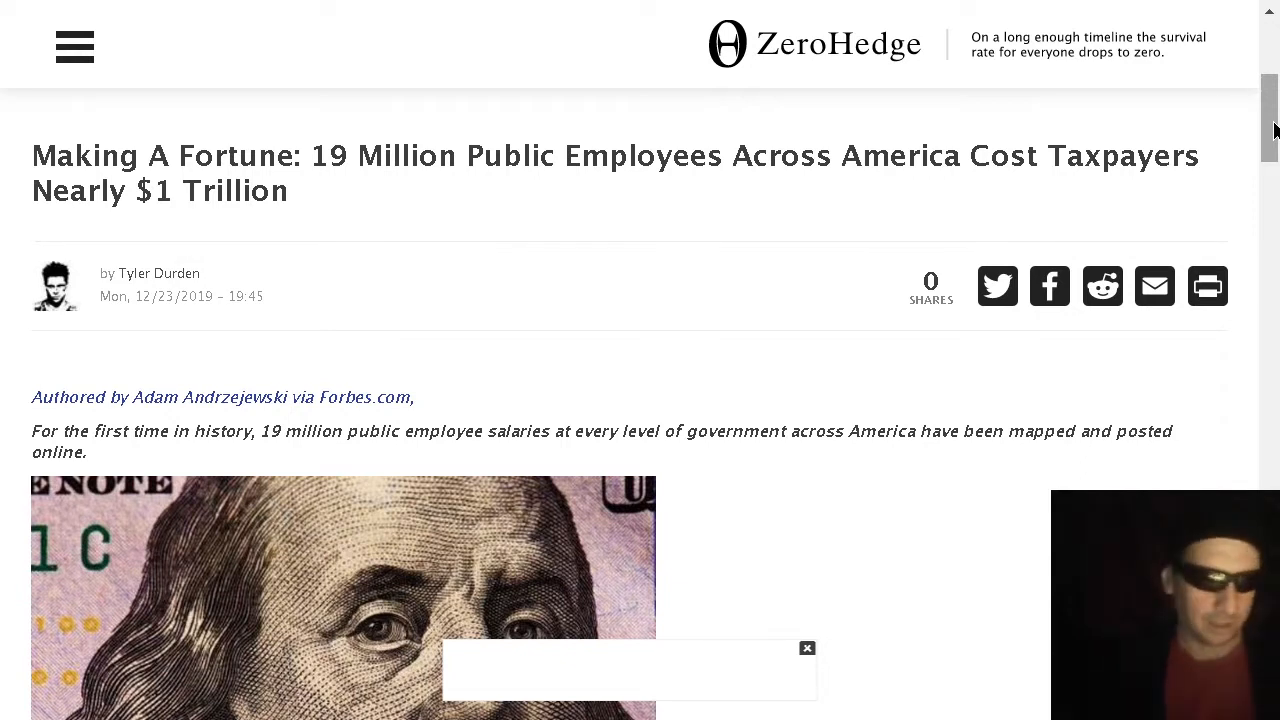
scroll(down, 3)
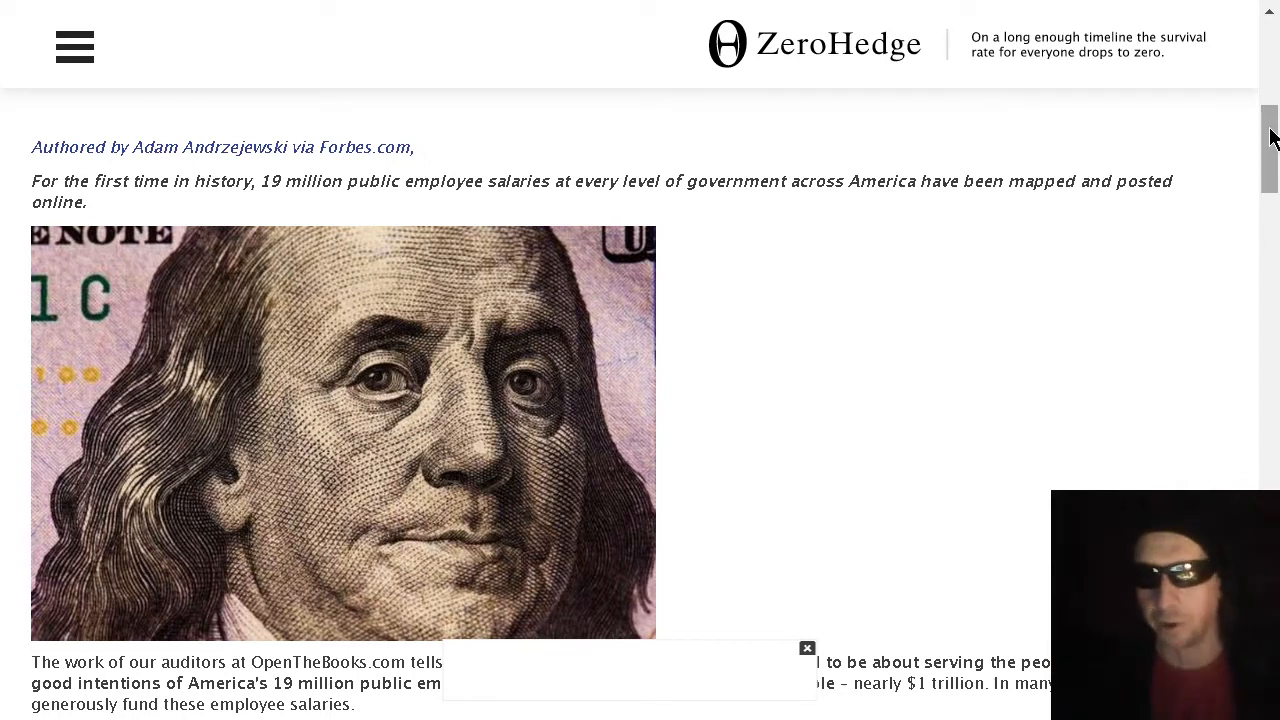
mouse_move(1262, 150)
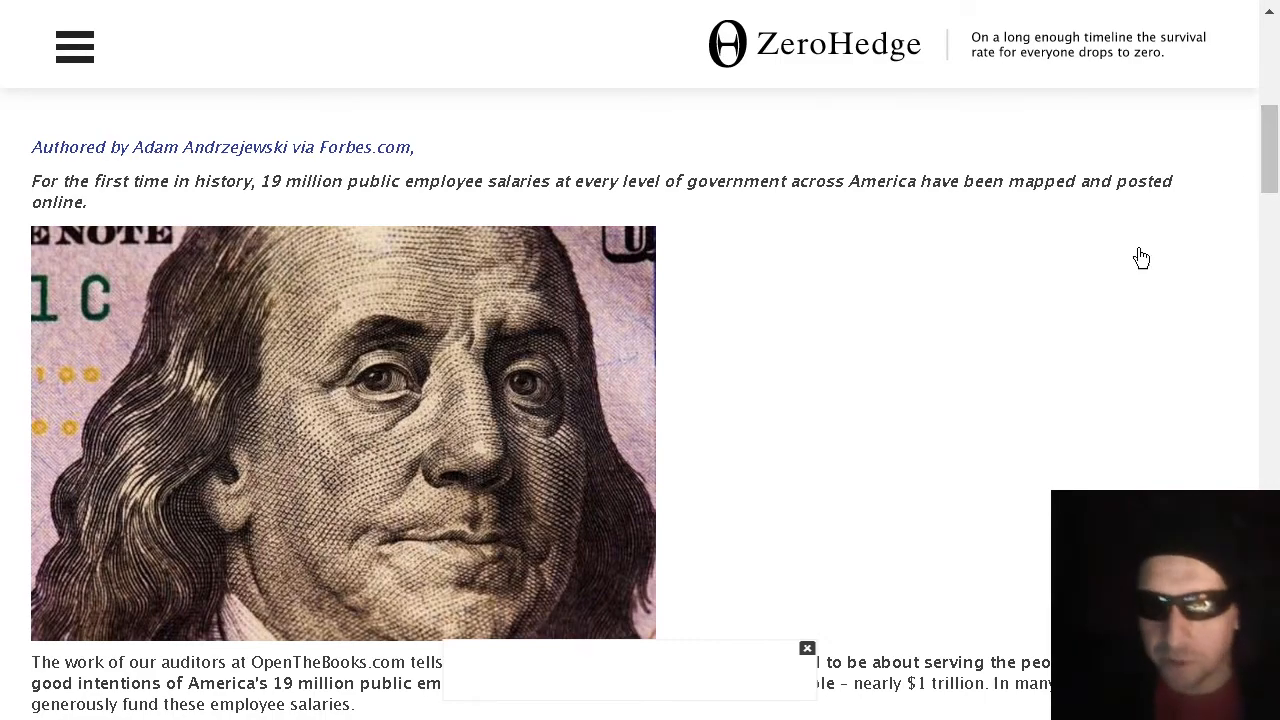
scroll(down, 3)
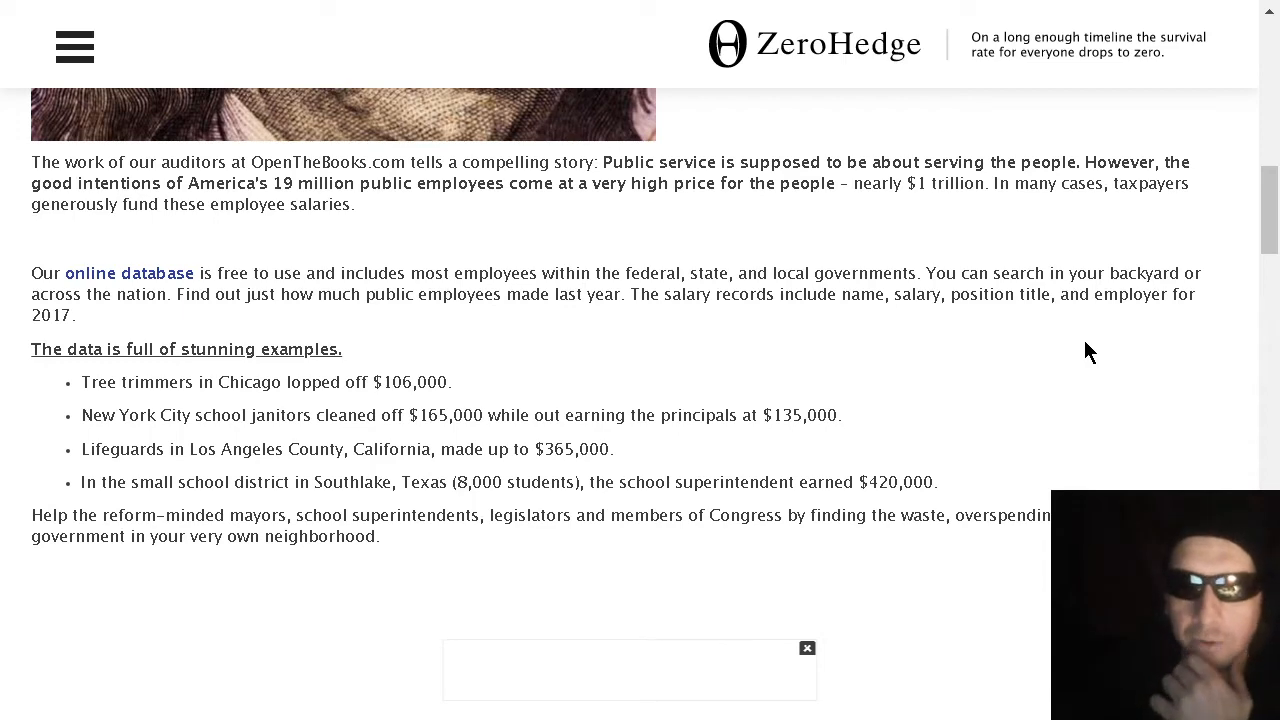
Scroll the ZeroHedge article down to the salary examples list and the Los Angeles County lifeguards bullet
scroll(down, 3)
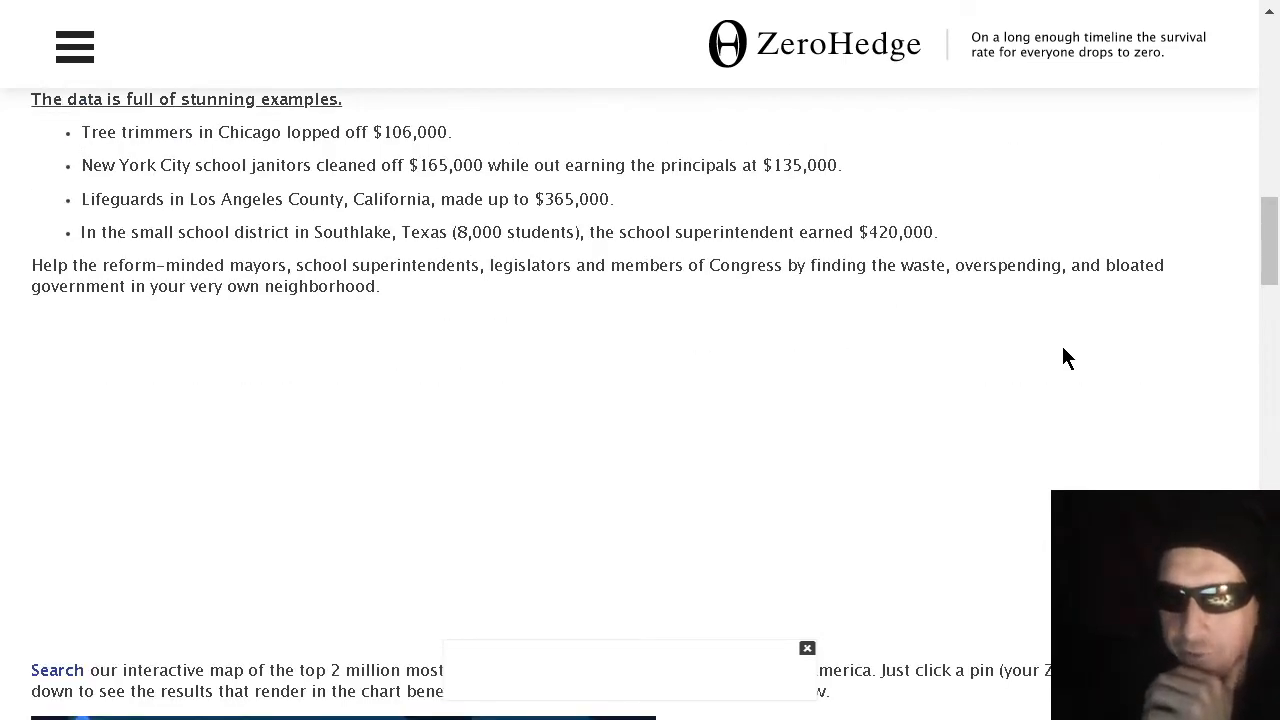
scroll(up, 3)
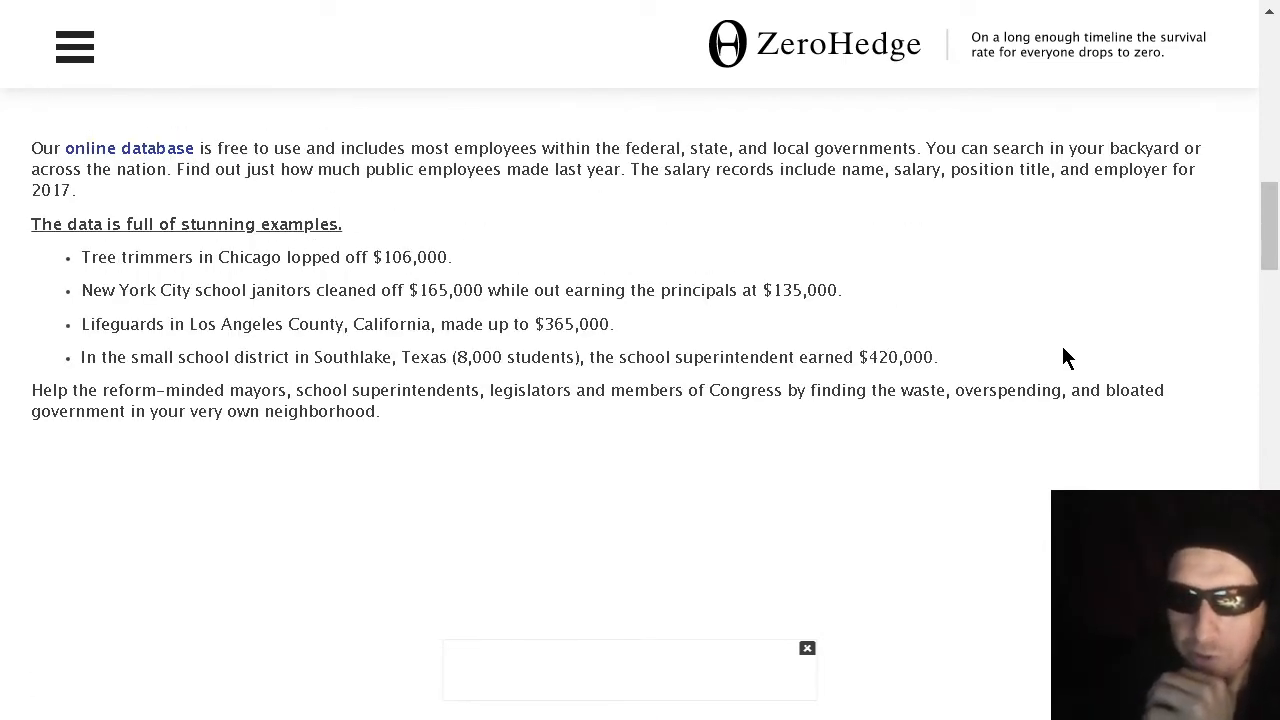
mouse_move(1000, 412)
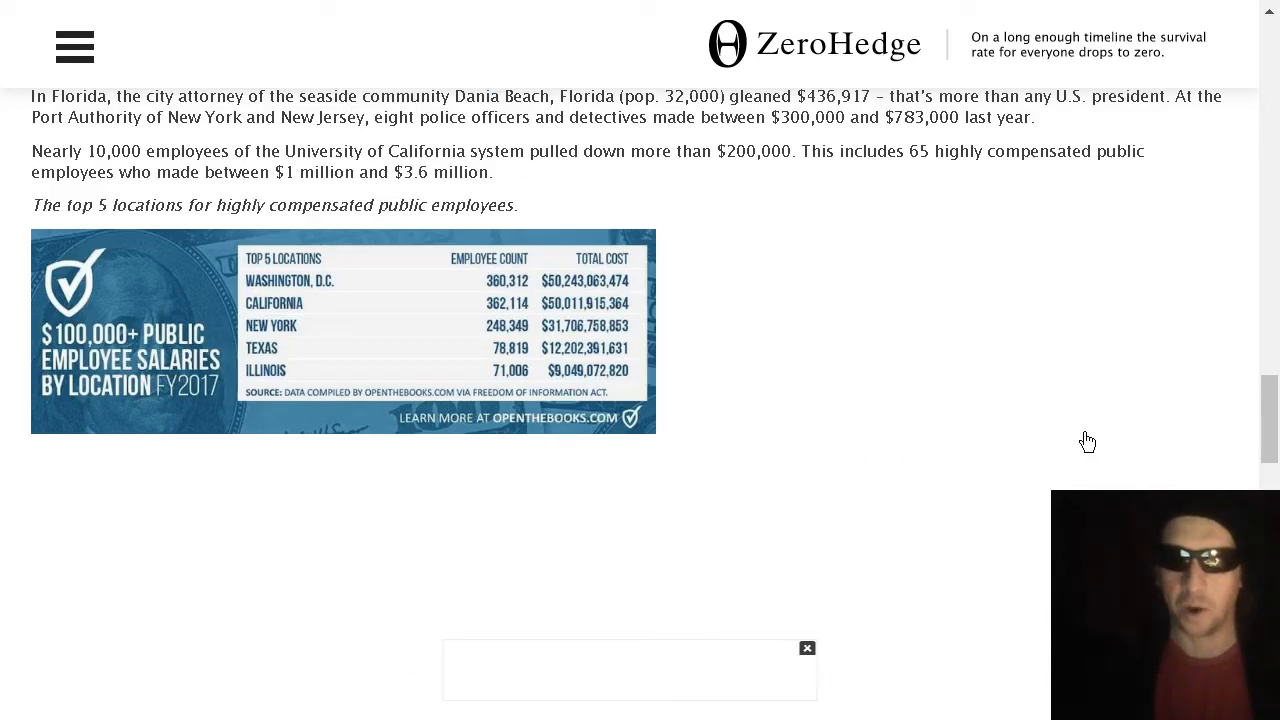
scroll(down, 3)
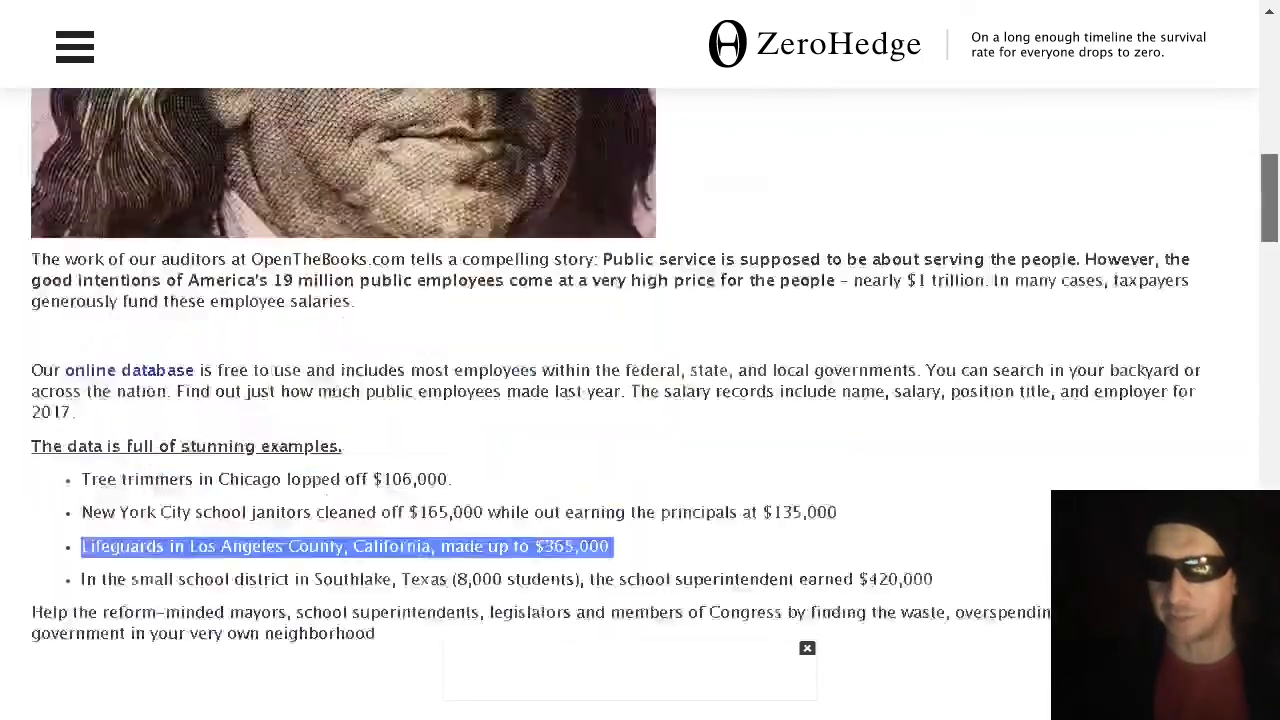
scroll(down, 3)
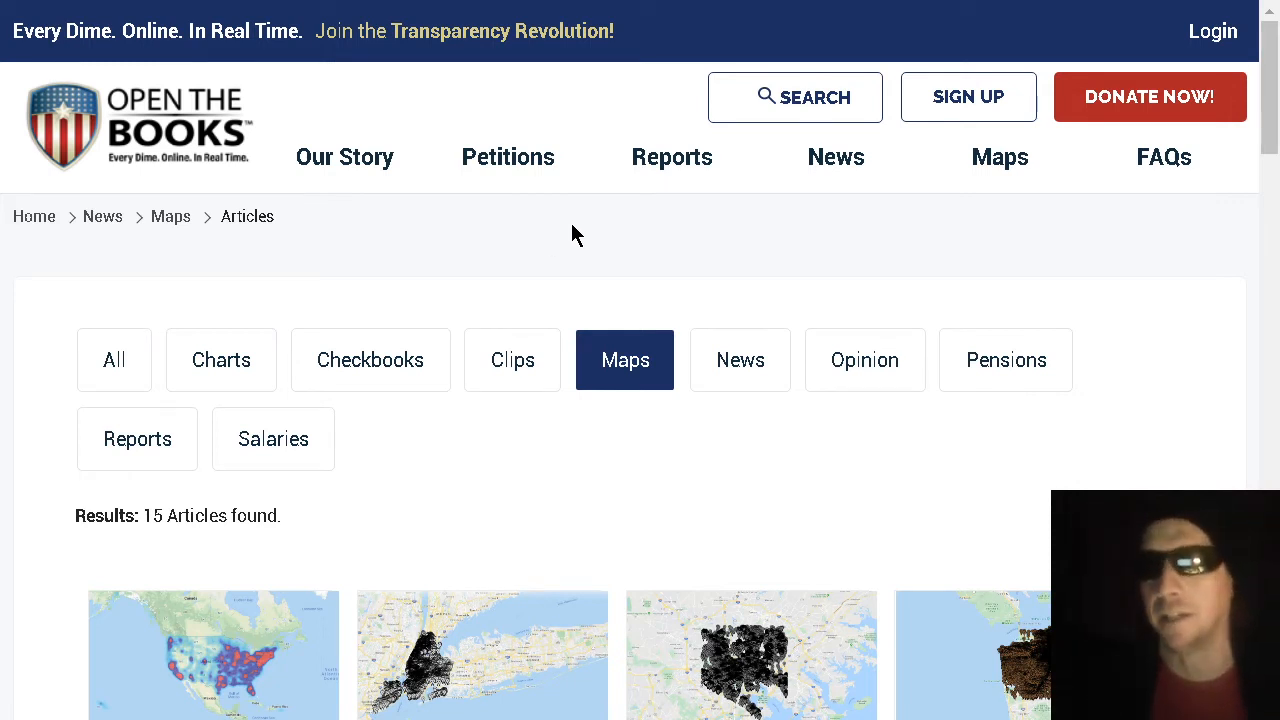
mouse_move(476, 108)
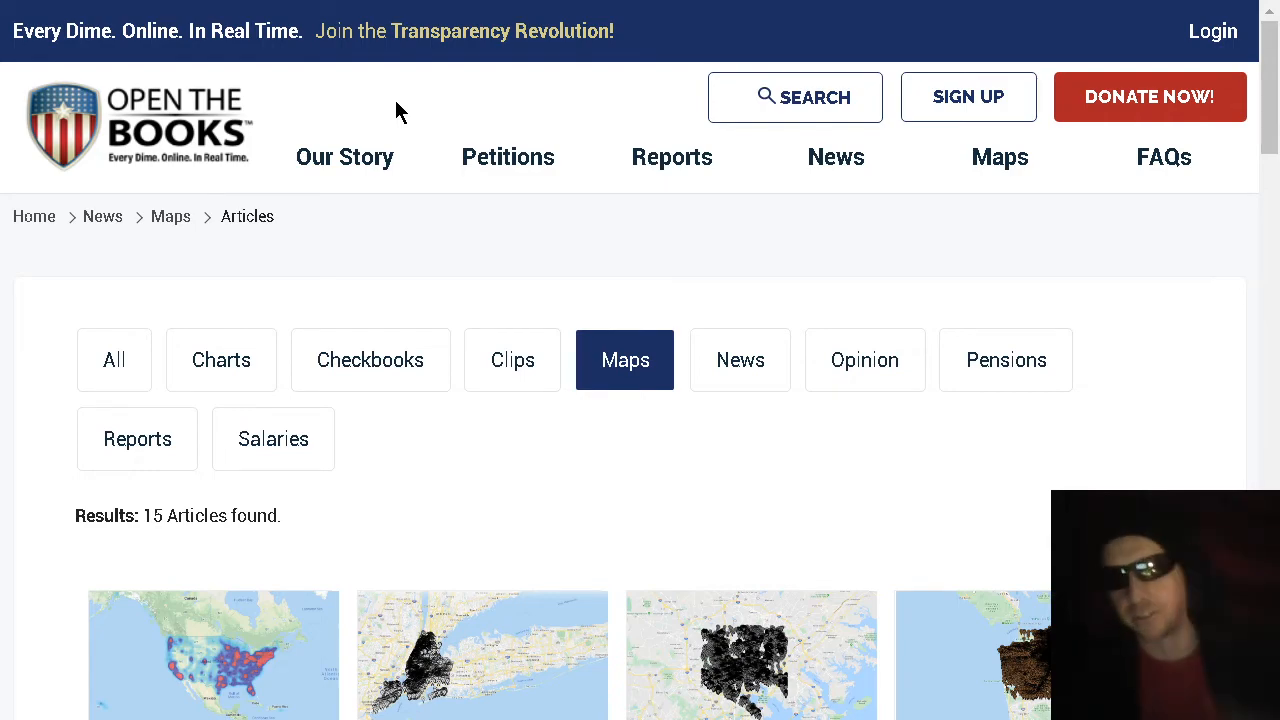
Scroll the OpenTheBooks Maps cards past the SBA Loans, Wyoming checkbooks and Illinois salary map articles
scroll(down, 3)
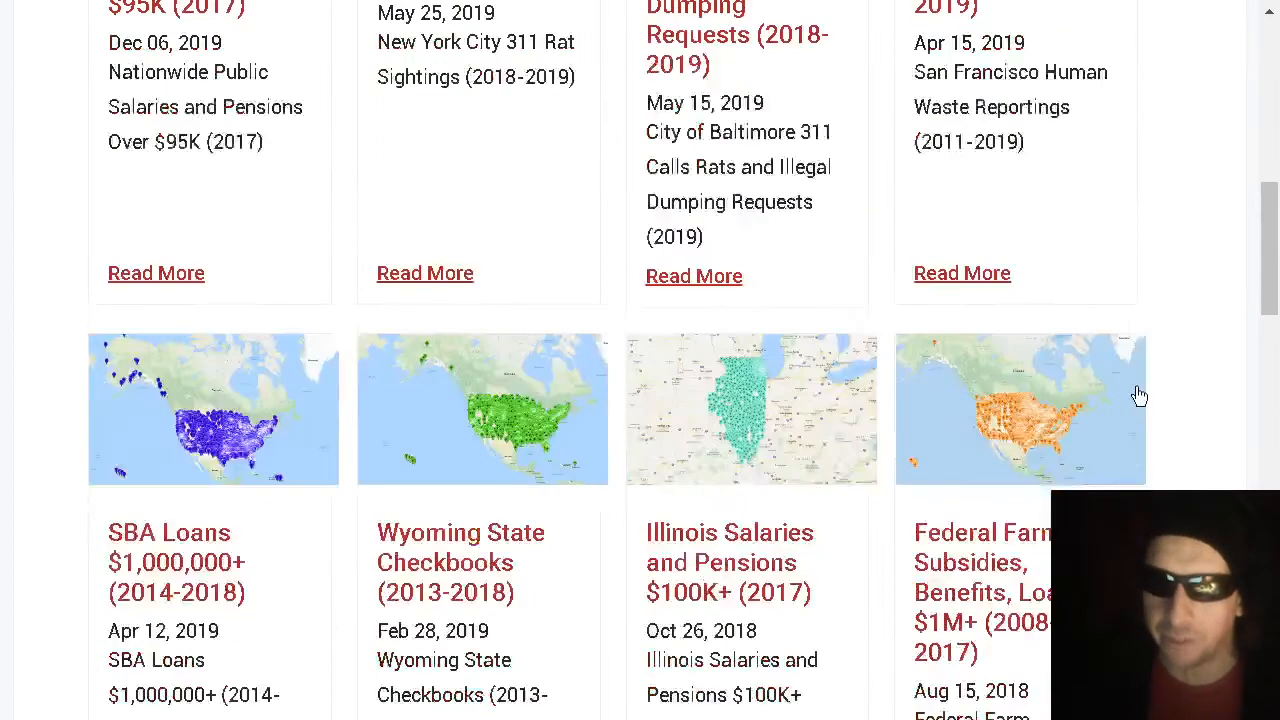
scroll(down, 3)
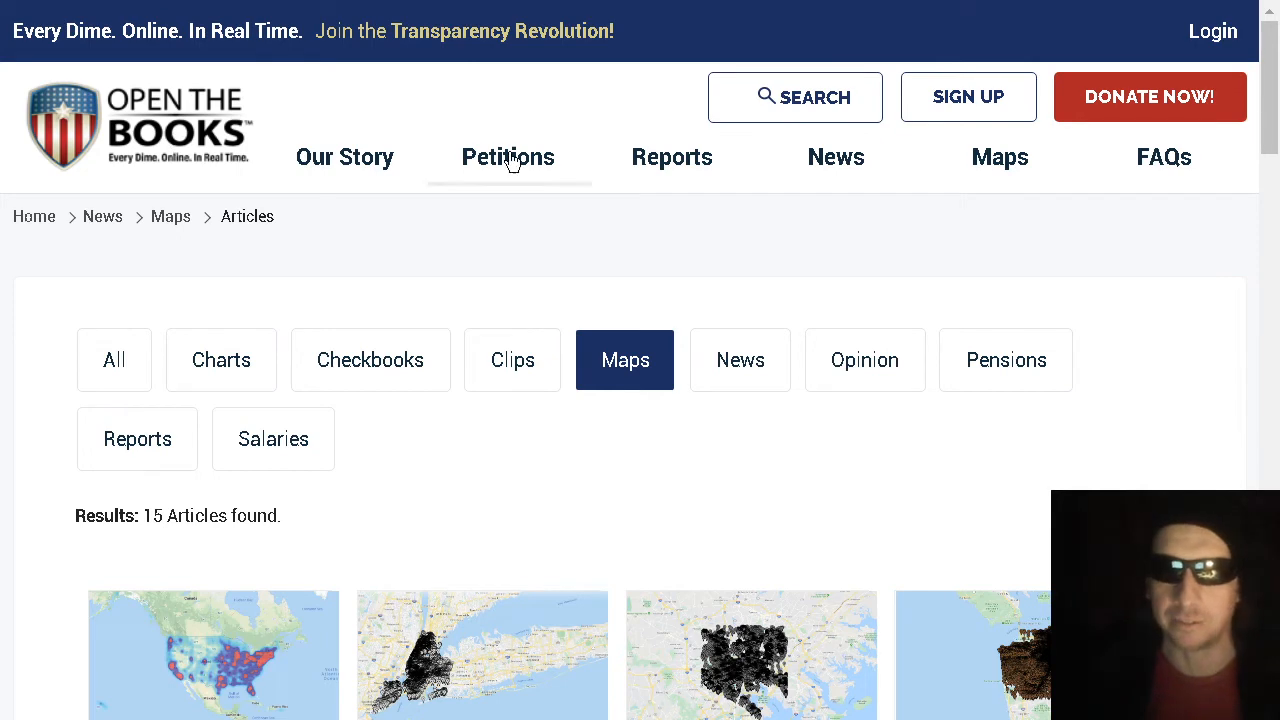
mouse_move(332, 118)
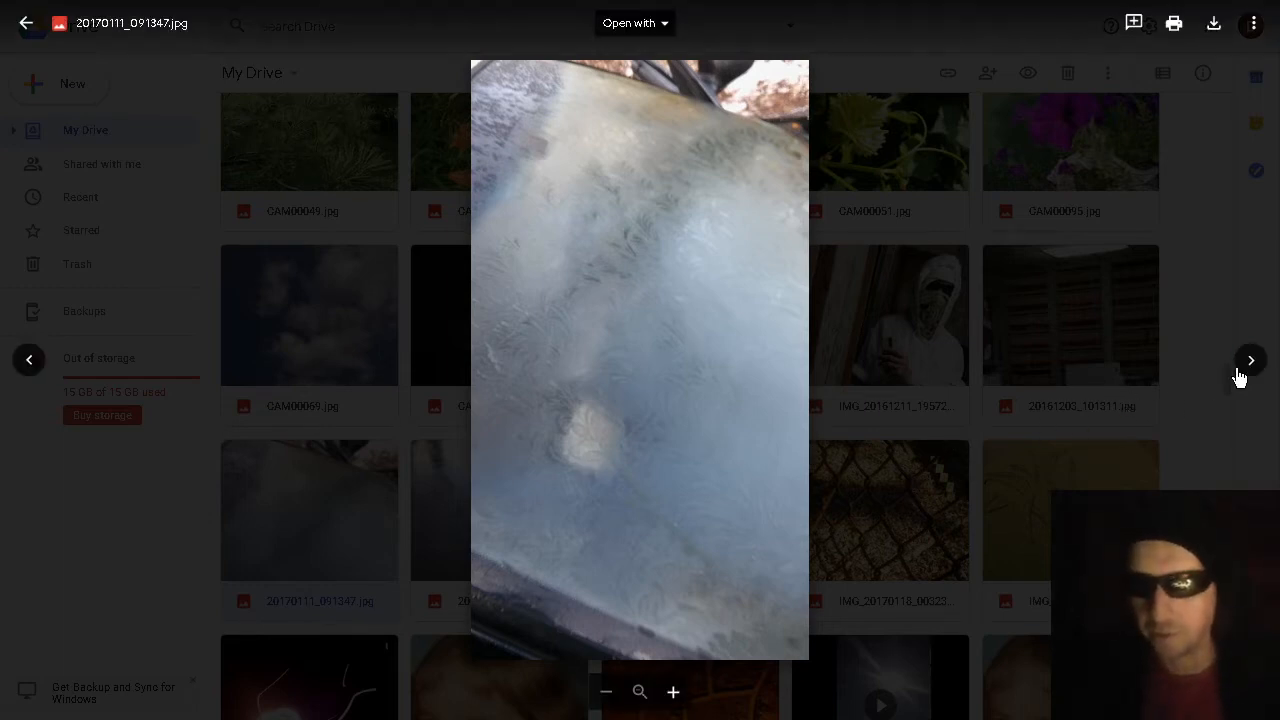
Advance the Drive preview to the next frost photo, 20170111_091352.jpg
click(1250, 360)
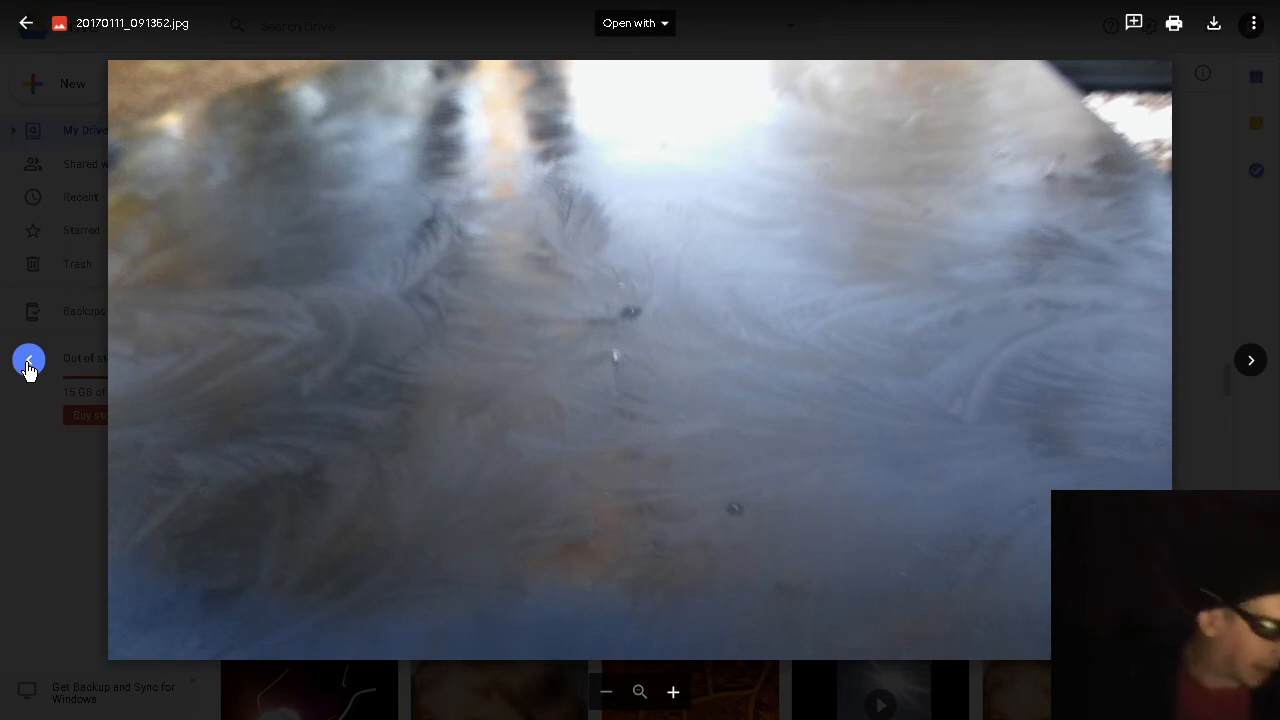
mouse_move(196, 340)
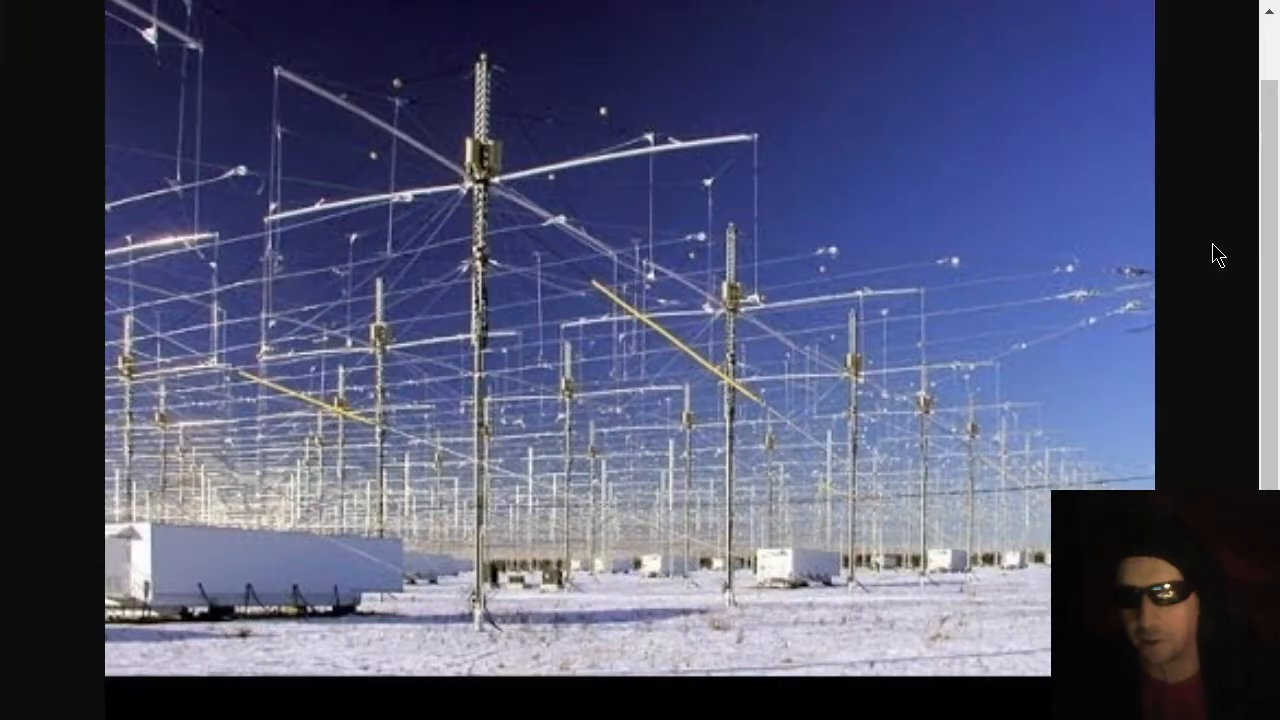
mouse_move(1064, 342)
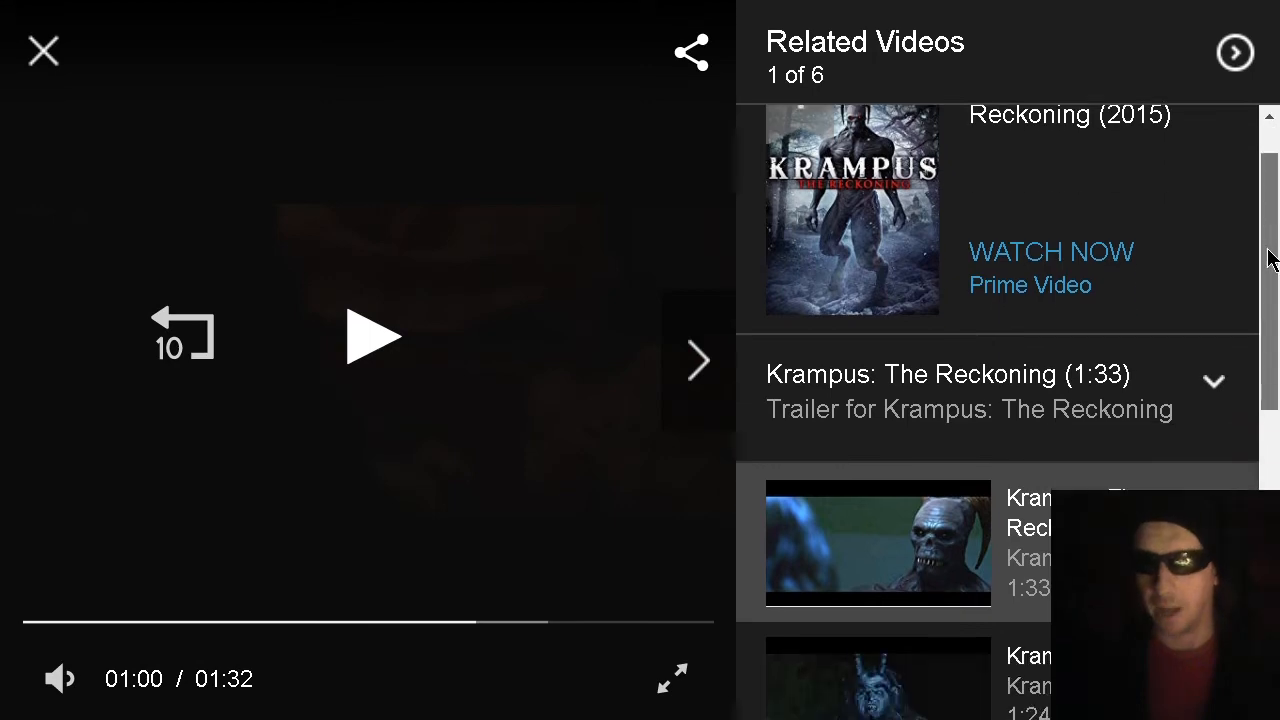
Scroll down the Prime Video page toward the Krampus: The Reckoning trailer player
scroll(down, 3)
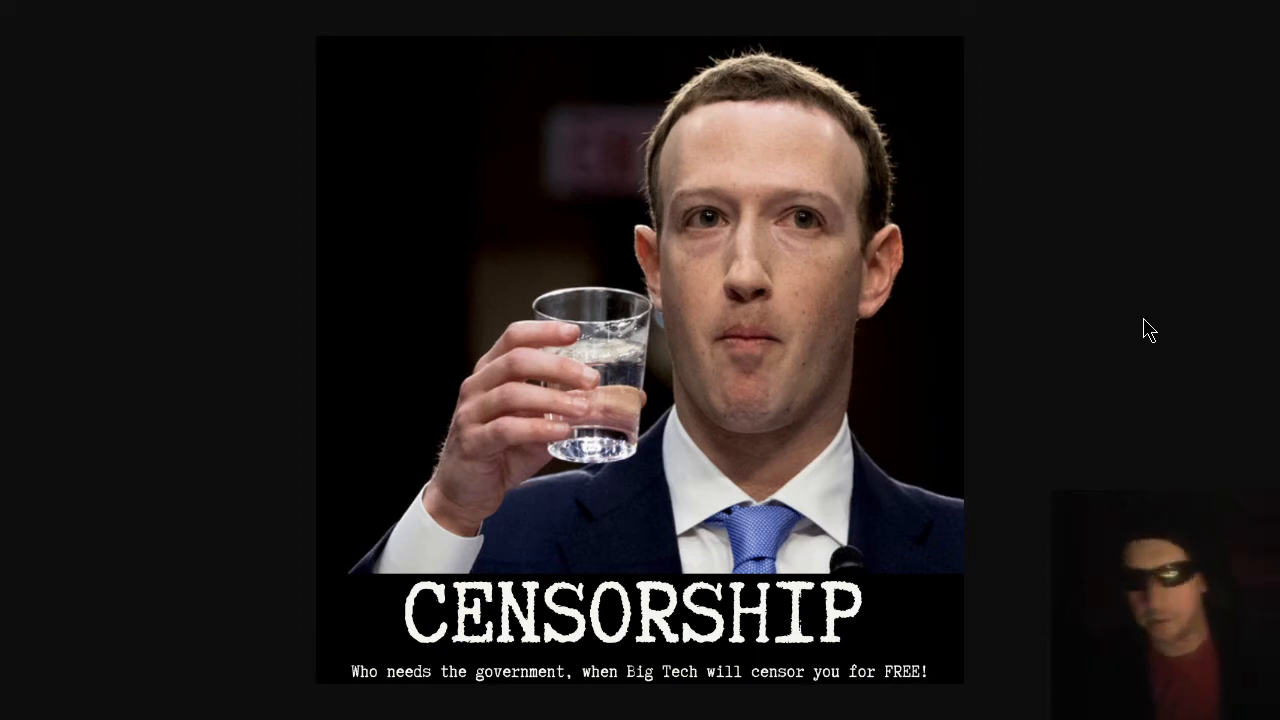
mouse_move(1112, 348)
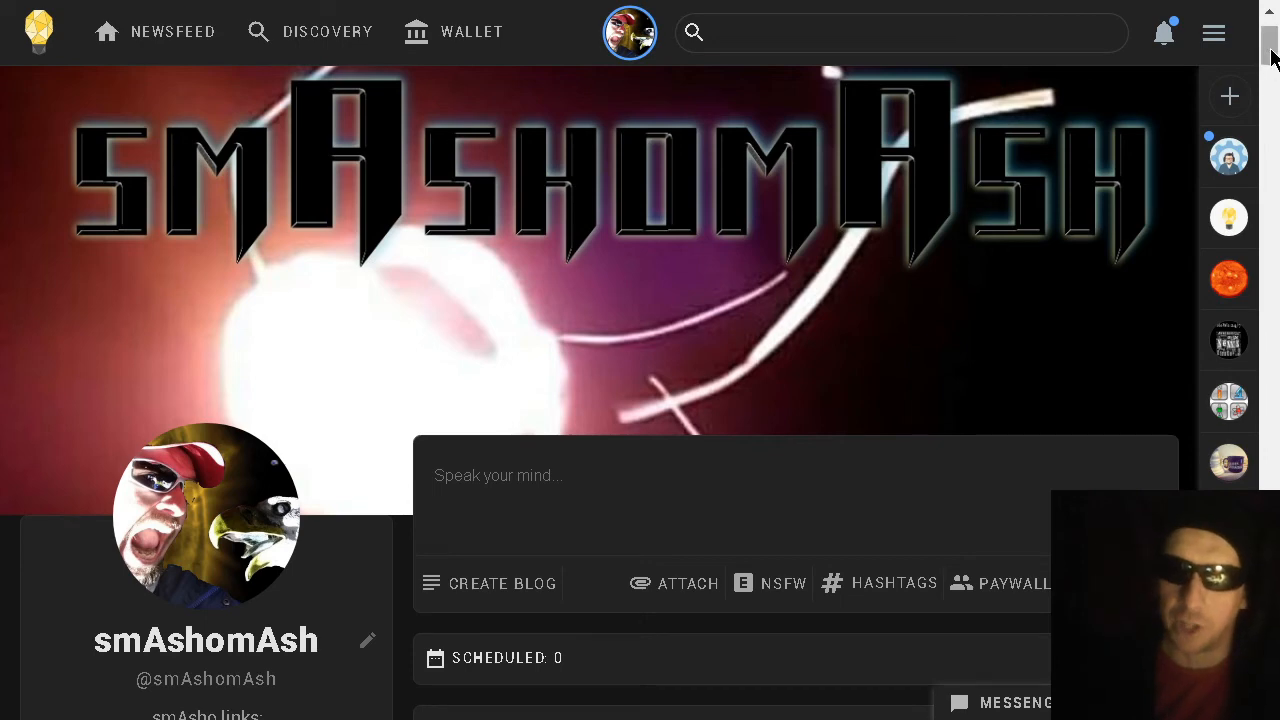
mouse_move(840, 404)
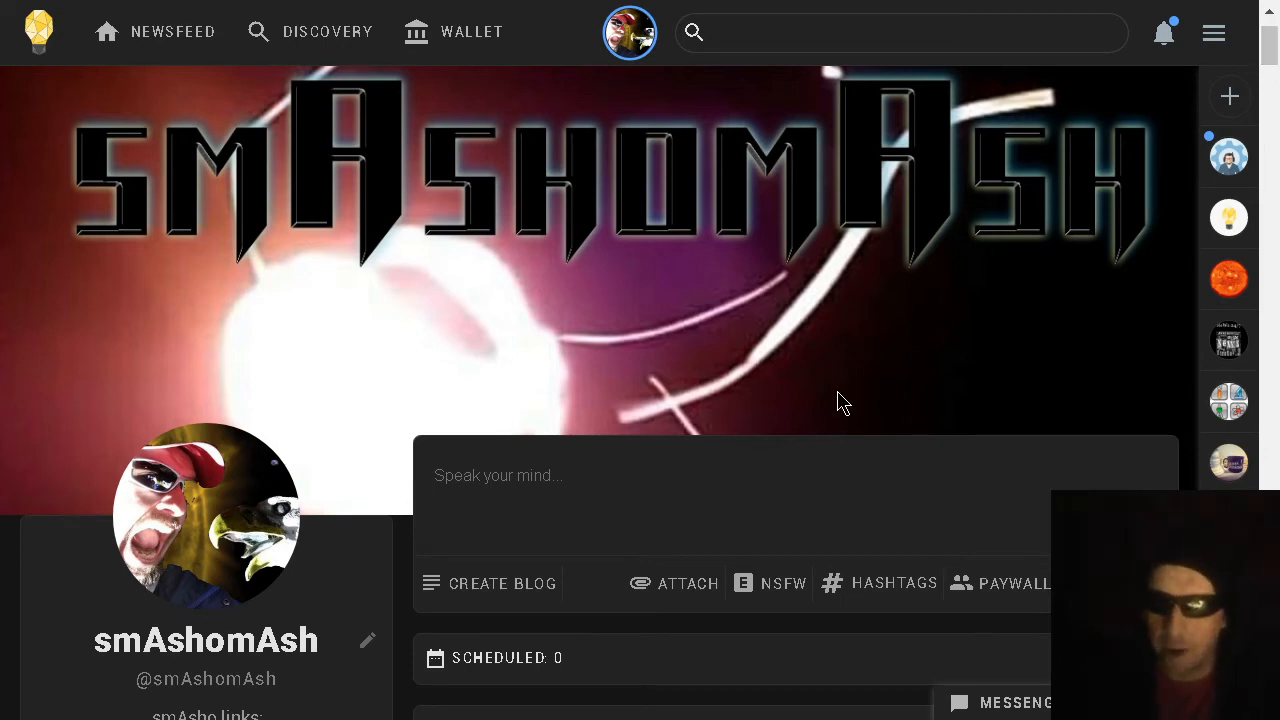
Scroll the Minds profile down to the newest Daily Space Weather post with its YouTube link
scroll(down, 3)
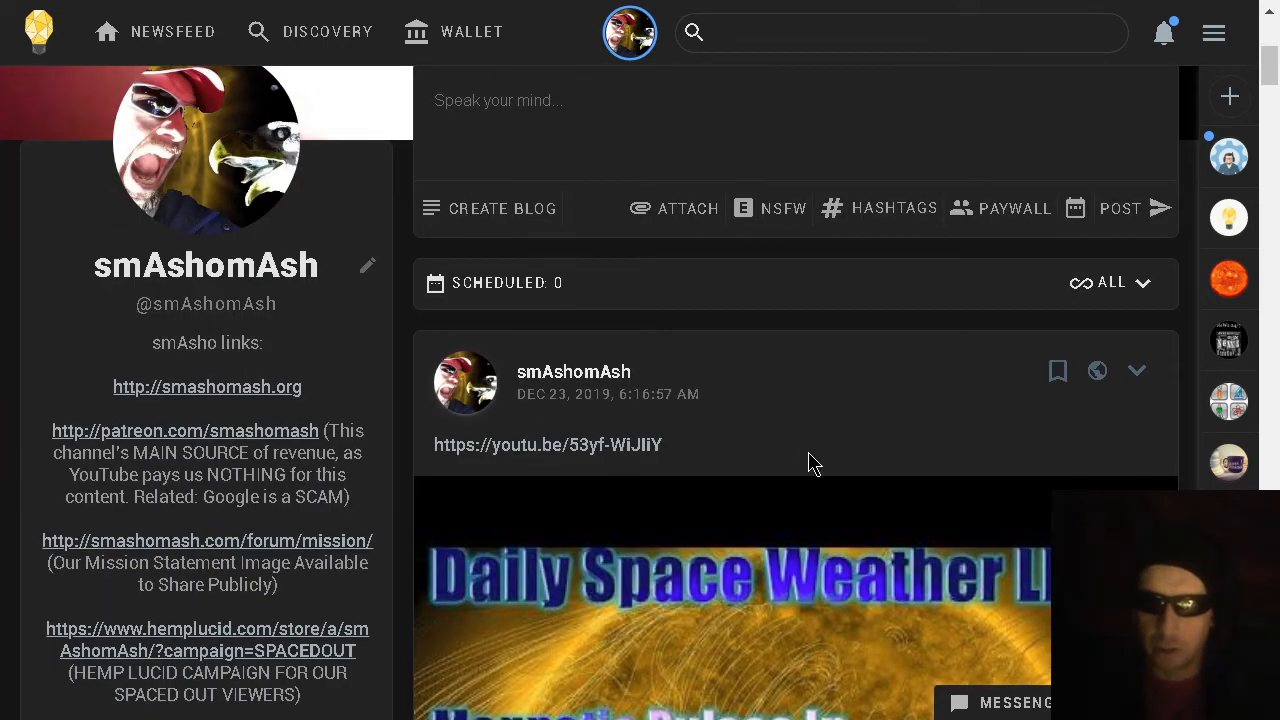
scroll(down, 3)
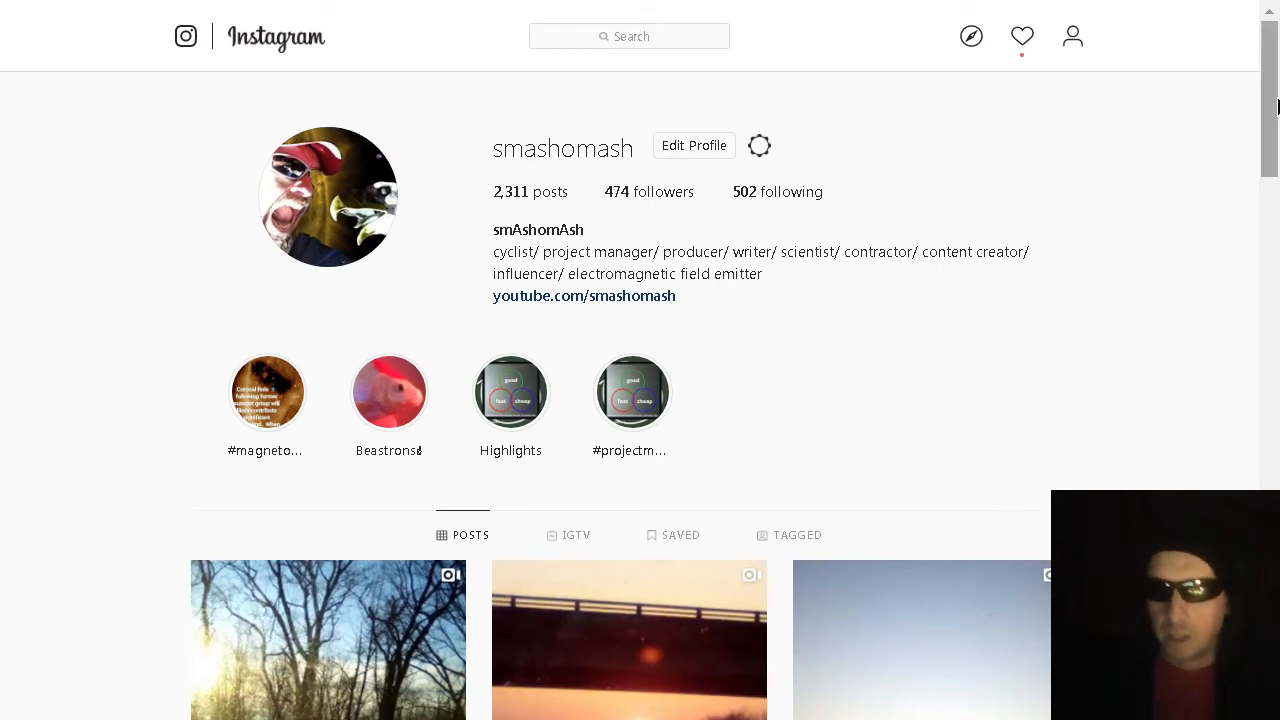
Scroll the Instagram posts grid, open the sun-under-the-overpass video post and play the clip
scroll(down, 3)
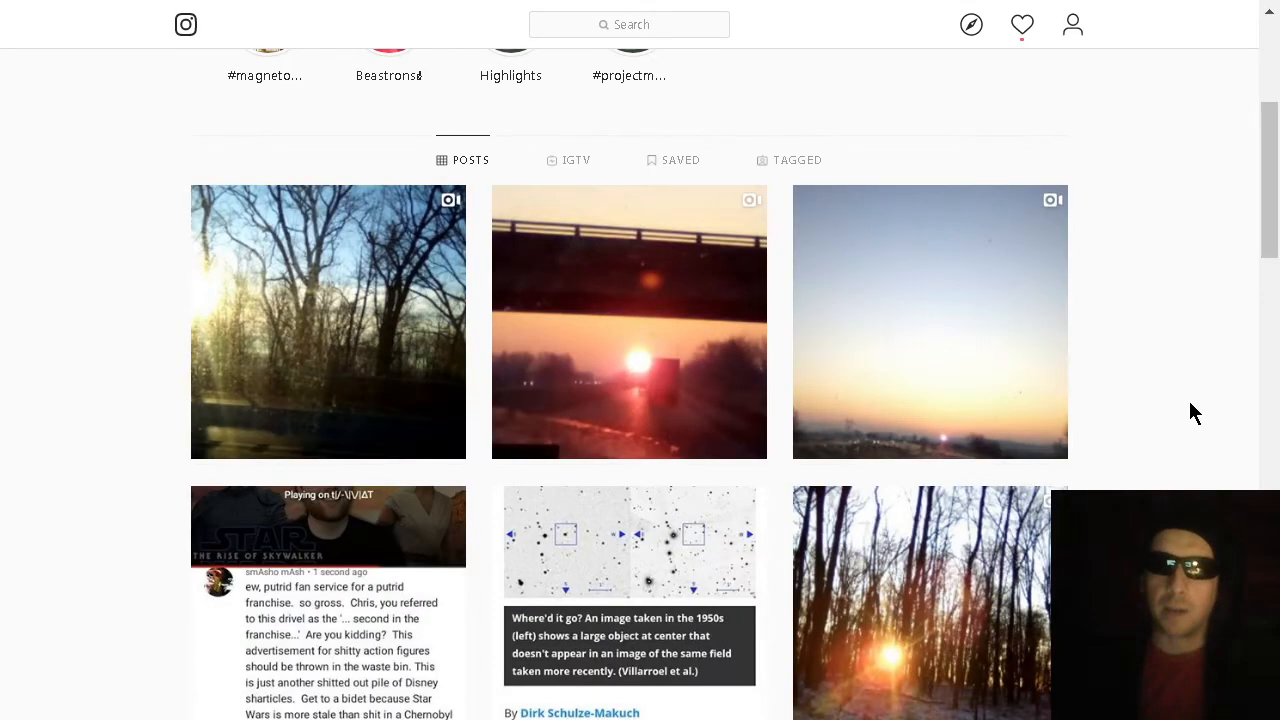
mouse_move(838, 328)
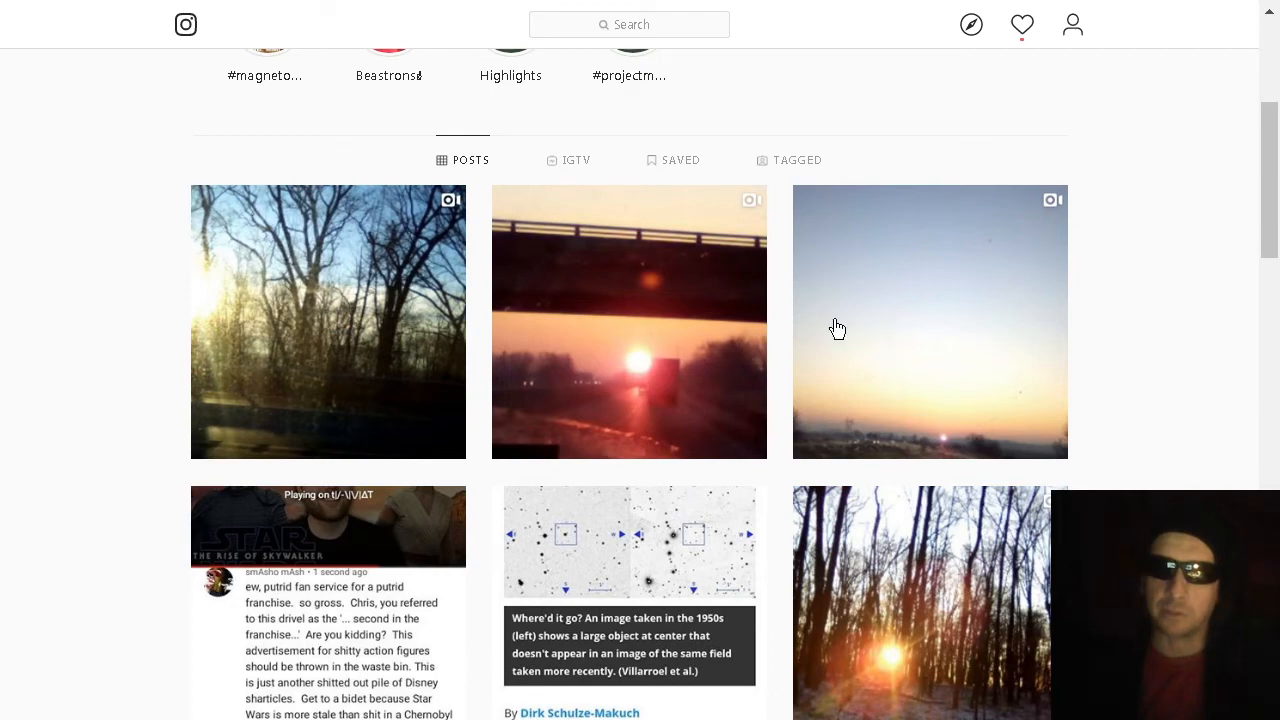
scroll(down, 3)
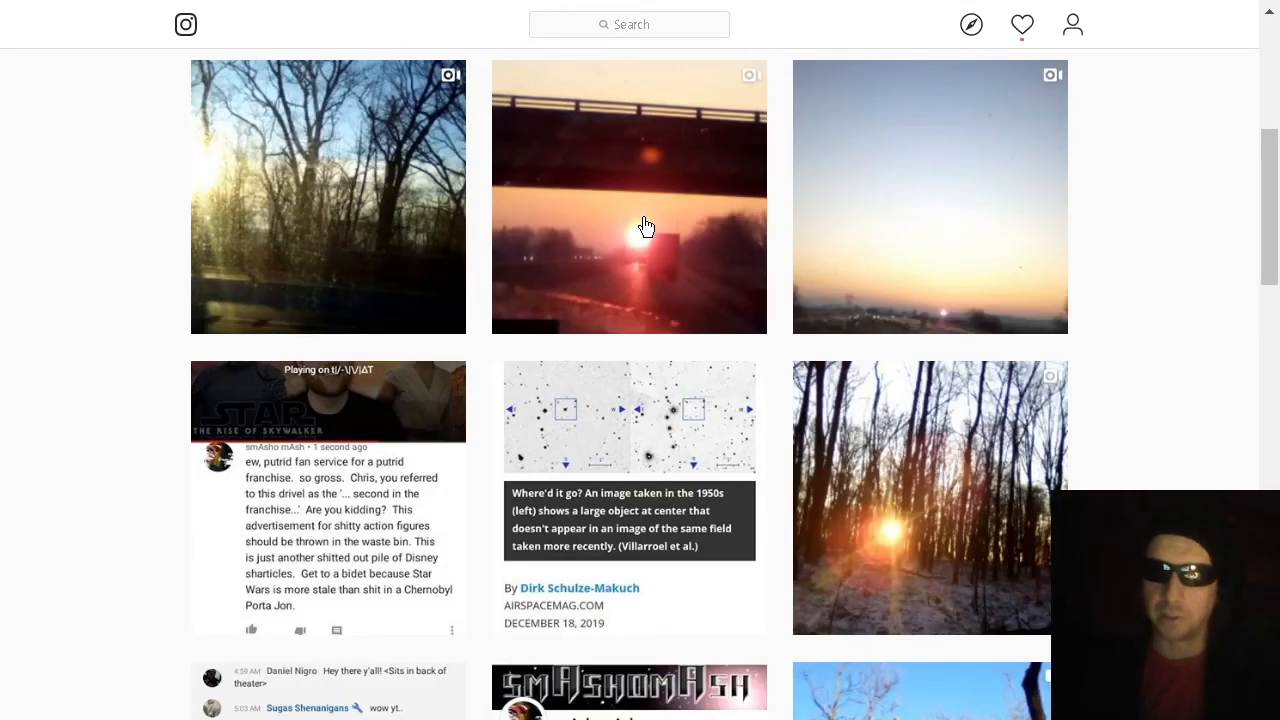
click(628, 198)
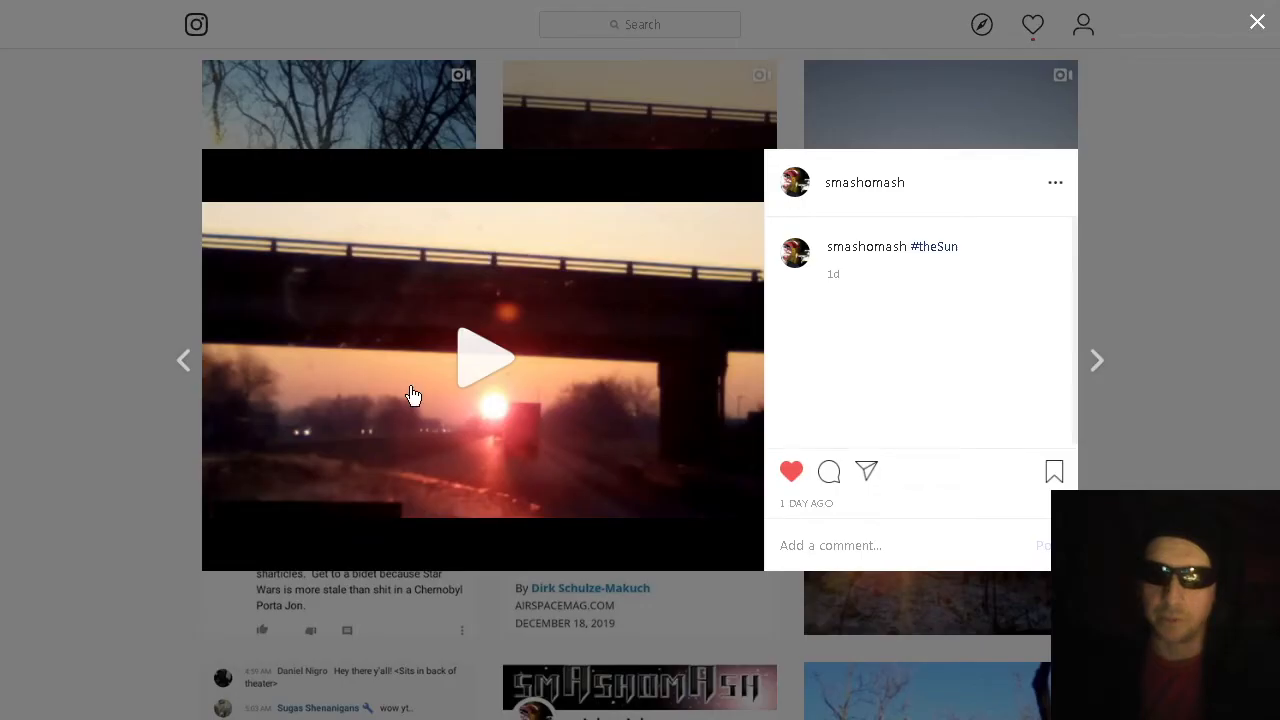
click(484, 360)
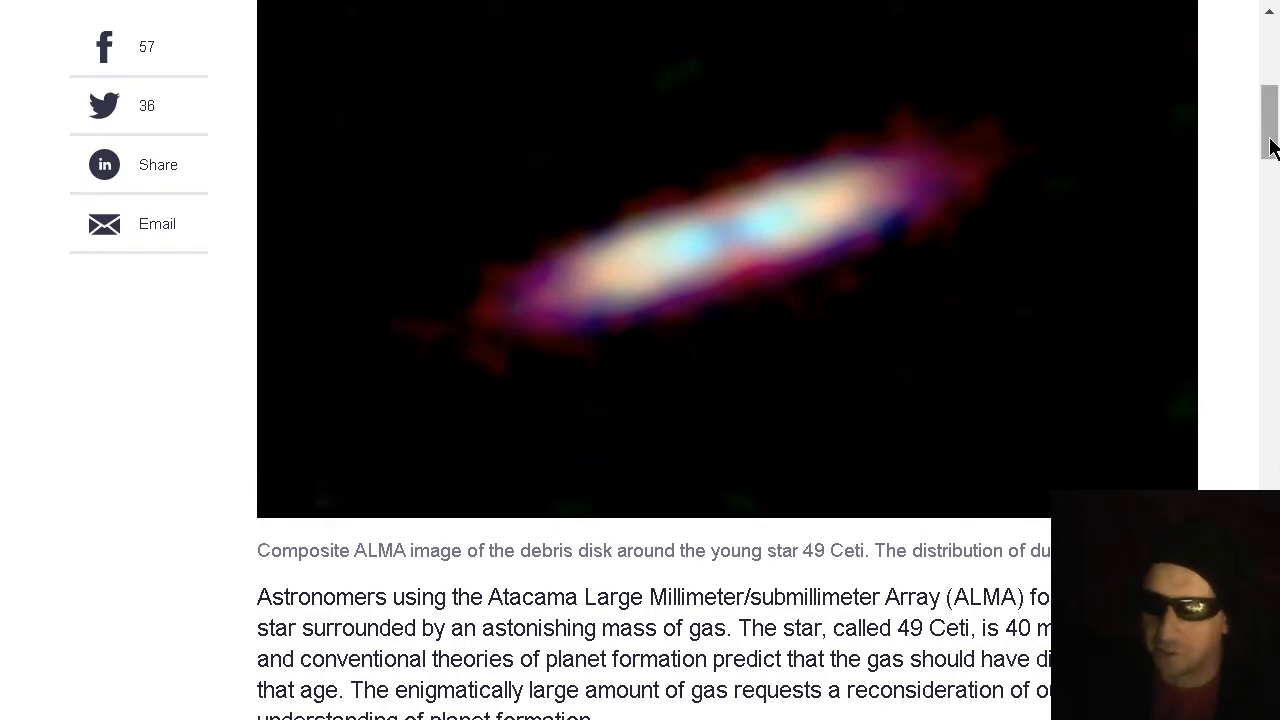
scroll(up, 3)
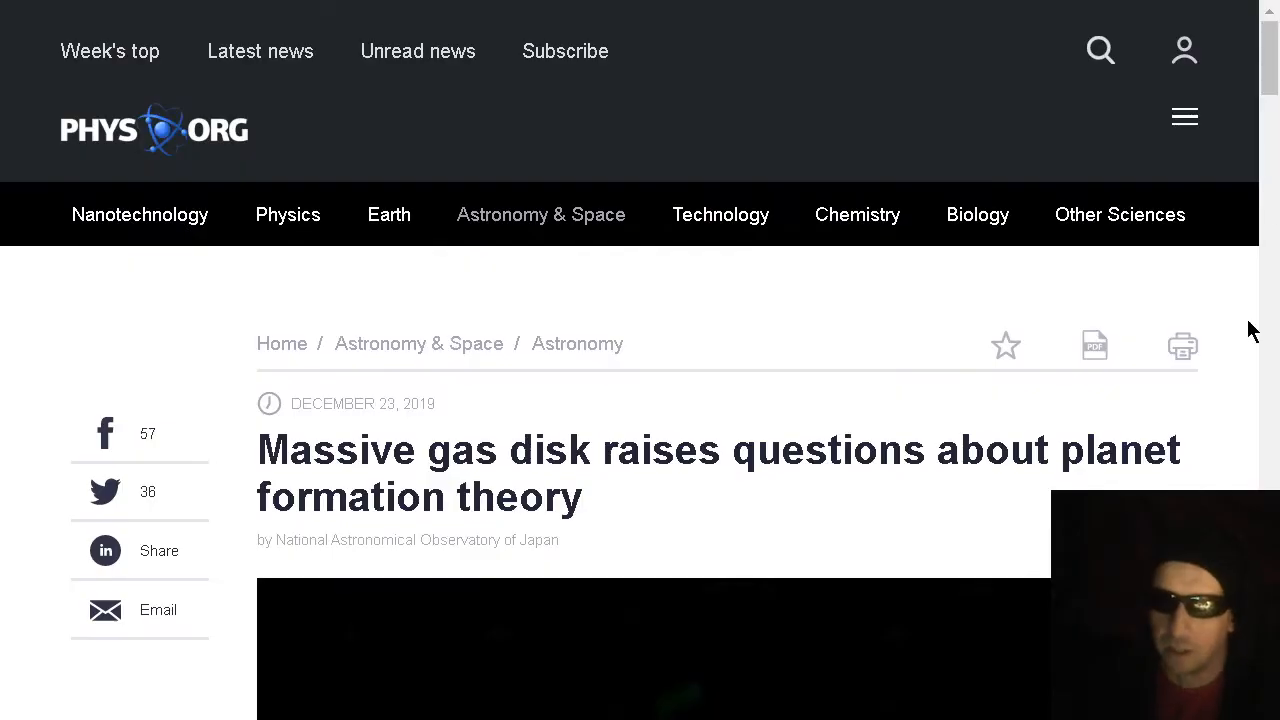
scroll(down, 3)
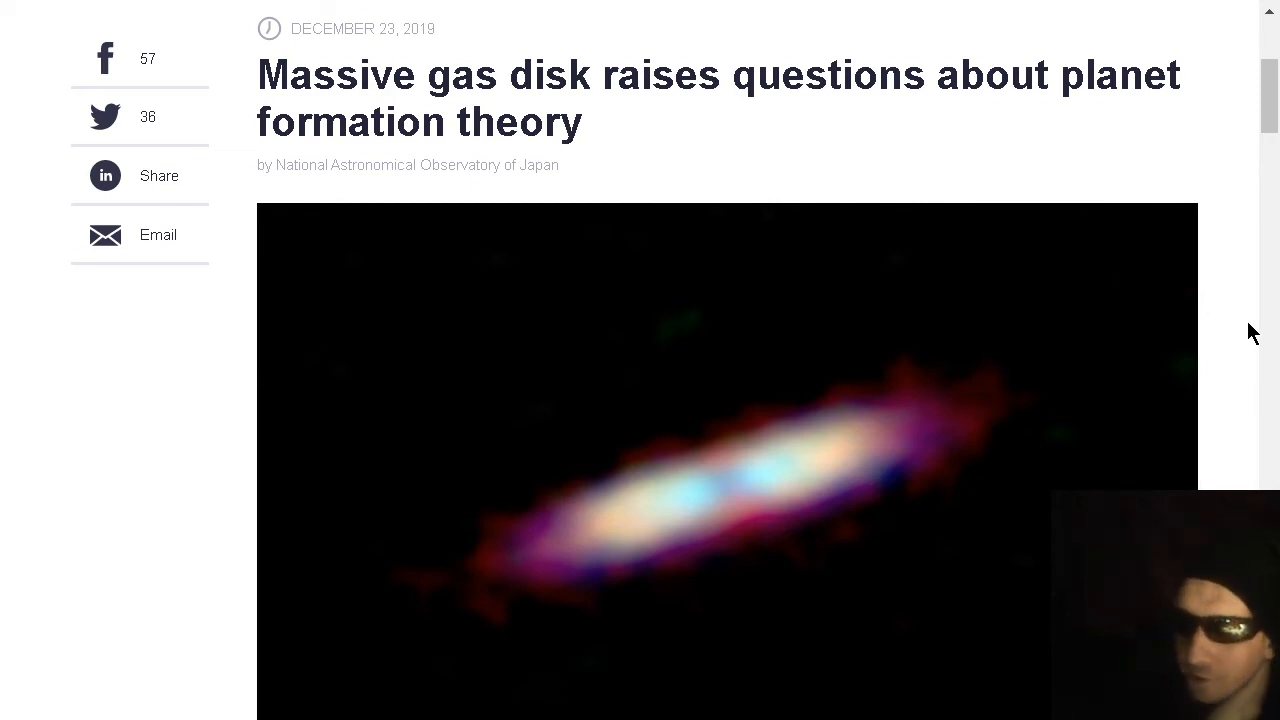
scroll(down, 3)
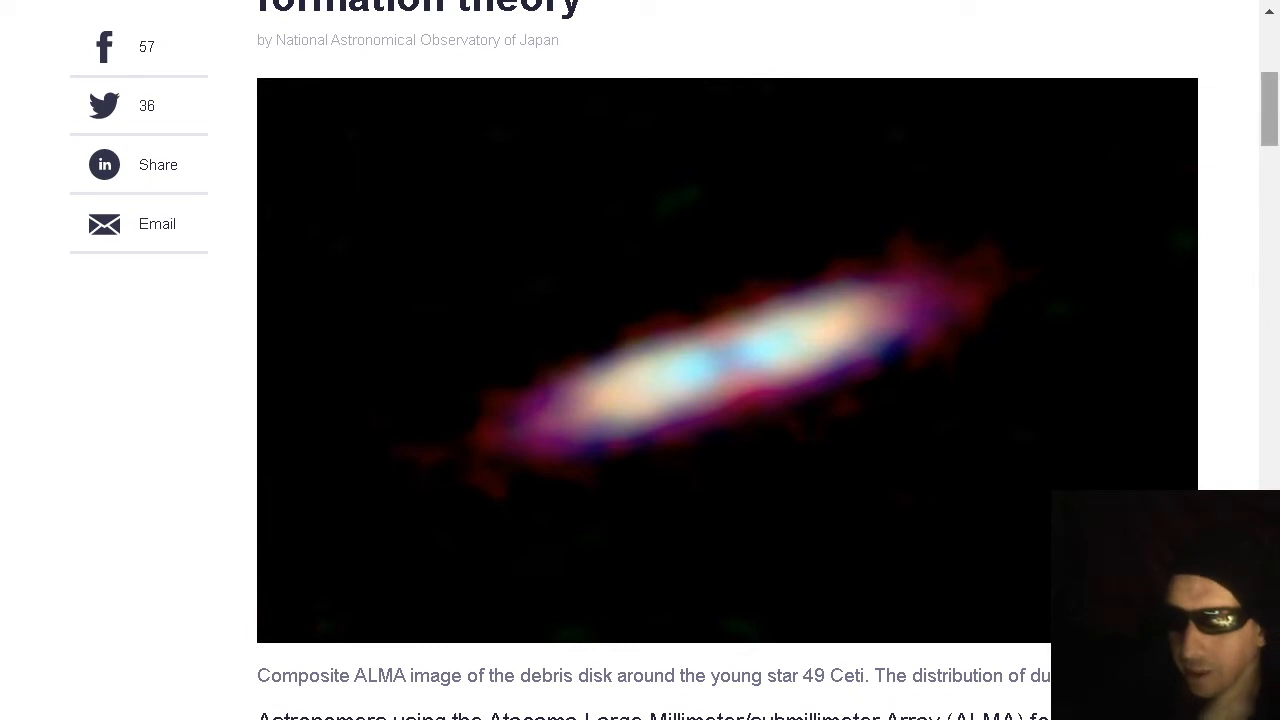
mouse_move(1248, 318)
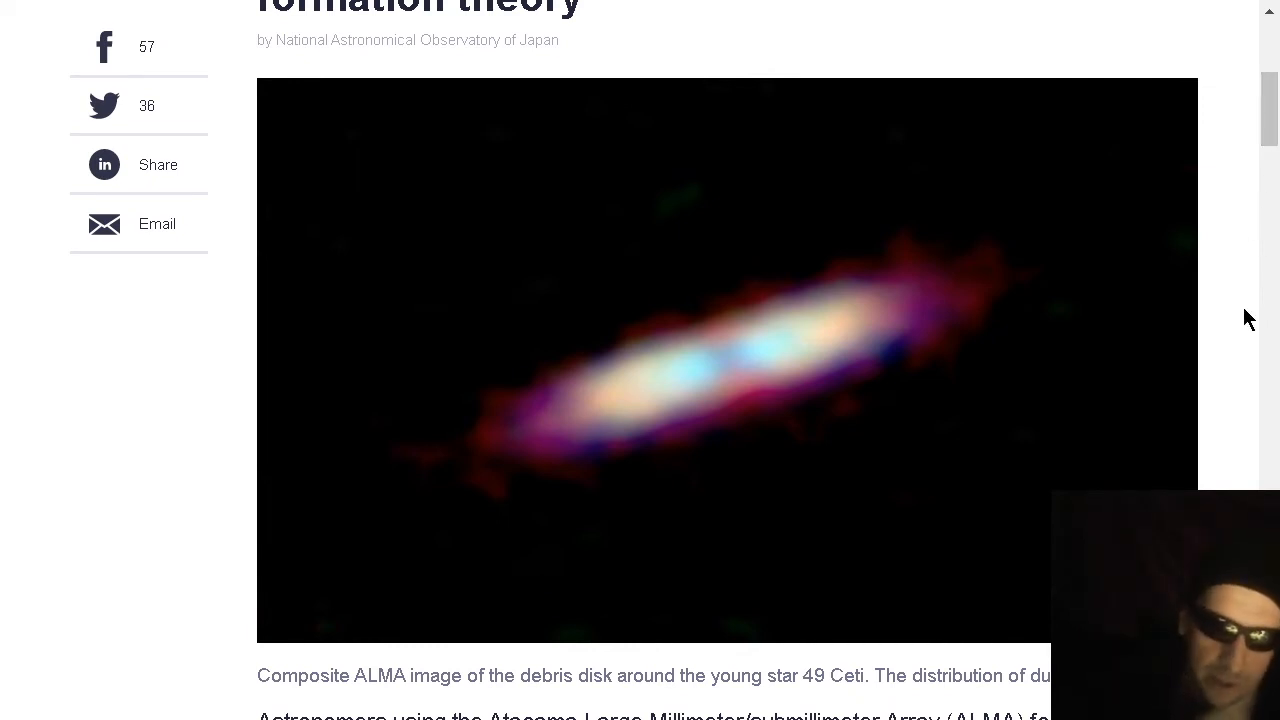
scroll(down, 3)
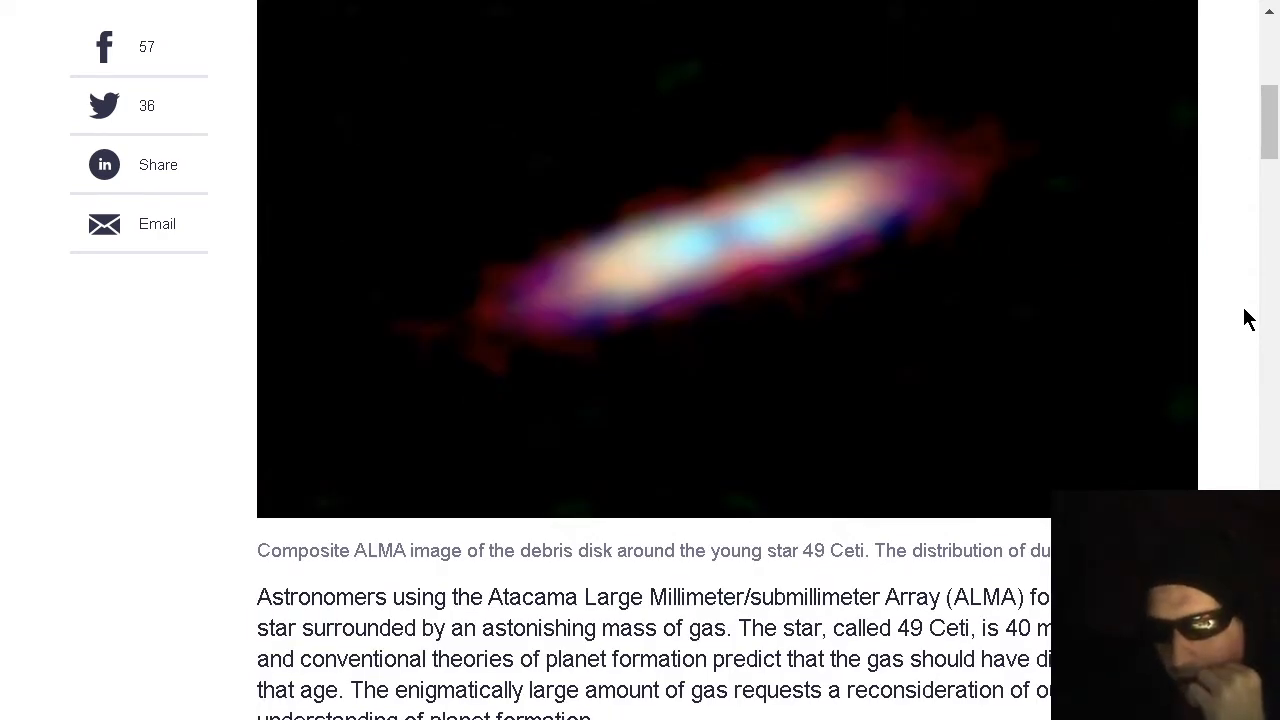
scroll(down, 3)
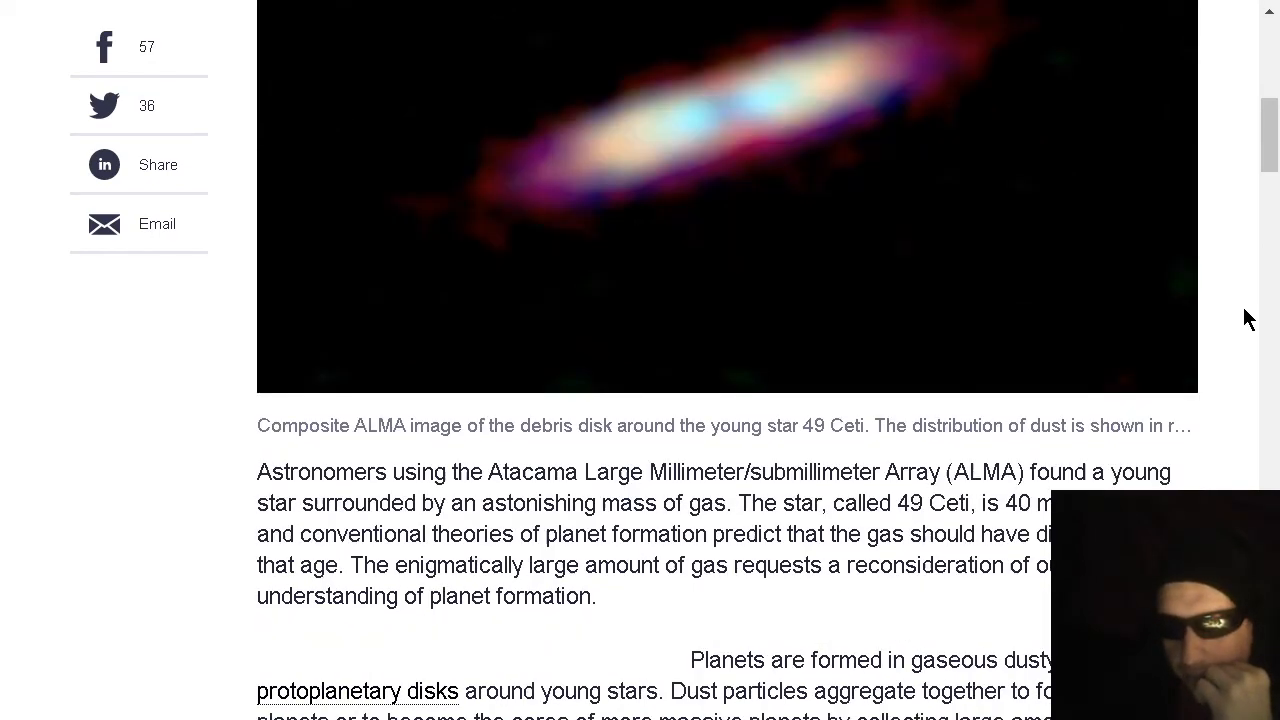
scroll(down, 3)
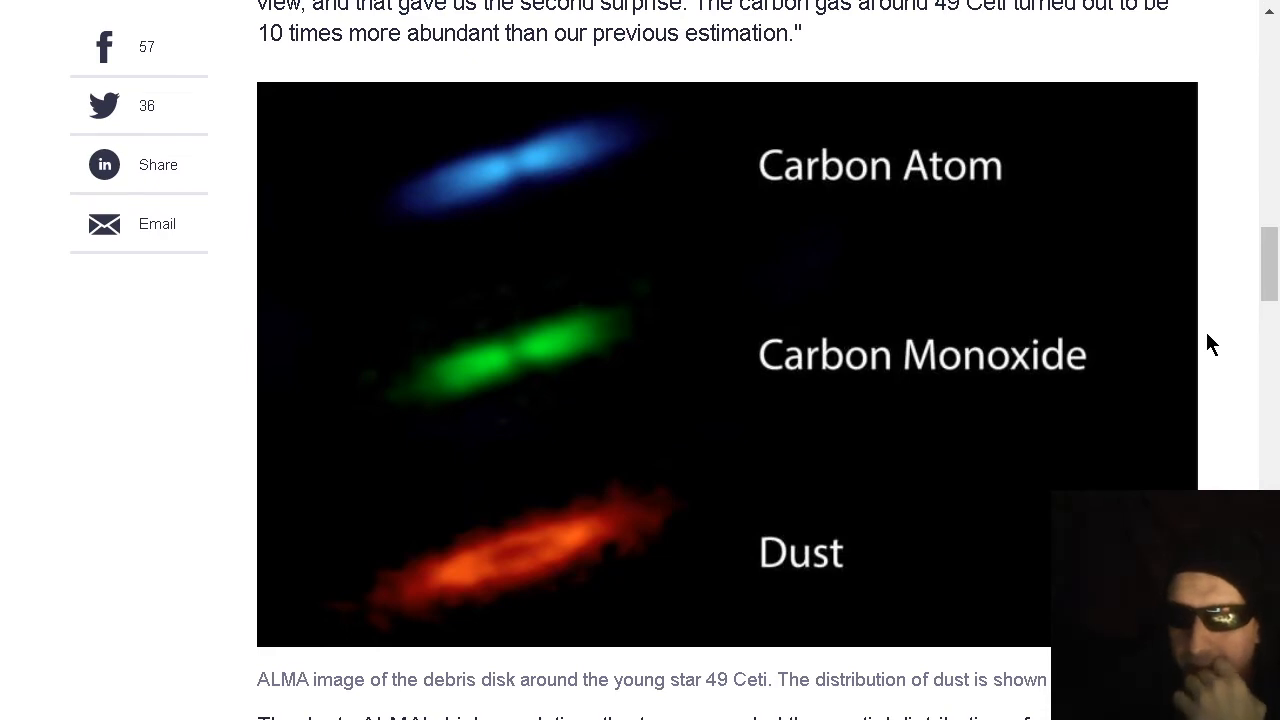
Scroll into the Phys.org gas disk article and dismiss the newsletter sign-up pop-up
scroll(down, 3)
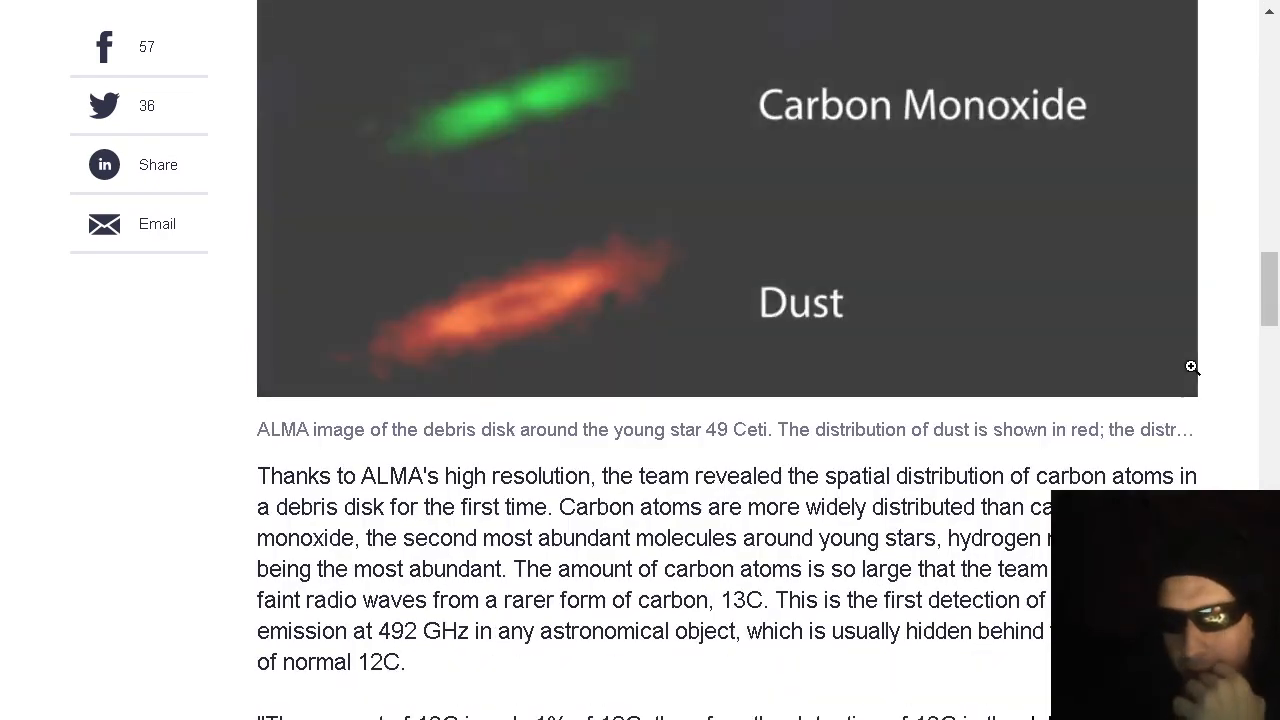
scroll(down, 3)
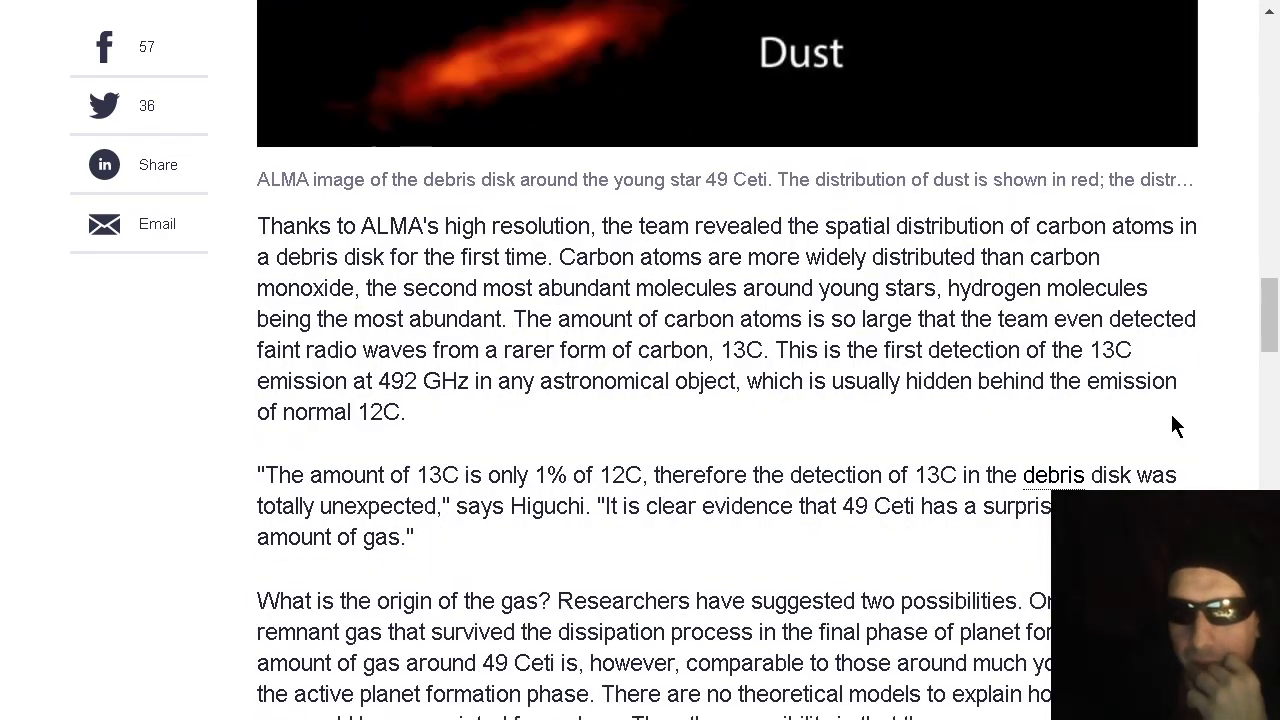
scroll(down, 3)
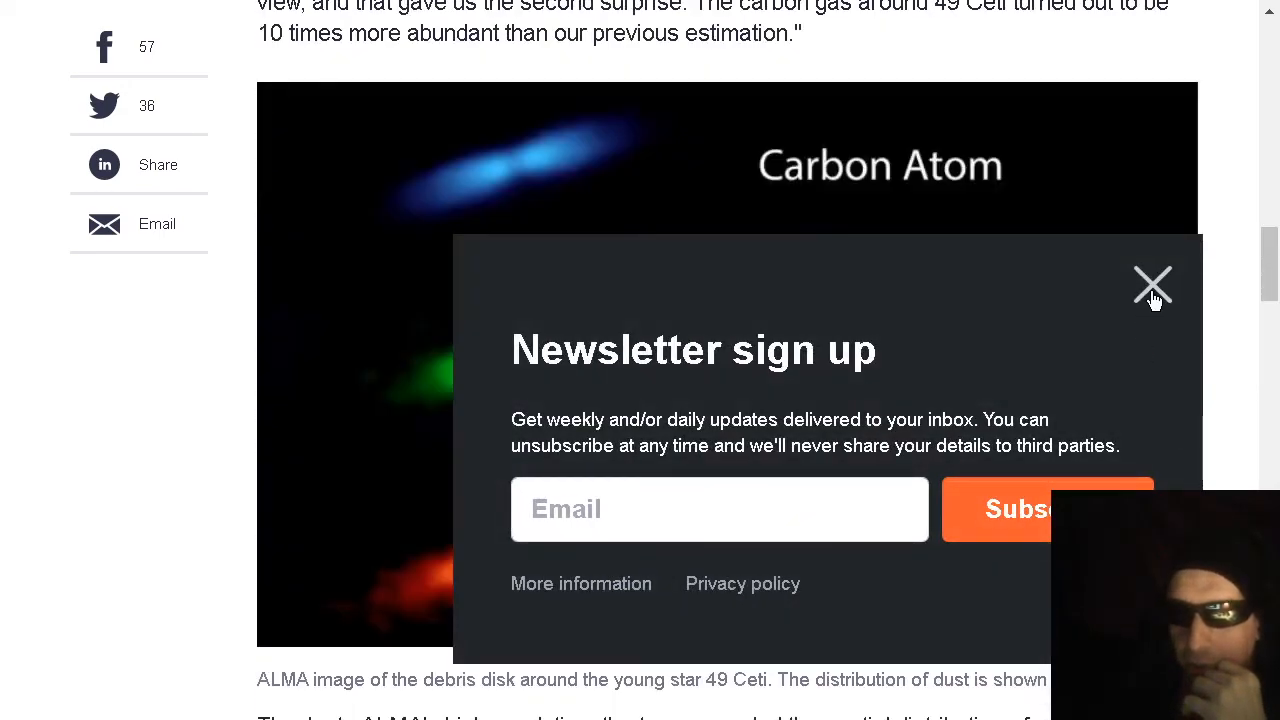
click(1152, 284)
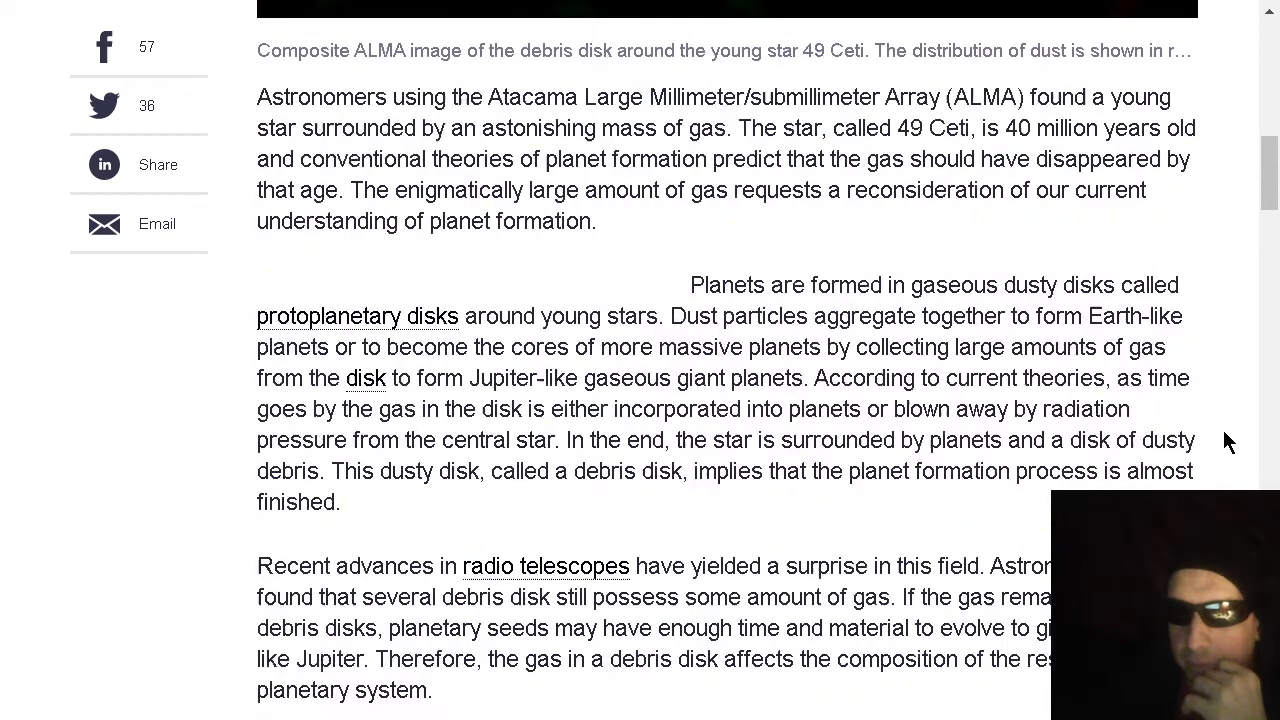
Scroll back toward the article title, then down through the 13C detection passage
scroll(up, 3)
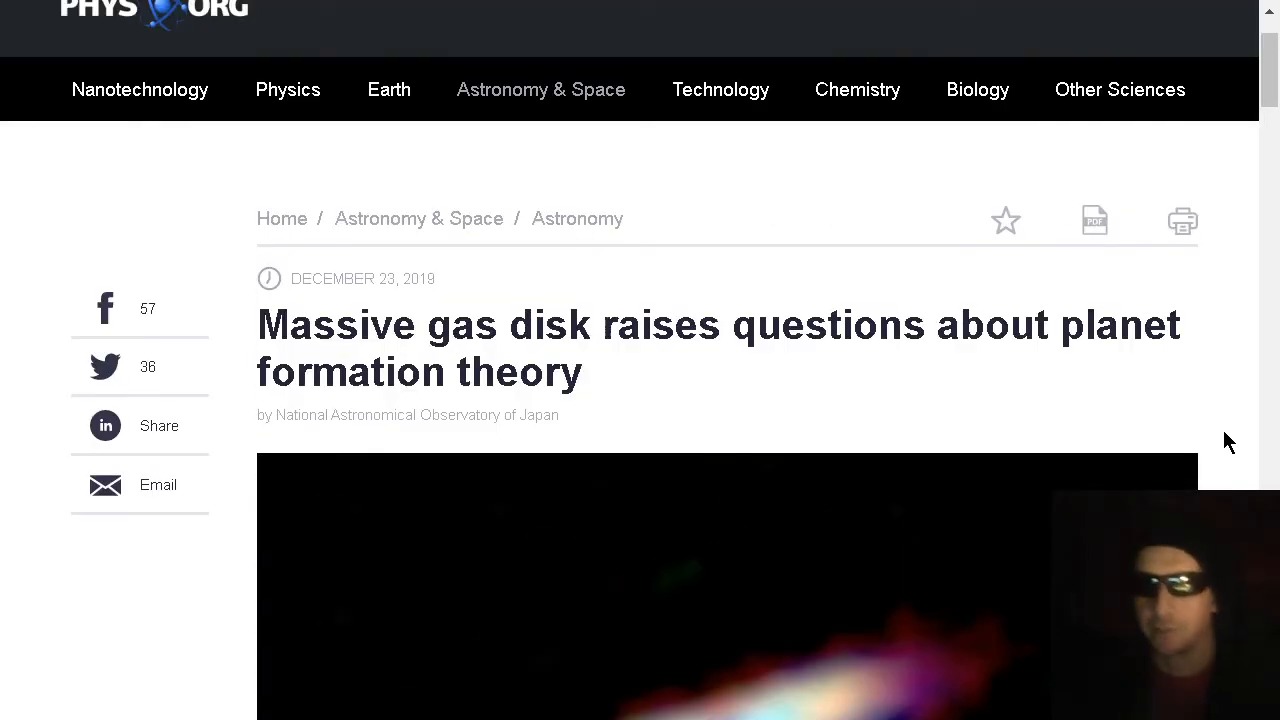
scroll(down, 3)
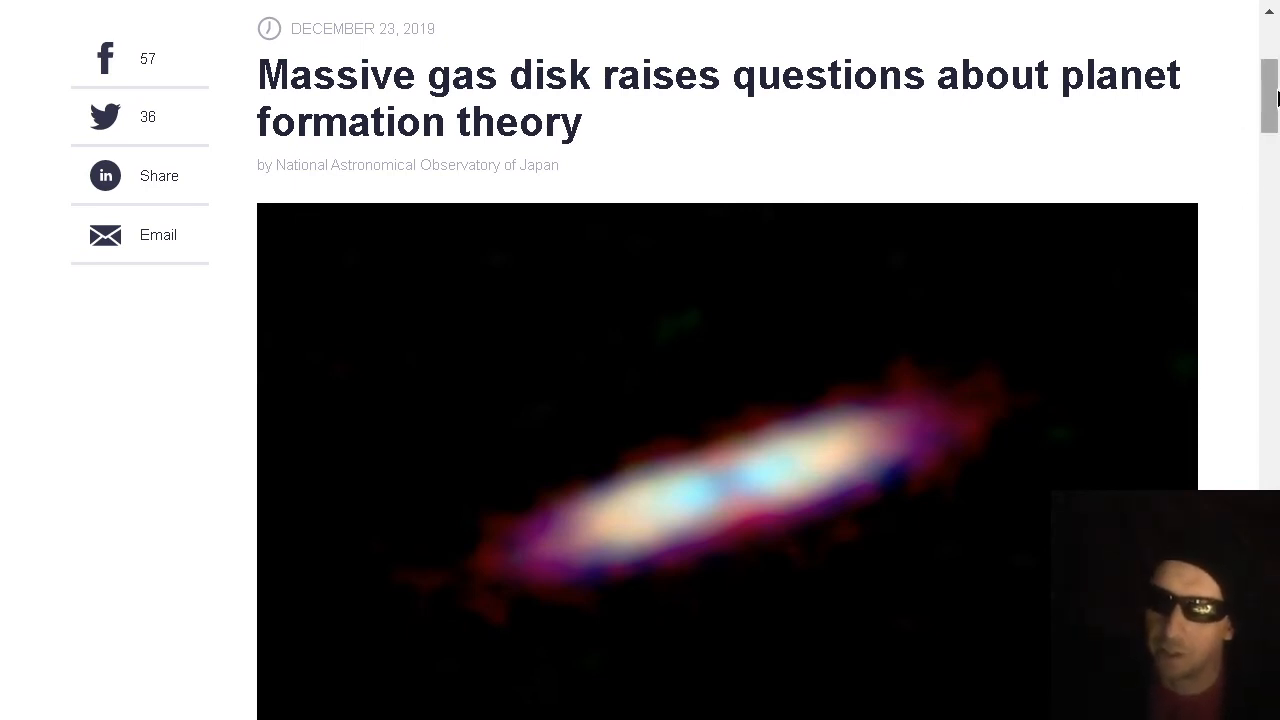
scroll(down, 3)
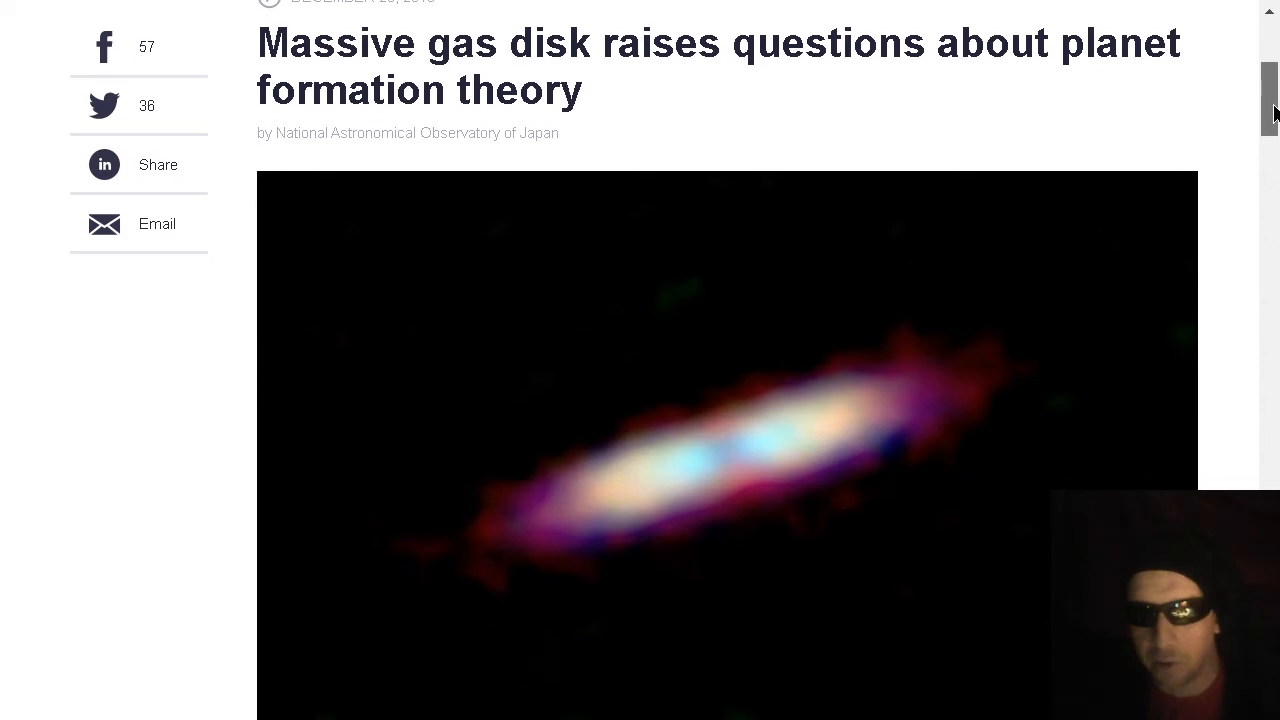
scroll(down, 3)
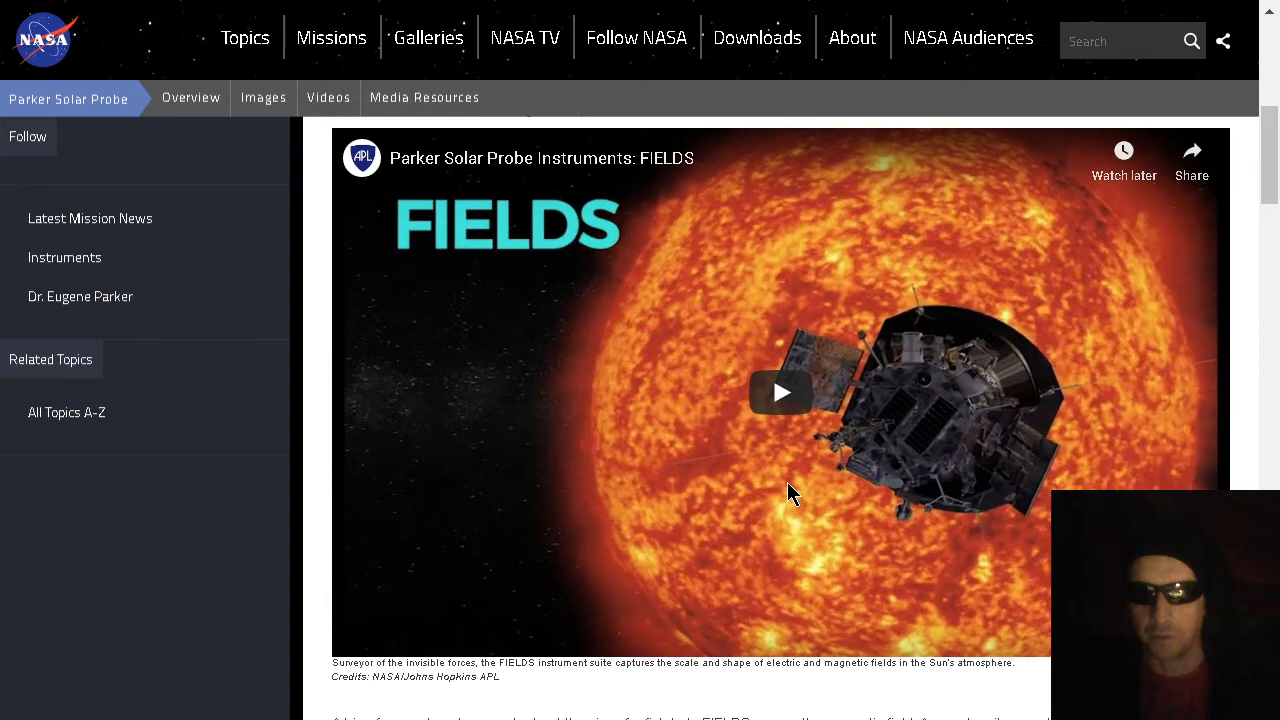
Scroll the Parker Solar Probe instruments page through the FIELDS, SWEAP and ISOIS video sections
scroll(down, 3)
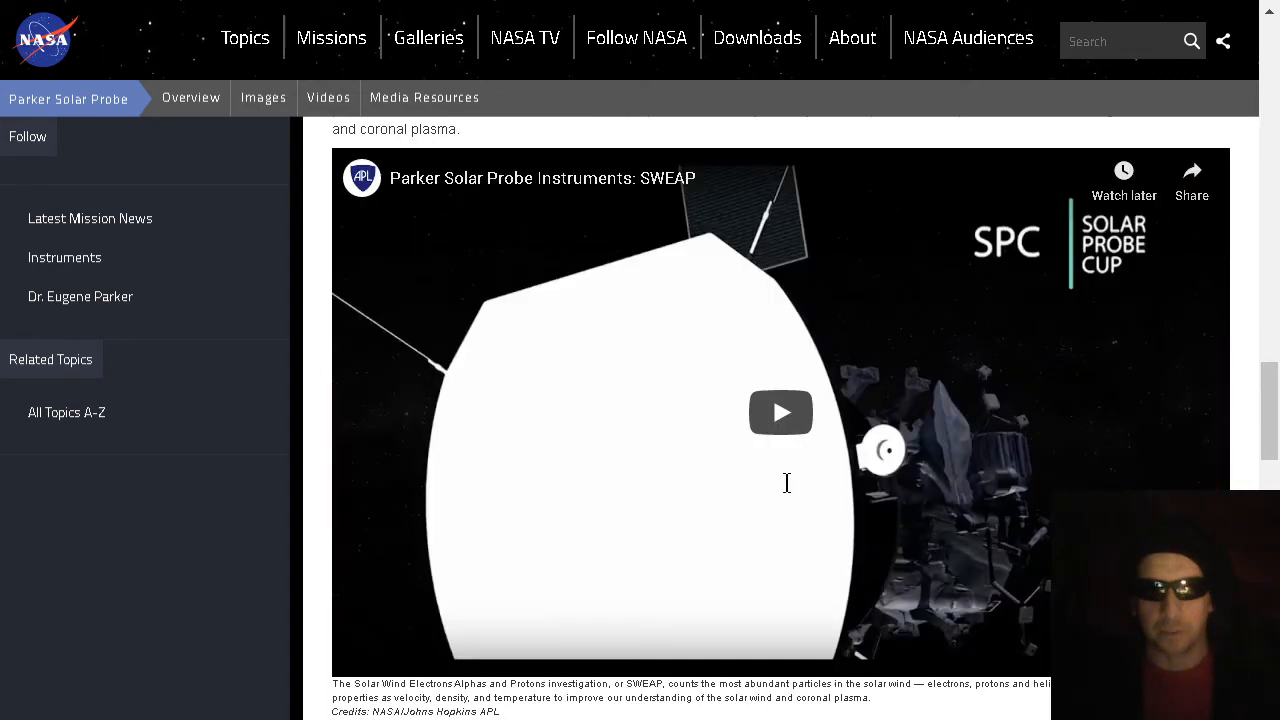
scroll(down, 3)
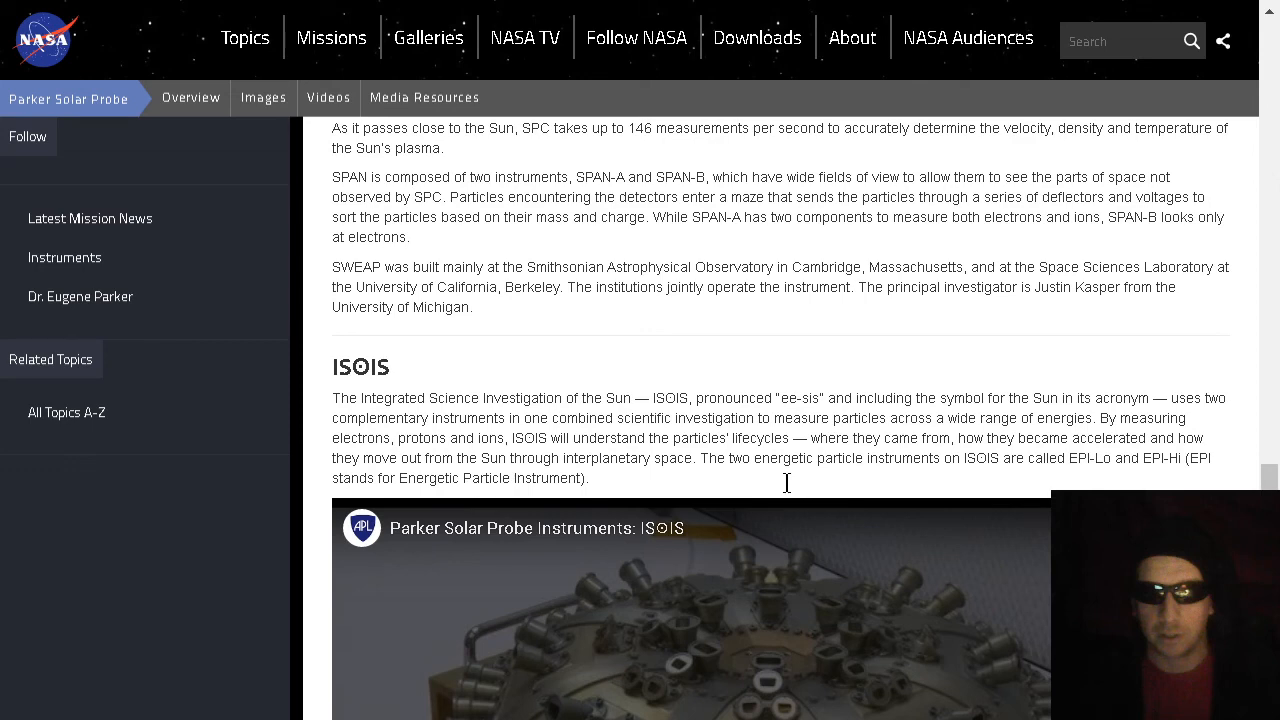
scroll(down, 3)
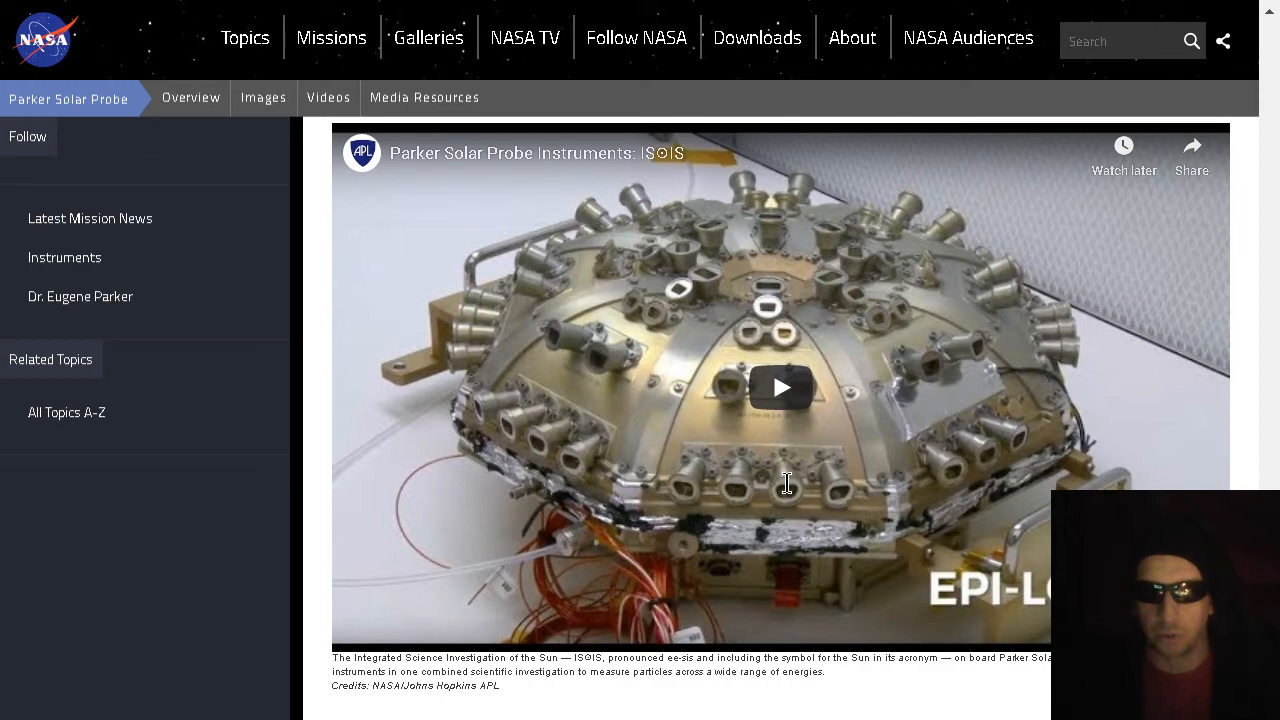
scroll(down, 3)
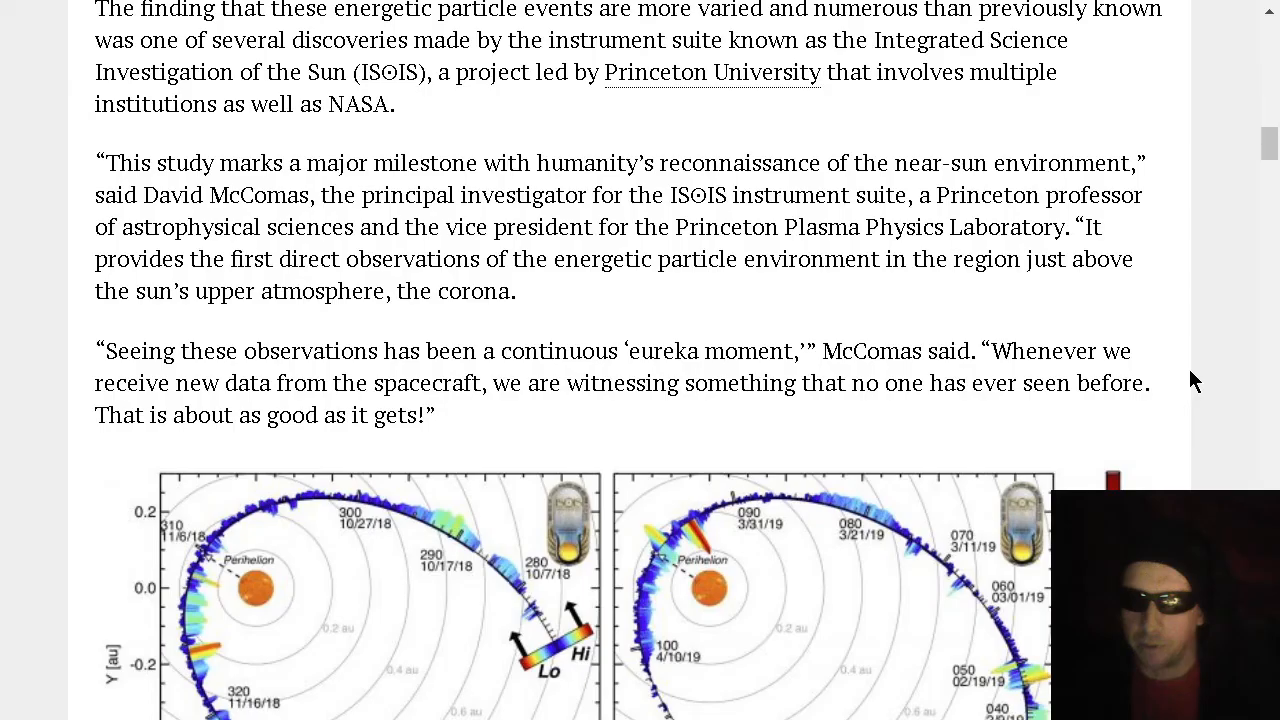
Scroll the Princeton article to the ISOIS Orbit 1 and Orbit 2 energetic particle-count plots
scroll(down, 3)
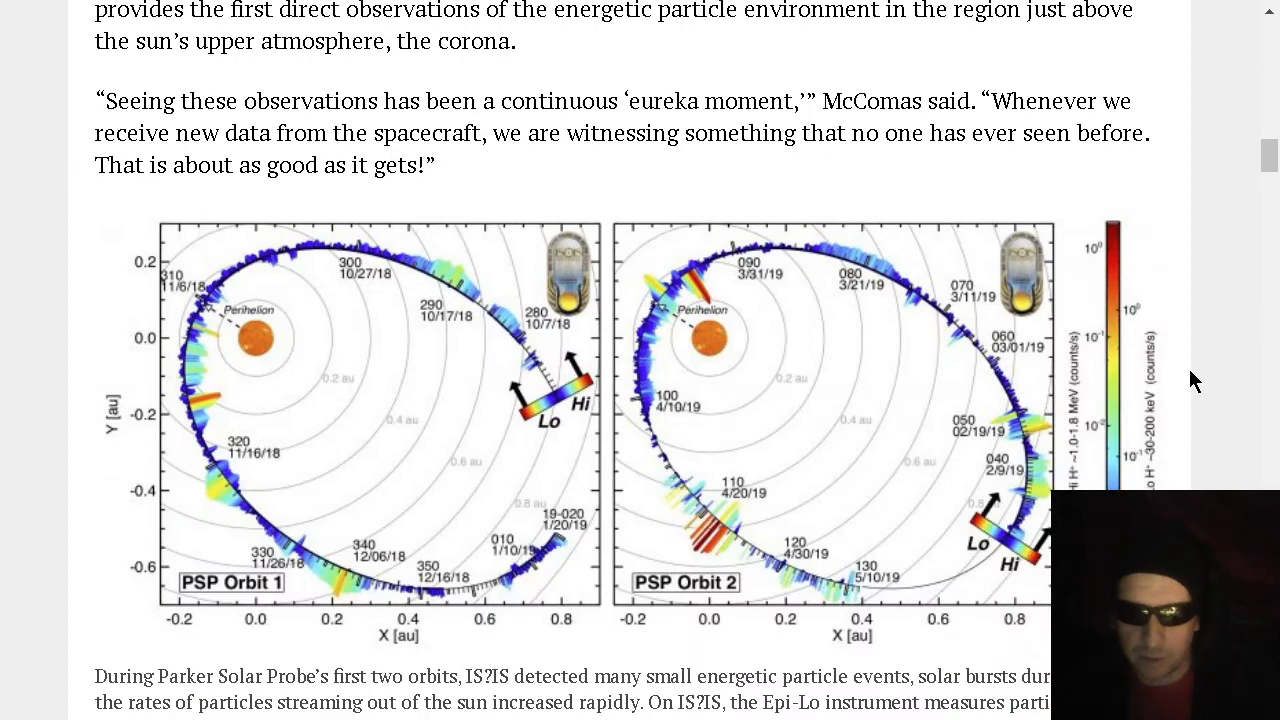
scroll(down, 3)
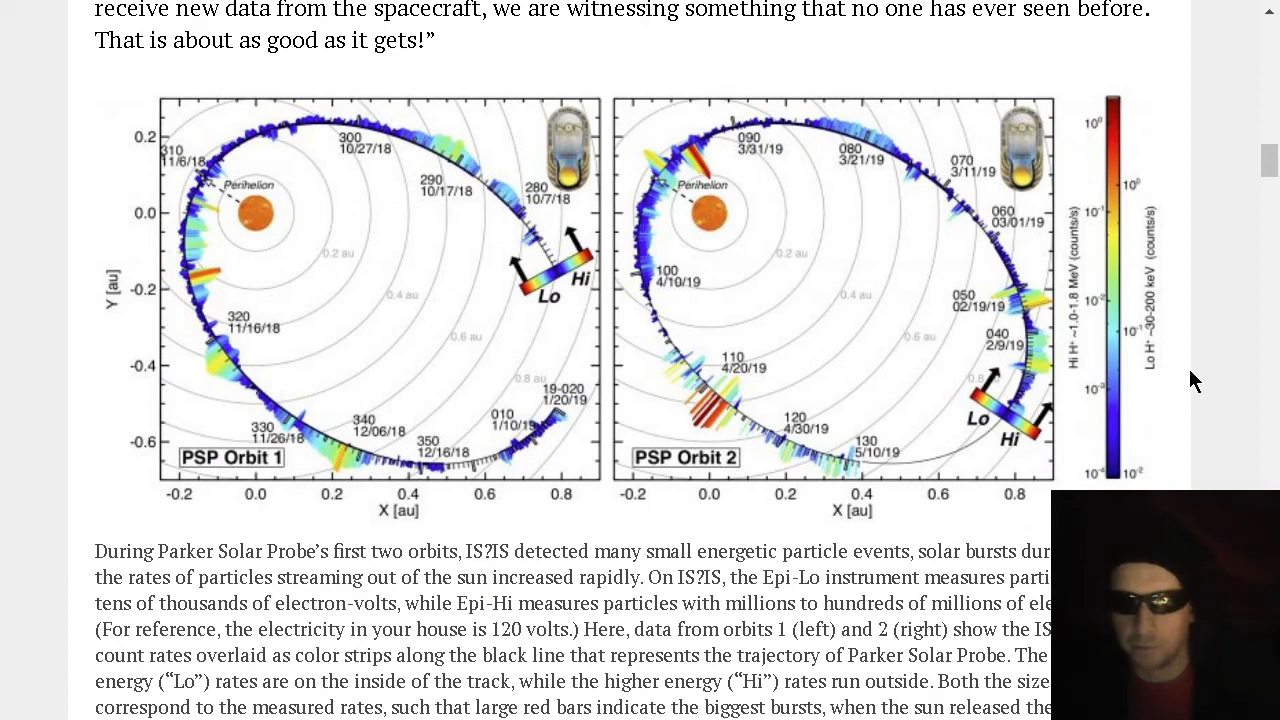
mouse_move(728, 268)
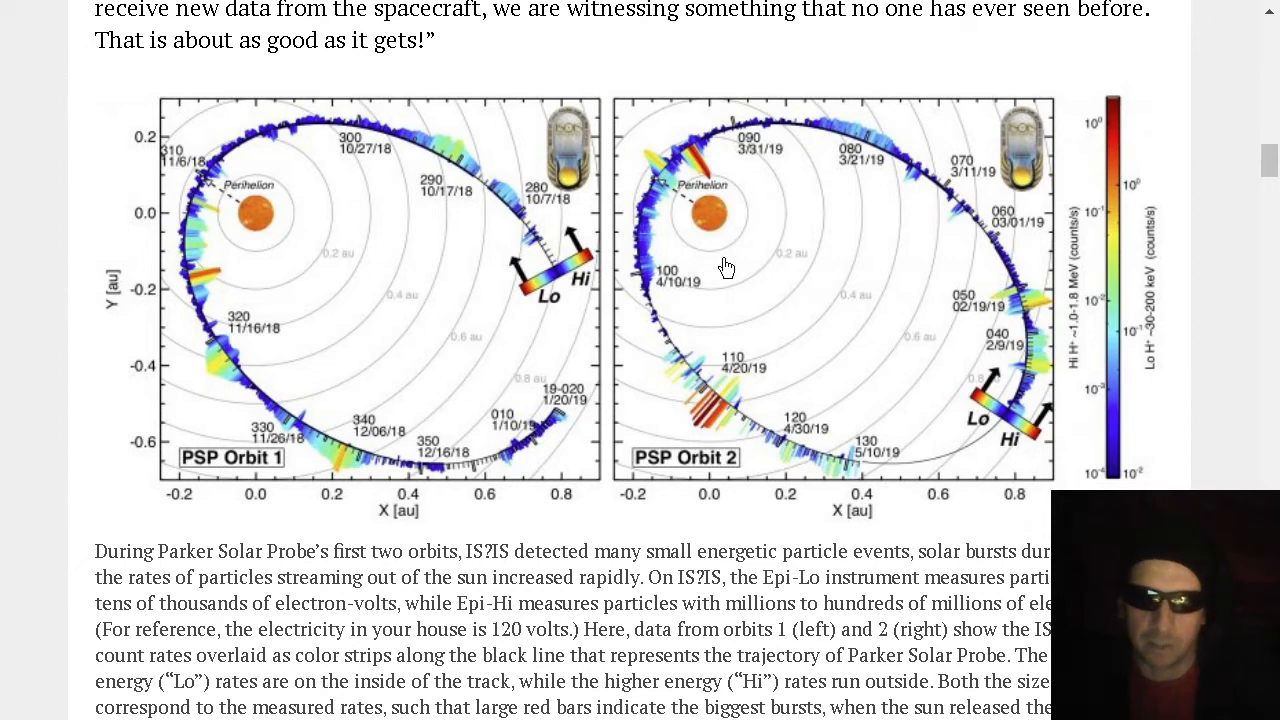
mouse_move(716, 184)
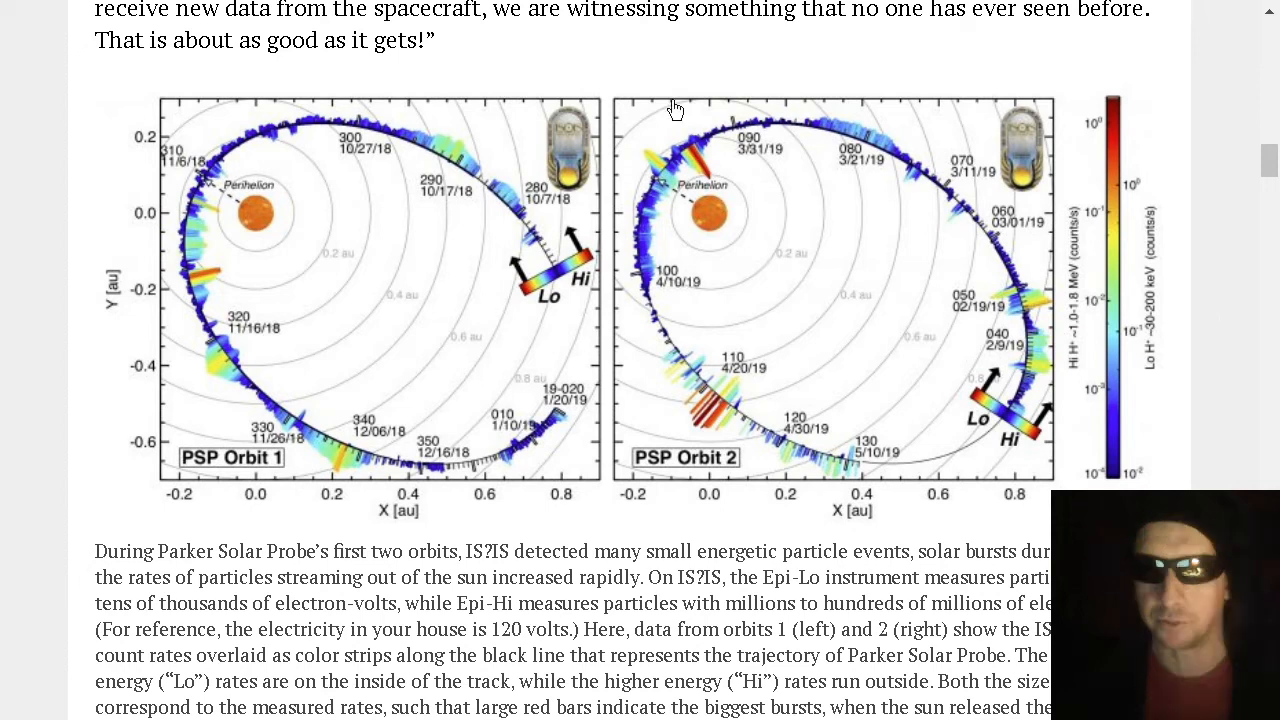
mouse_move(710, 220)
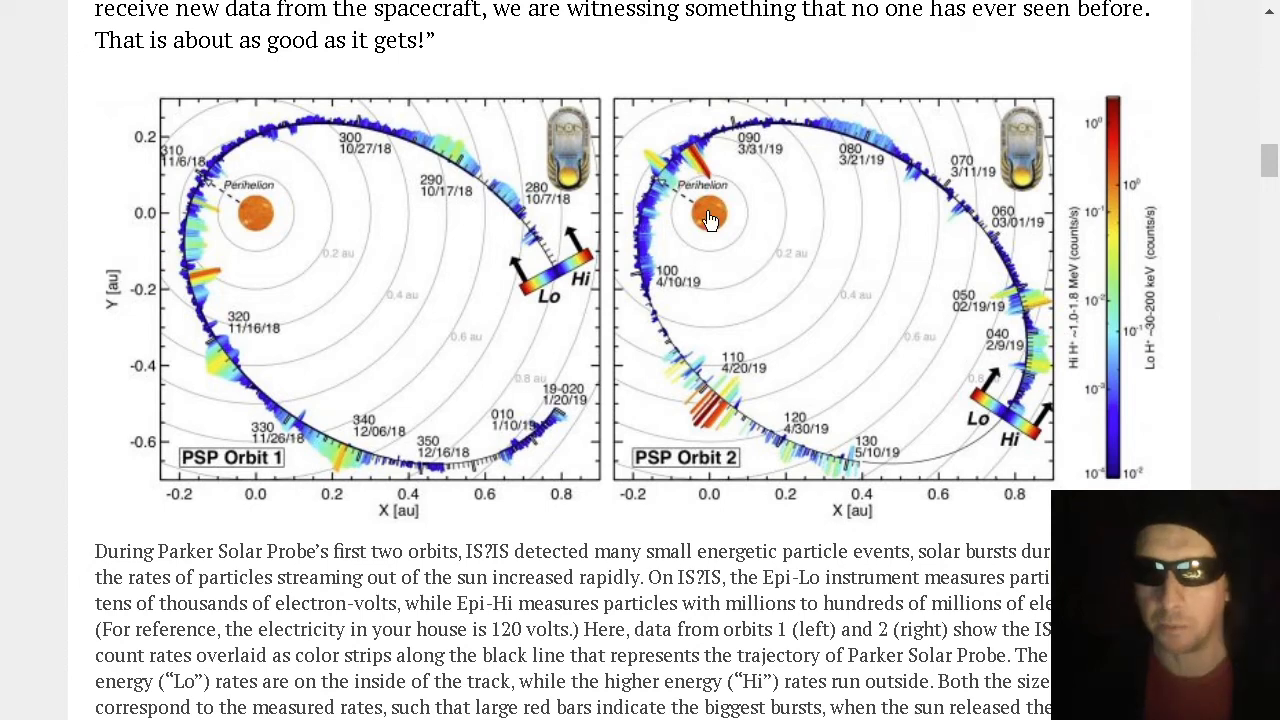
mouse_move(1260, 250)
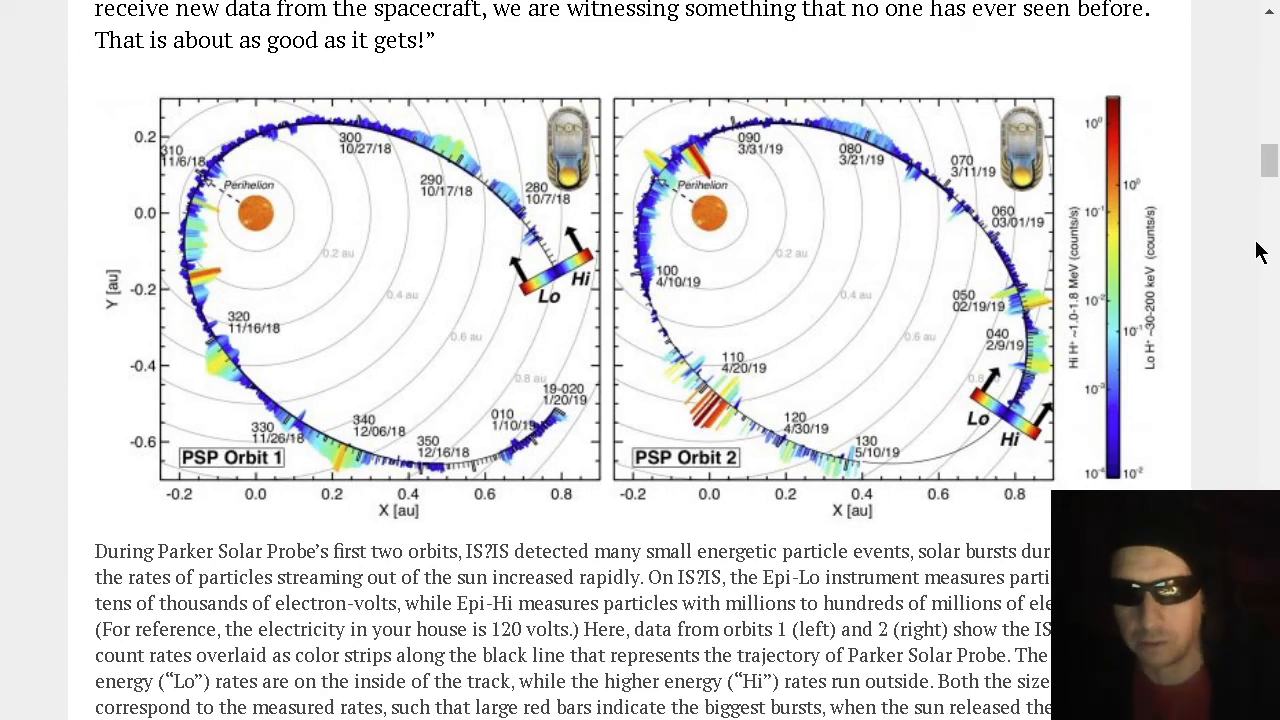
scroll(down, 3)
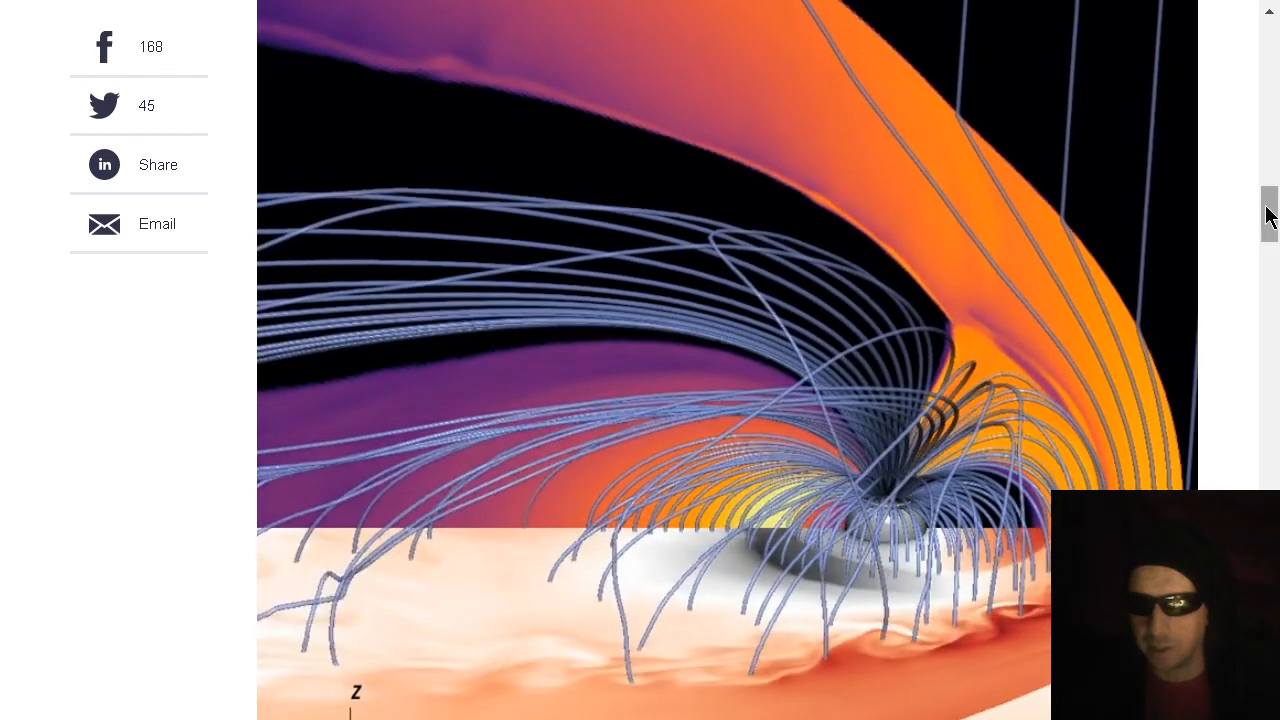
Scroll the Phys.org article down to the looping magnetic field-line simulation image
scroll(down, 3)
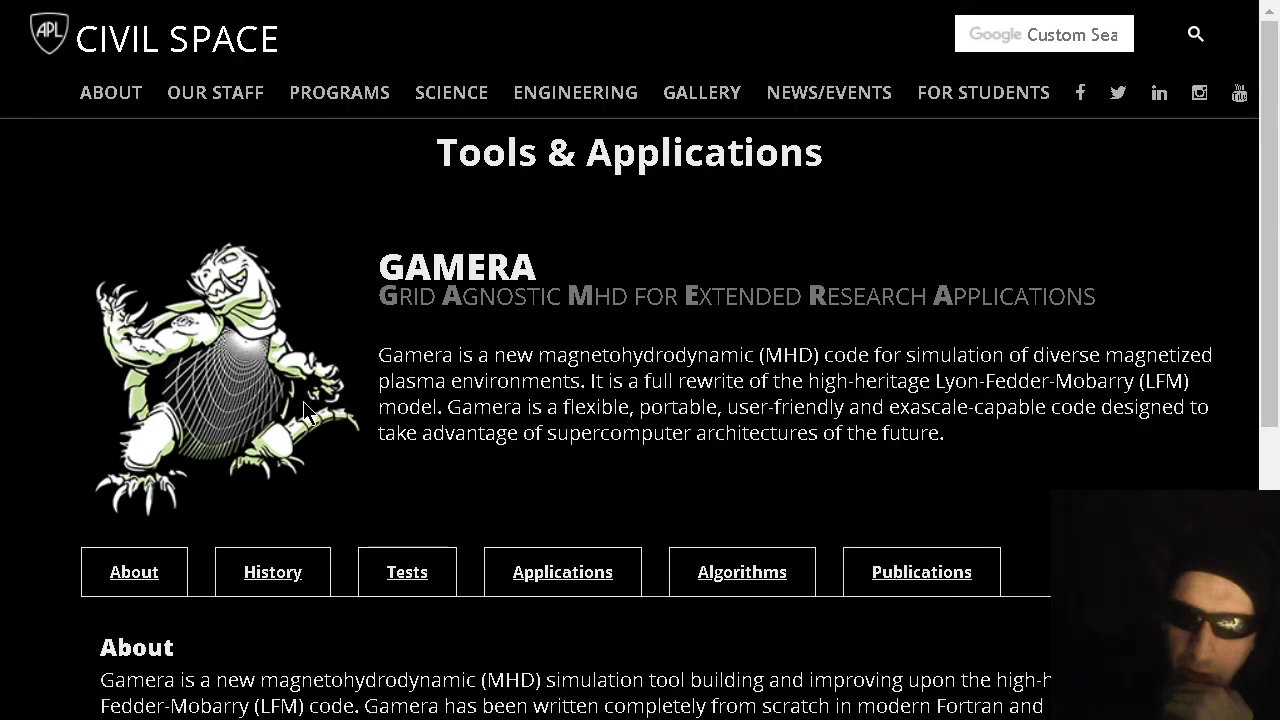
mouse_move(828, 392)
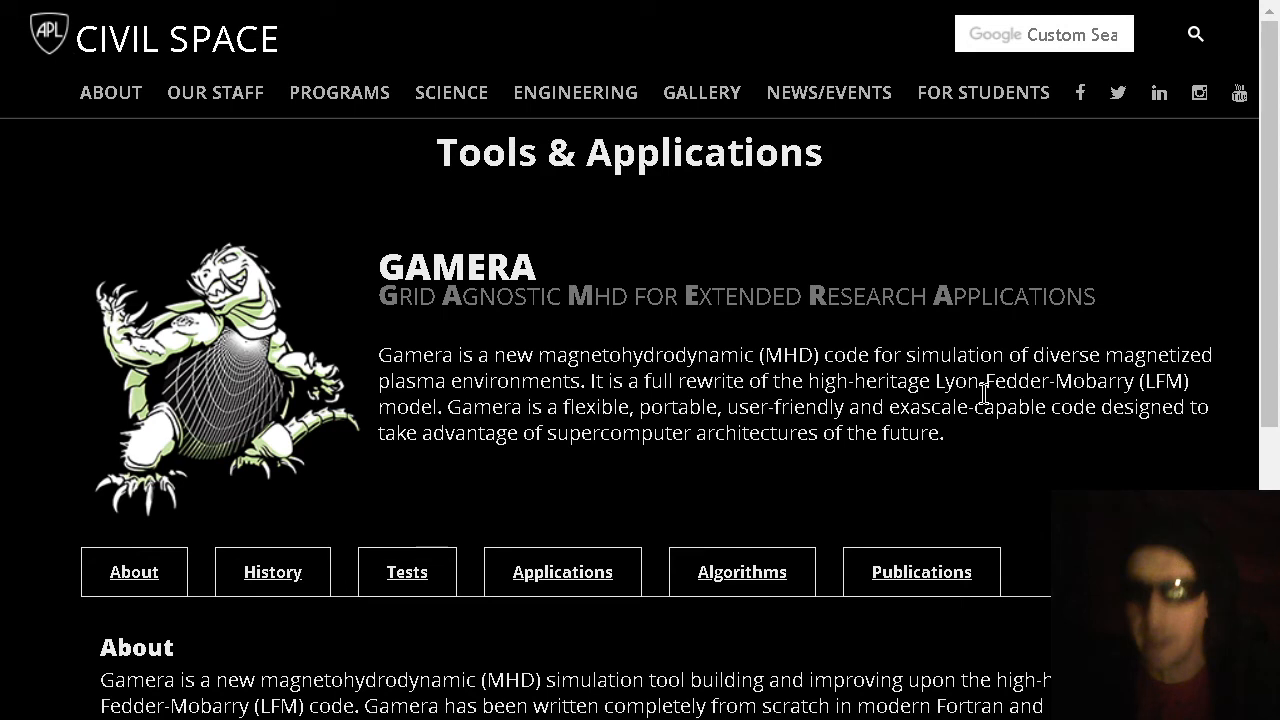
mouse_move(1168, 396)
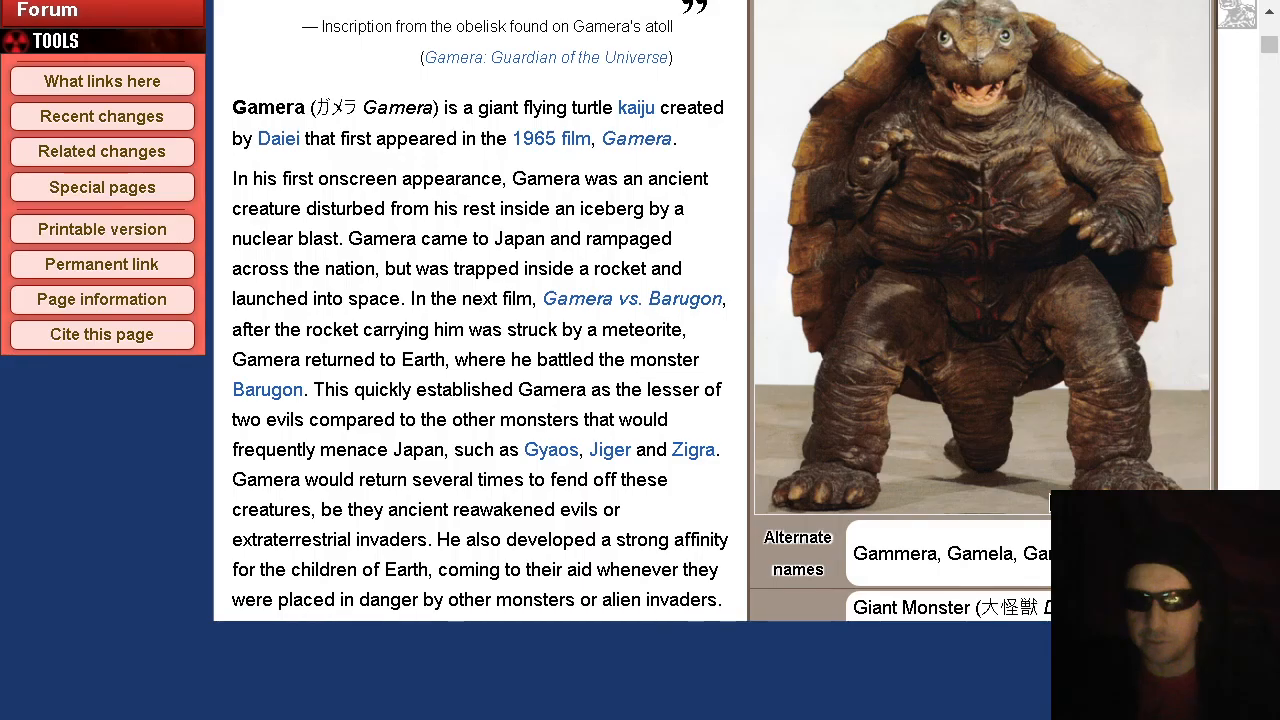
Scroll through the Gamera wiki article about the giant flying turtle kaiju
scroll(down, 3)
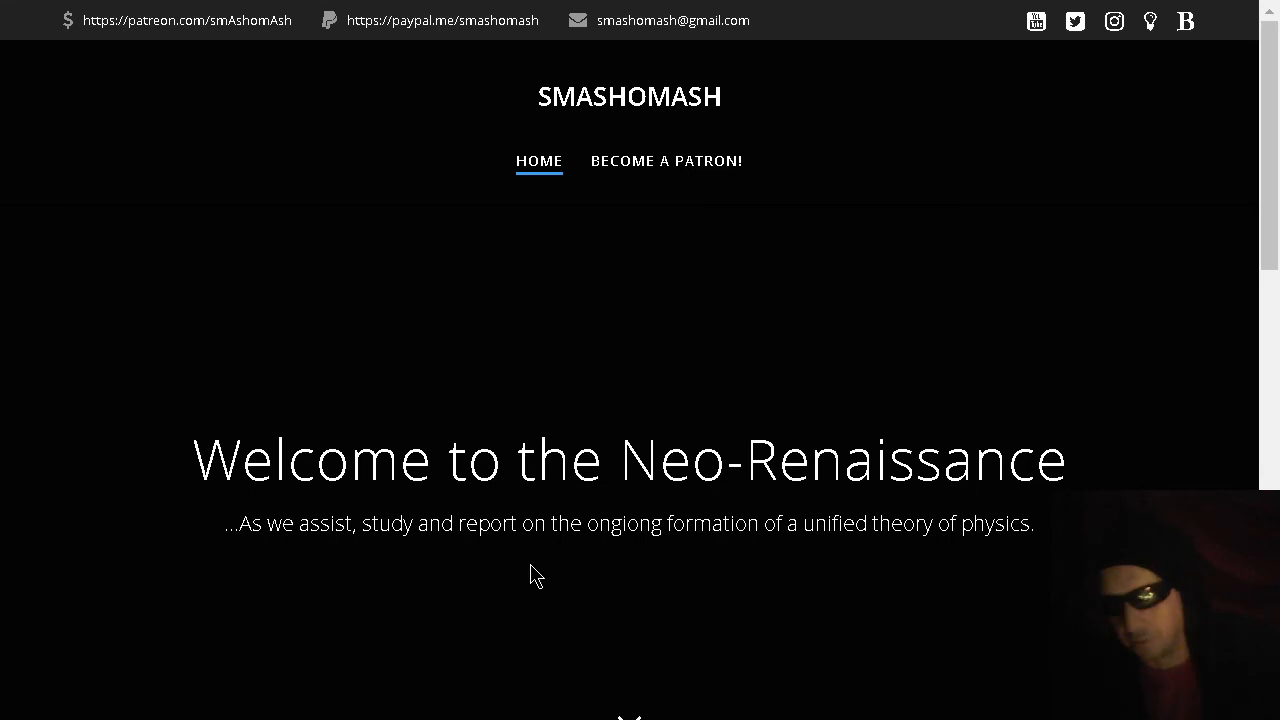
mouse_move(472, 552)
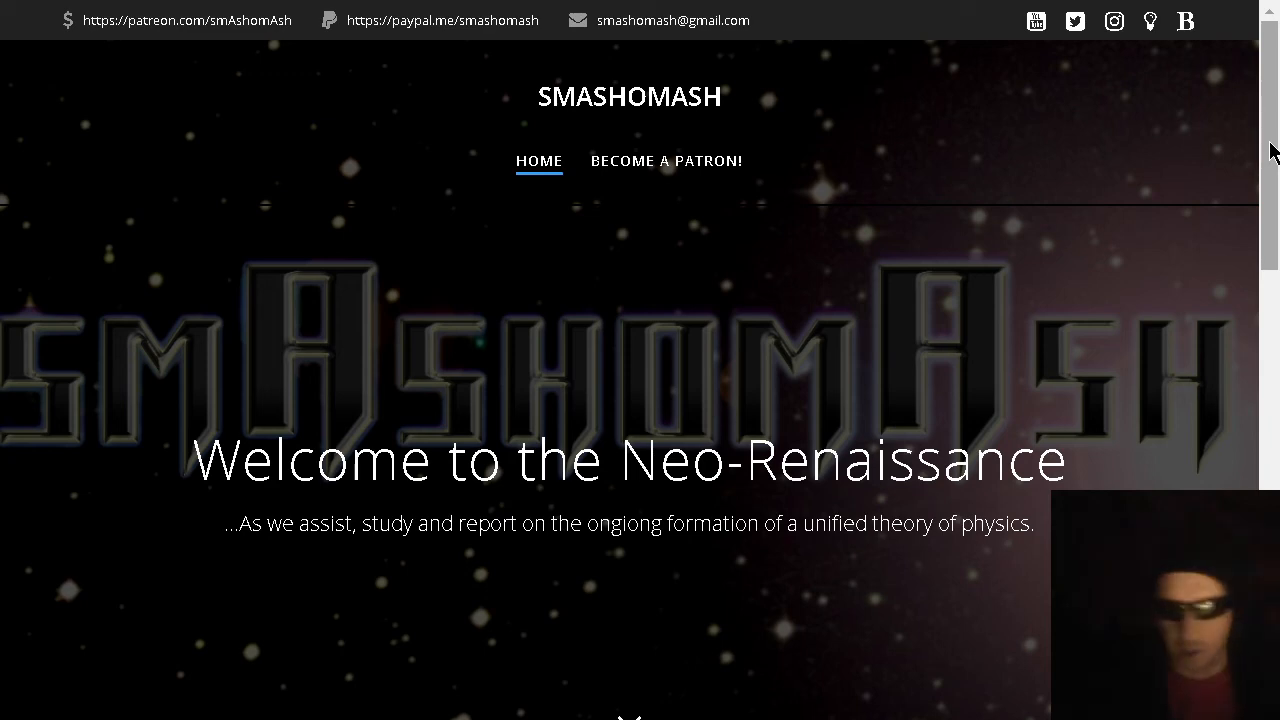
Reach the growing-organization section and follow the 'newly unveiled smAsho forUm' link
scroll(down, 3)
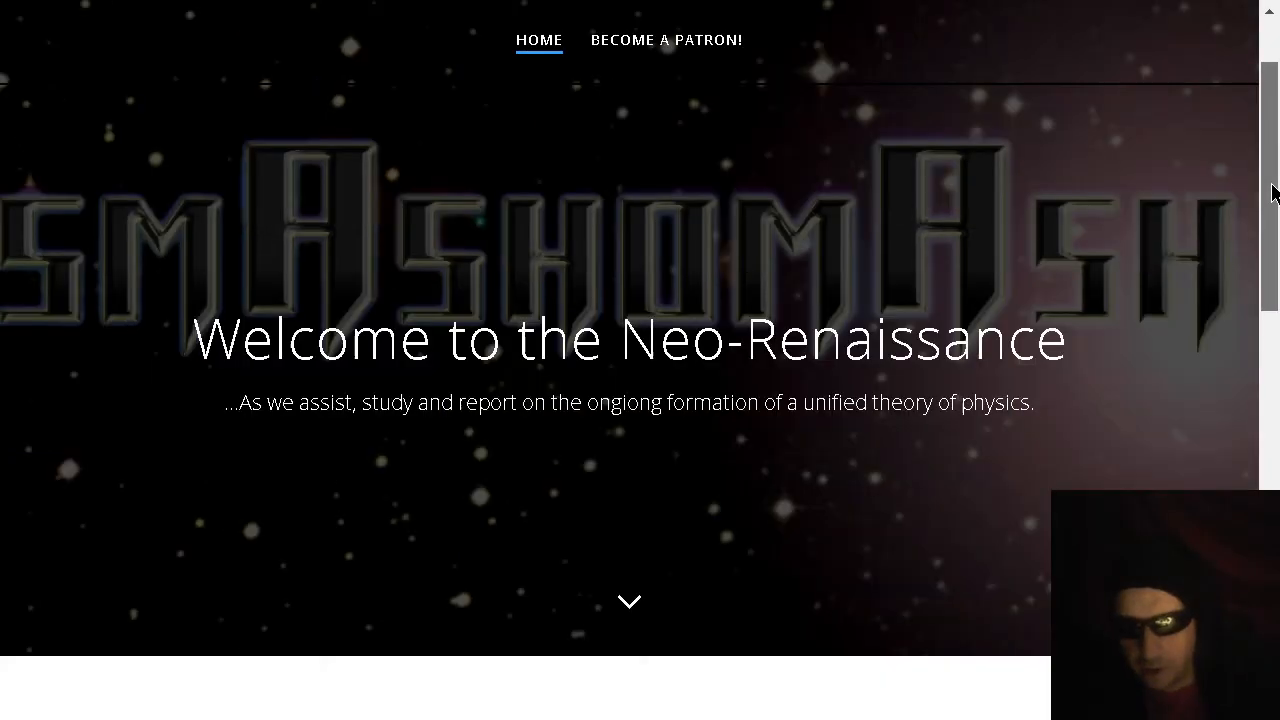
scroll(down, 3)
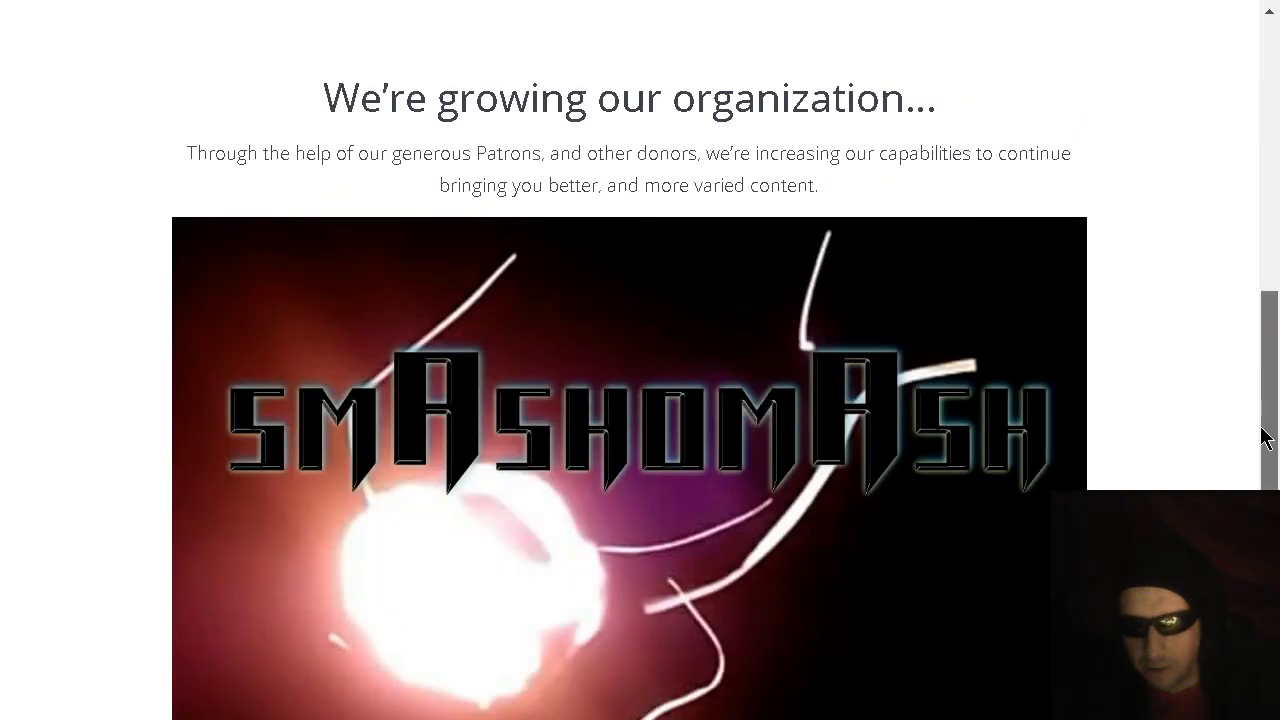
scroll(down, 3)
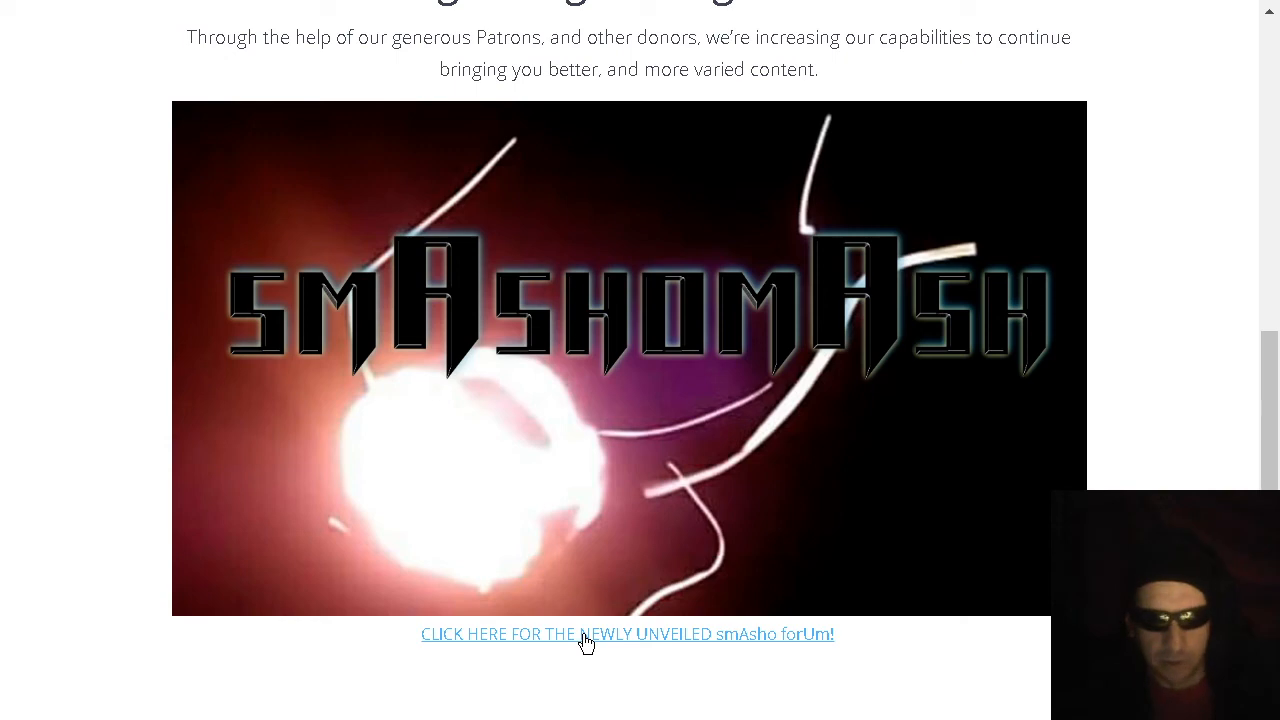
click(626, 634)
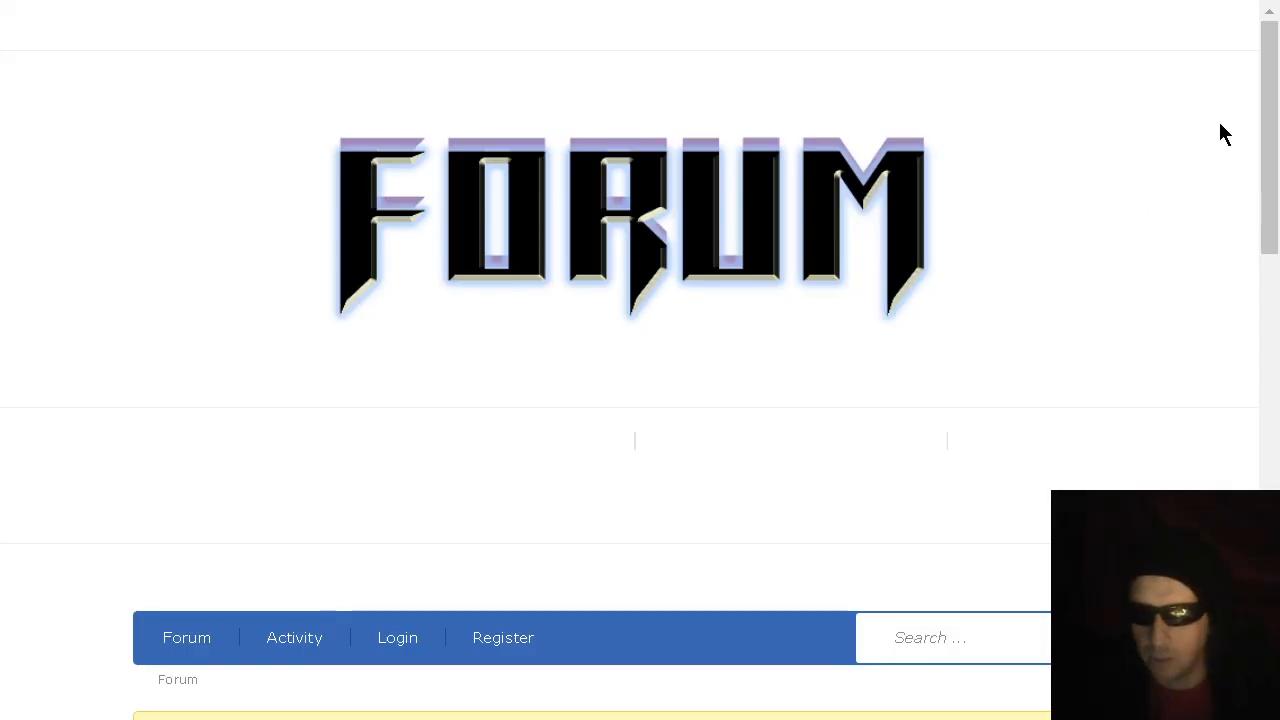
Look over the forum front page down to the Login/Register bar
scroll(down, 3)
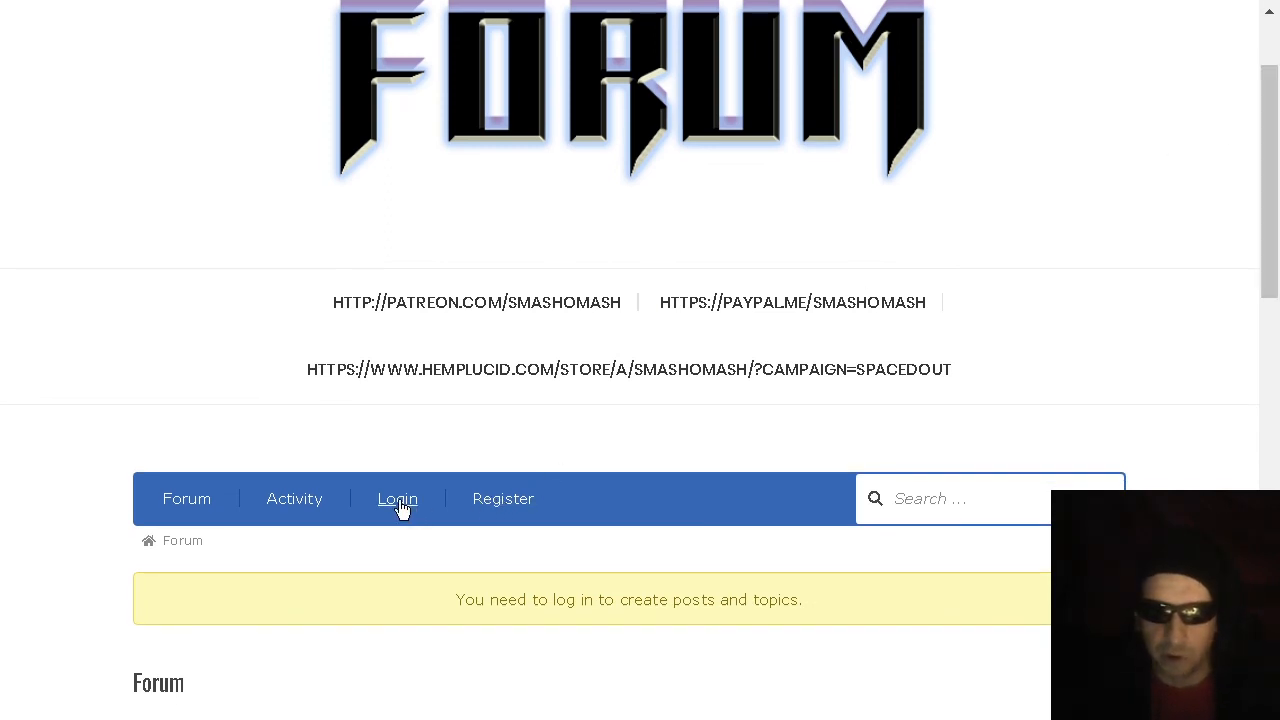
scroll(down, 3)
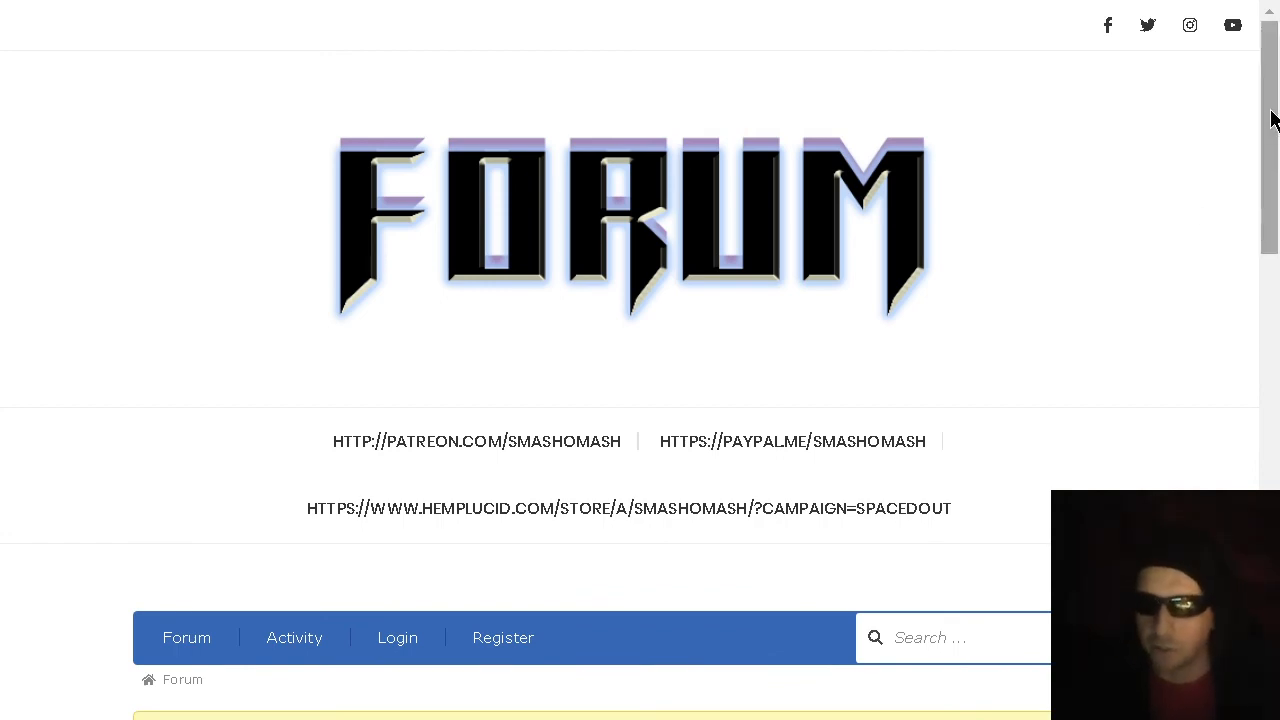
scroll(down, 3)
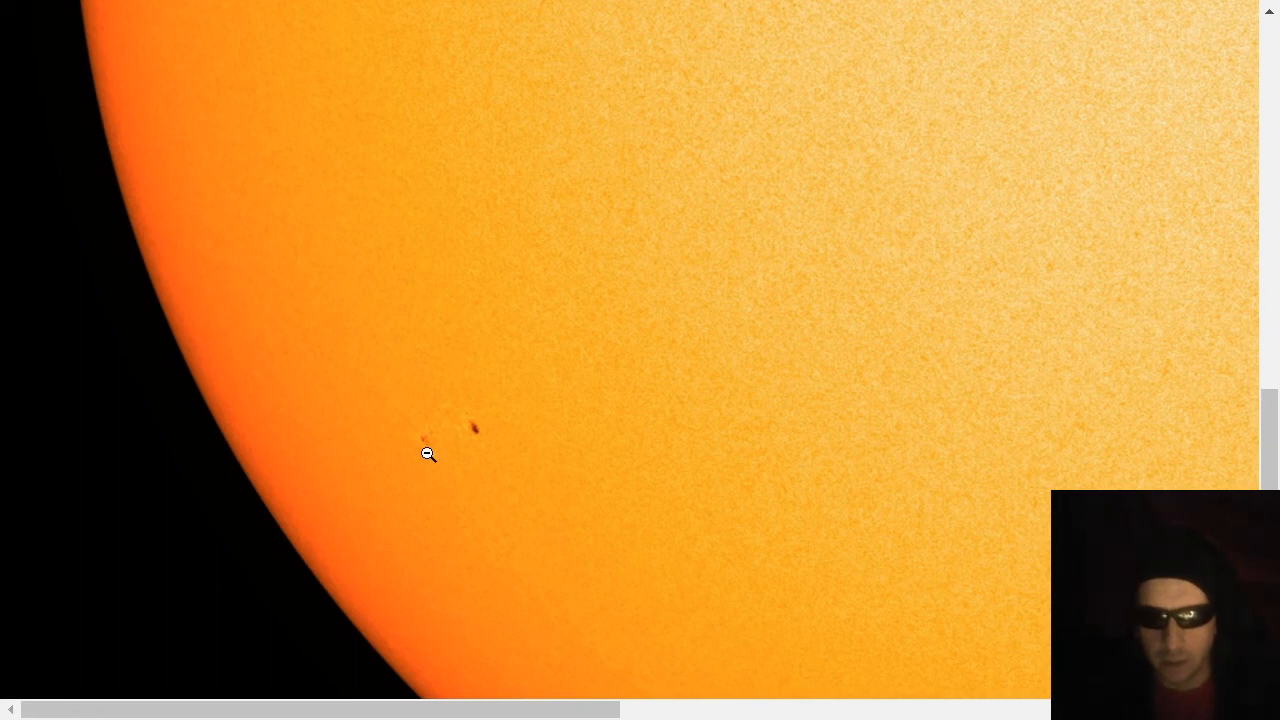
mouse_move(416, 438)
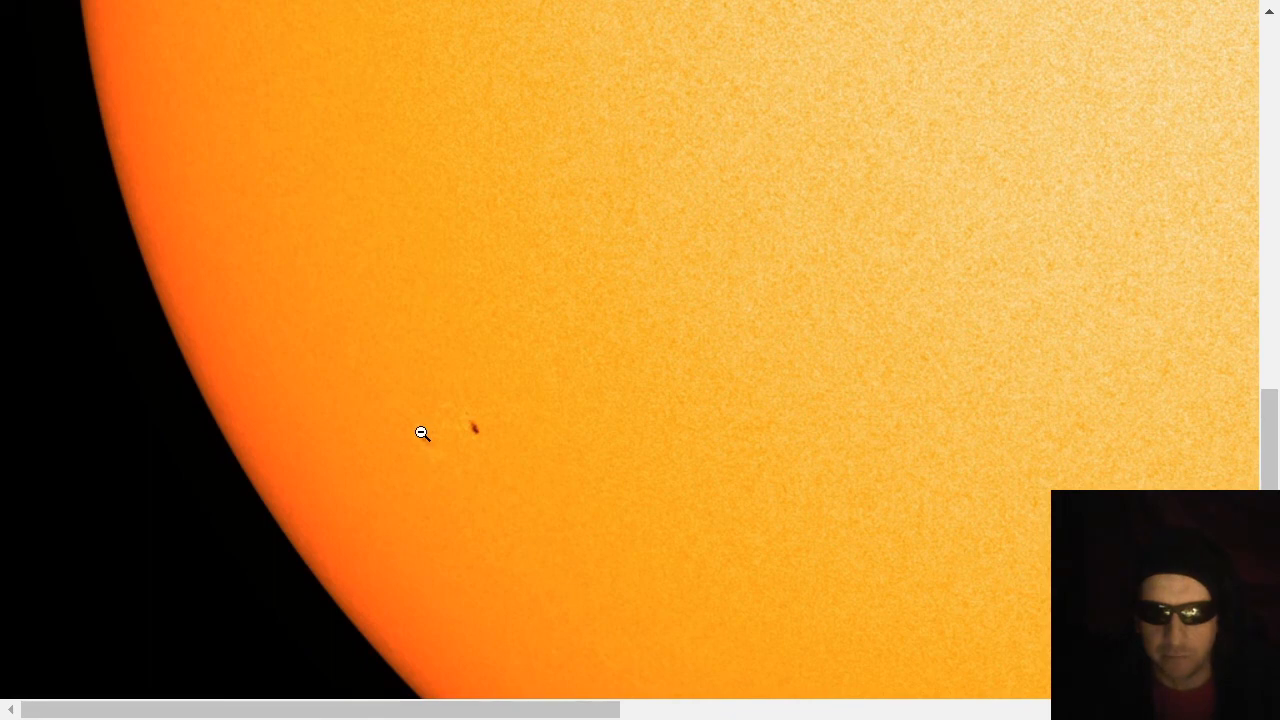
mouse_move(472, 412)
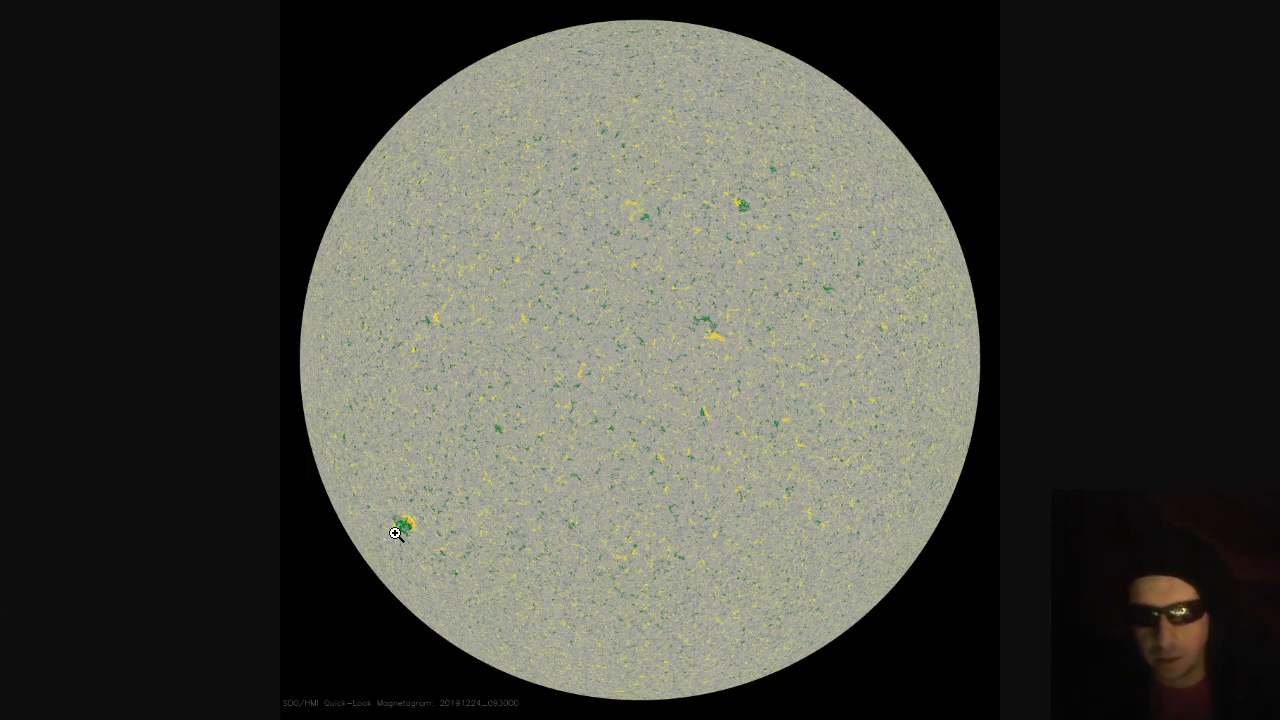
mouse_move(220, 570)
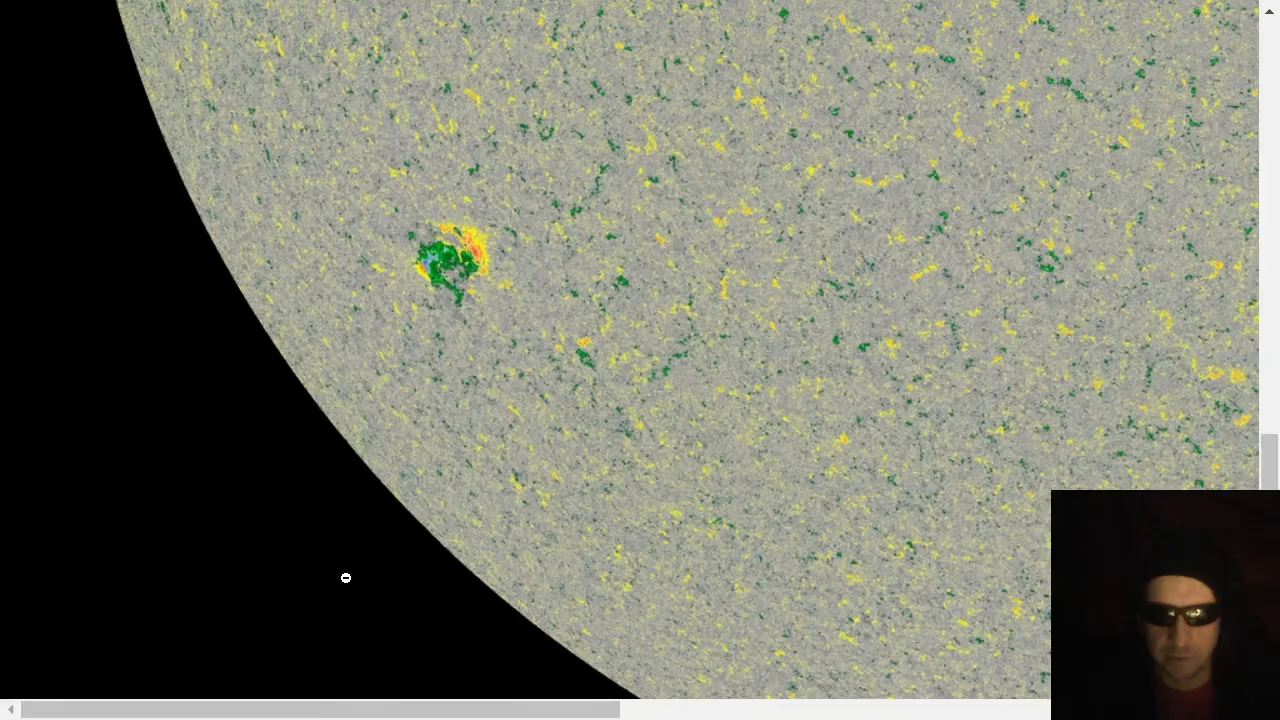
Scroll the full-resolution SDO magnetogram toward the active patch near the left limb
scroll(down, 3)
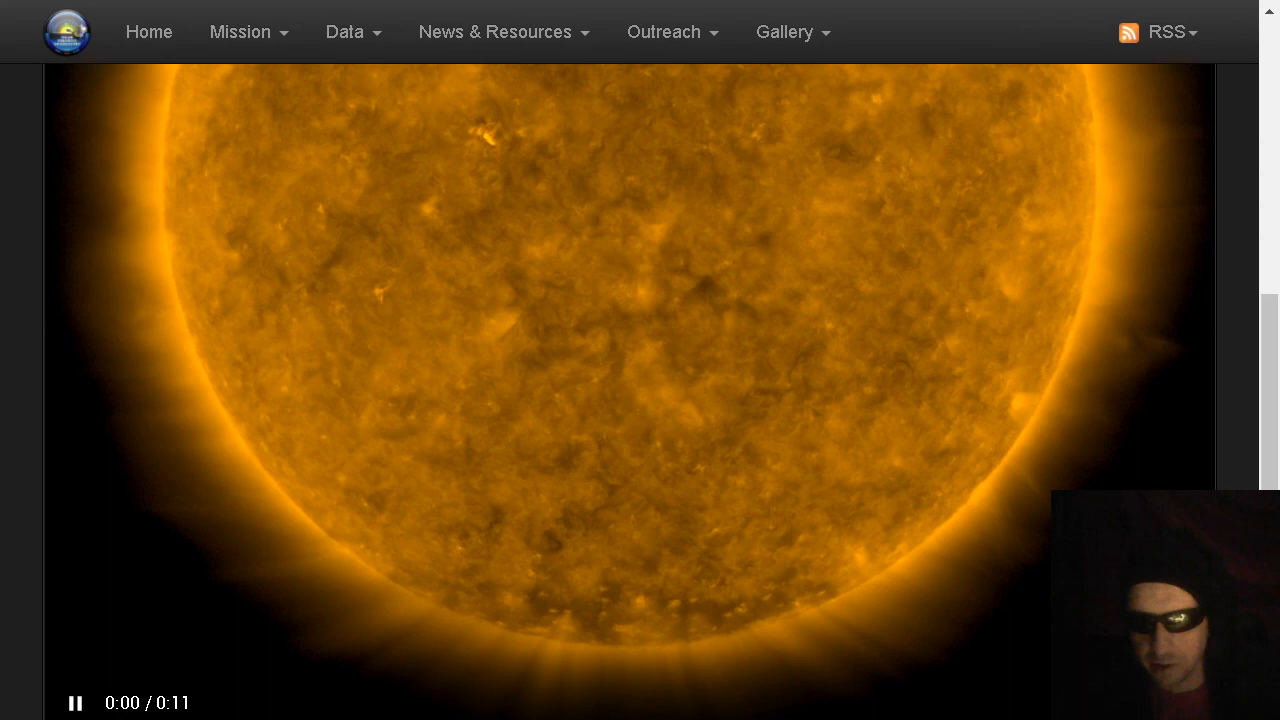
Scroll to the 0:11 SDO video of the Sun's glowing orange disk
scroll(down, 3)
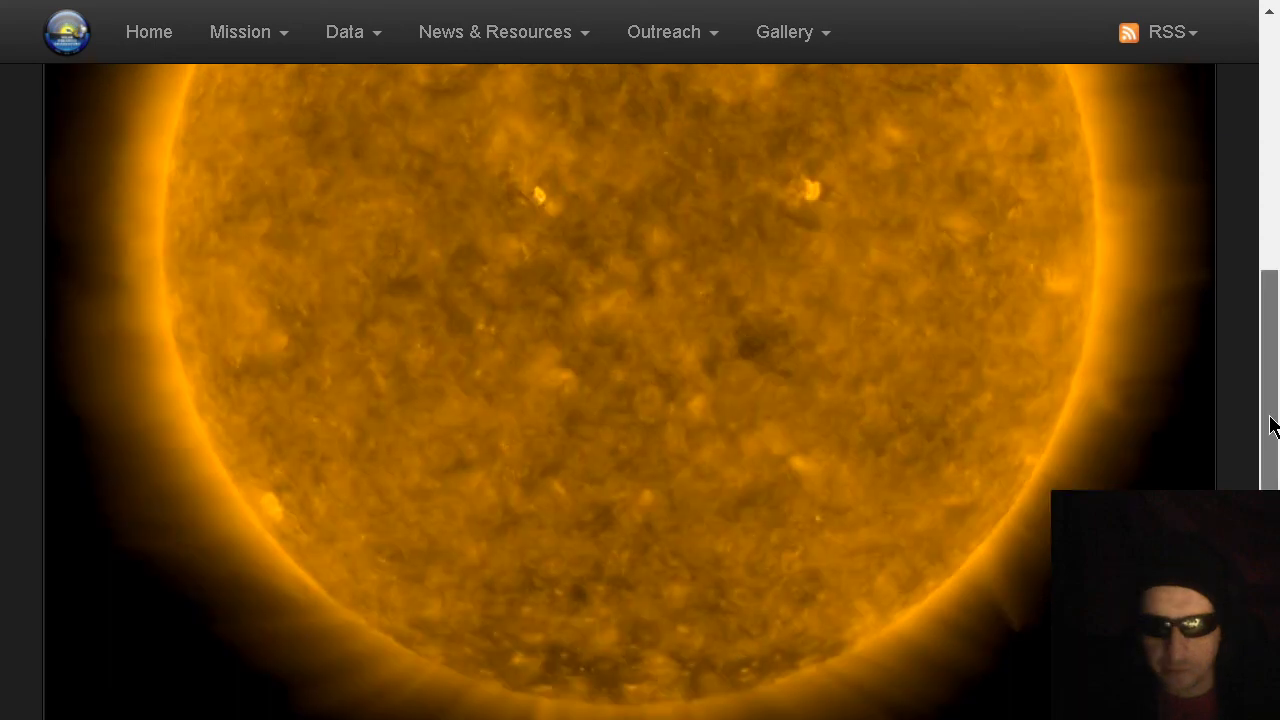